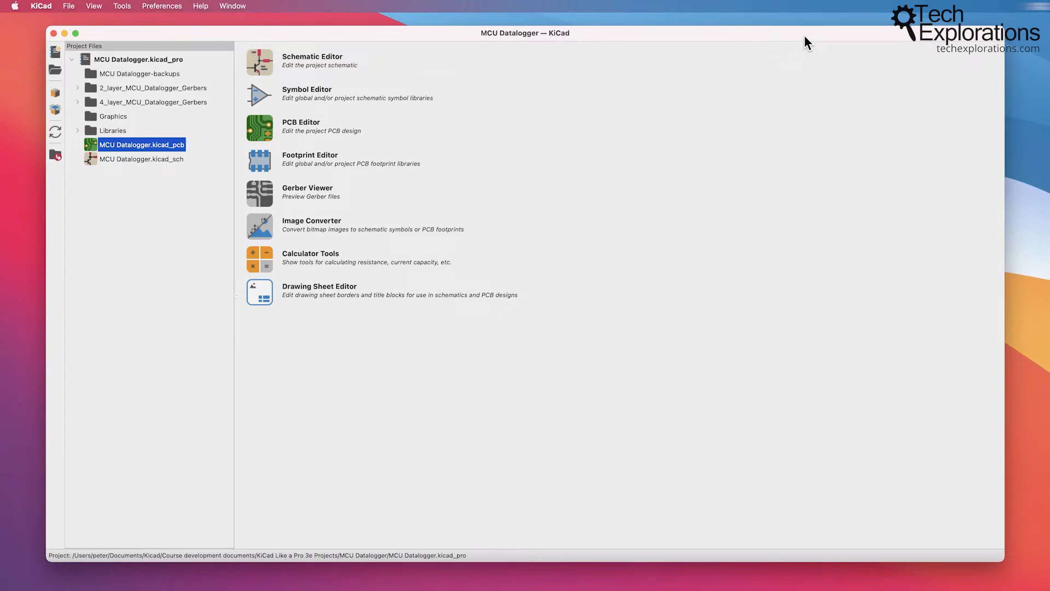
pyautogui.moveTo(450, 143)
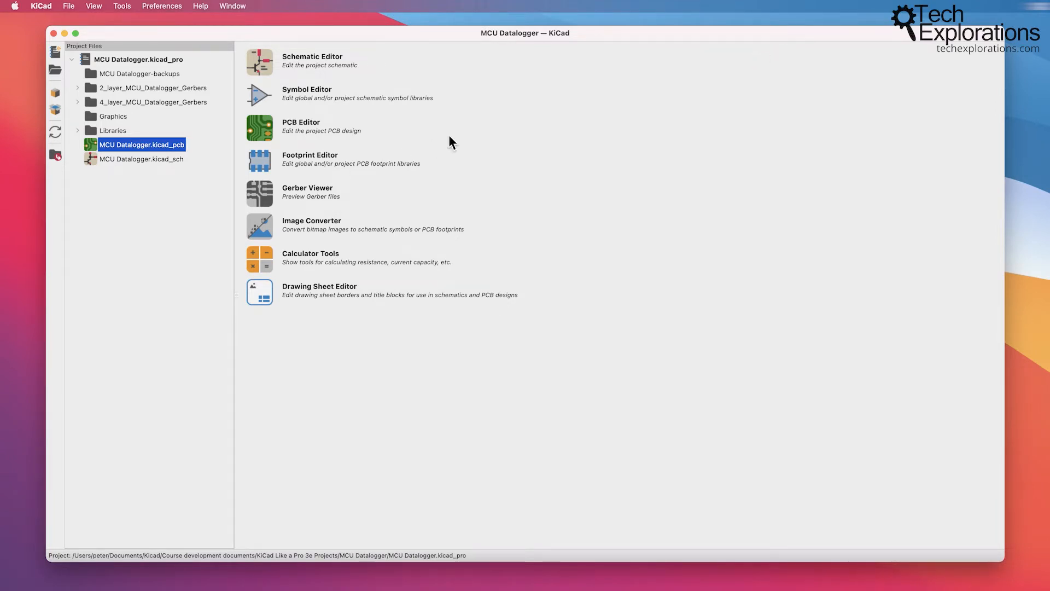
pyautogui.moveTo(344, 155)
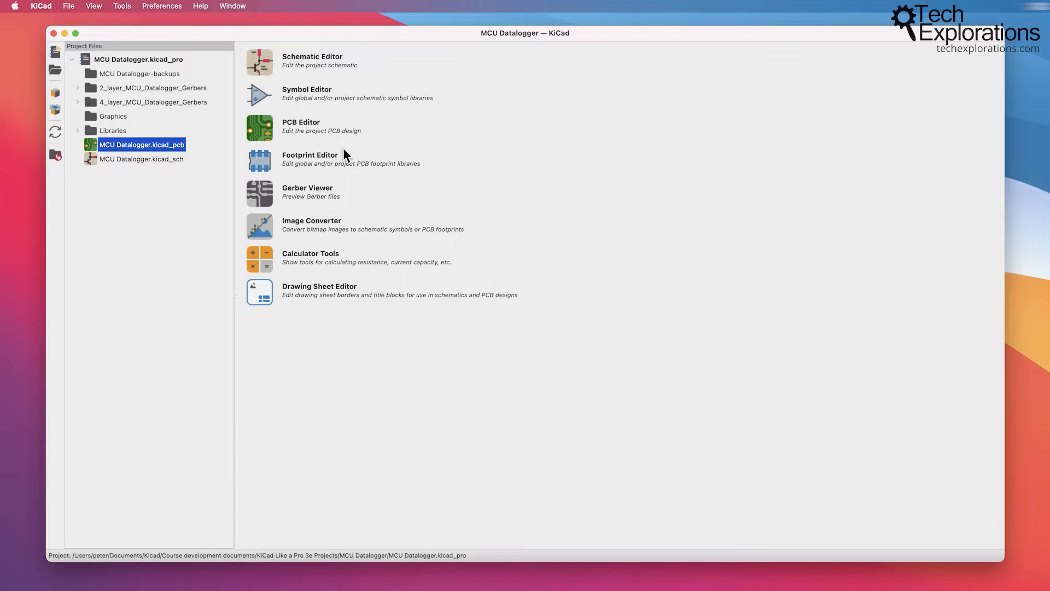
pyautogui.moveTo(298, 83)
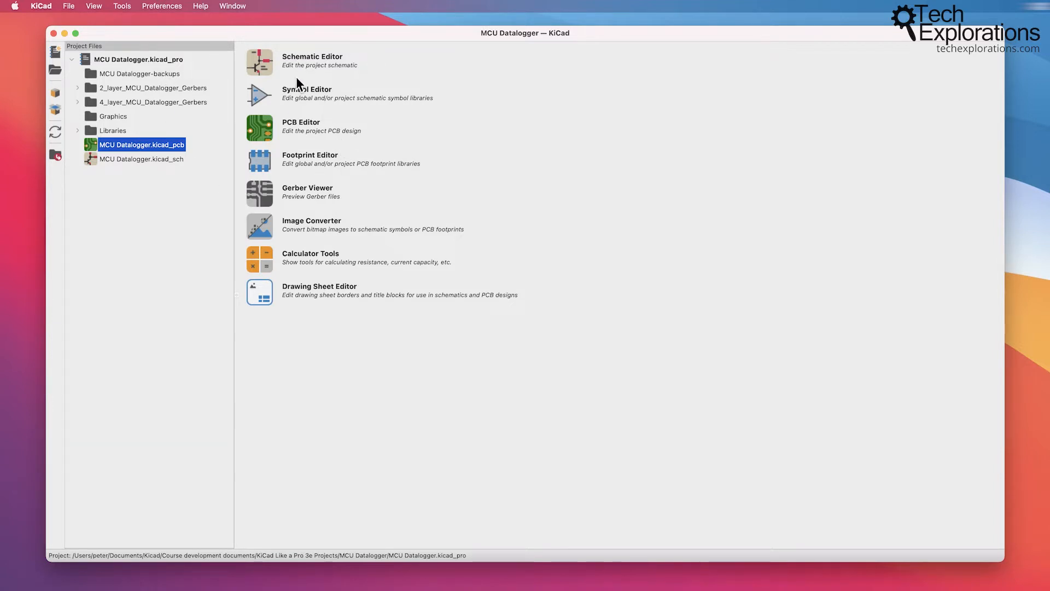
pyautogui.moveTo(301, 126)
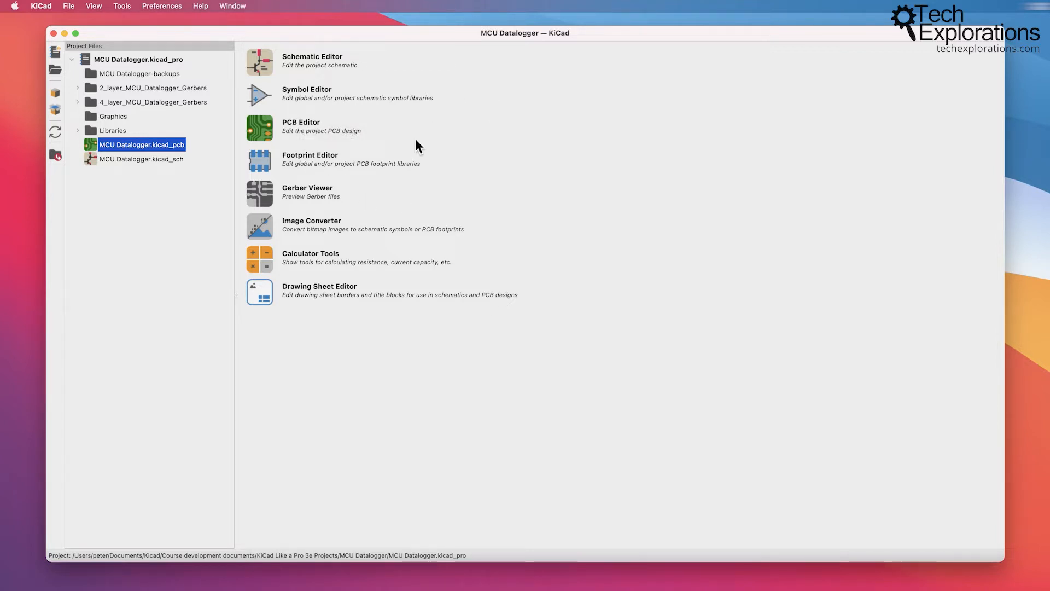
pyautogui.moveTo(406, 129)
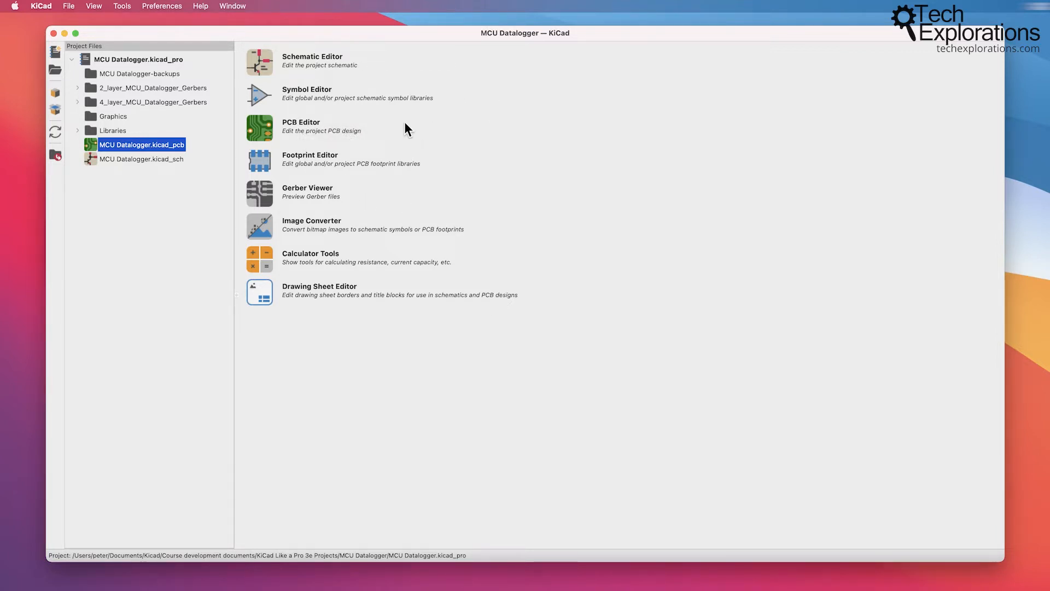
pyautogui.moveTo(341, 134)
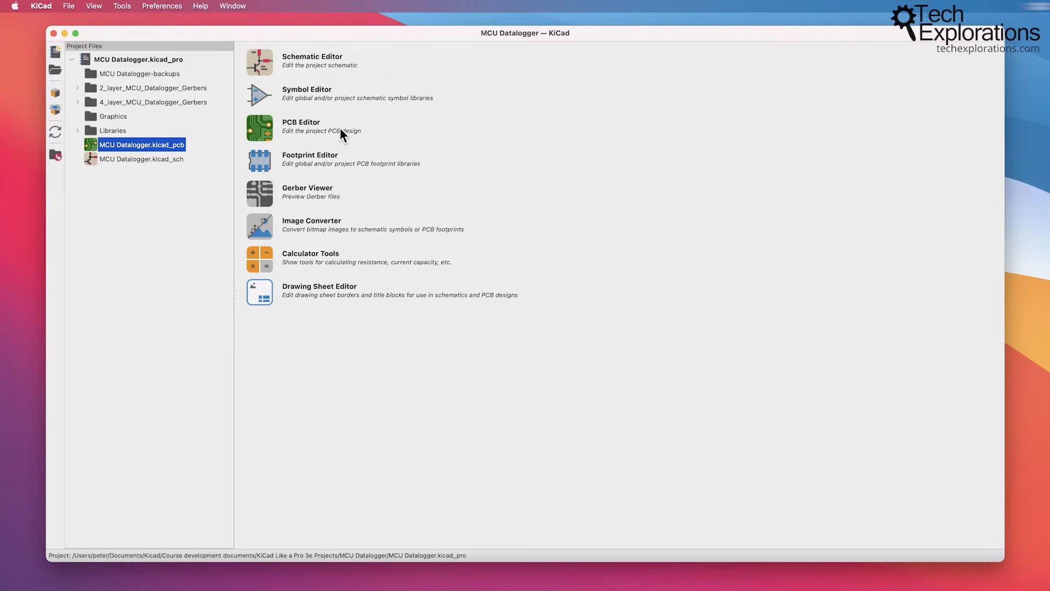
pyautogui.moveTo(355, 137)
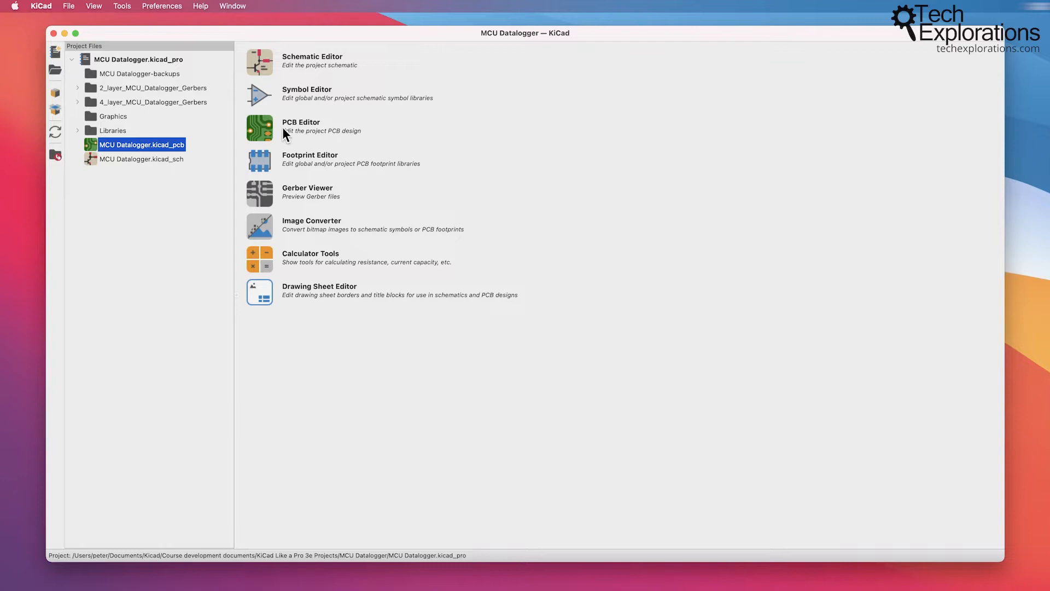
pyautogui.moveTo(217, 66)
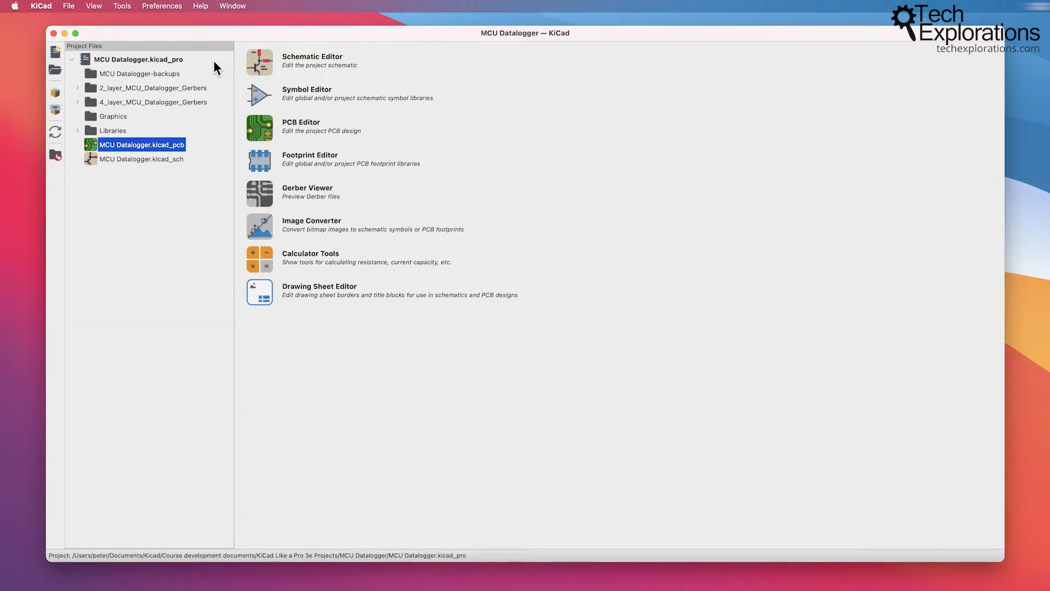
pyautogui.moveTo(377, 176)
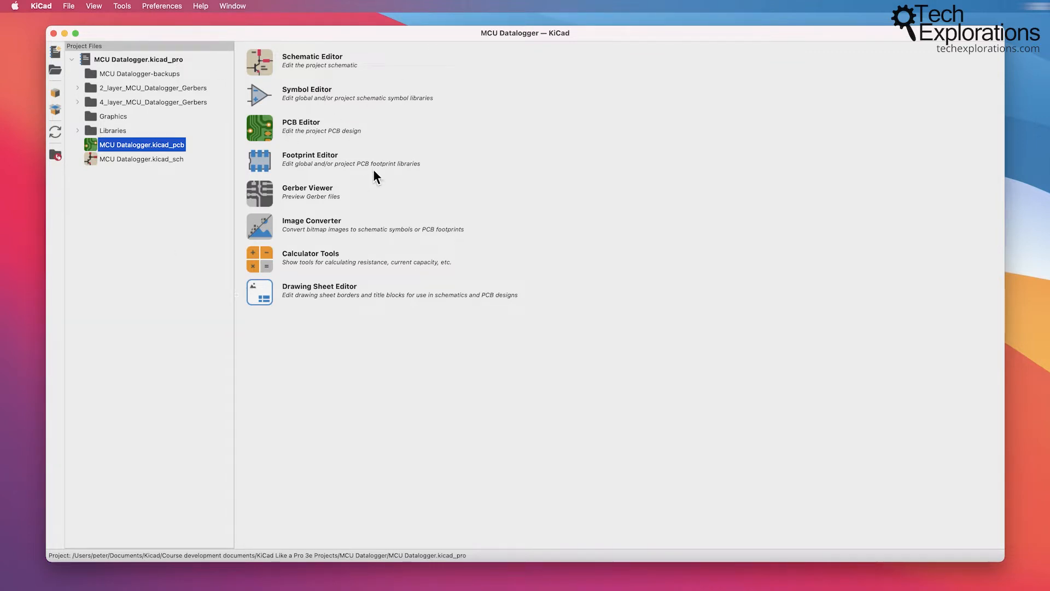
pyautogui.moveTo(427, 210)
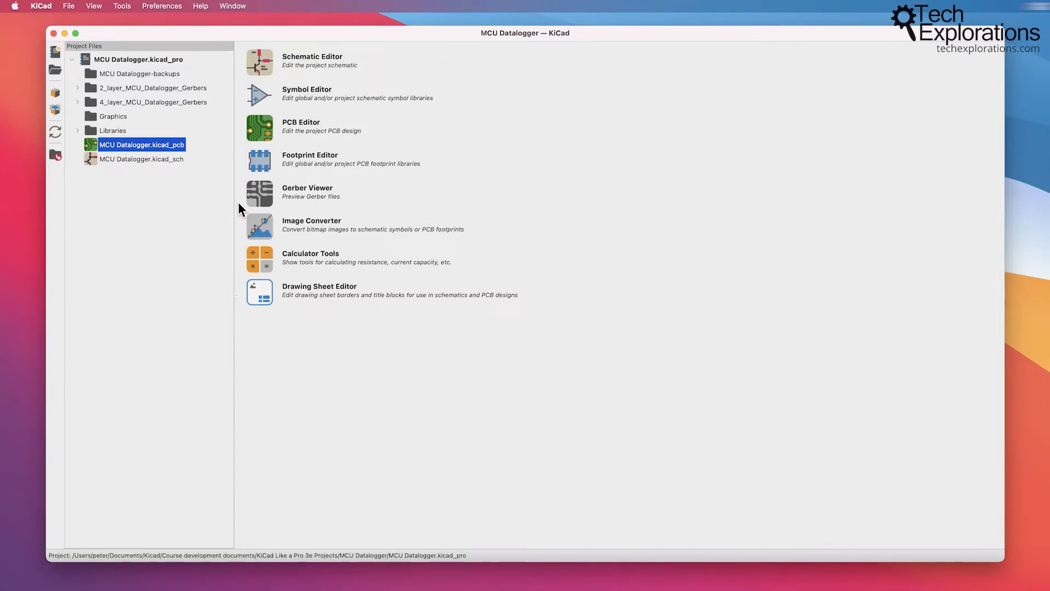
pyautogui.moveTo(138, 79)
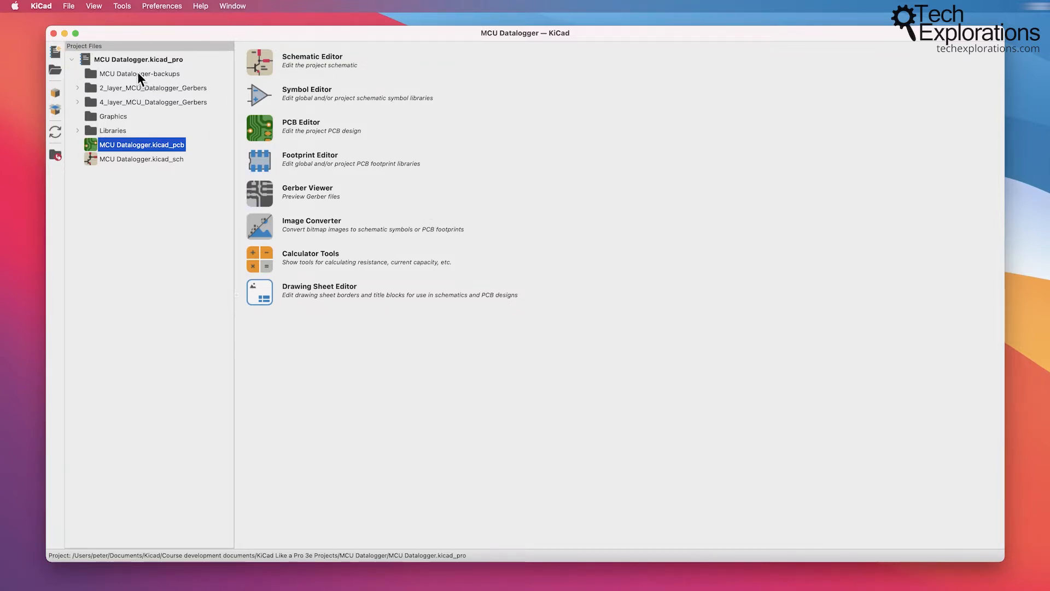
pyautogui.moveTo(113, 120)
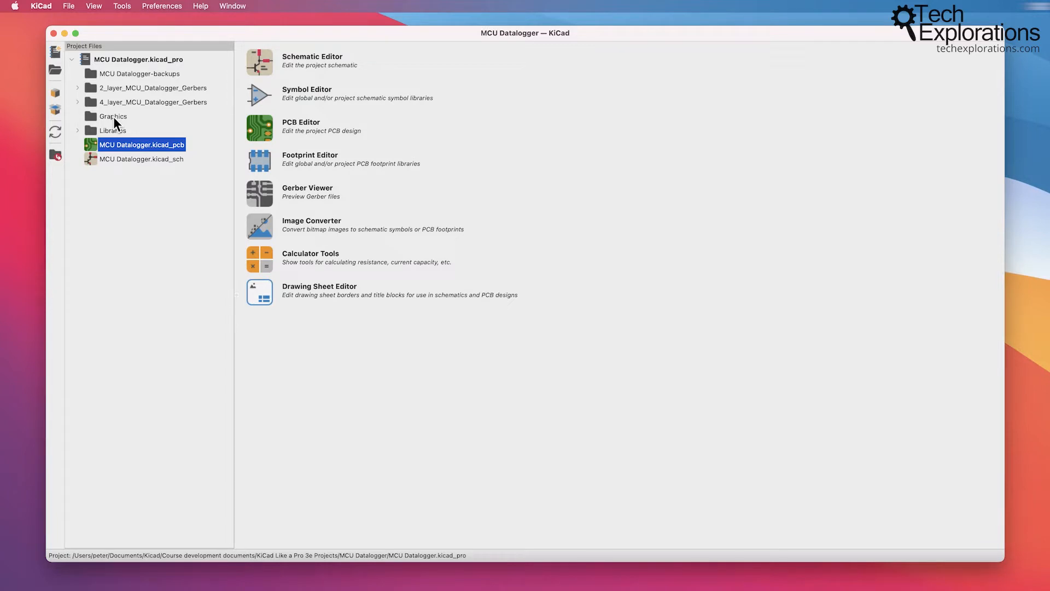
pyautogui.moveTo(110, 53)
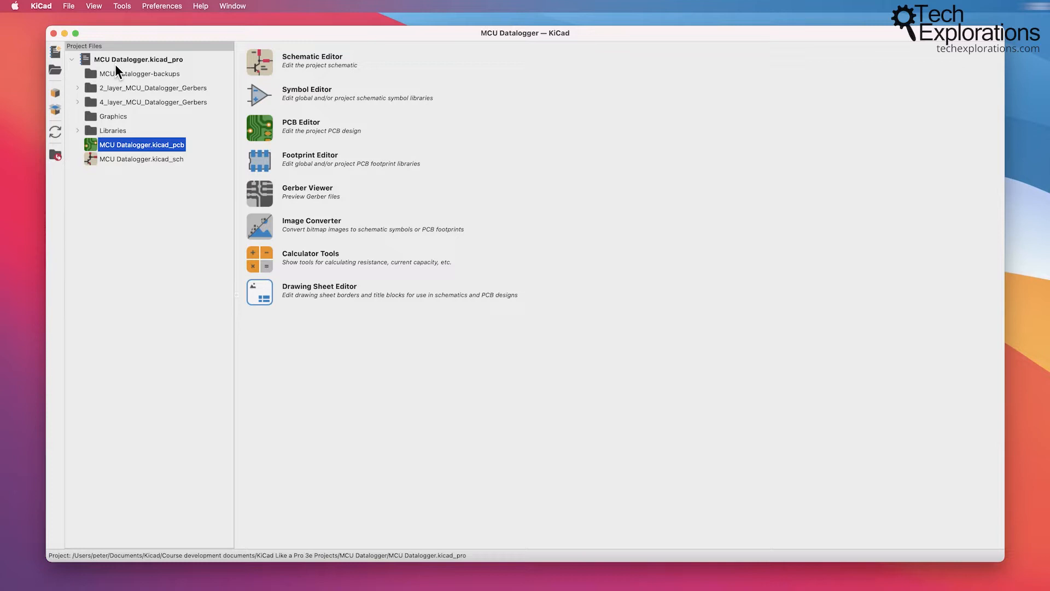
# Expand the 2_layer_MCU_Datalogger_Gerbers folder, select MCU Datalogger.kicad_pro, then collapse the folder
pyautogui.click(77, 87)
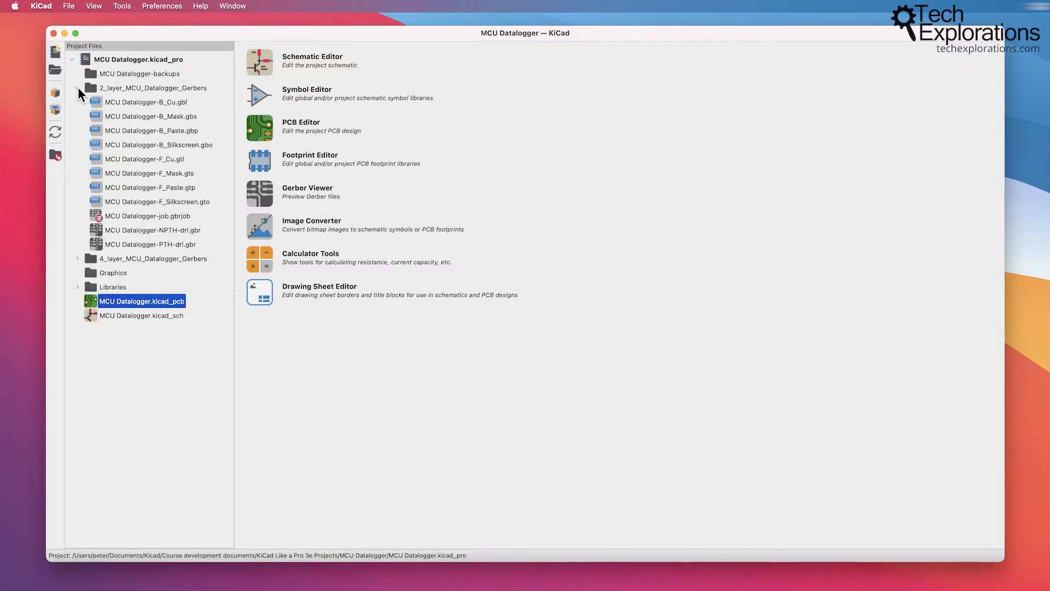
pyautogui.click(149, 173)
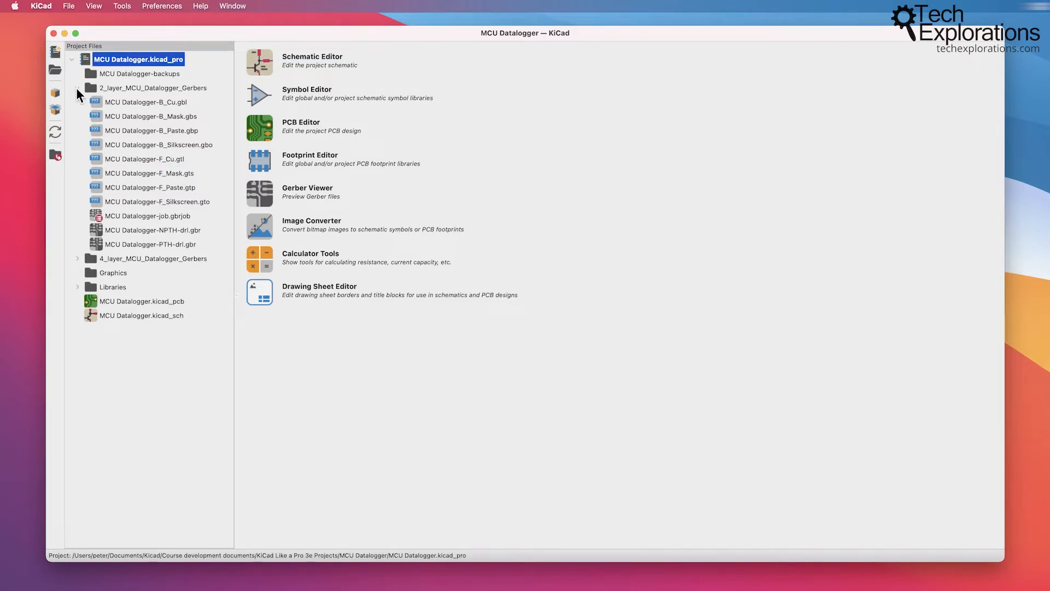
pyautogui.click(78, 87)
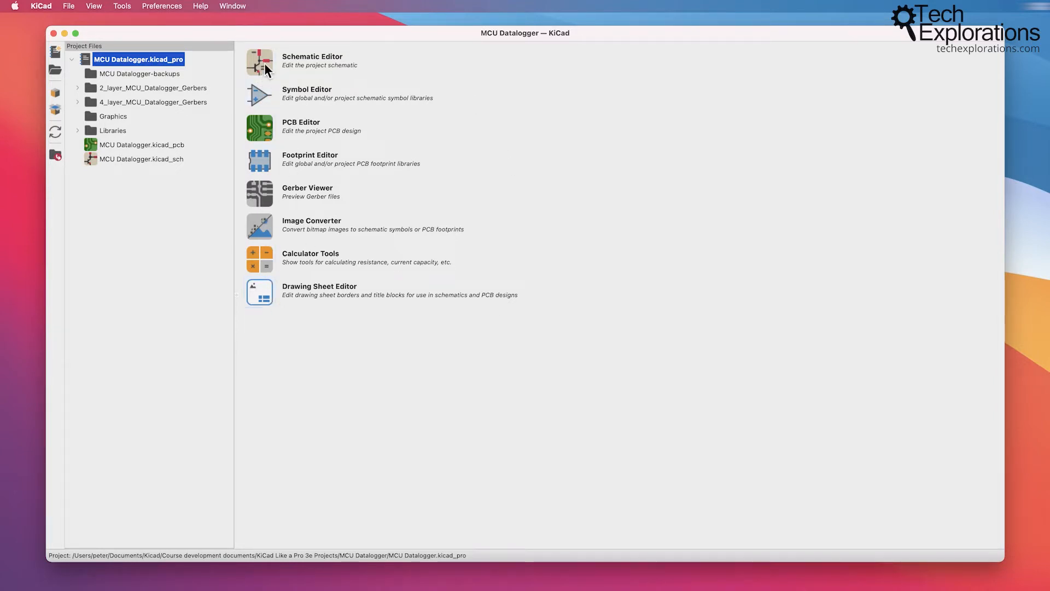
pyautogui.moveTo(38, 106)
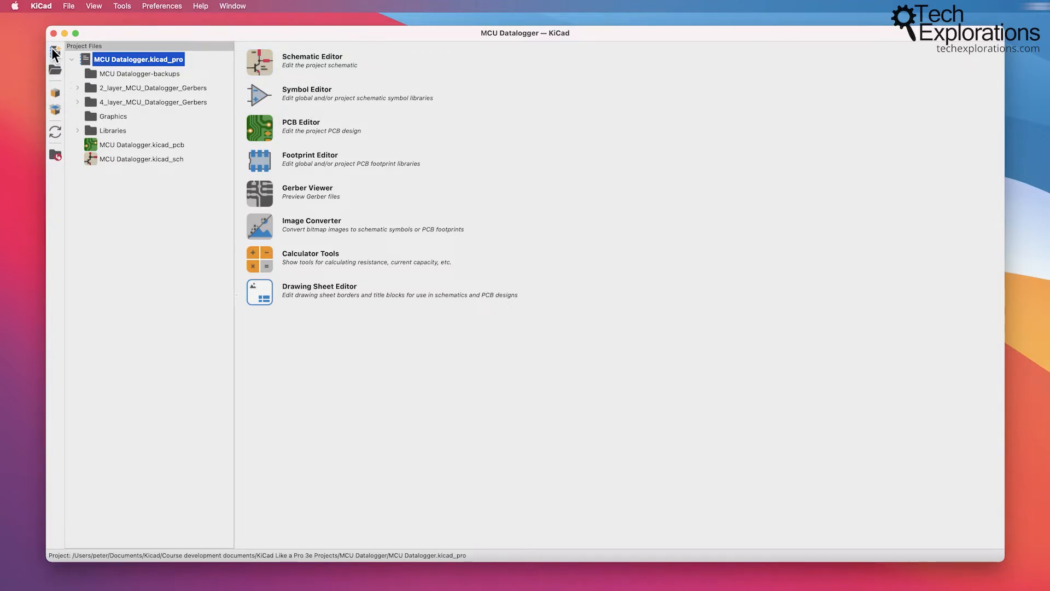
pyautogui.moveTo(56, 99)
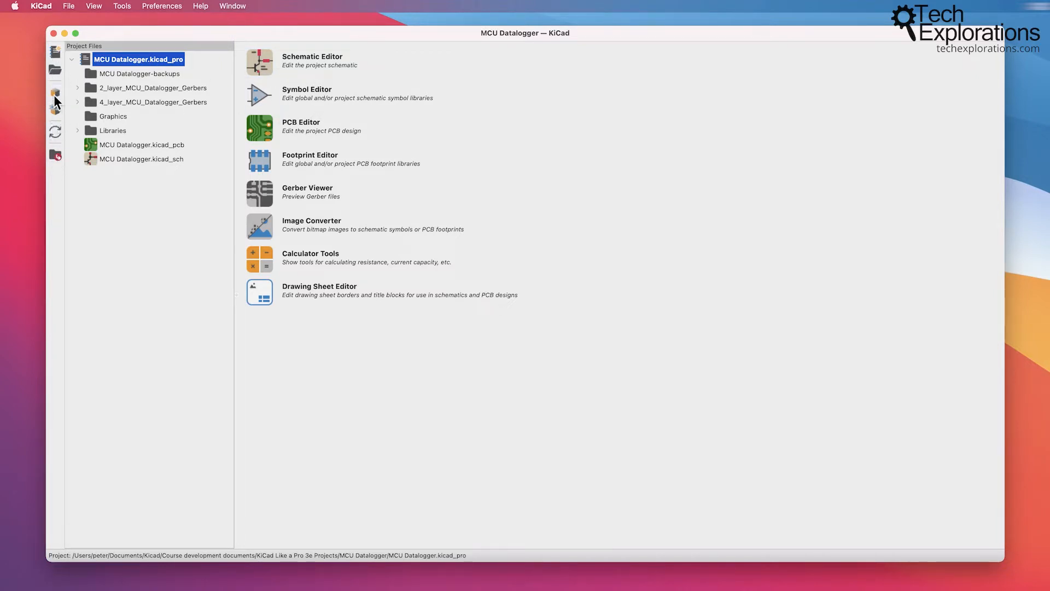
# Browse the View, Help and Window menus, then close the schematic
pyautogui.click(93, 6)
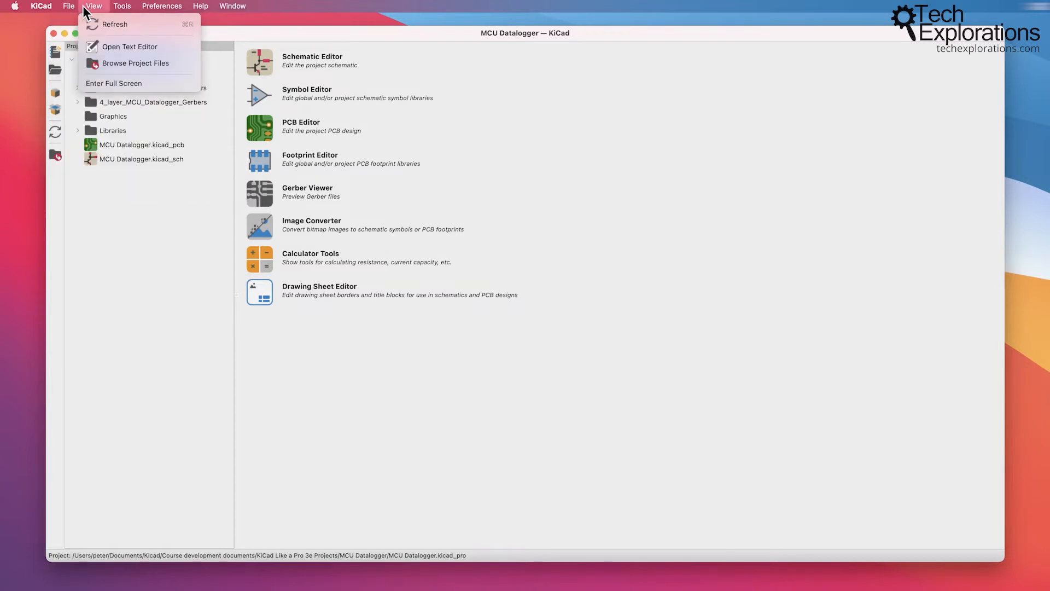
pyautogui.click(201, 6)
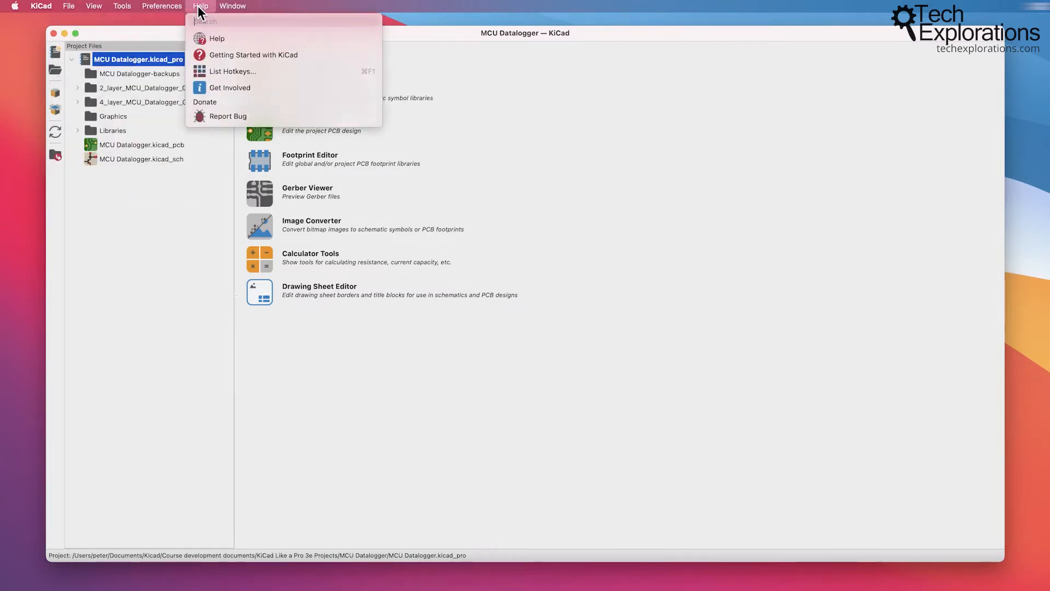
pyautogui.click(233, 6)
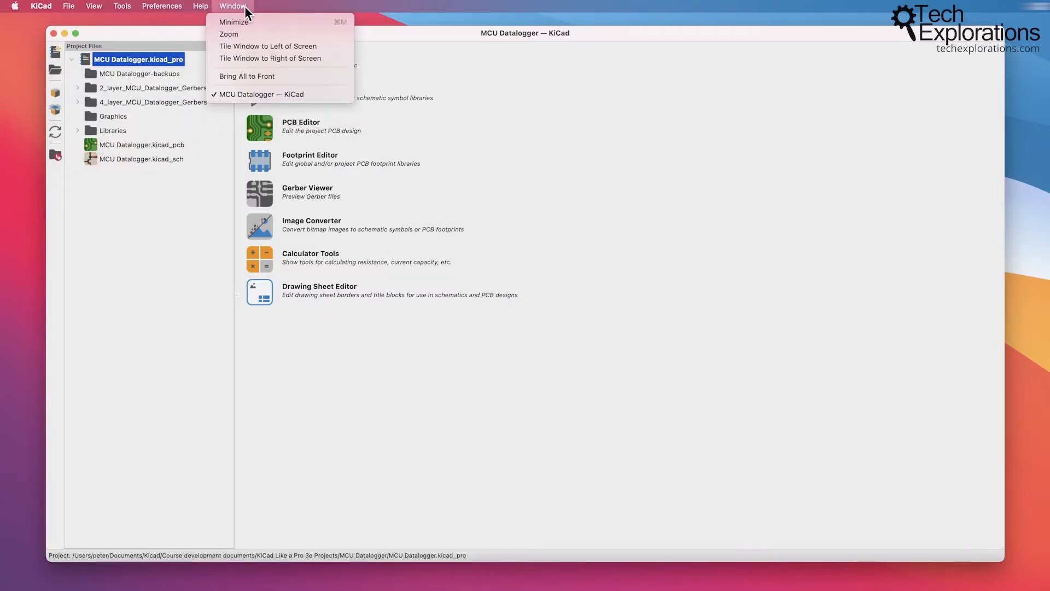
pyautogui.click(68, 6)
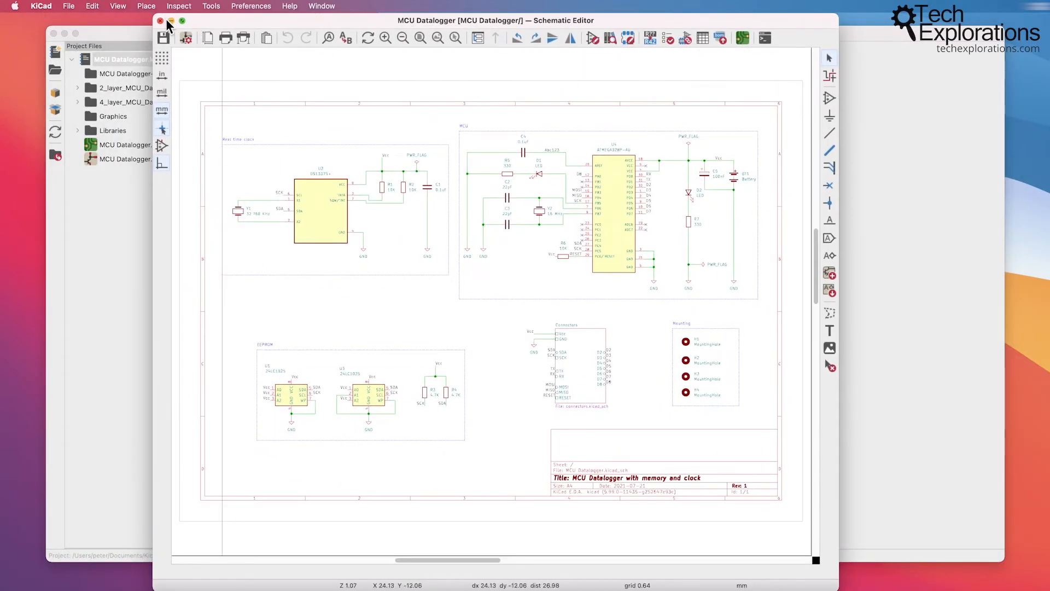
pyautogui.click(161, 21)
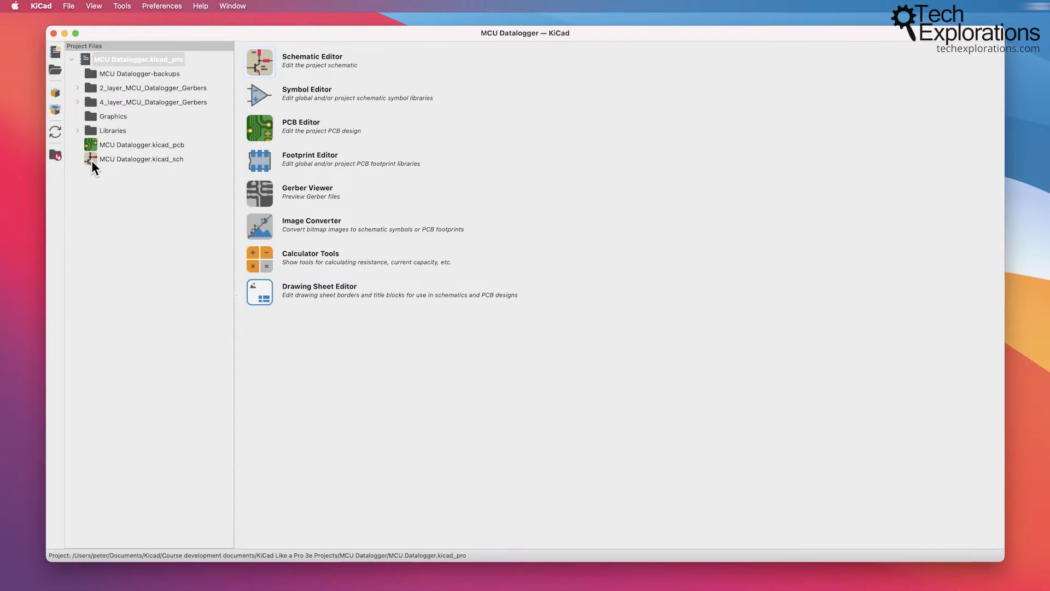
pyautogui.moveTo(170, 165)
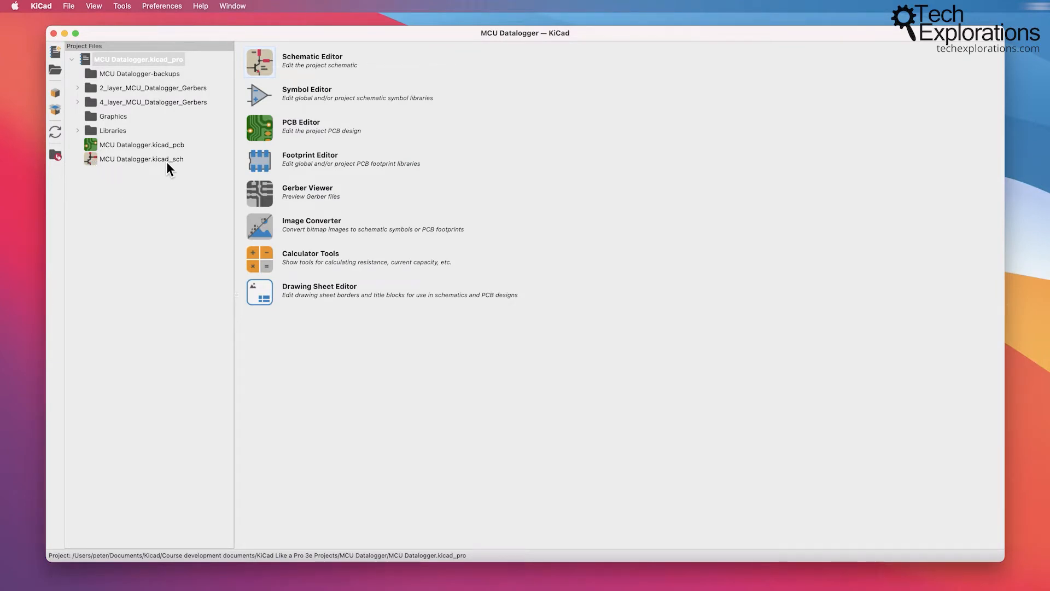
pyautogui.moveTo(119, 169)
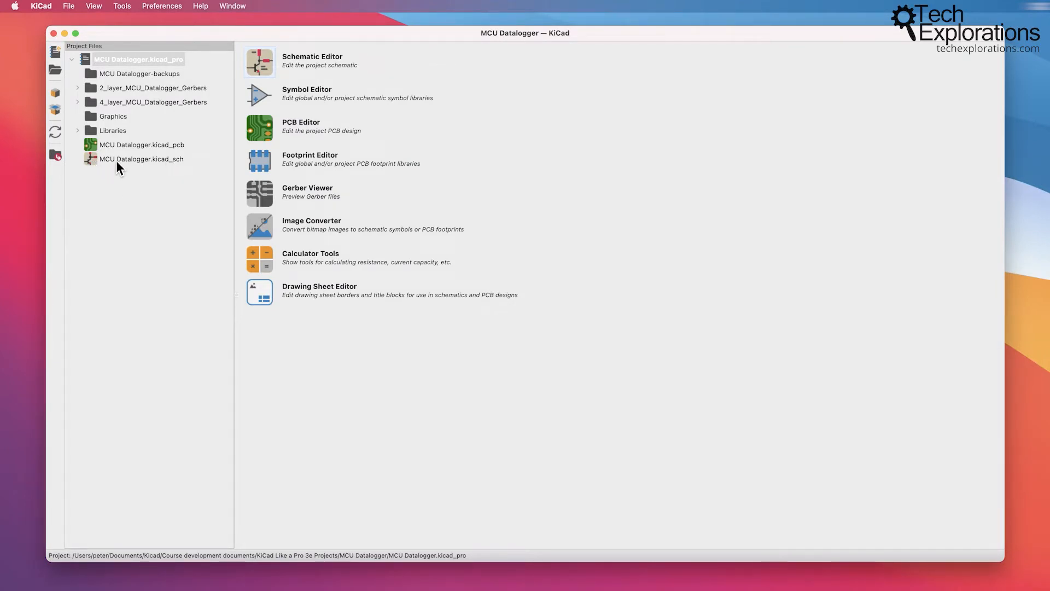
# Reopen the MCU Datalogger schematic, close it, relaunch it from Tools and close it again
pyautogui.click(141, 159)
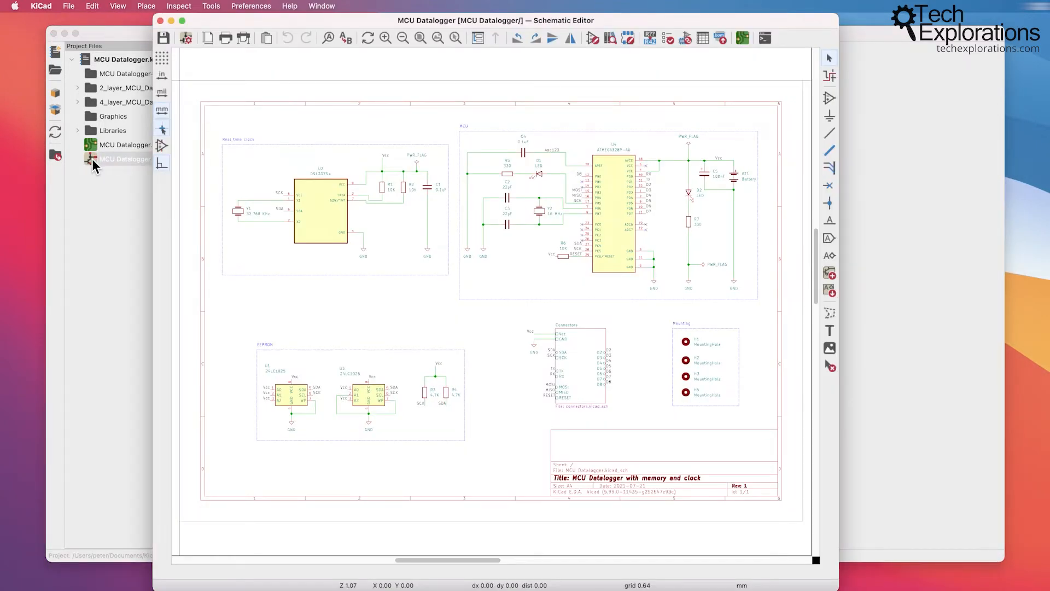
pyautogui.click(161, 21)
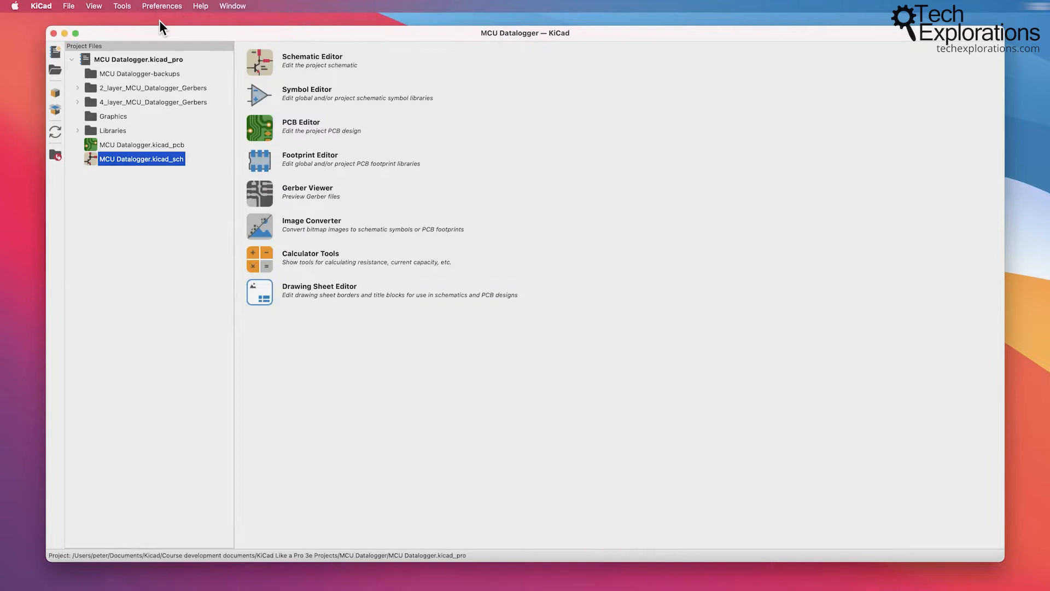
pyautogui.click(122, 6)
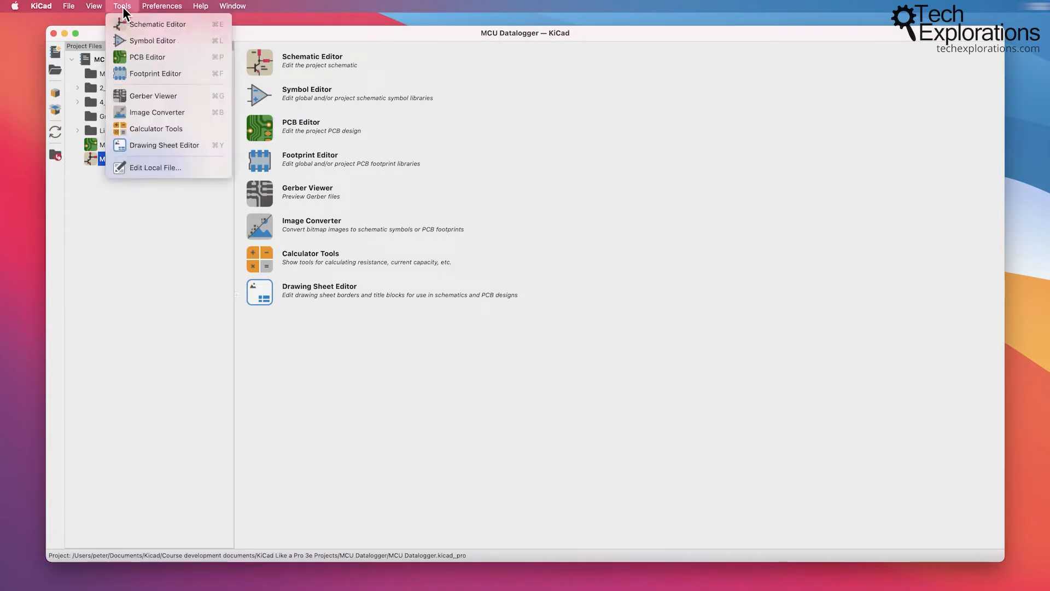
pyautogui.click(158, 24)
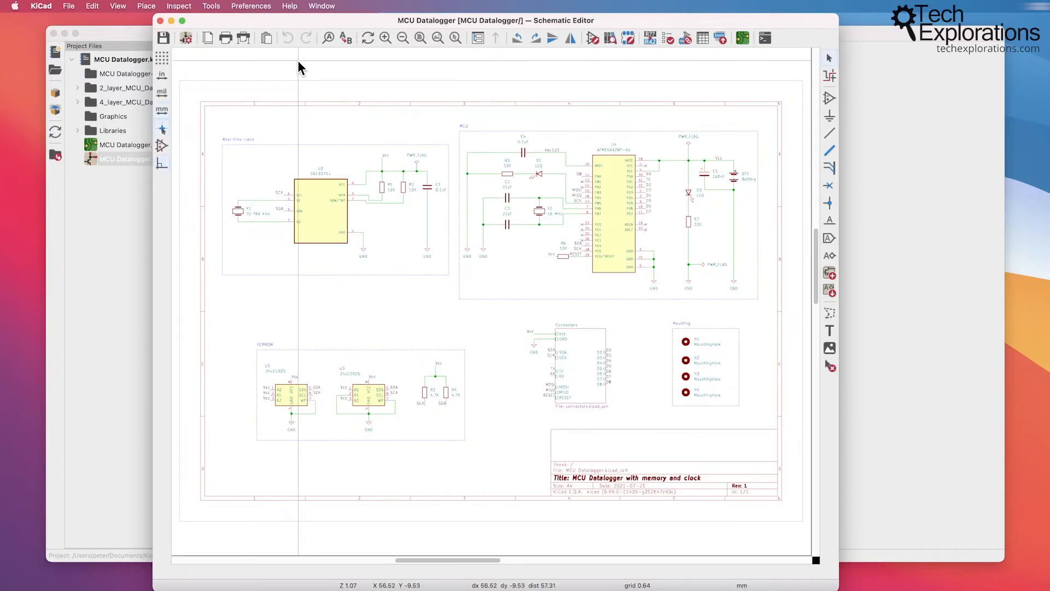
pyautogui.moveTo(270, 67)
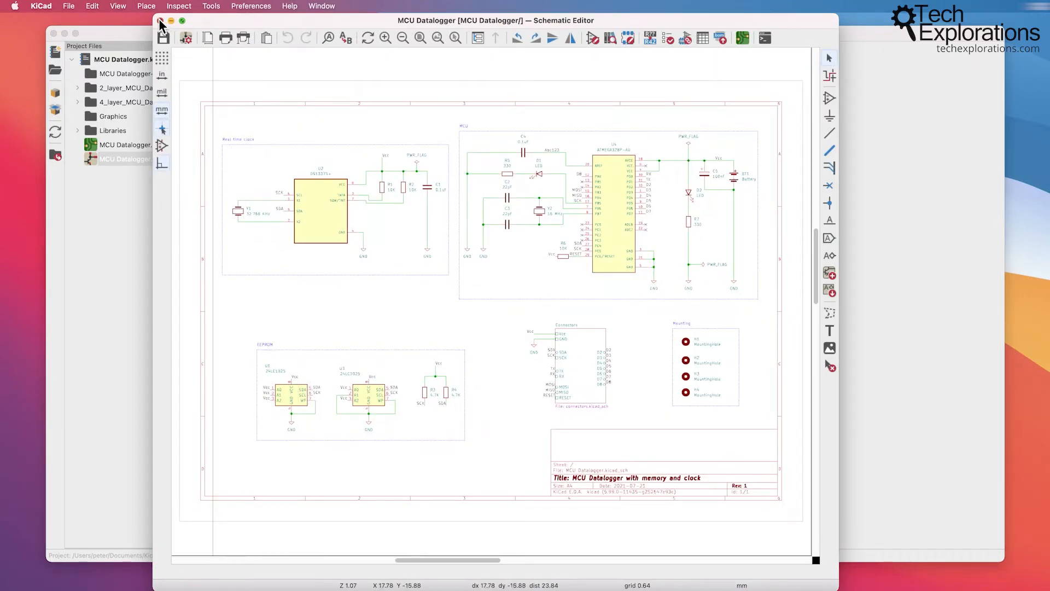
pyautogui.click(161, 21)
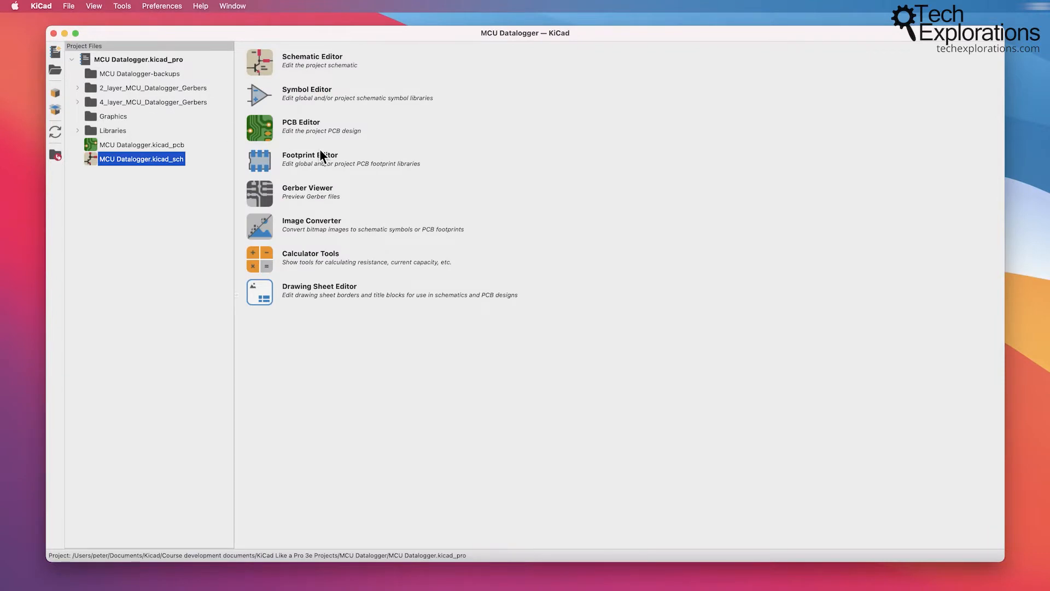
pyautogui.moveTo(302, 138)
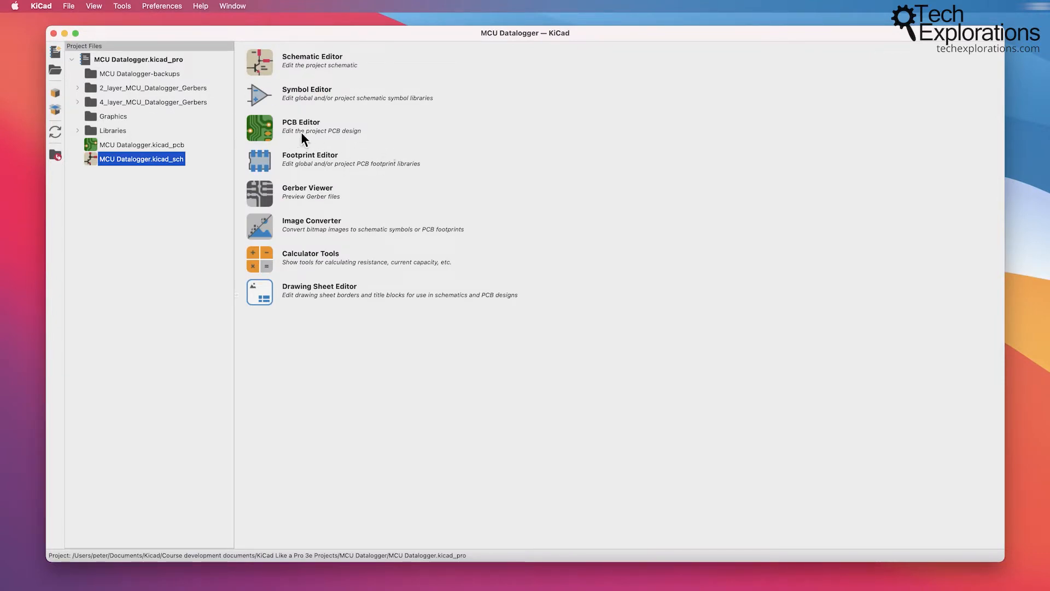
pyautogui.moveTo(53, 113)
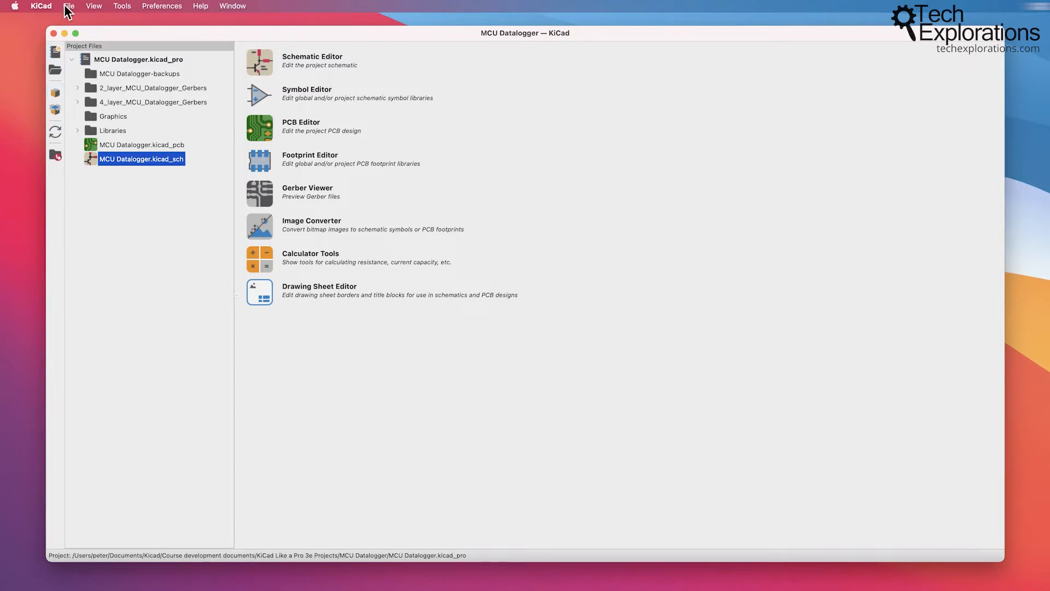
pyautogui.click(69, 6)
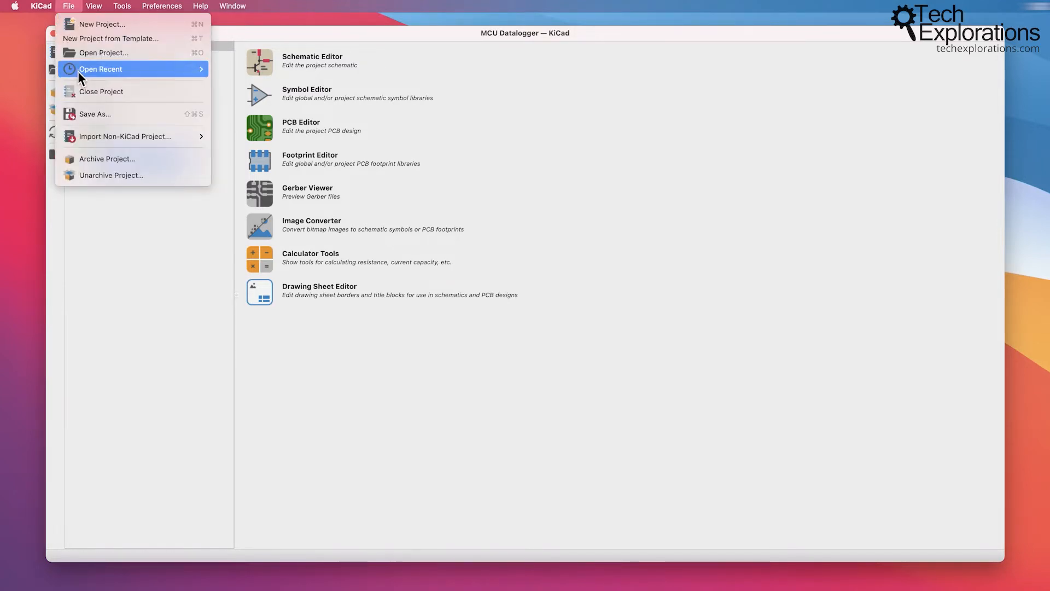
pyautogui.moveTo(81, 92)
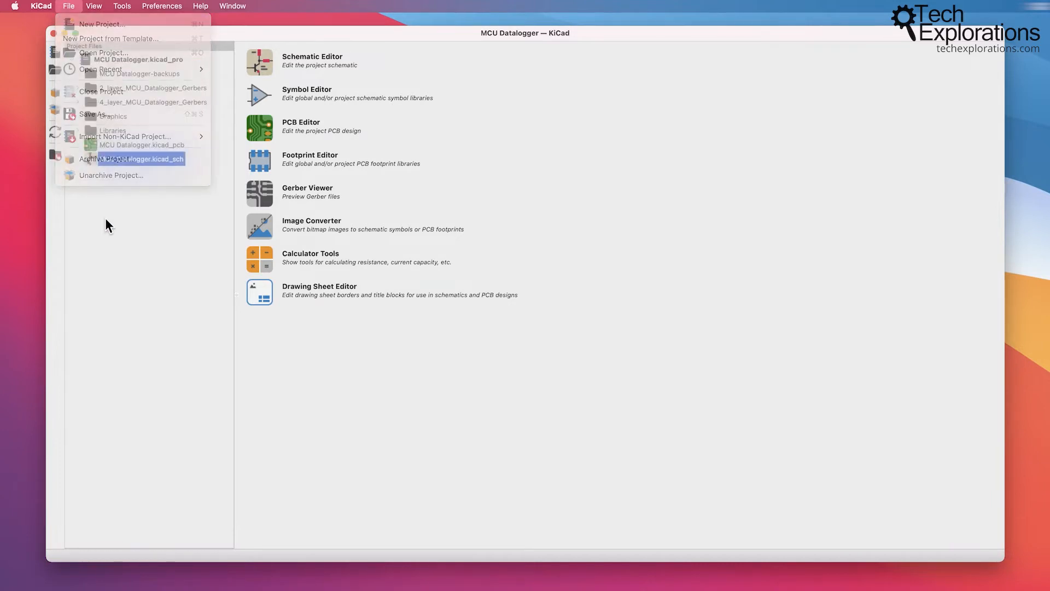
pyautogui.click(68, 6)
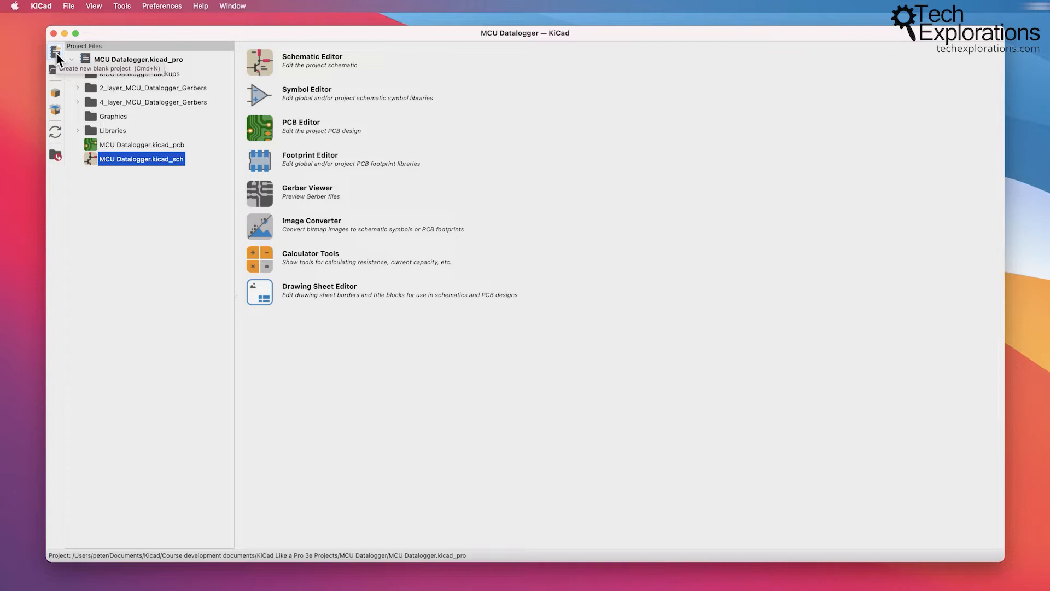
pyautogui.click(68, 6)
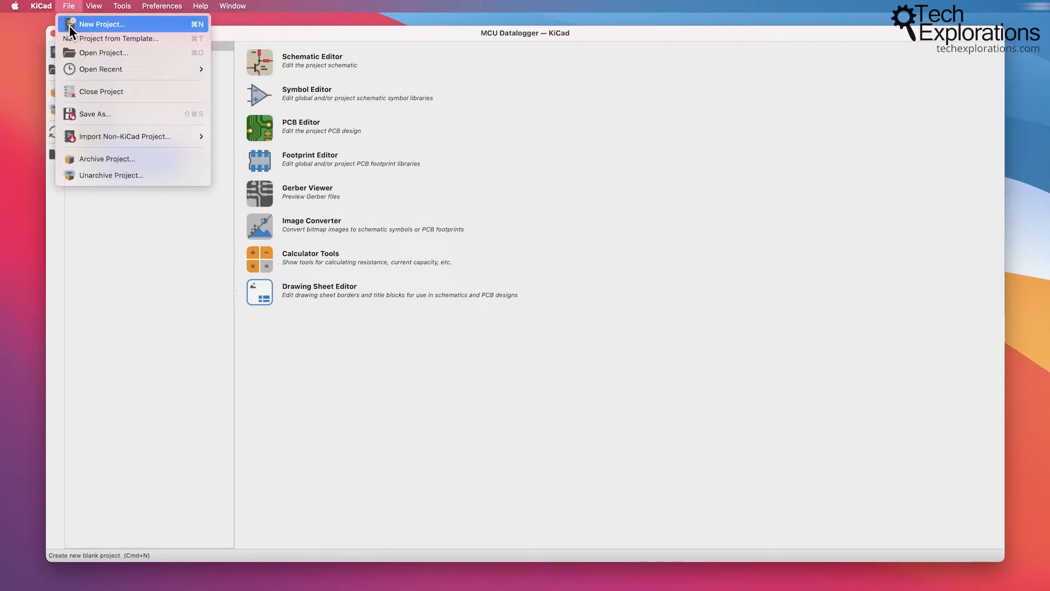
pyautogui.moveTo(93, 30)
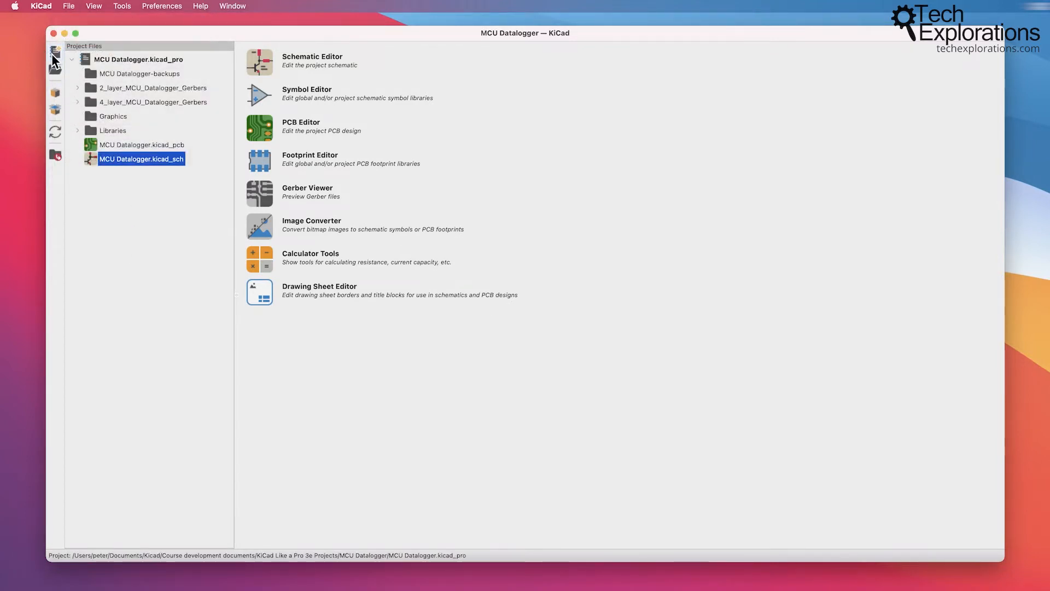
pyautogui.moveTo(55, 53)
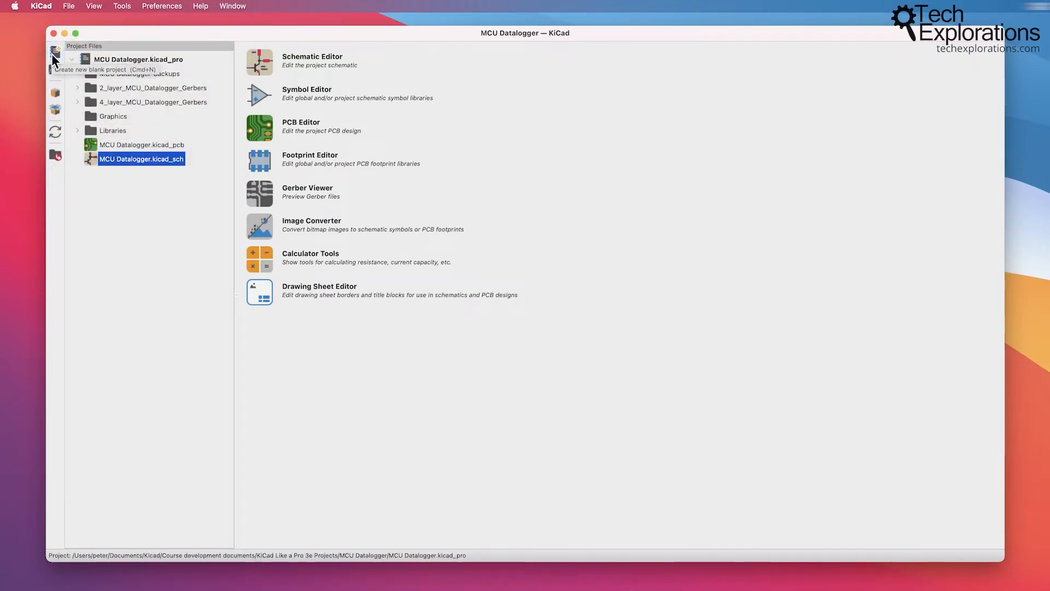
pyautogui.click(68, 6)
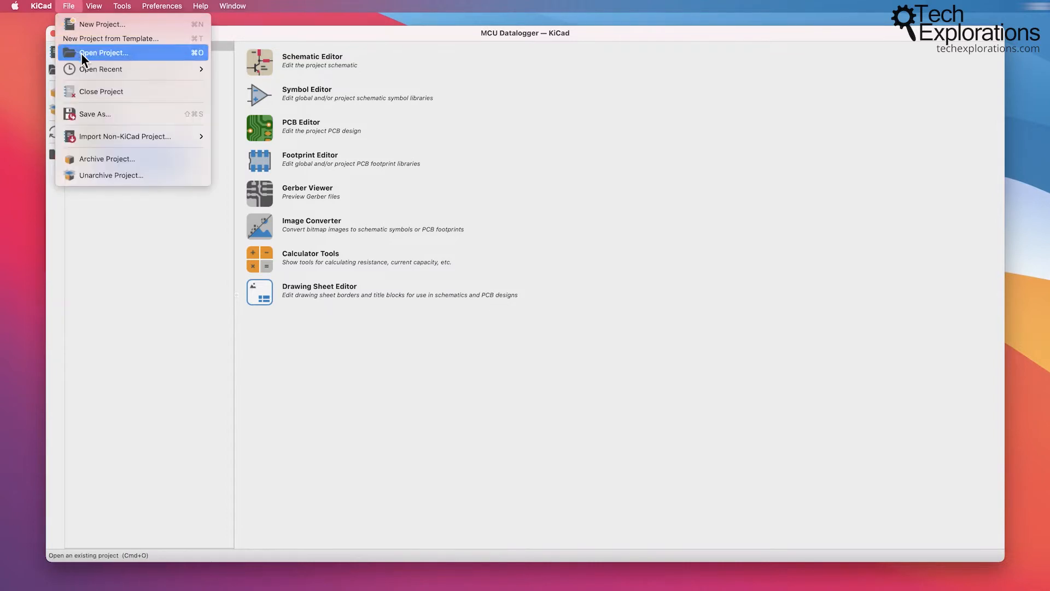
pyautogui.moveTo(159, 303)
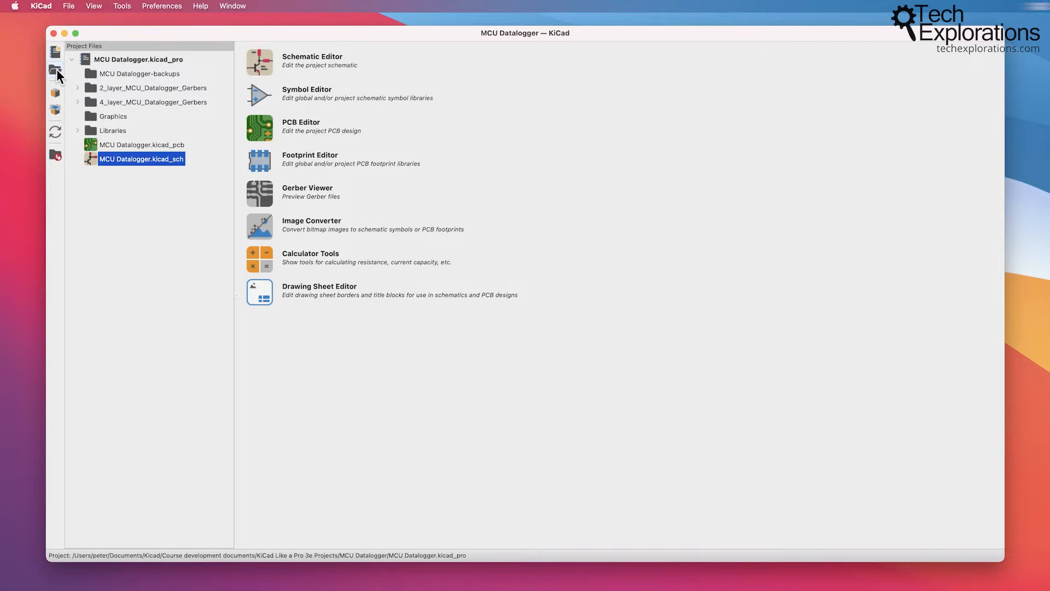
pyautogui.moveTo(56, 71)
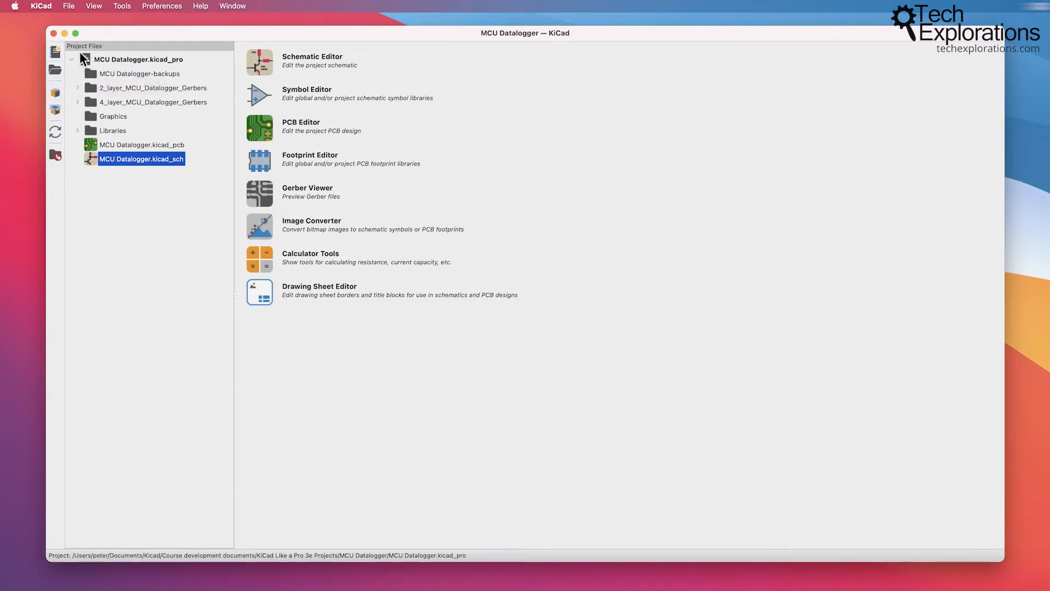
pyautogui.moveTo(203, 194)
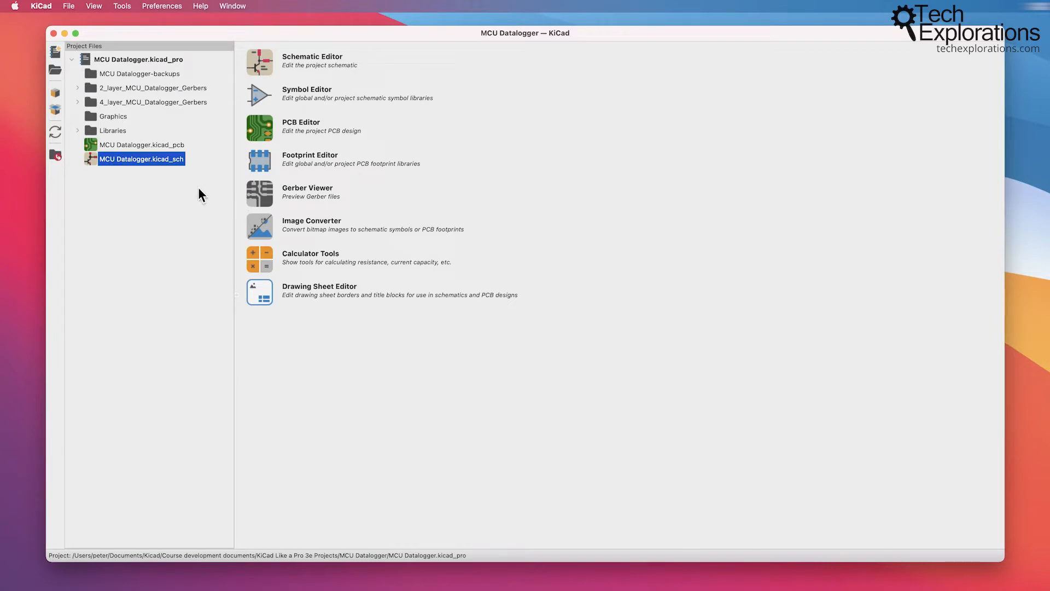
pyautogui.moveTo(155, 150)
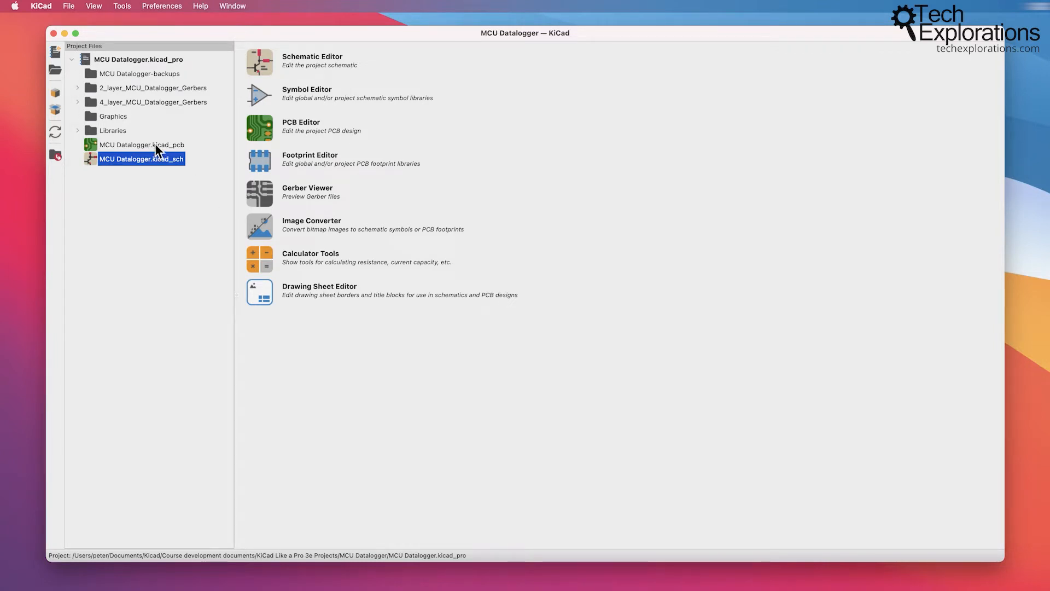
pyautogui.moveTo(99, 50)
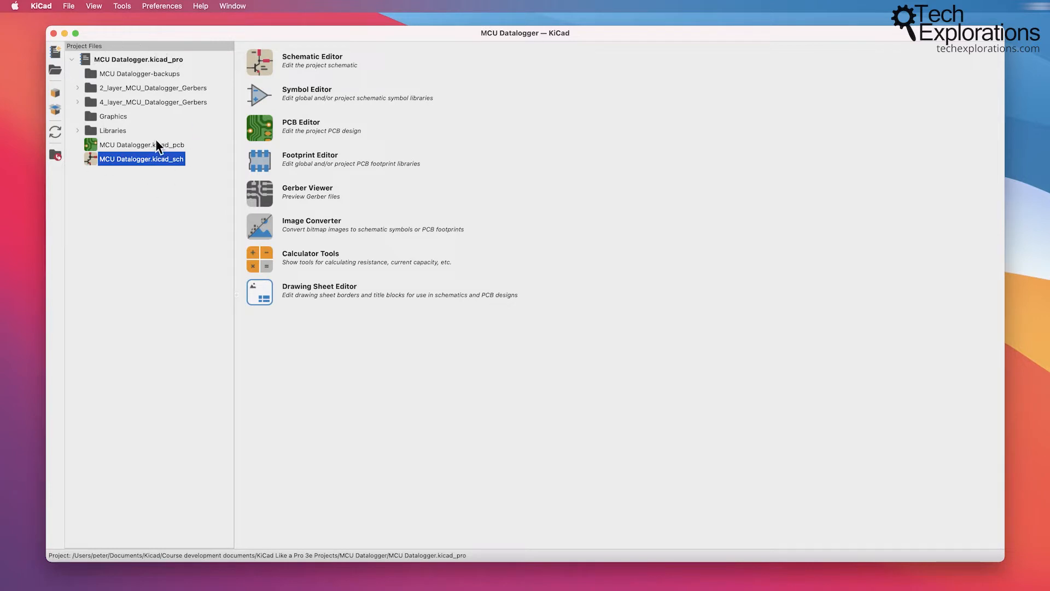
pyautogui.moveTo(104, 116)
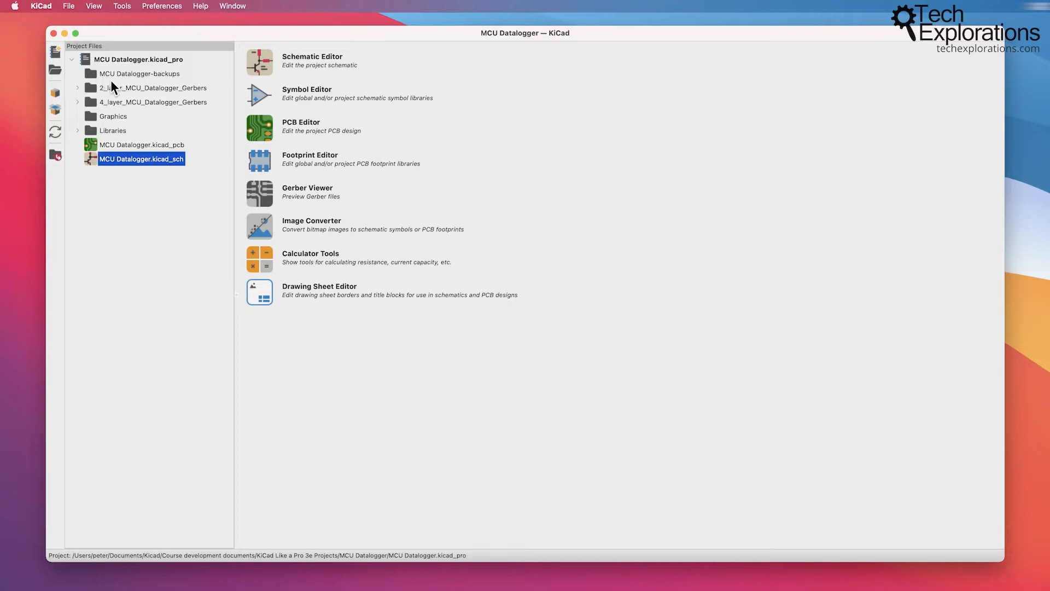
# Select the Gerbers-to-Libraries folder range, then select MCU Datalogger.kicad_sch and .kicad_pcb together
pyautogui.click(152, 88)
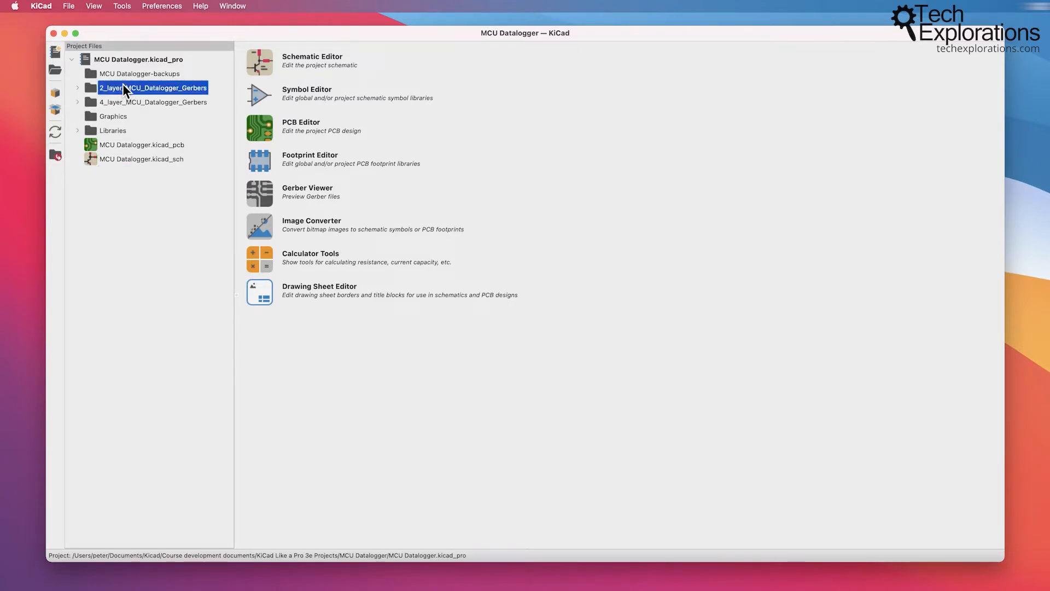
pyautogui.click(113, 130)
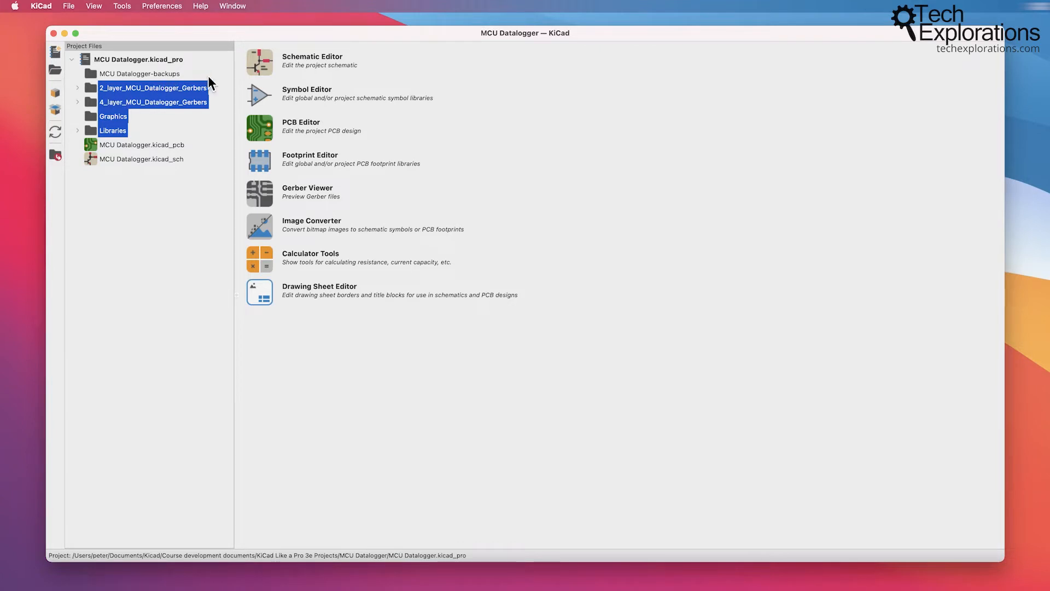
pyautogui.moveTo(175, 100)
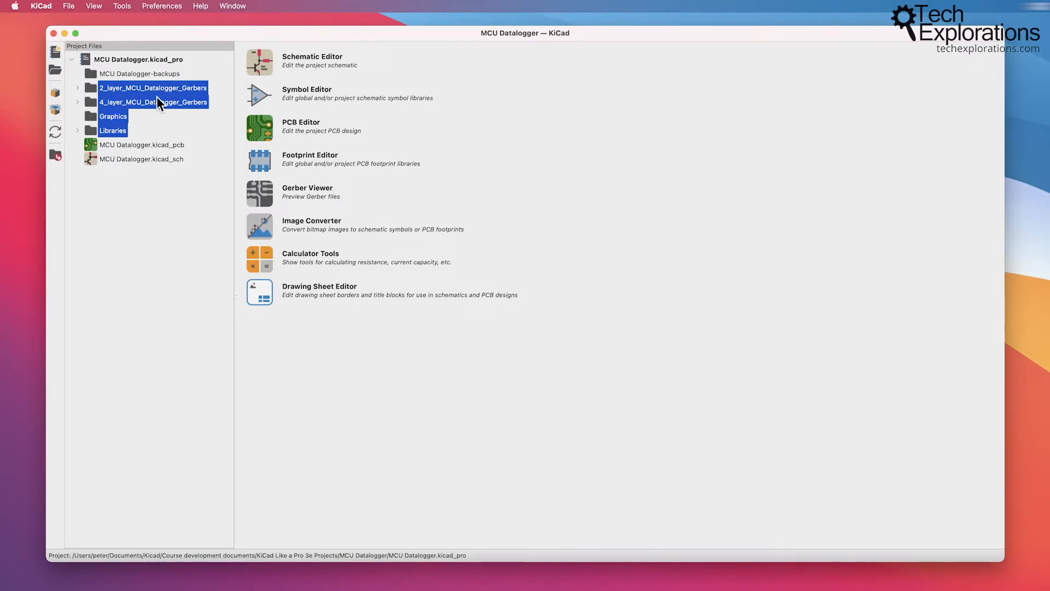
pyautogui.click(113, 116)
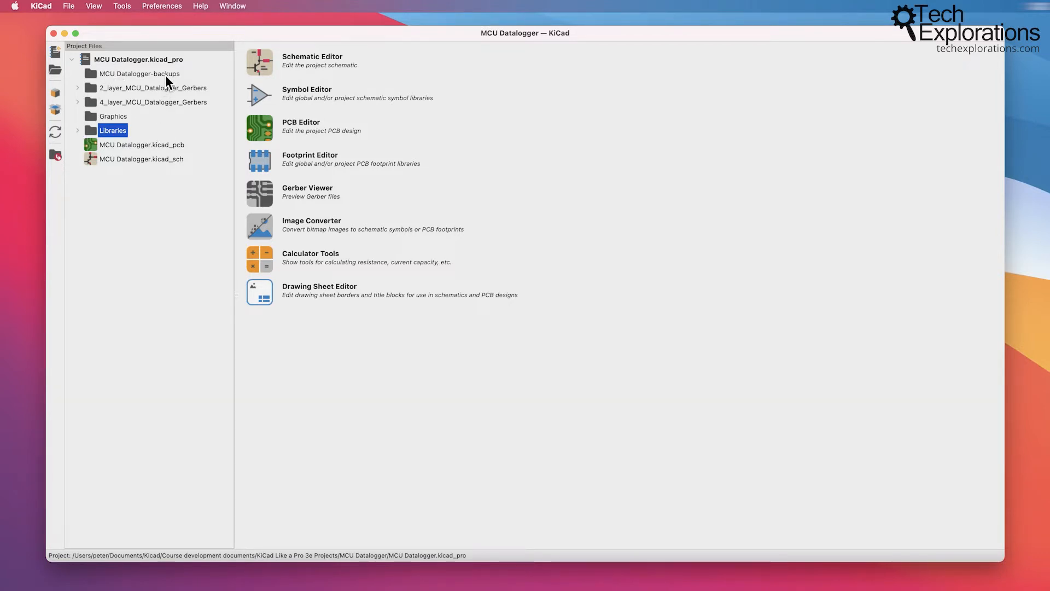
pyautogui.moveTo(147, 94)
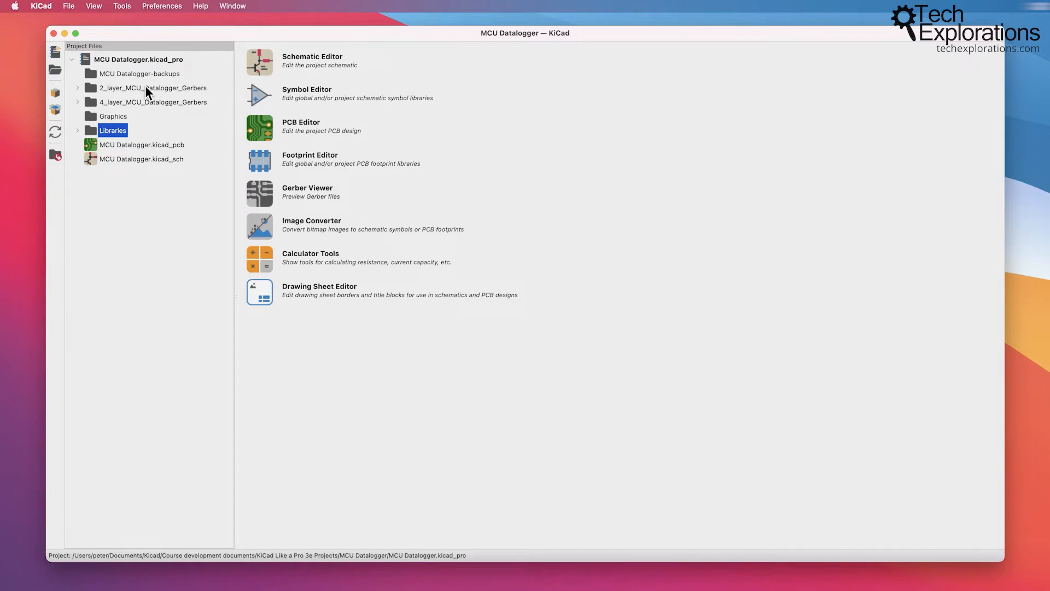
pyautogui.moveTo(174, 210)
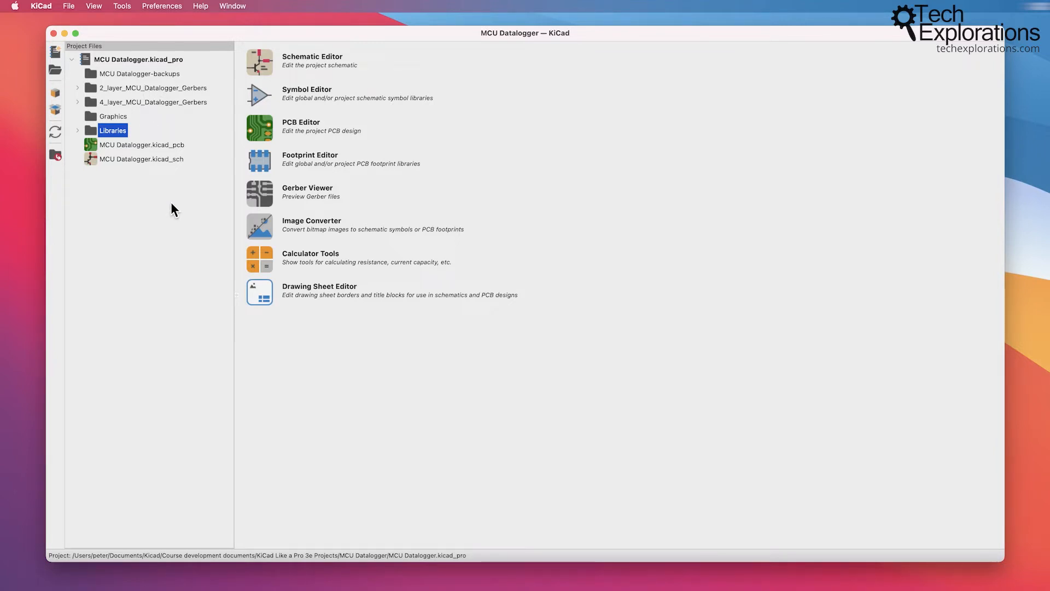
pyautogui.click(141, 159)
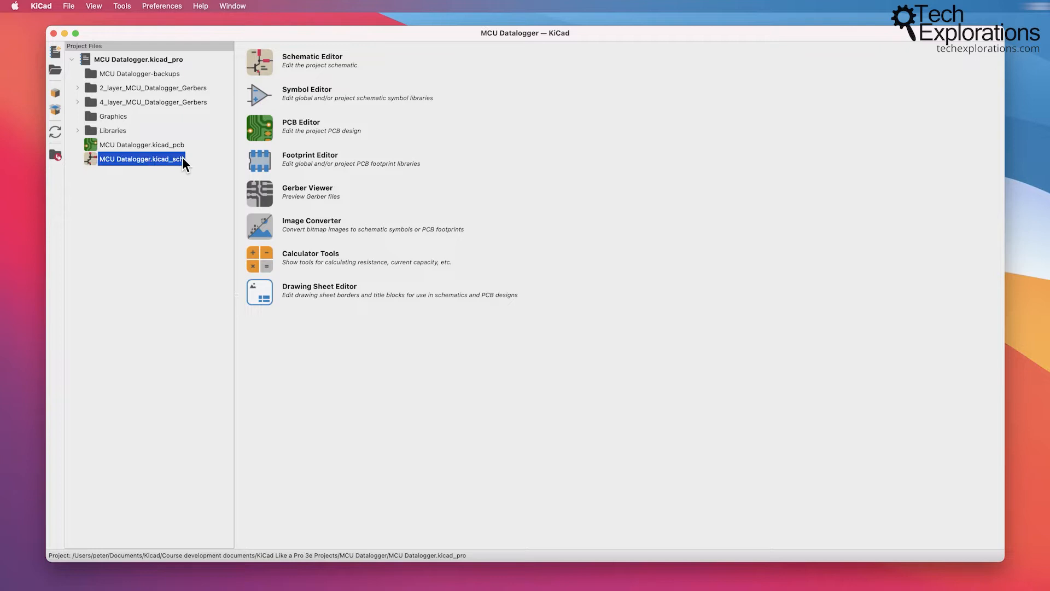
pyautogui.click(141, 145)
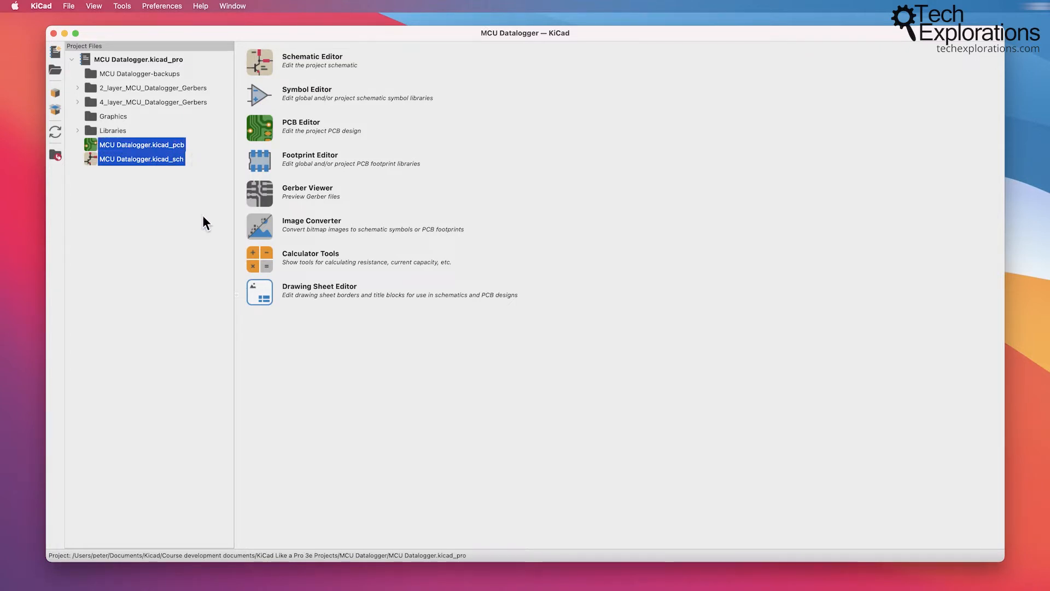
pyautogui.moveTo(160, 171)
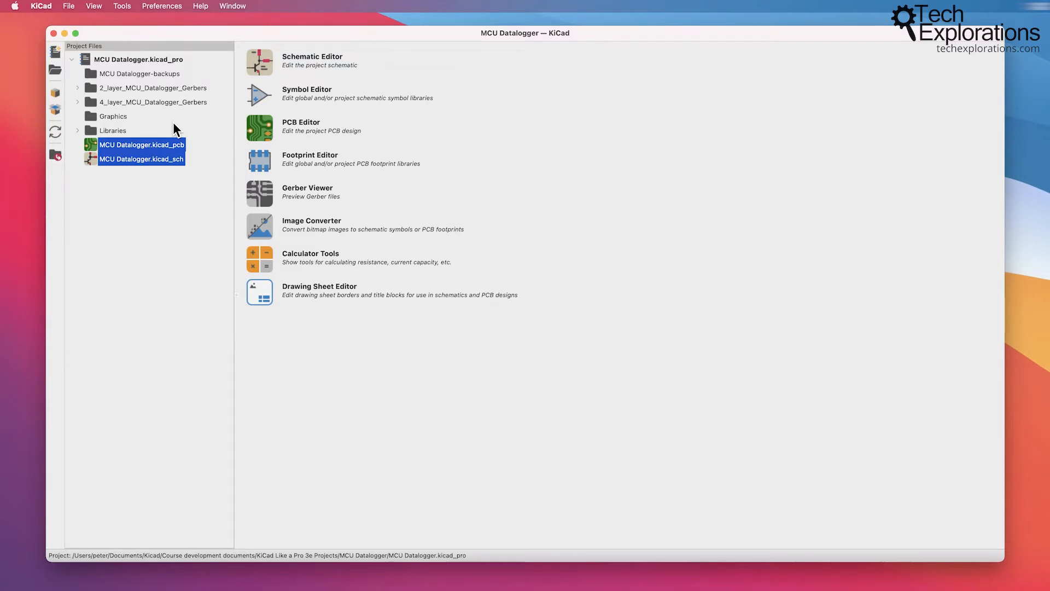
pyautogui.moveTo(324, 69)
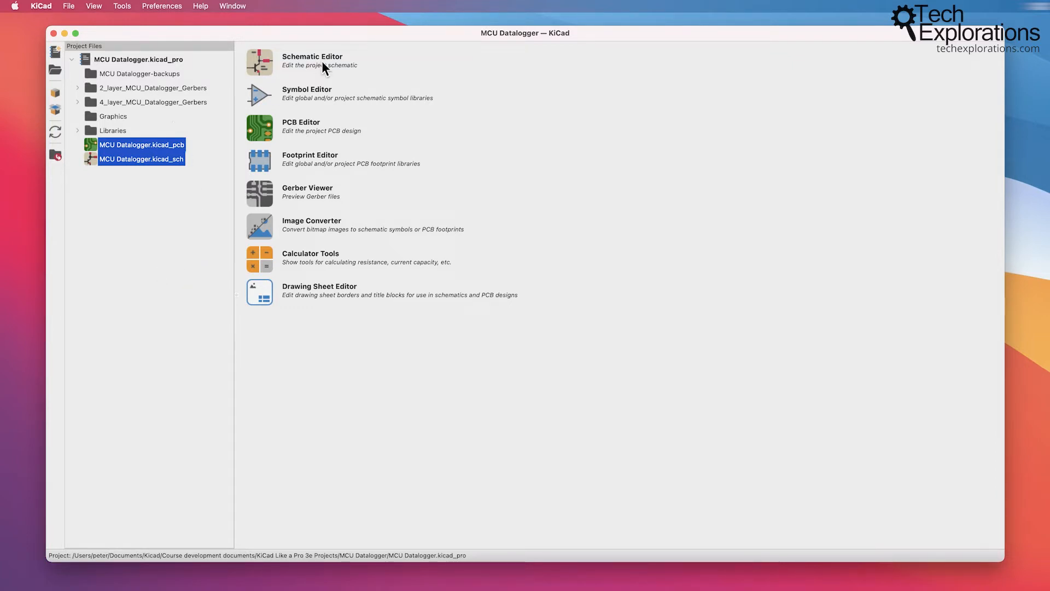
pyautogui.moveTo(274, 93)
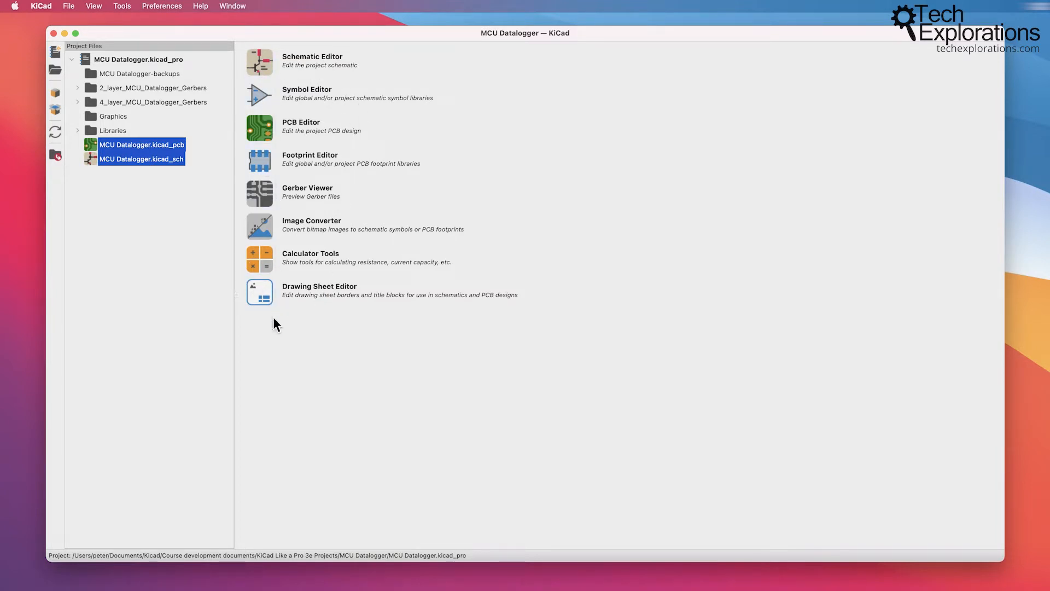
pyautogui.moveTo(267, 249)
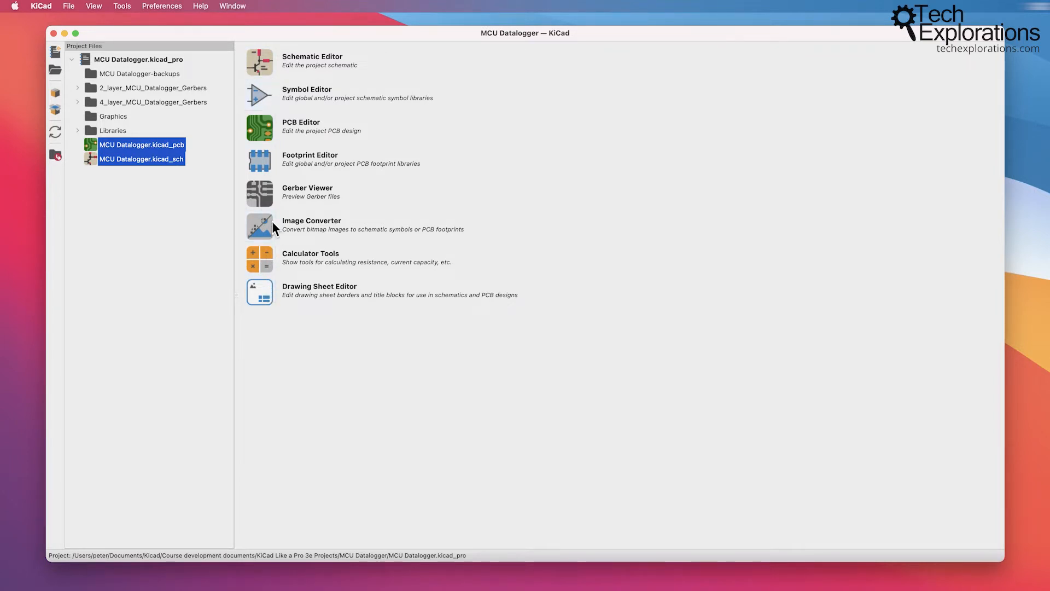
pyautogui.moveTo(93, 10)
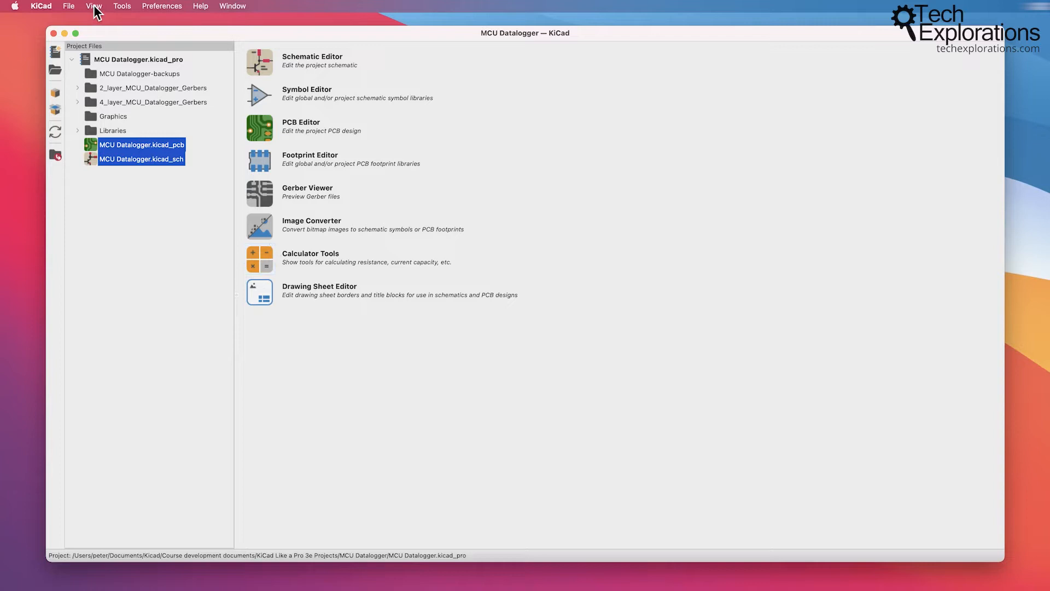
# Look through the Tools menu, then open the KiCad application menu
pyautogui.click(121, 6)
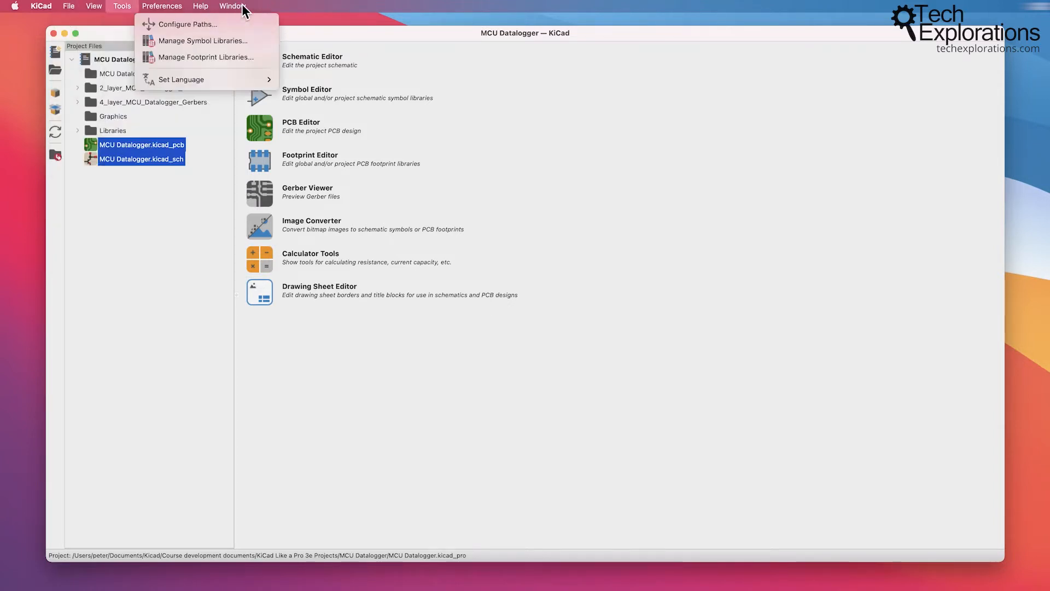
pyautogui.click(41, 5)
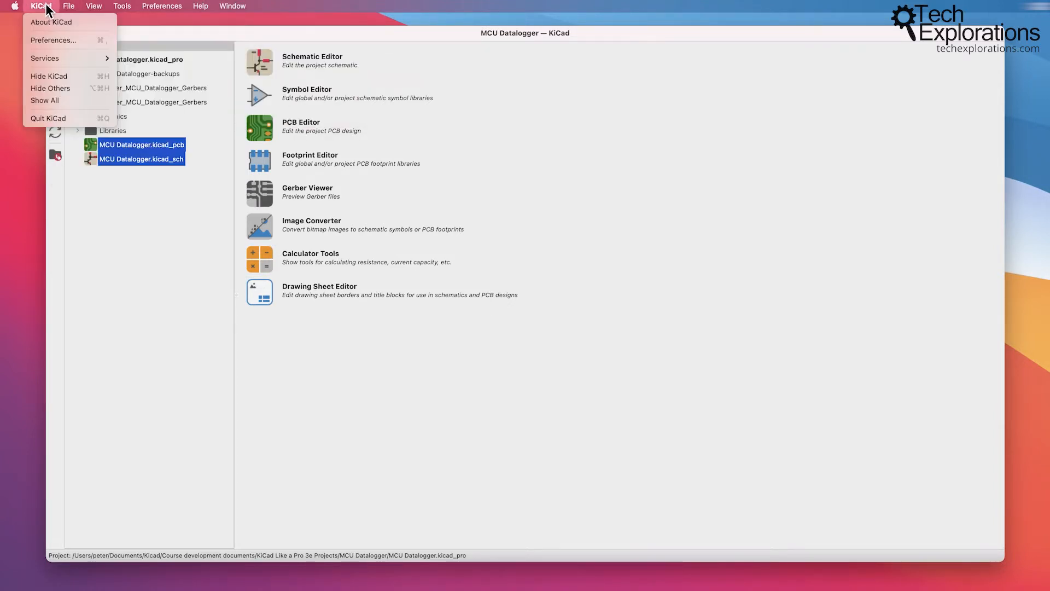
pyautogui.moveTo(51, 22)
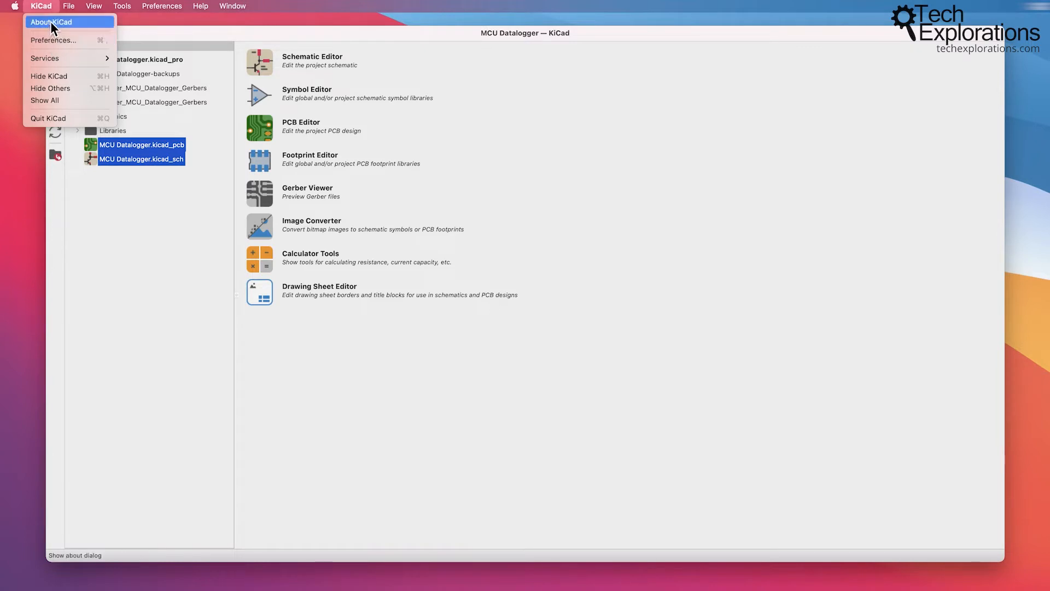
# Choose About KiCad from the KiCad menu
pyautogui.click(51, 22)
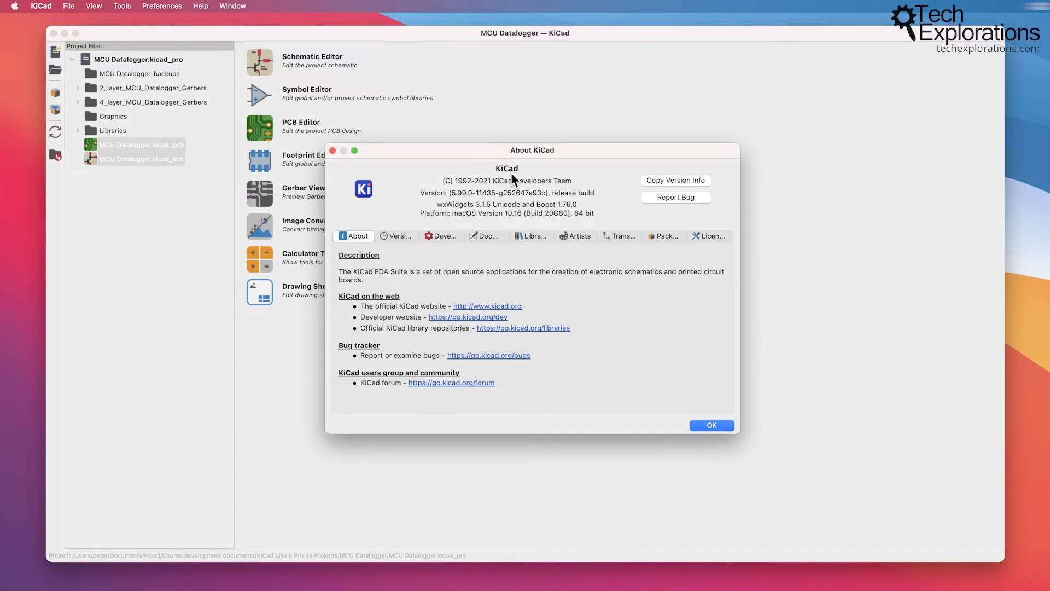
pyautogui.moveTo(446, 200)
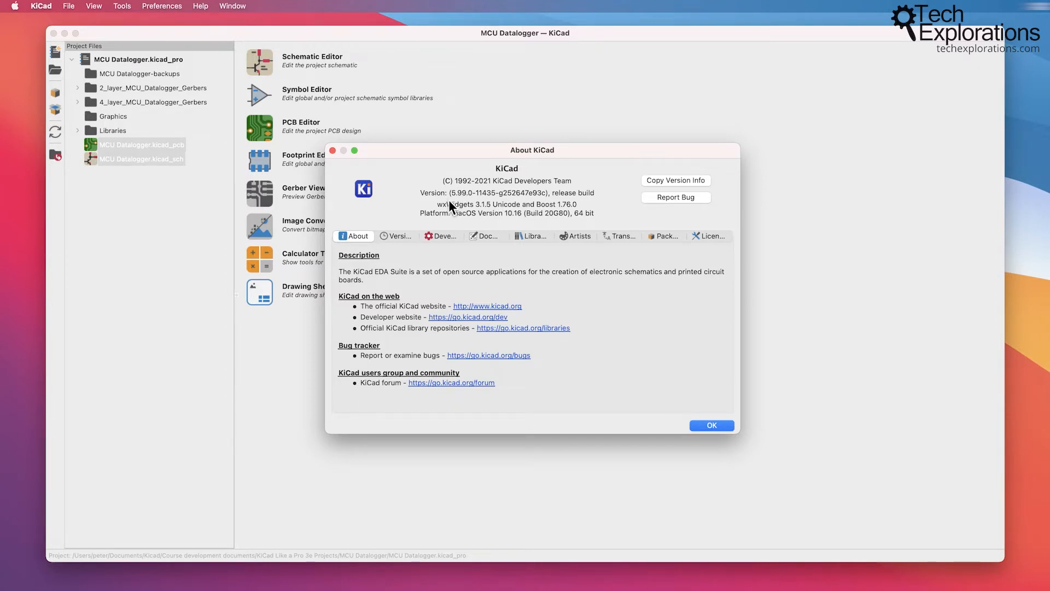
pyautogui.moveTo(460, 187)
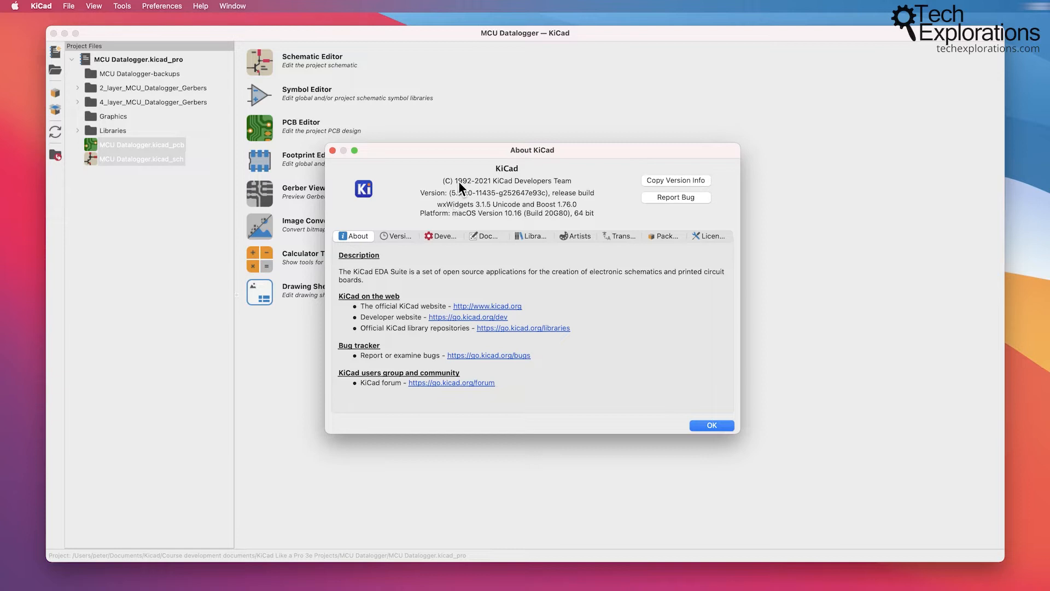
pyautogui.moveTo(529, 226)
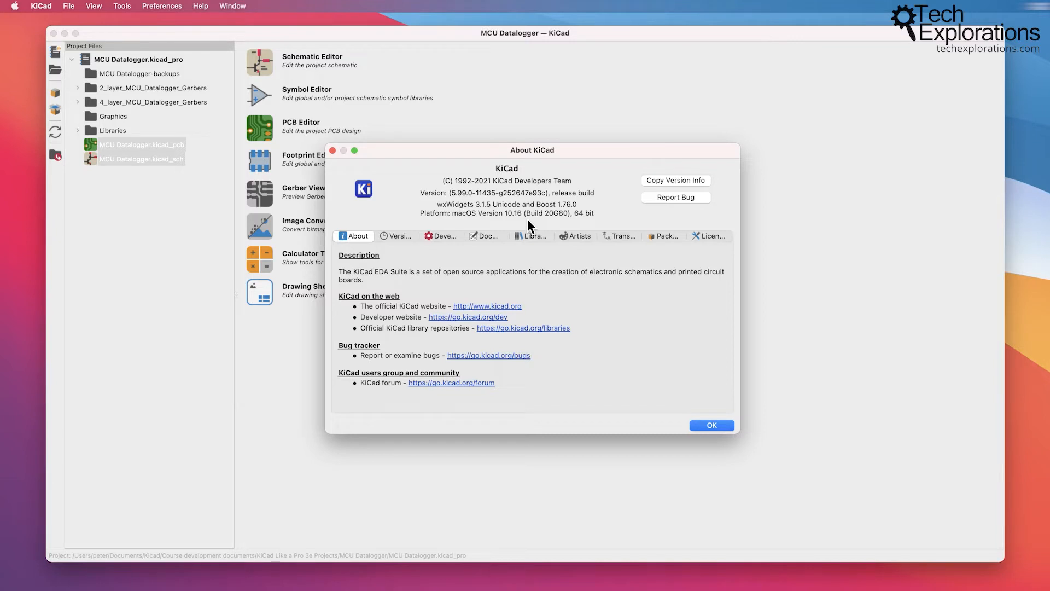
pyautogui.moveTo(487, 203)
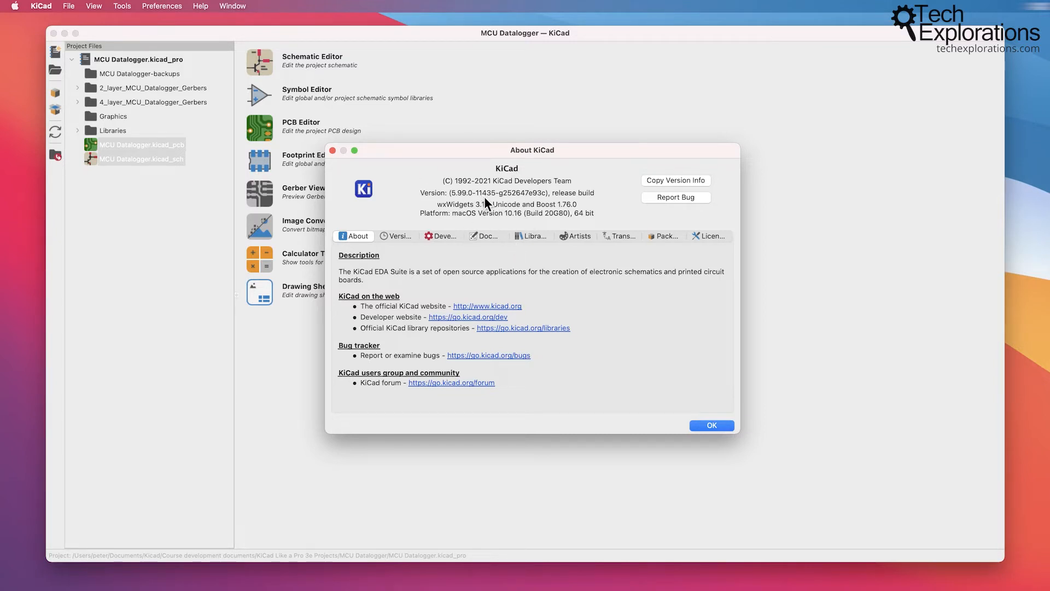
pyautogui.moveTo(502, 213)
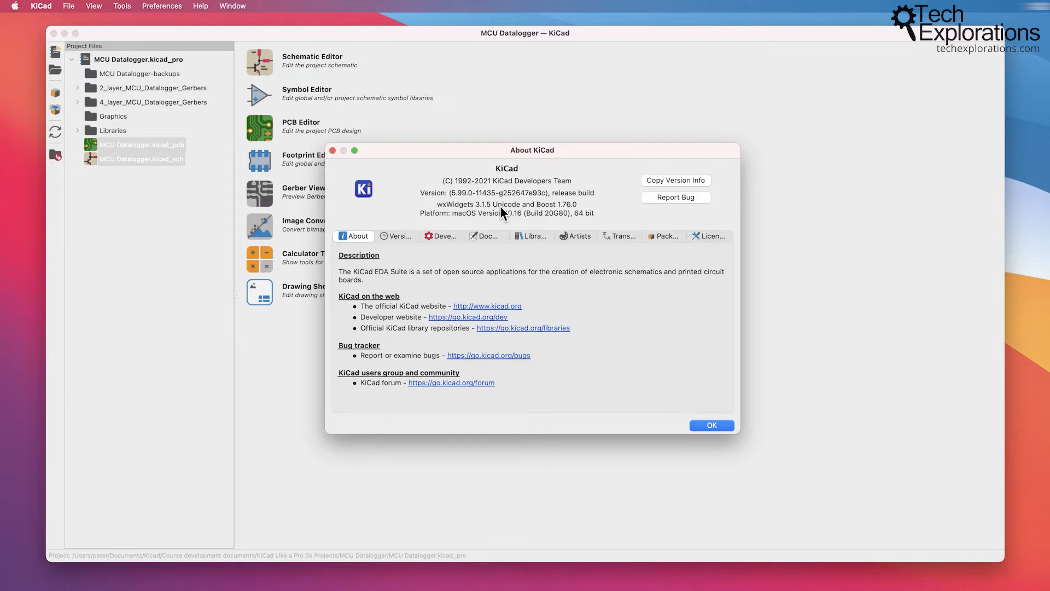
# View the Version, Developers (scrolling) and Documentation tabs, ending on the Librarians tab
pyautogui.click(397, 236)
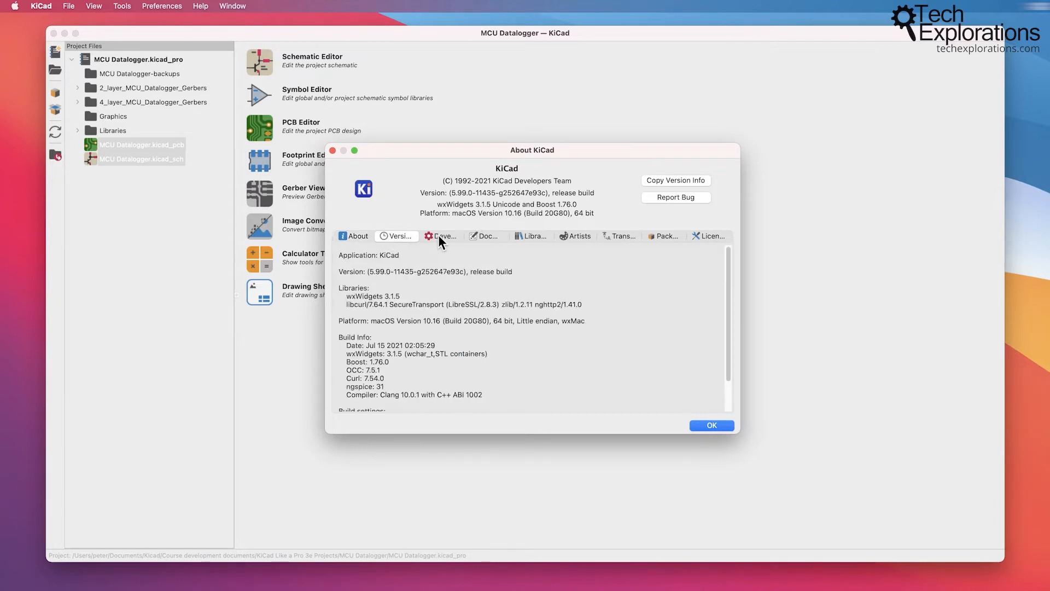
pyautogui.click(531, 236)
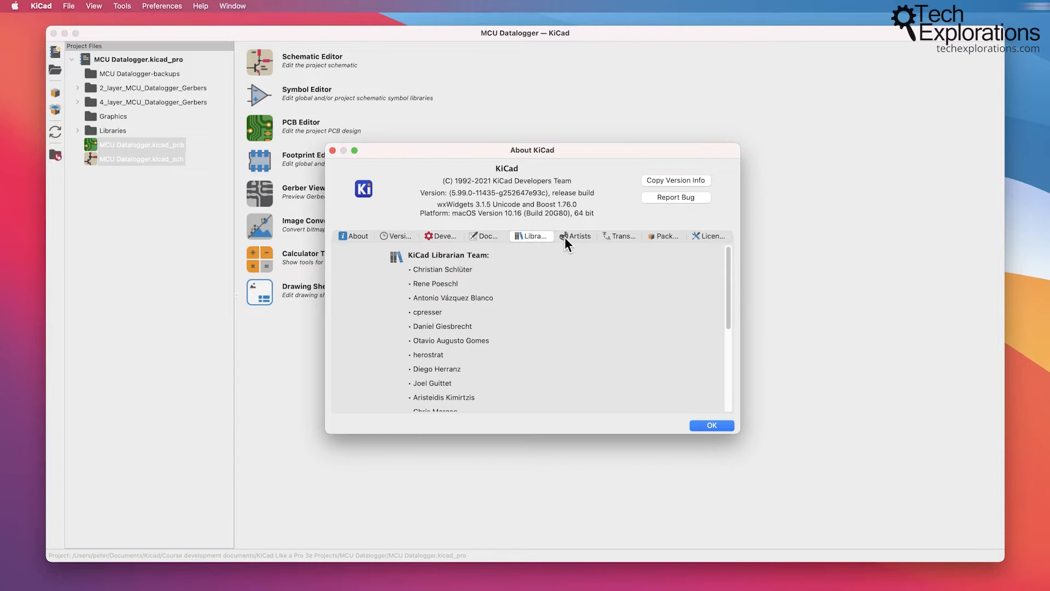
pyautogui.click(396, 236)
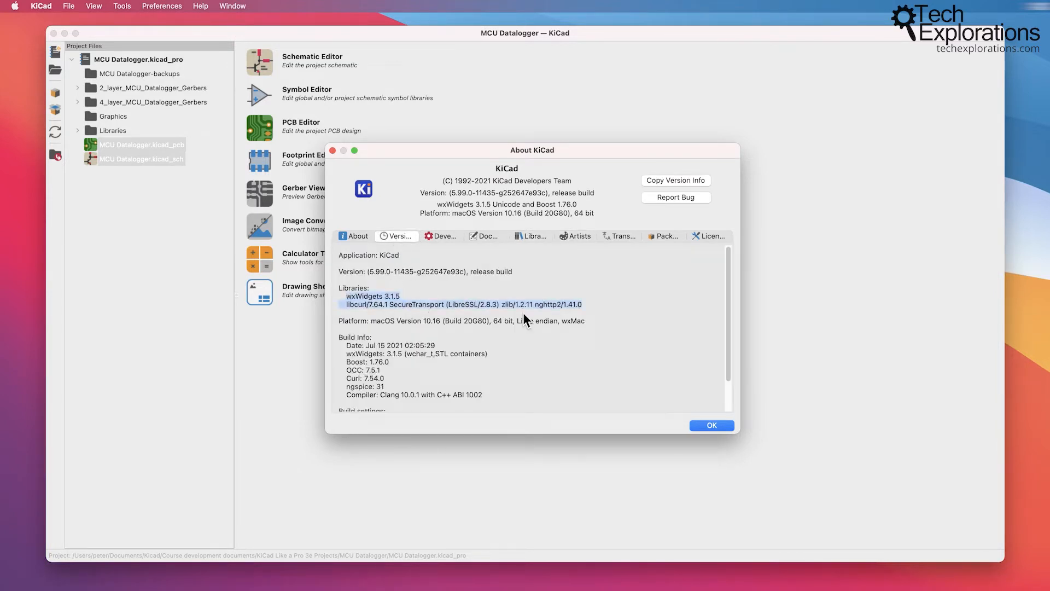
pyautogui.click(442, 236)
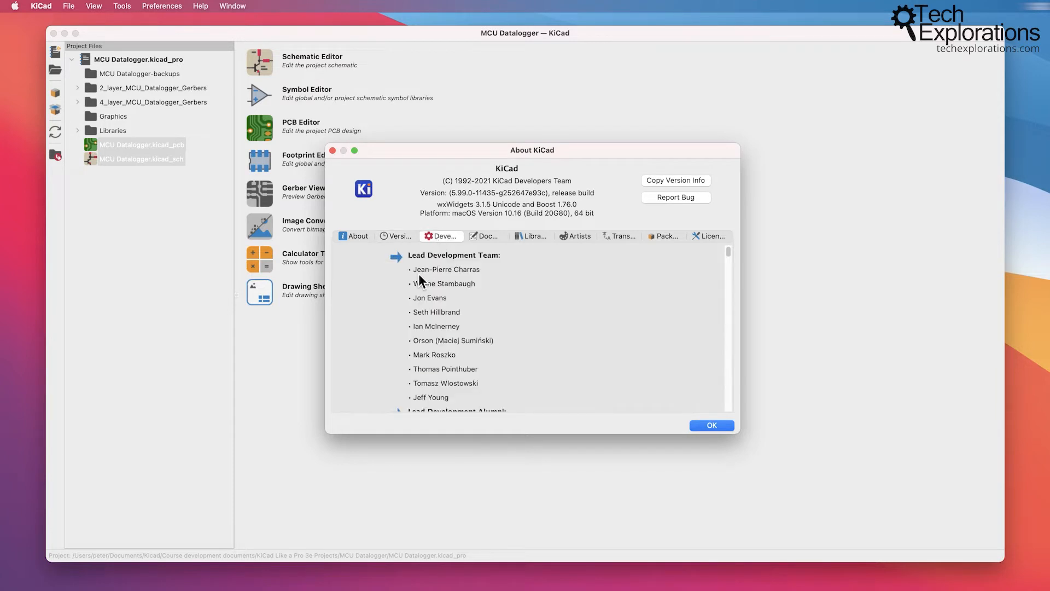
pyautogui.scroll(-3)
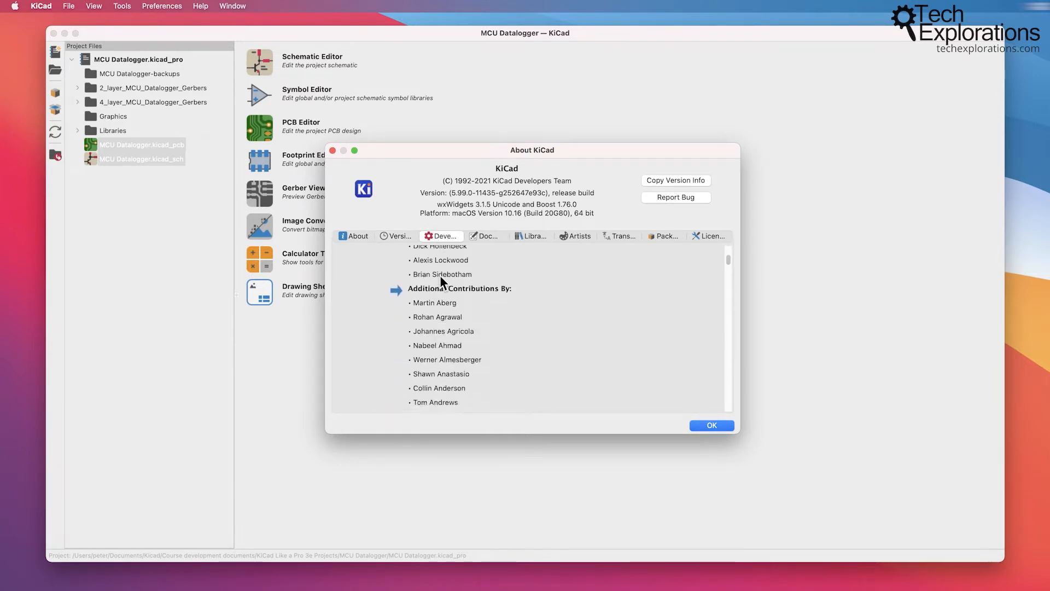
pyautogui.scroll(-3)
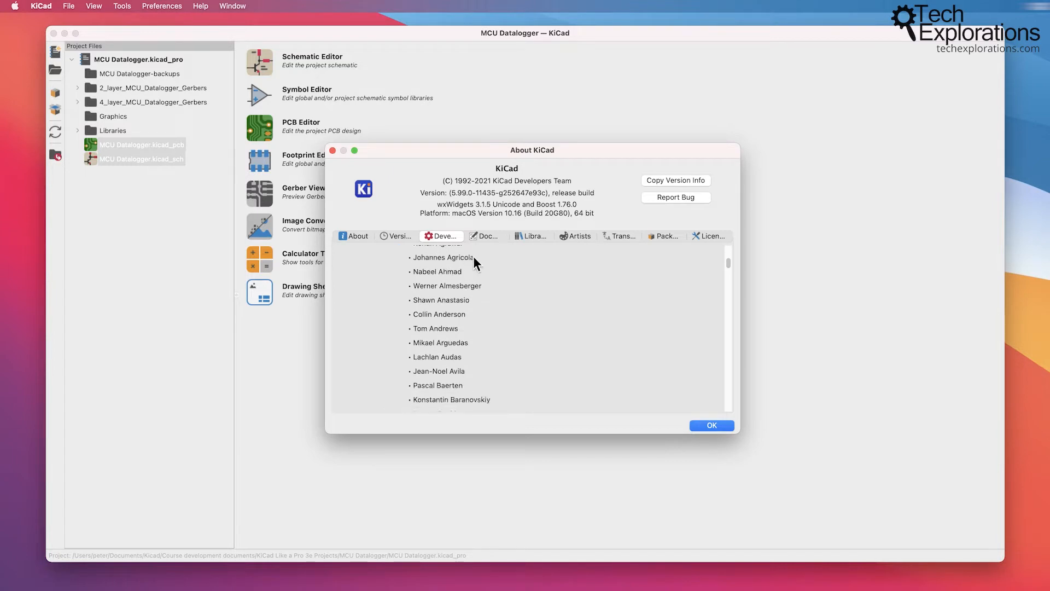
pyautogui.click(486, 235)
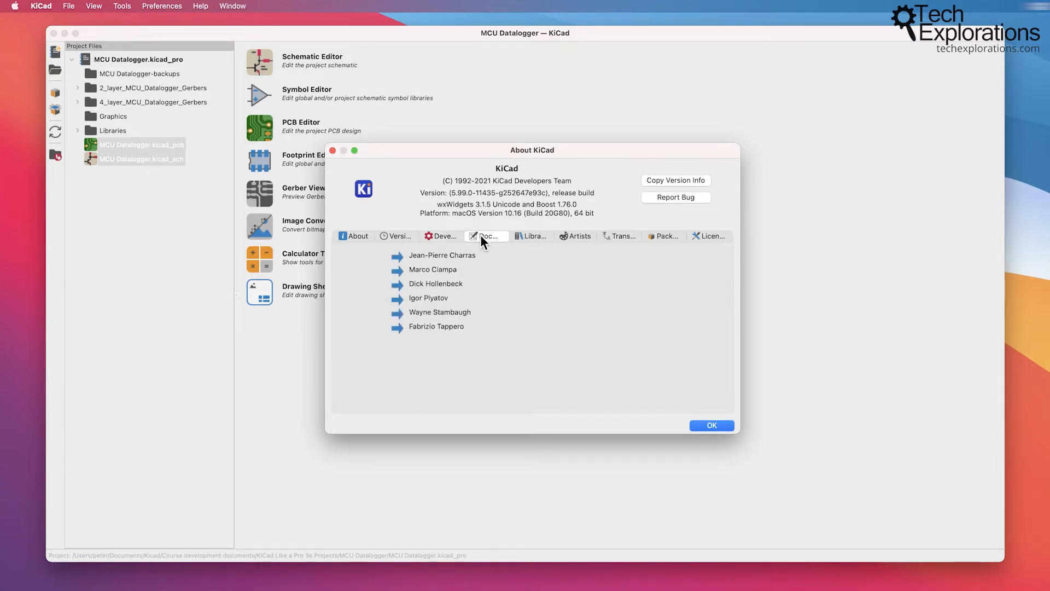
pyautogui.moveTo(531, 235)
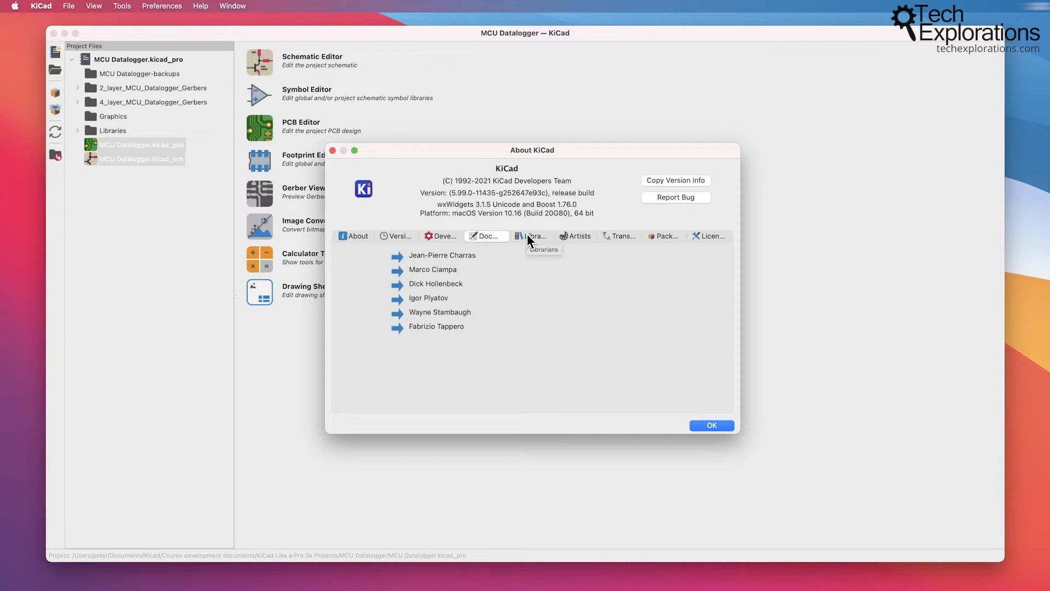
pyautogui.click(534, 236)
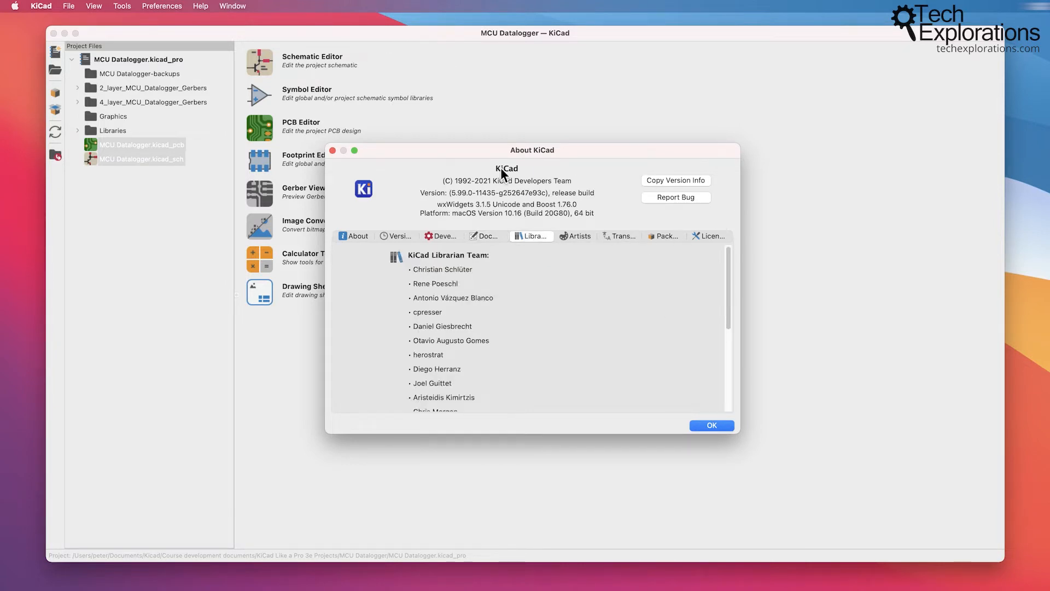
pyautogui.moveTo(623, 155)
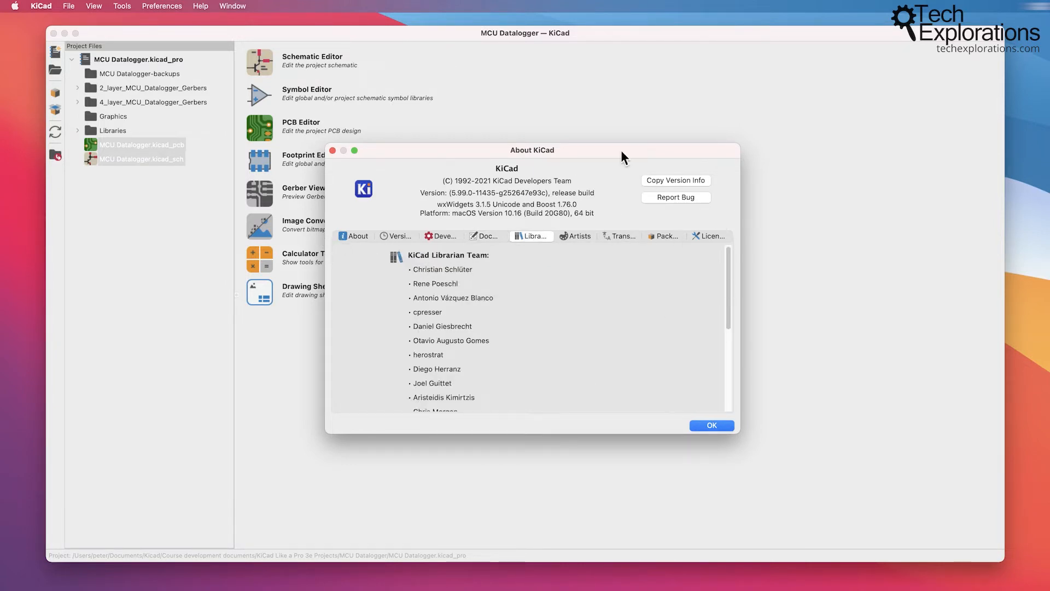
pyautogui.moveTo(545, 161)
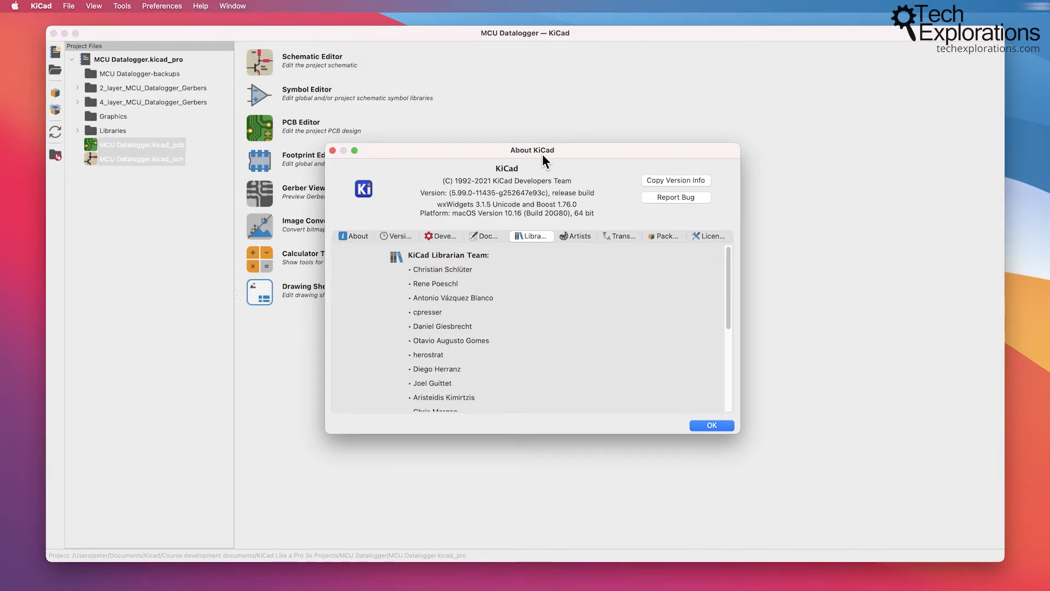
pyautogui.moveTo(678, 204)
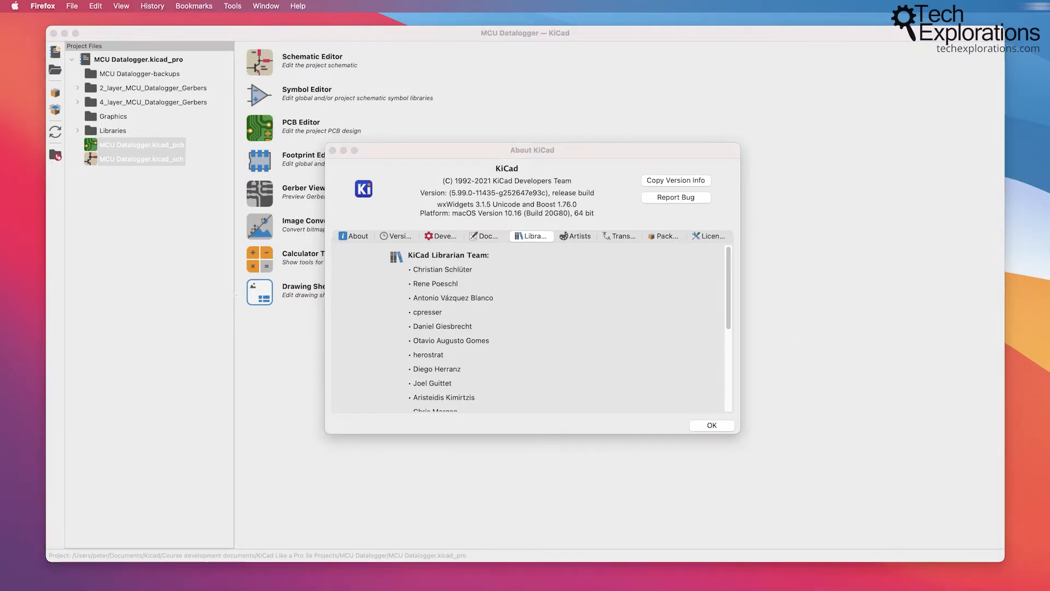
# Start a GitLab KiCad bug report, scroll the prefilled issue form, then return to About KiCad
pyautogui.click(675, 197)
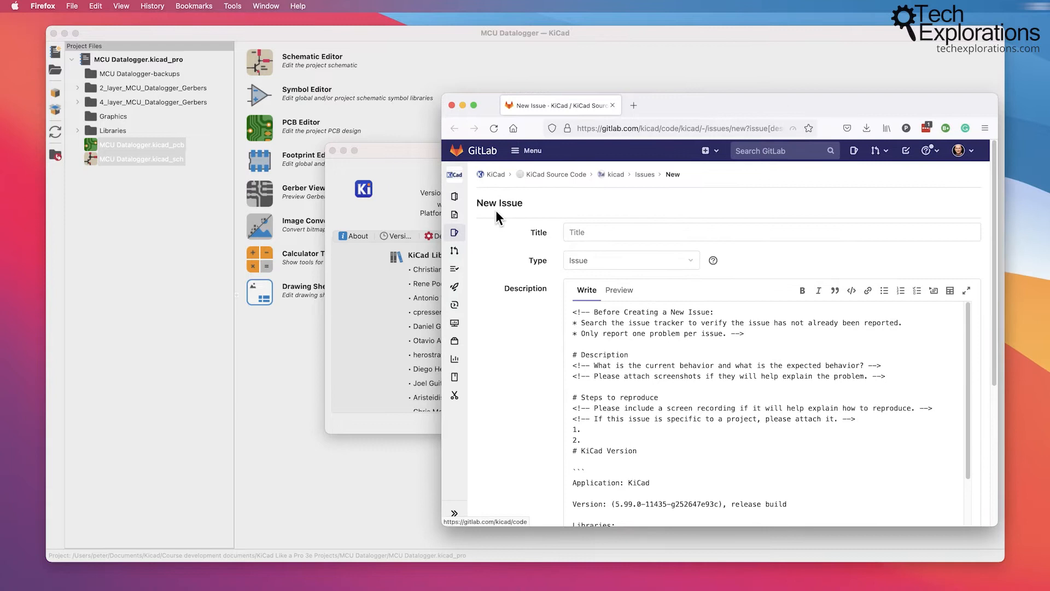
pyautogui.moveTo(772, 315)
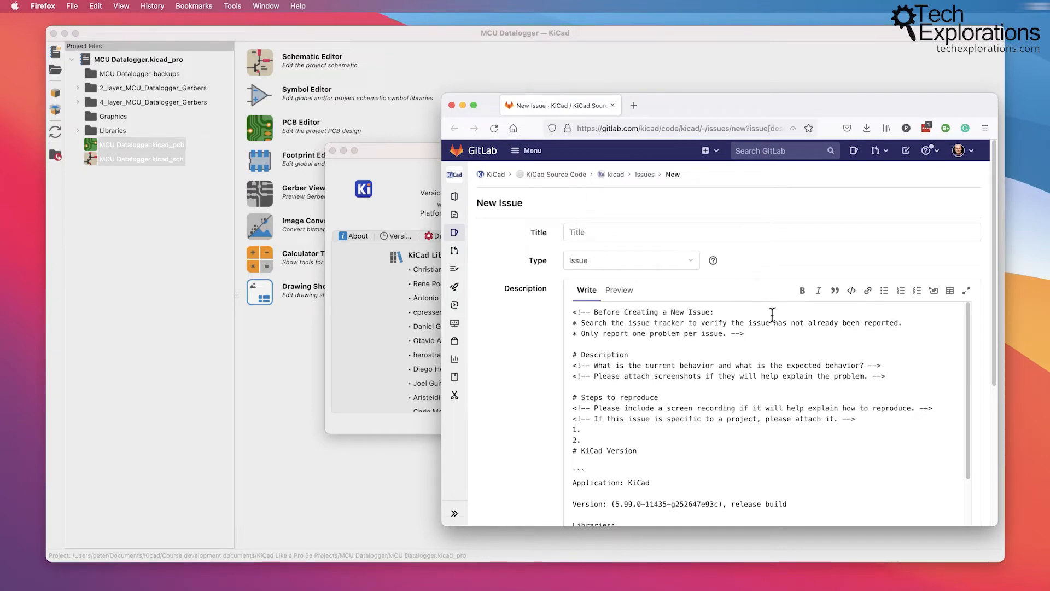
pyautogui.scroll(-3)
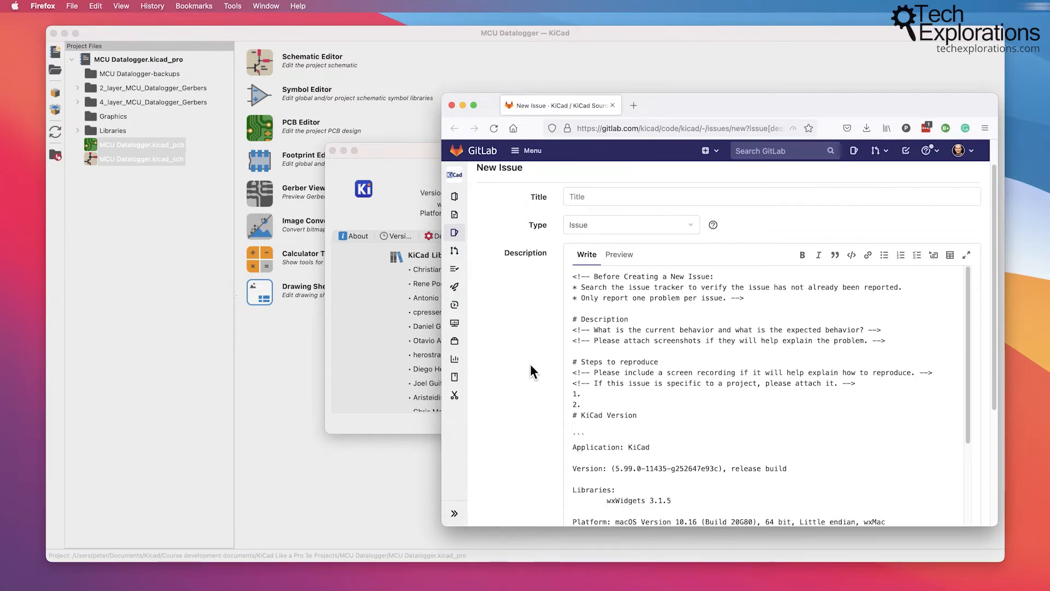
pyautogui.scroll(-3)
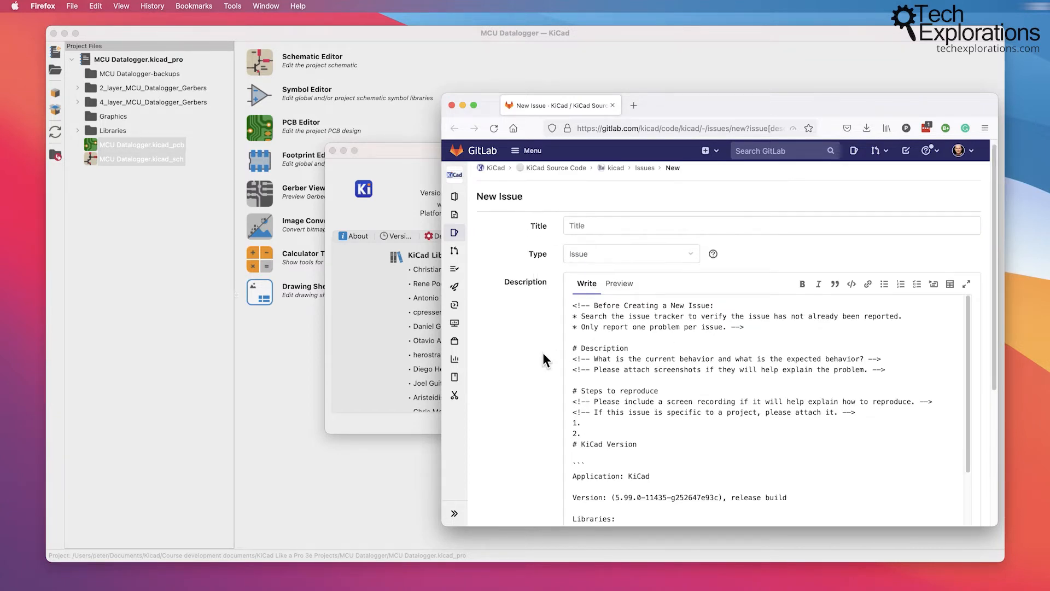
pyautogui.scroll(-3)
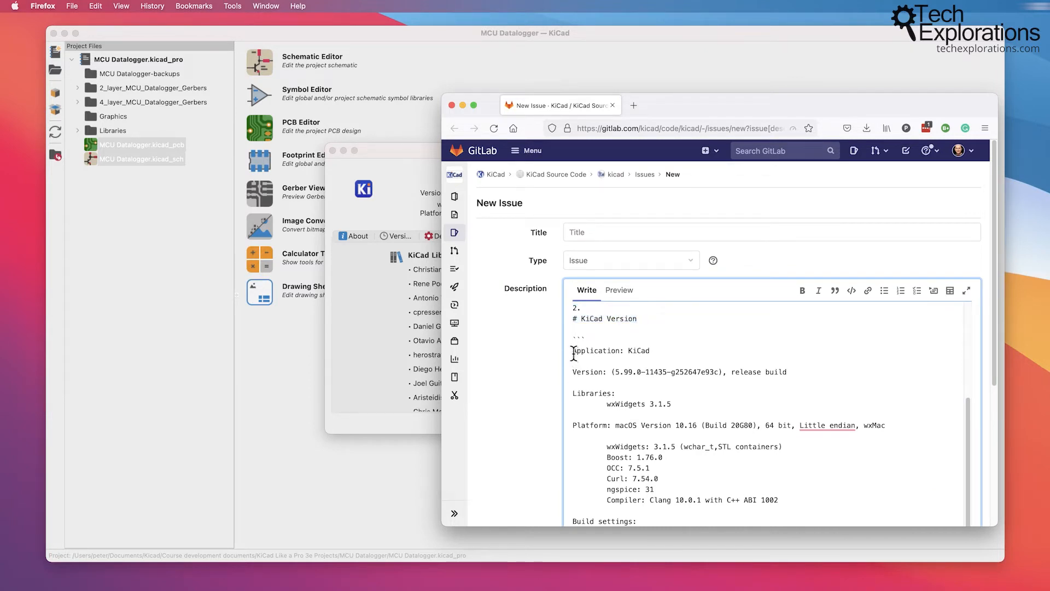
pyautogui.moveTo(573, 349); pyautogui.dragTo(779, 500)
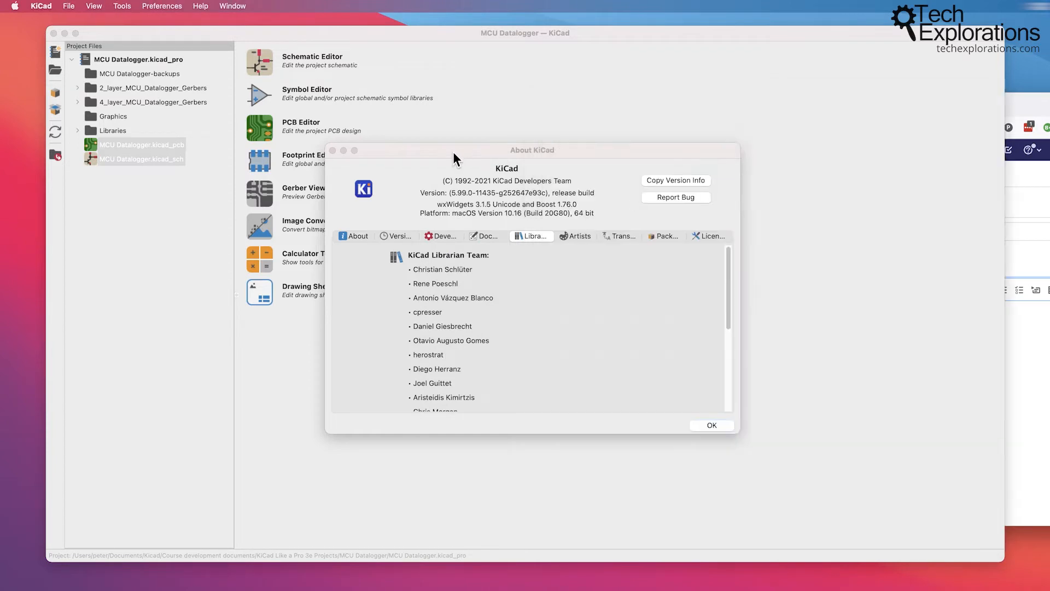
pyautogui.click(675, 179)
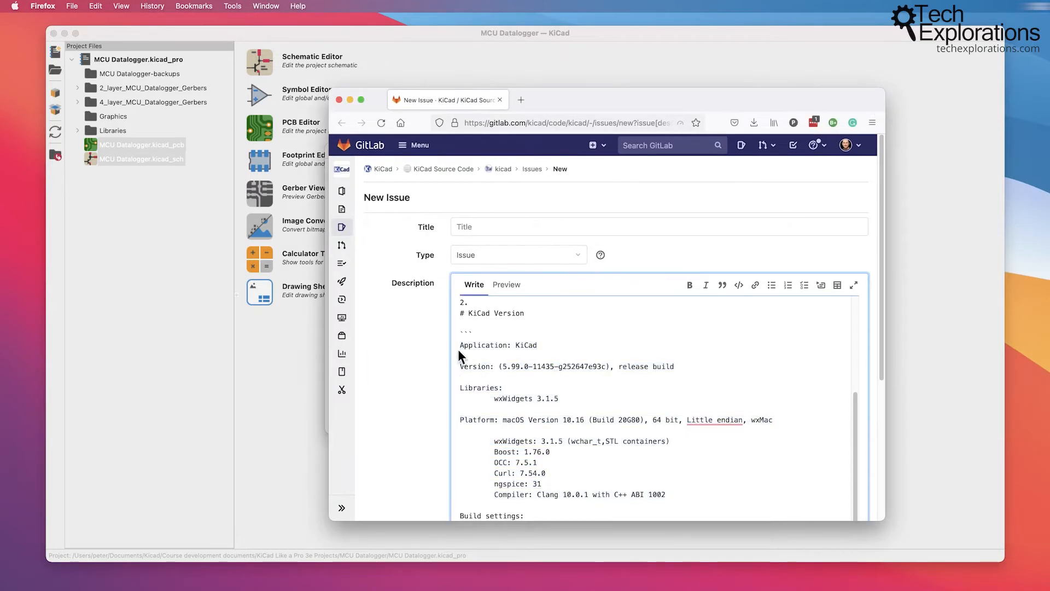
pyautogui.scroll(-3)
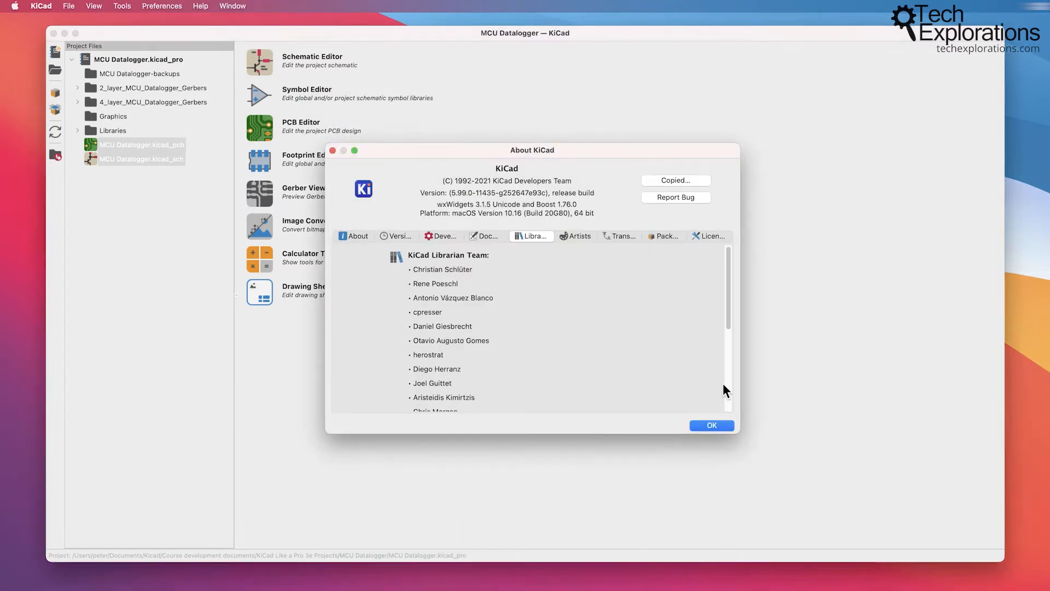
# Close About KiCad, open Preferences, and view the Common and Hotkeys pages
pyautogui.click(40, 6)
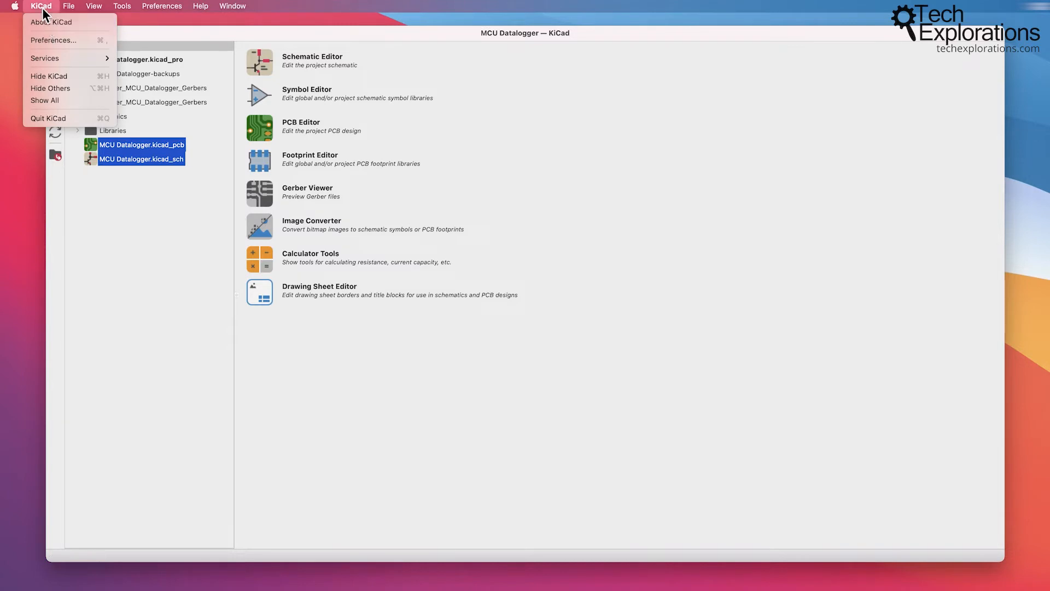
pyautogui.moveTo(60, 39)
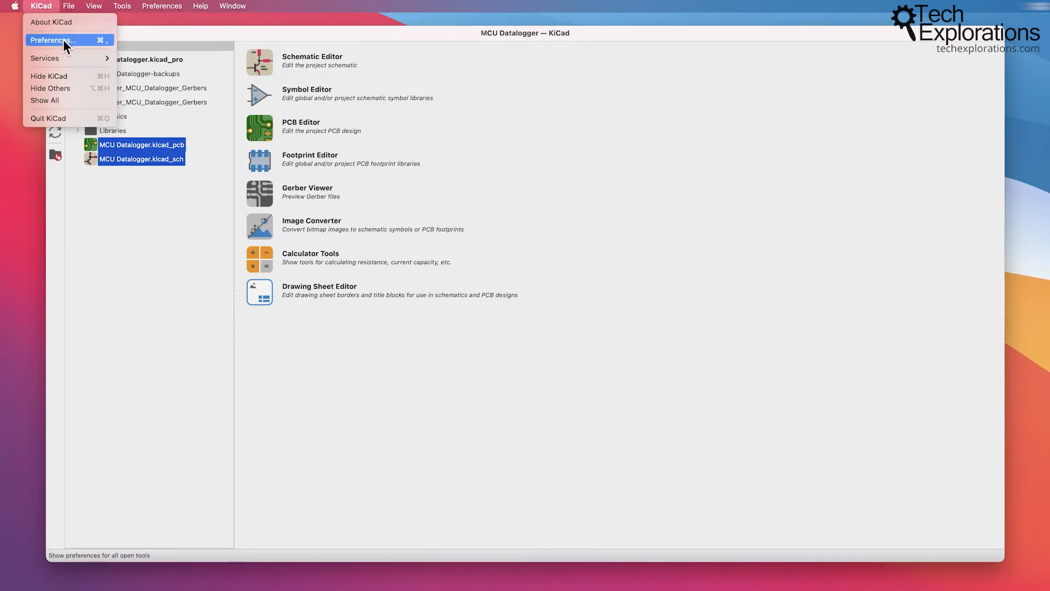
pyautogui.click(53, 39)
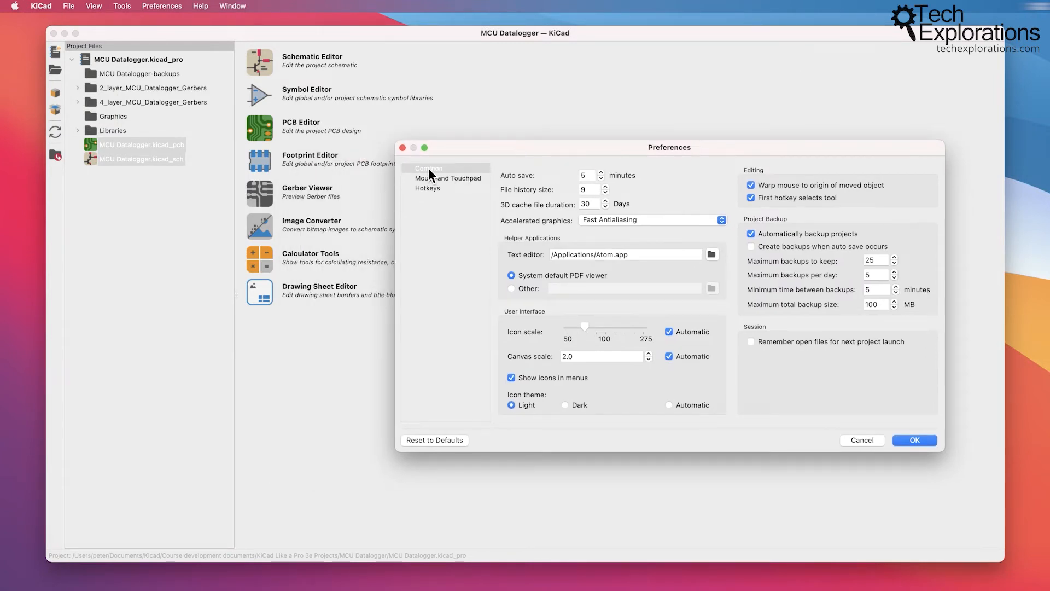
pyautogui.click(429, 168)
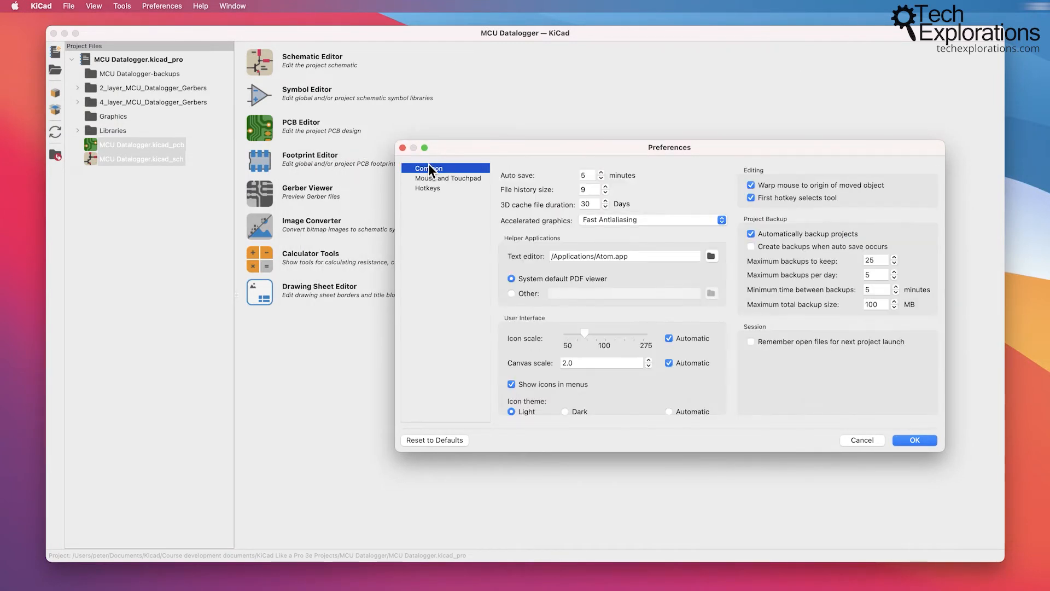
pyautogui.click(428, 188)
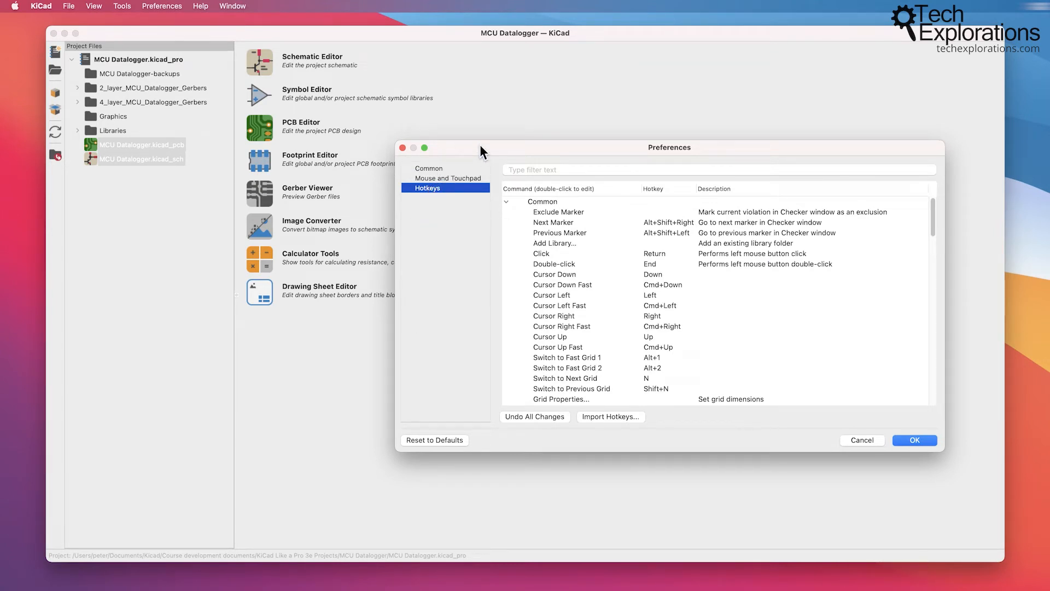
pyautogui.moveTo(485, 61)
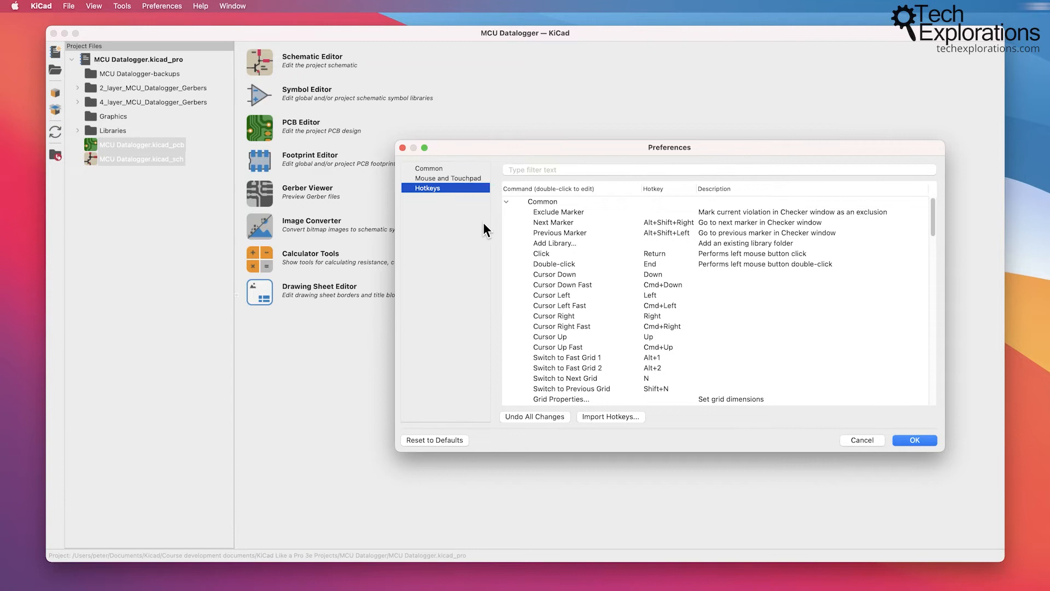
pyautogui.moveTo(878, 445)
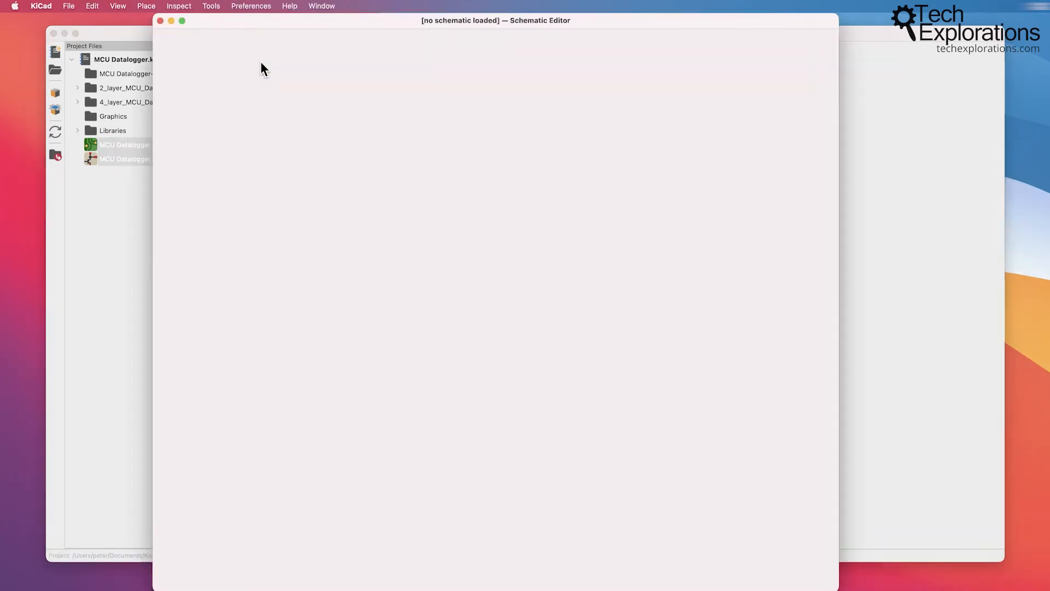
# Open the MCU Datalogger schematic, view its Editing Options preferences, and close the dialog
pyautogui.doubleClick(123, 159)
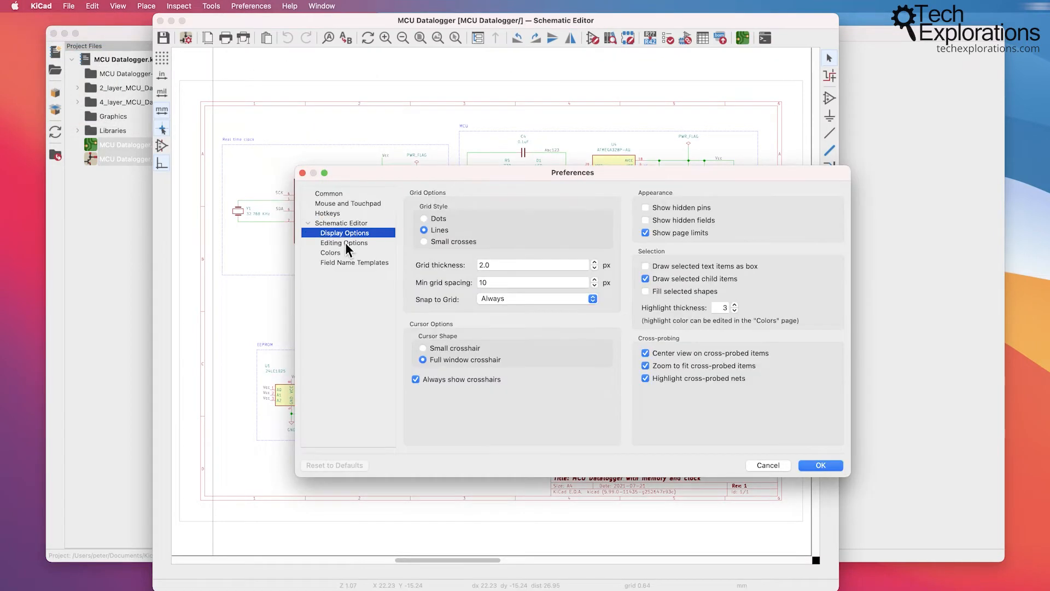
pyautogui.click(344, 243)
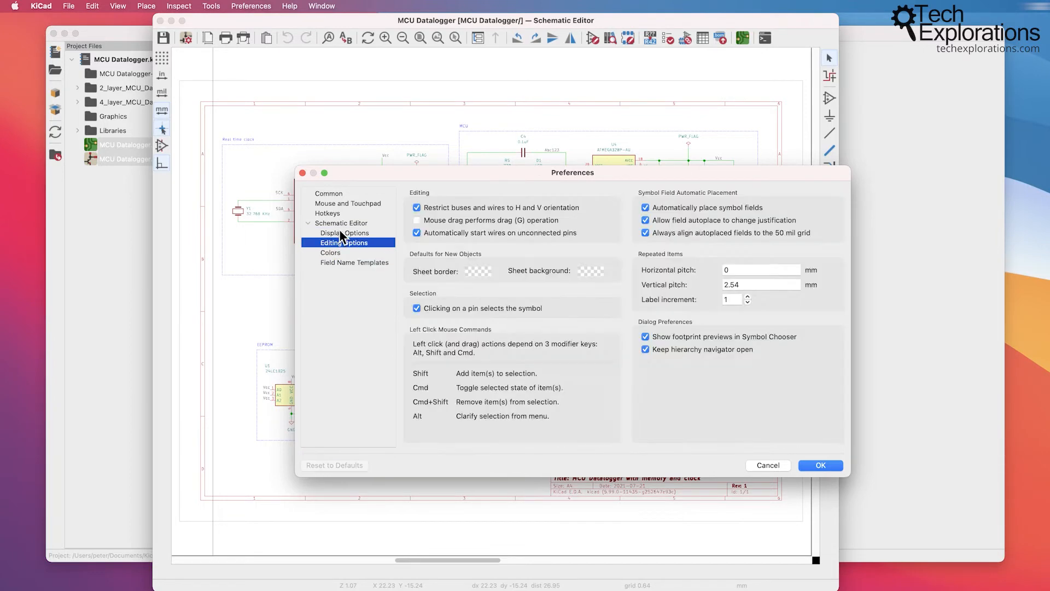
pyautogui.click(820, 465)
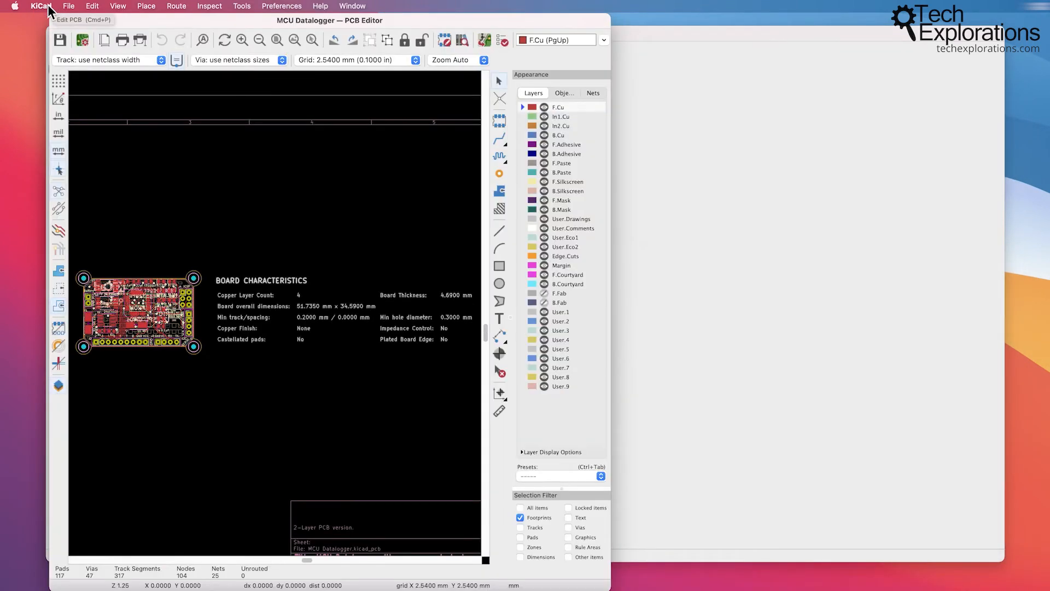
# View the PCB Editor's Display Options and Origins & Axes pages, press OK, and close the editor
pyautogui.click(281, 6)
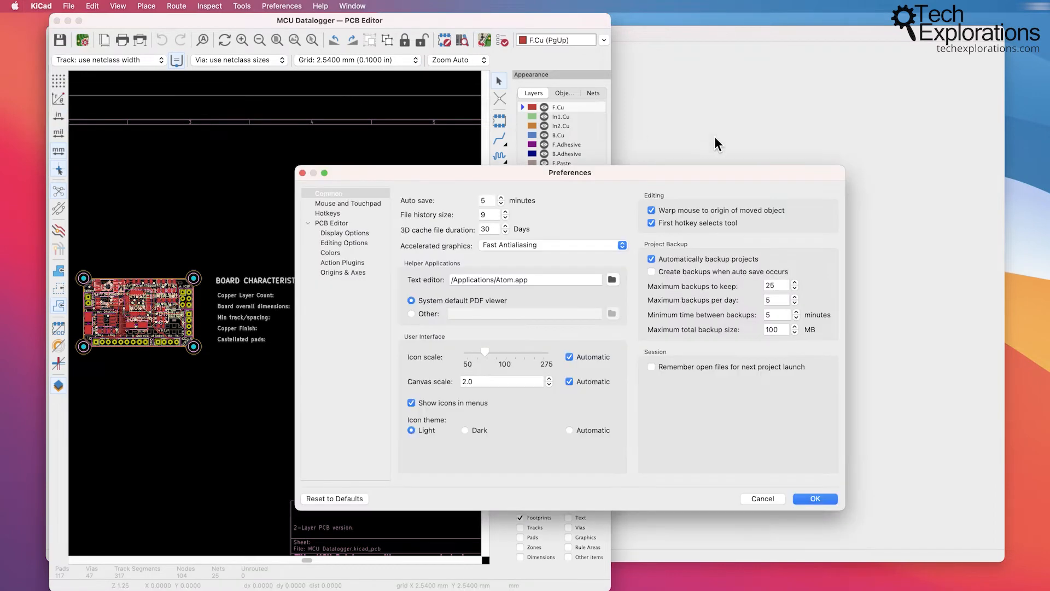
pyautogui.click(381, 223)
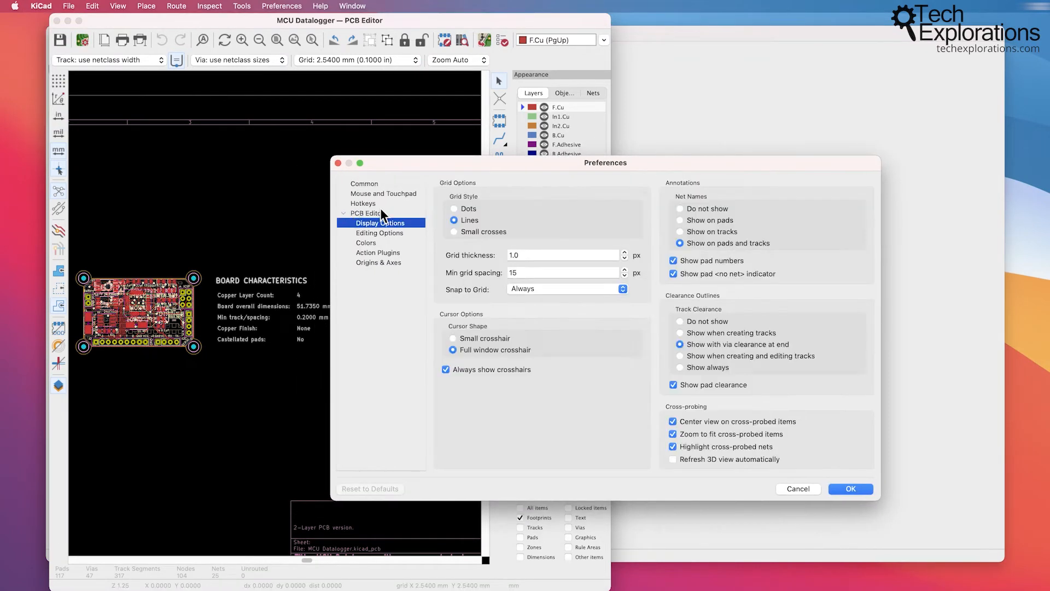
pyautogui.click(378, 262)
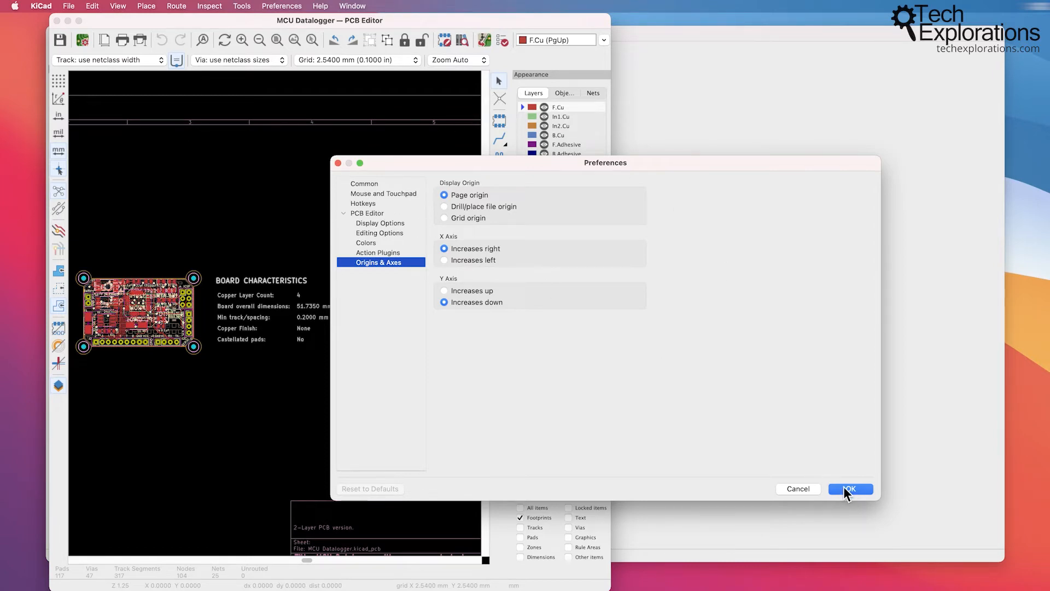
pyautogui.click(850, 489)
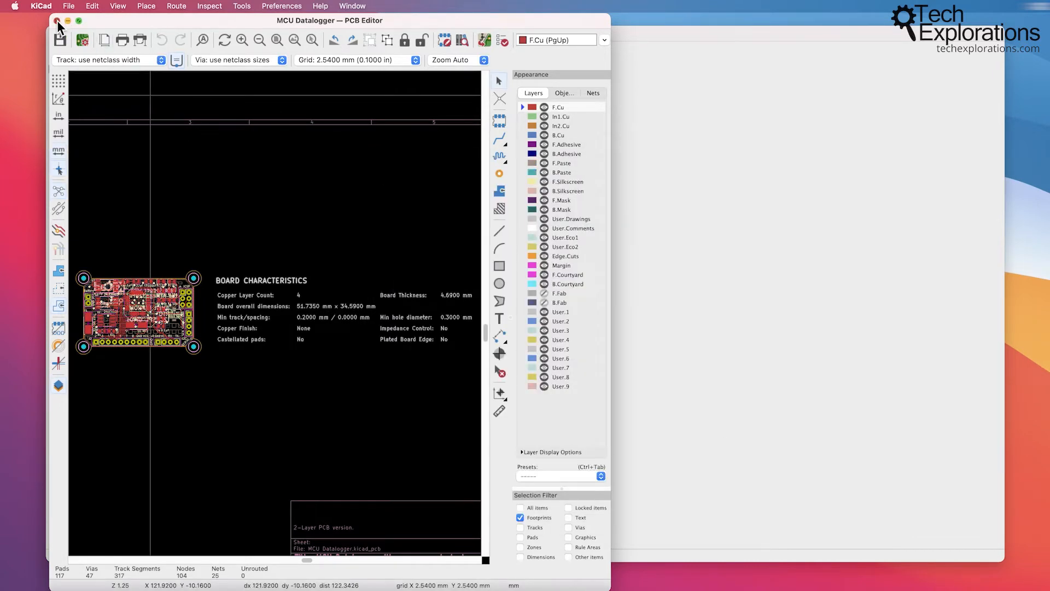
pyautogui.click(56, 22)
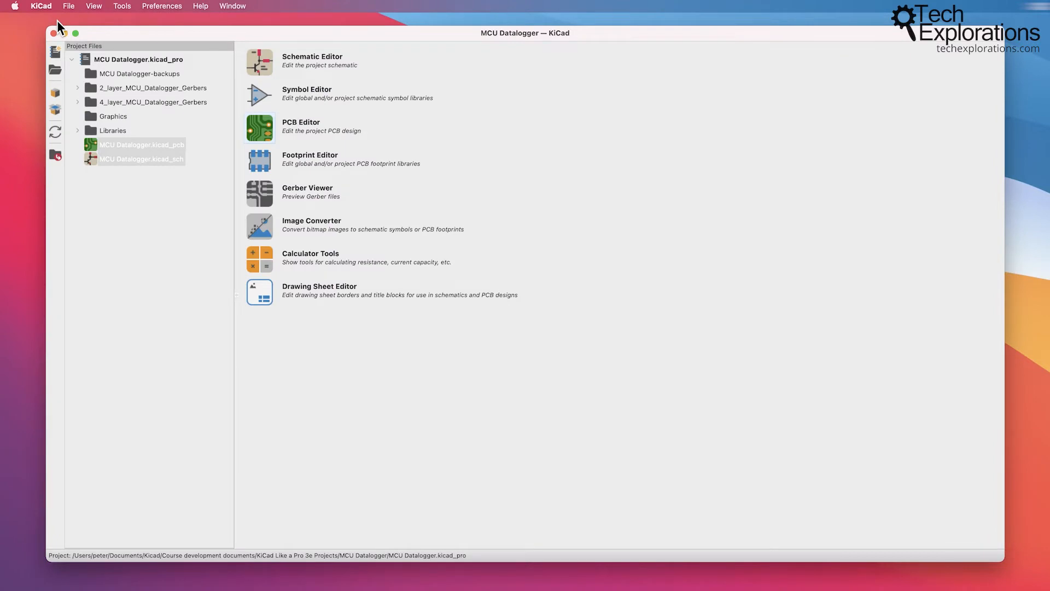
pyautogui.moveTo(173, 60)
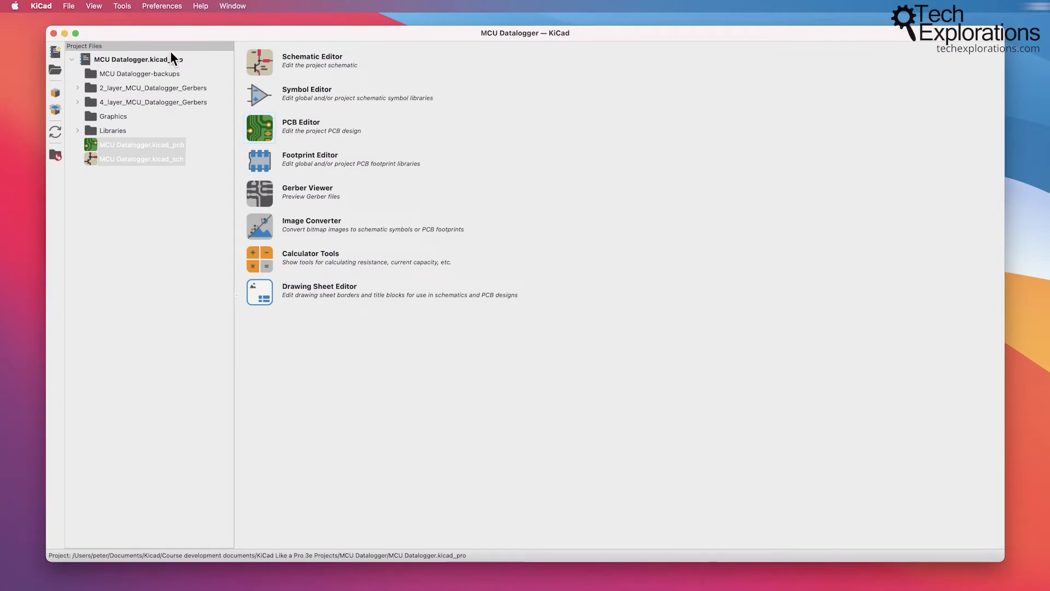
# Open the KiCad menu, browse the File menu's project commands, then open View
pyautogui.click(41, 6)
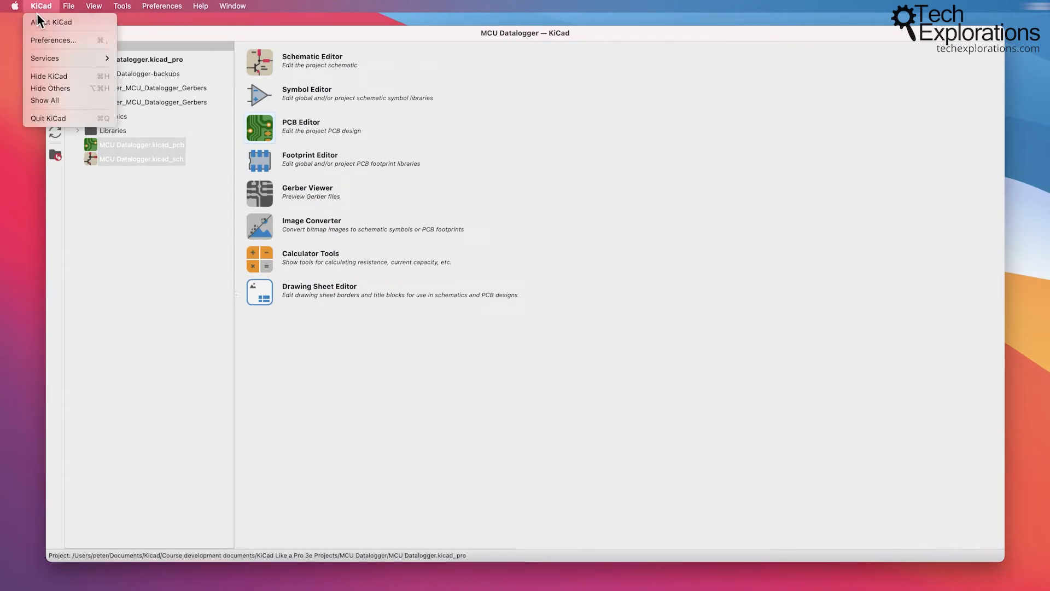
pyautogui.click(68, 6)
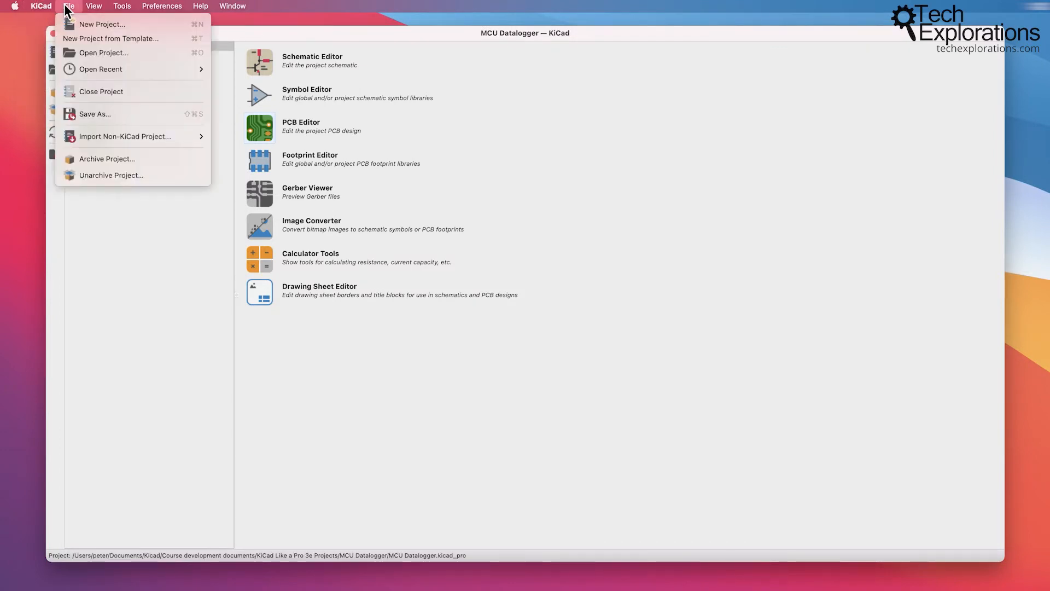
pyautogui.moveTo(102, 24)
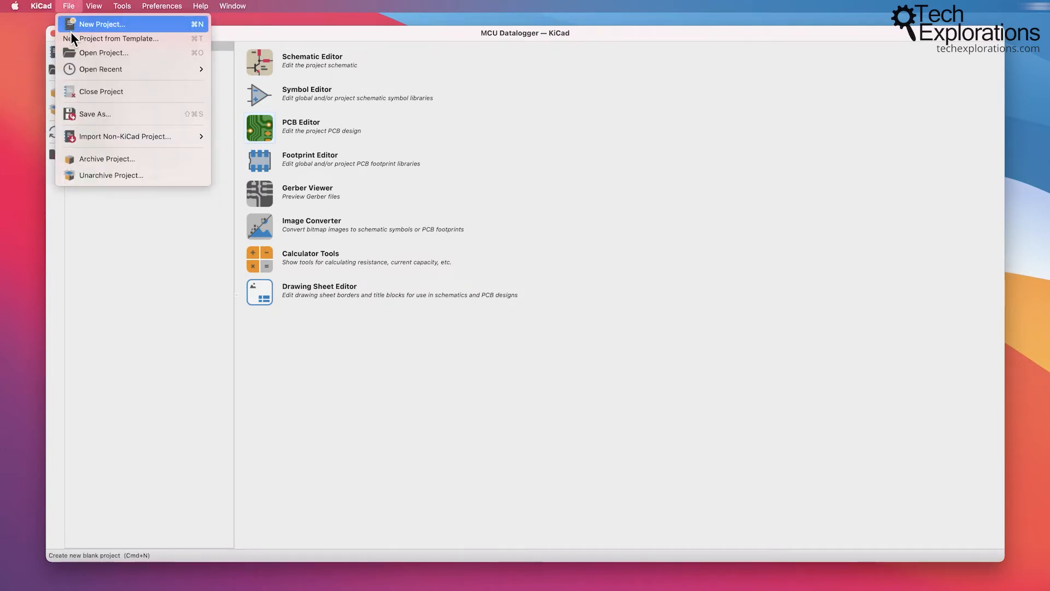
pyautogui.moveTo(101, 38)
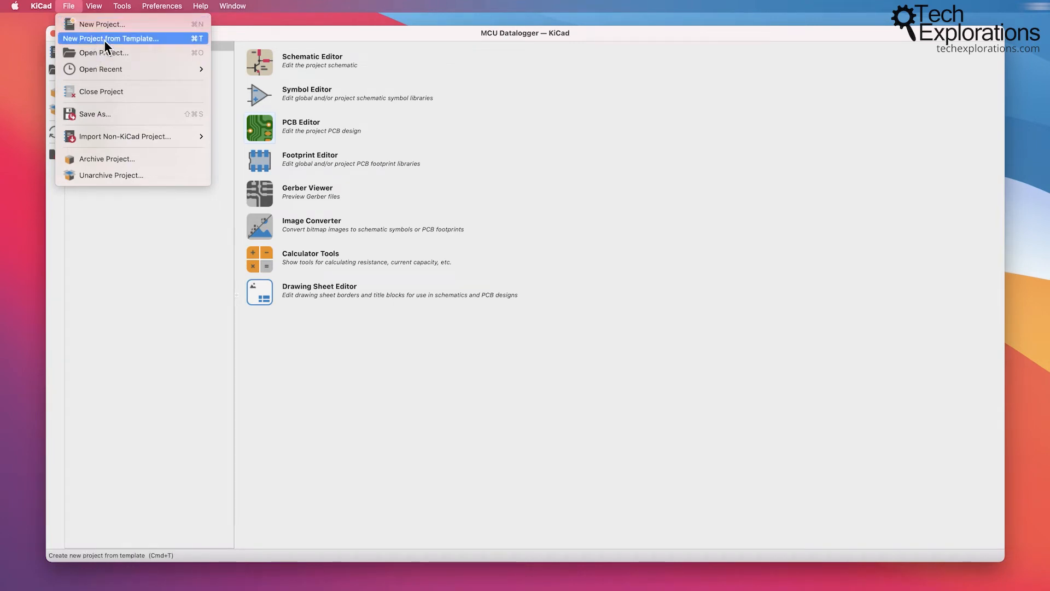
pyautogui.moveTo(102, 42)
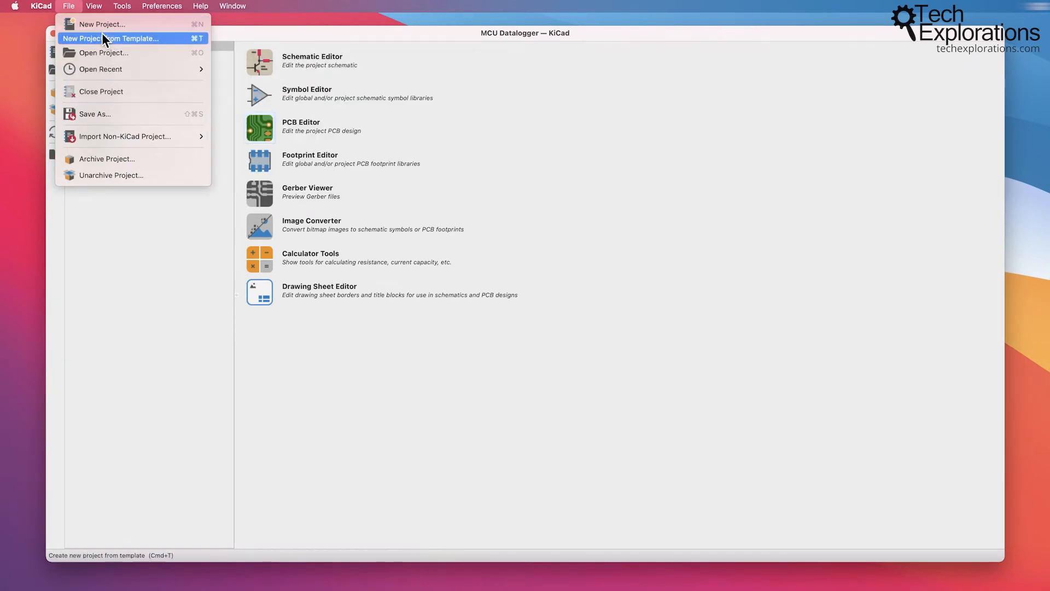
pyautogui.moveTo(115, 83)
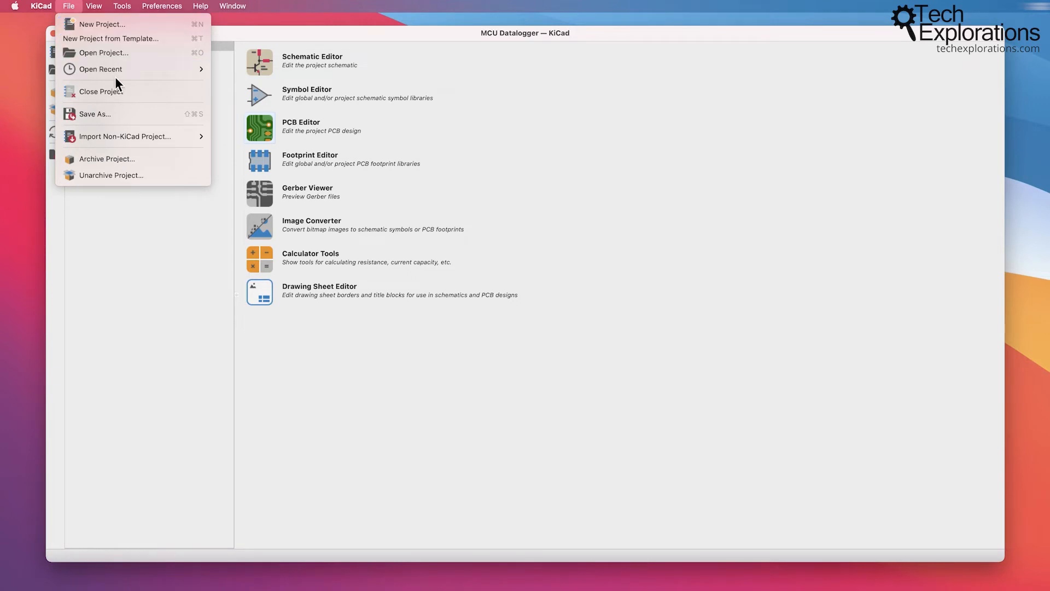
pyautogui.moveTo(94, 113)
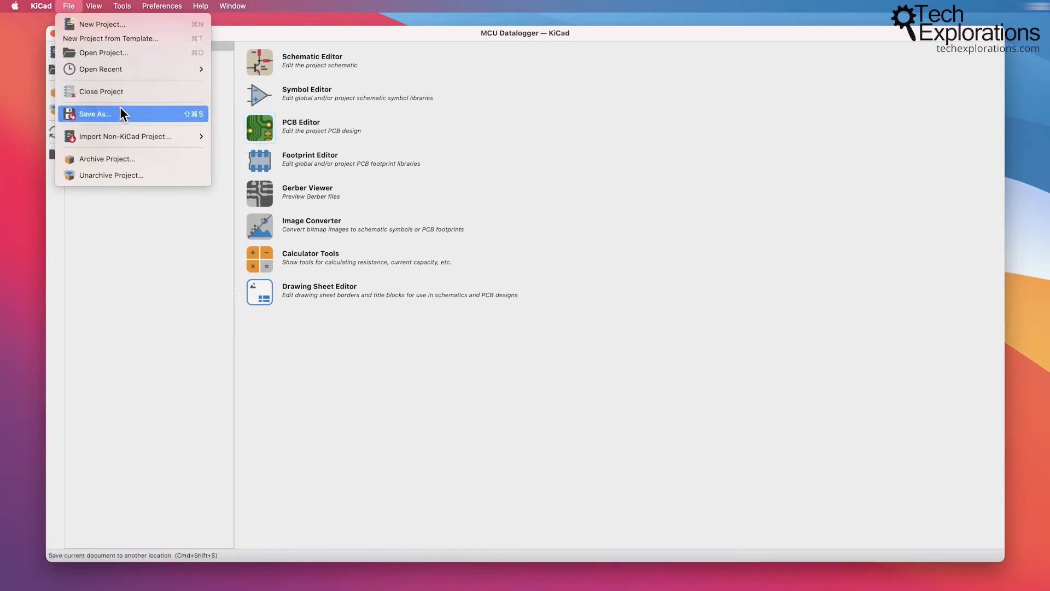
pyautogui.moveTo(125, 136)
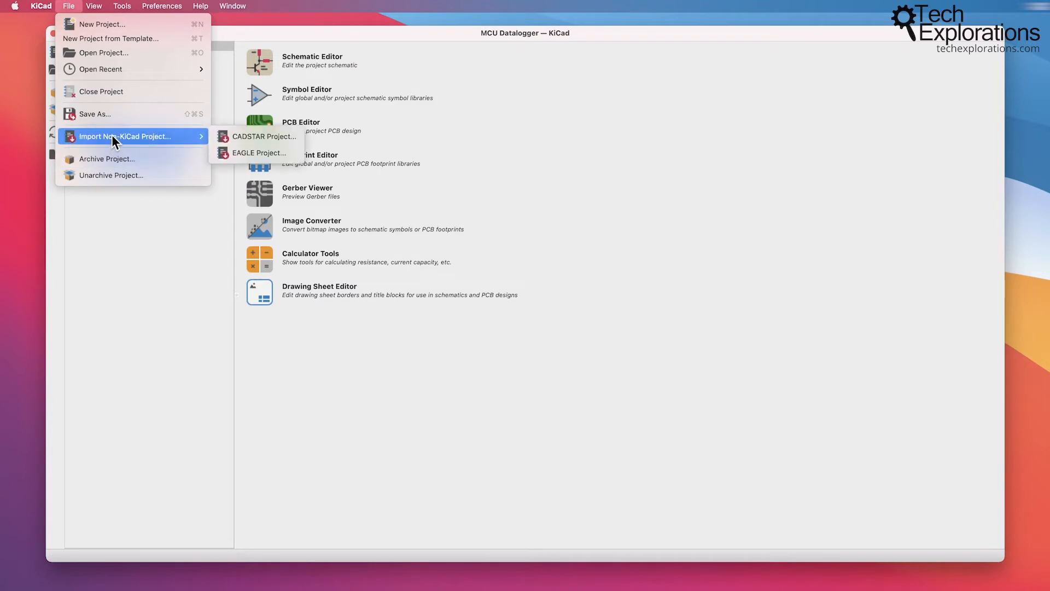
pyautogui.moveTo(106, 158)
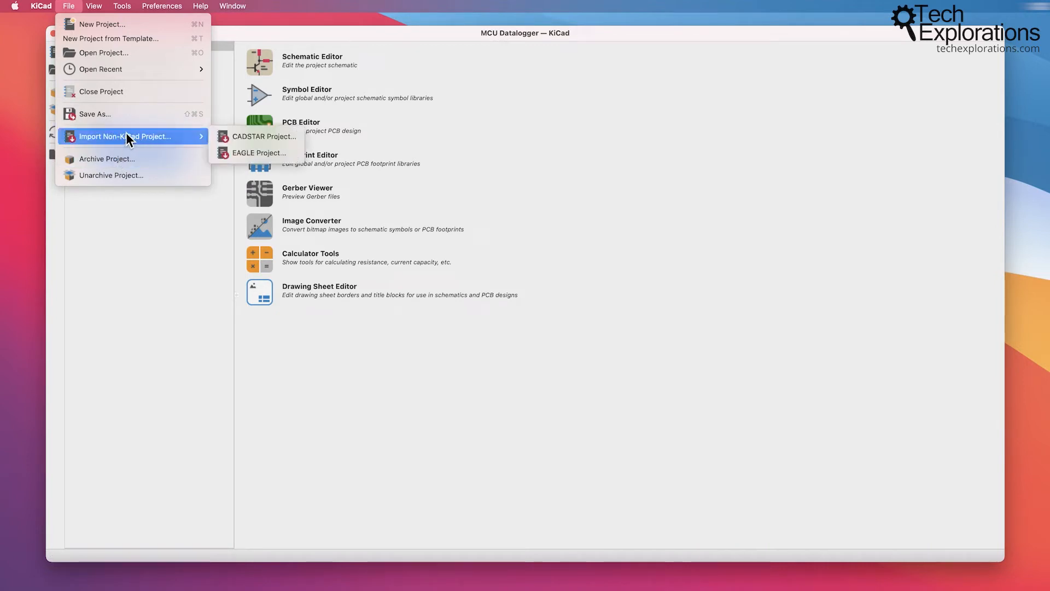
pyautogui.moveTo(120, 161)
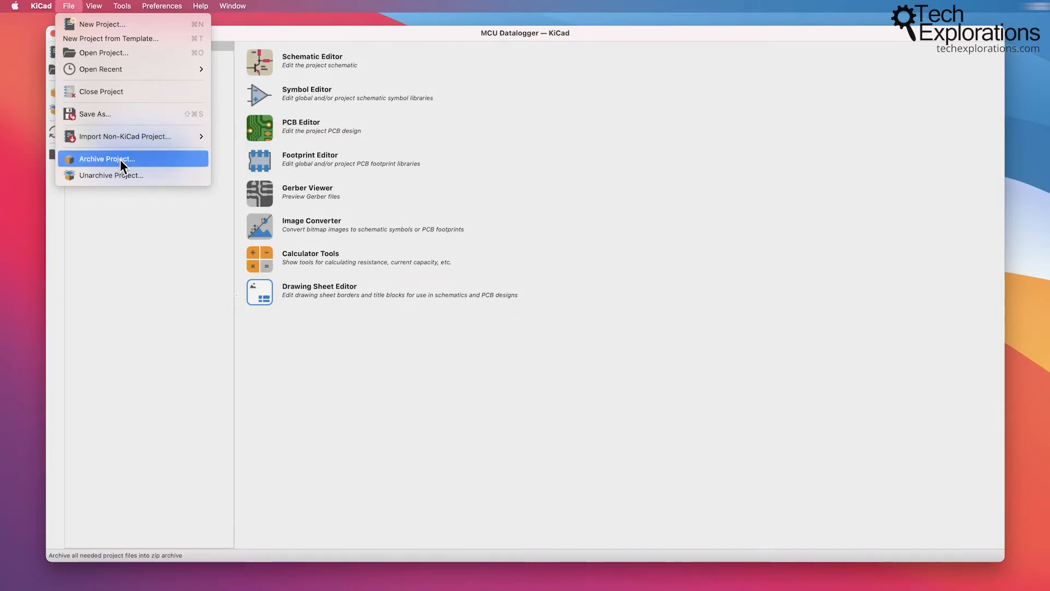
pyautogui.moveTo(111, 175)
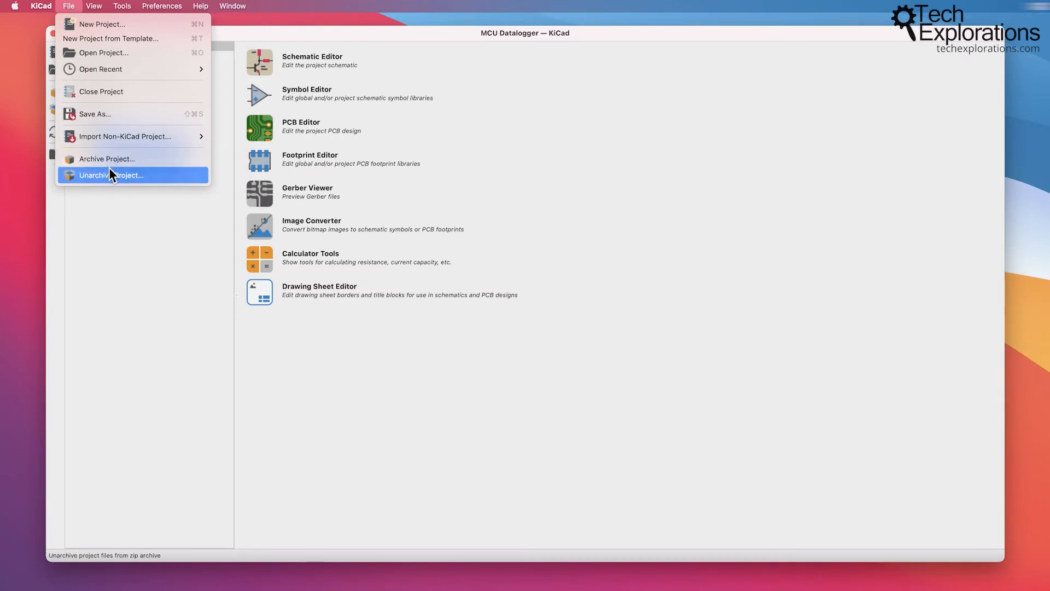
pyautogui.click(93, 6)
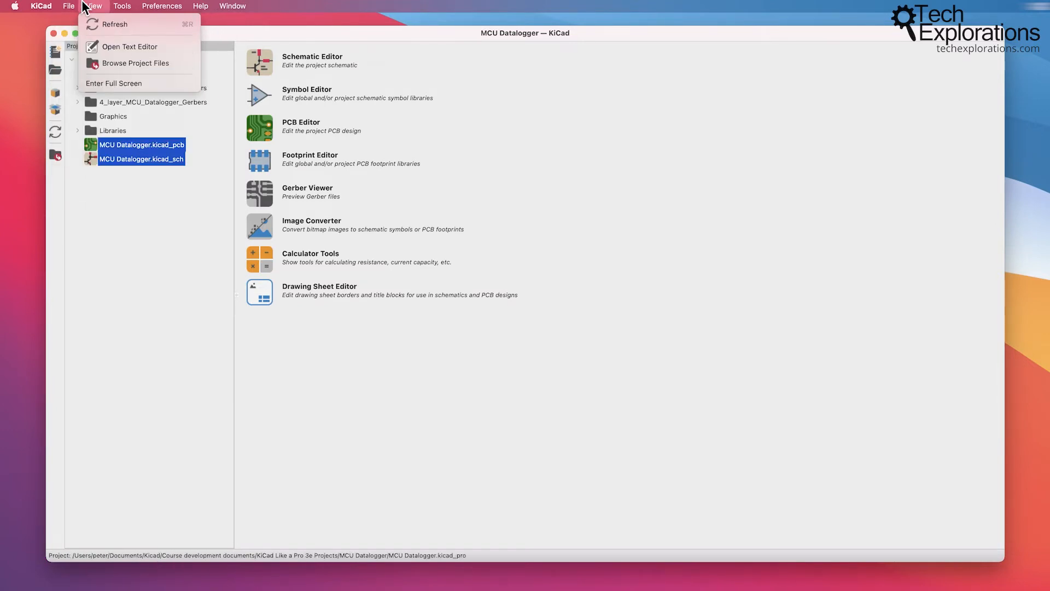
pyautogui.moveTo(129, 46)
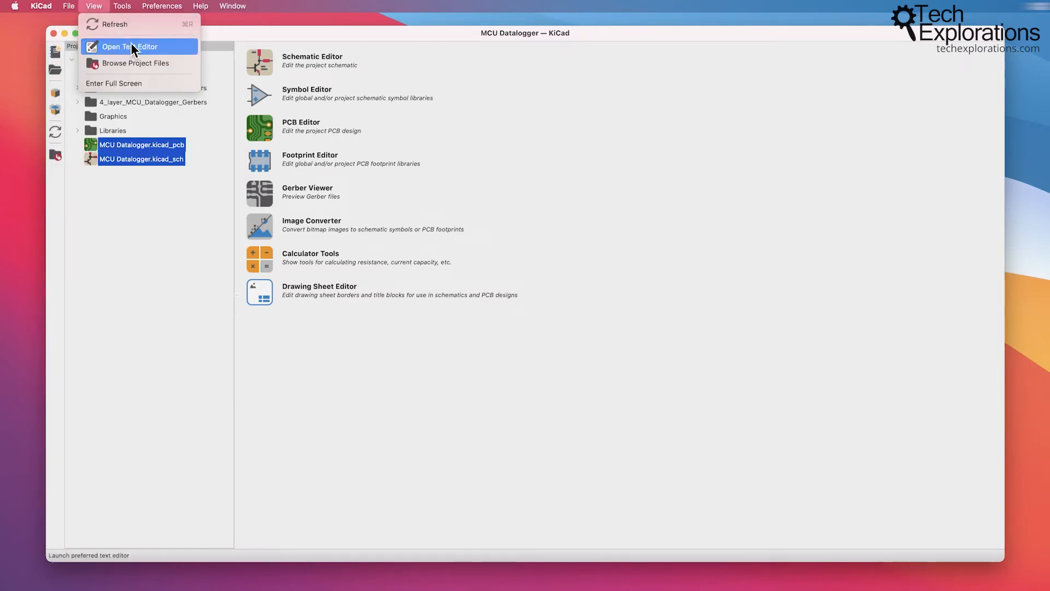
pyautogui.moveTo(281, 62)
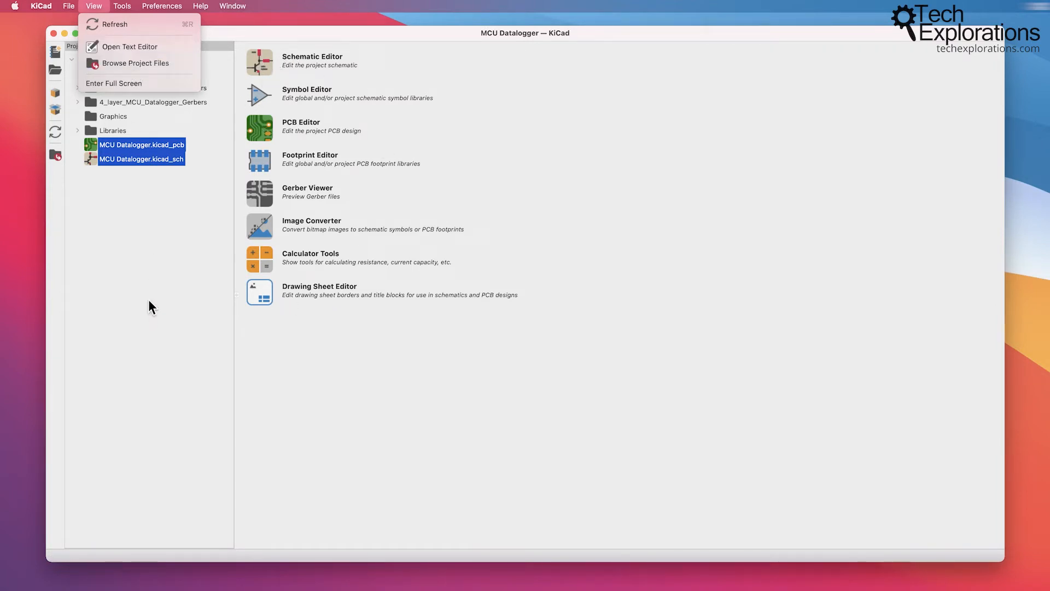
# Review KiCad's Common preferences and cancel without changing anything
pyautogui.click(41, 7)
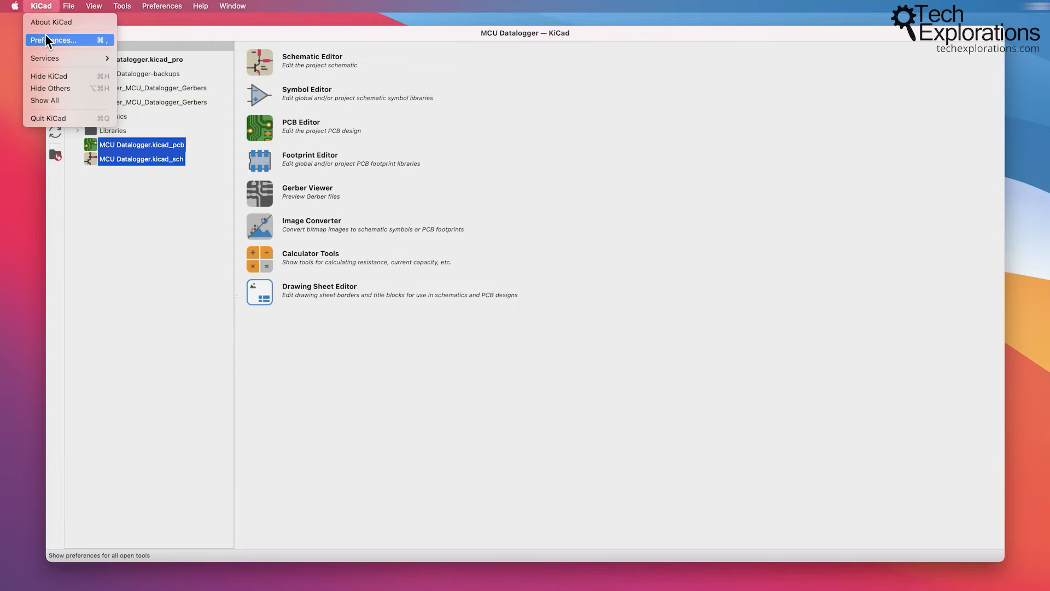
pyautogui.click(57, 39)
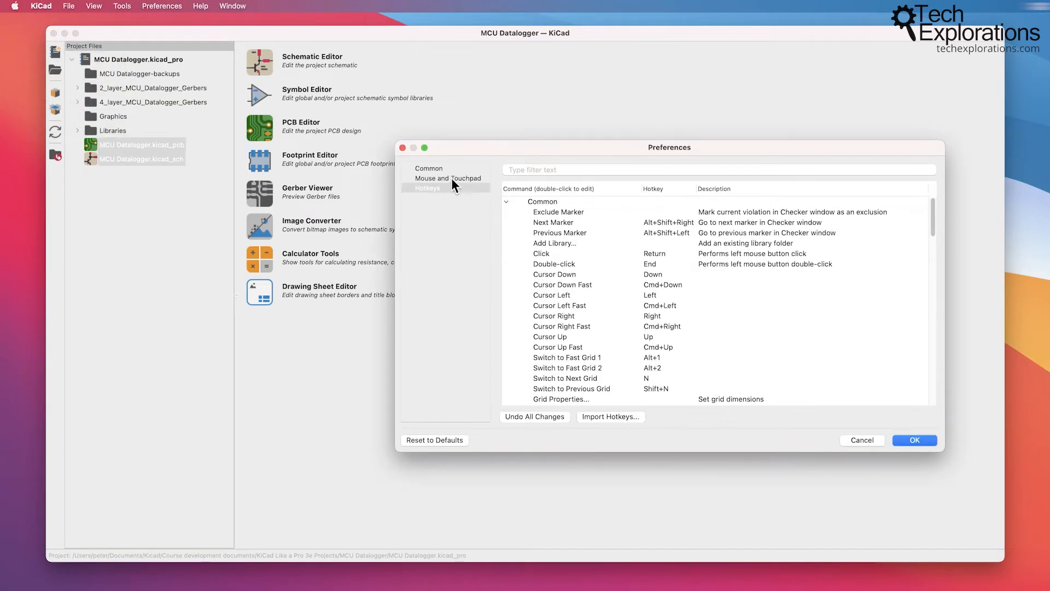
pyautogui.click(428, 168)
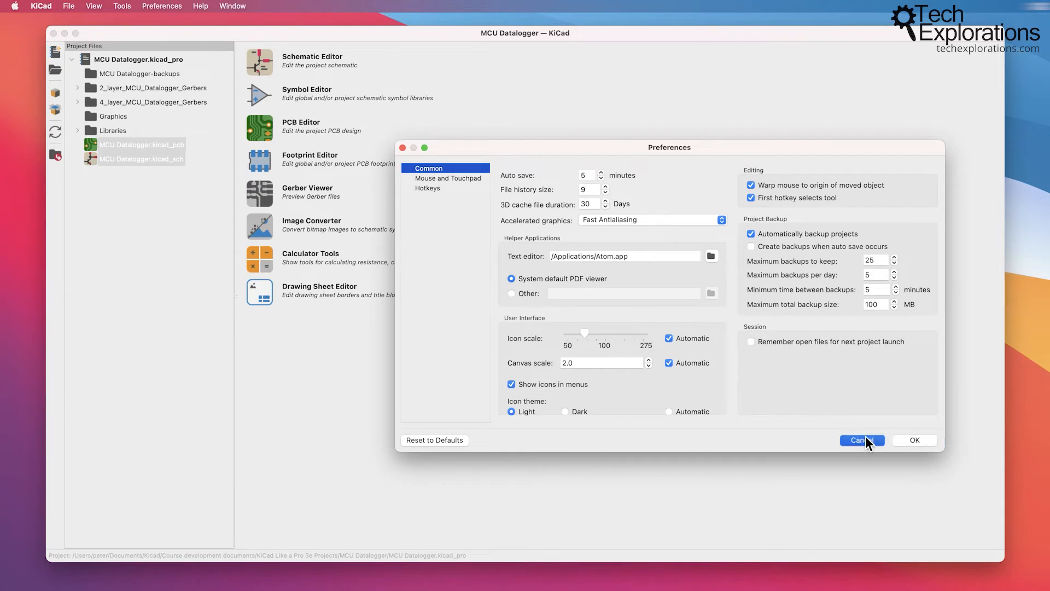
pyautogui.click(862, 440)
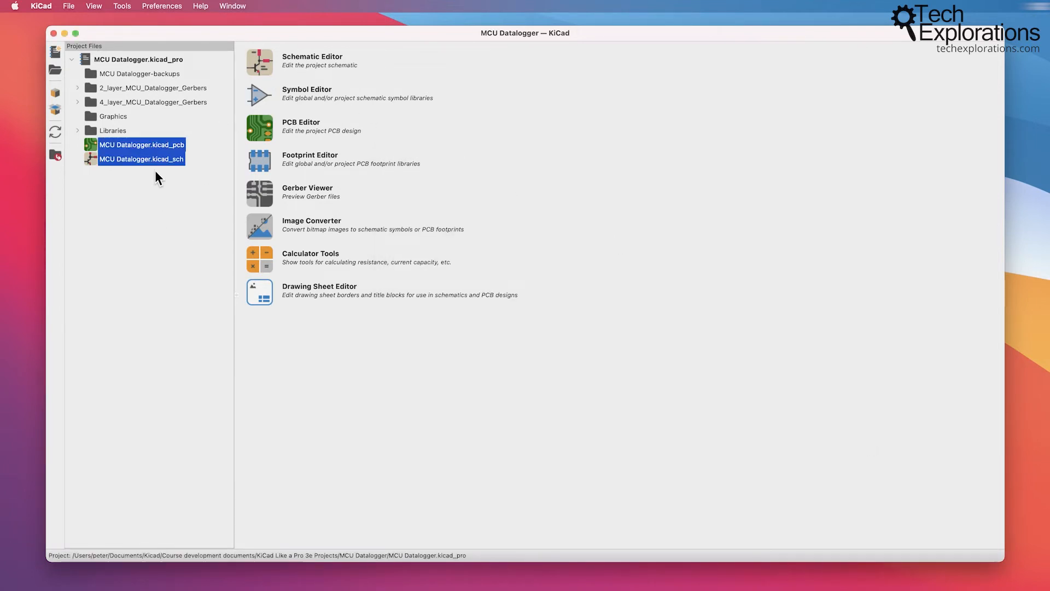
# Send MCU Datalogger.kicad_sch to the external text editor via its context menu
pyautogui.click(141, 159)
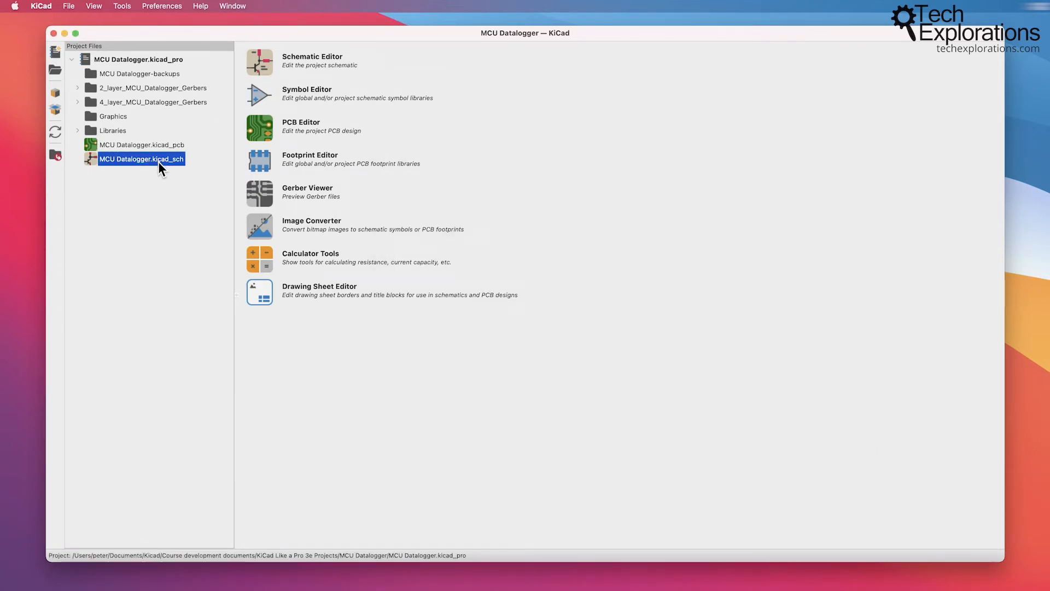
pyautogui.rightClick(141, 158)
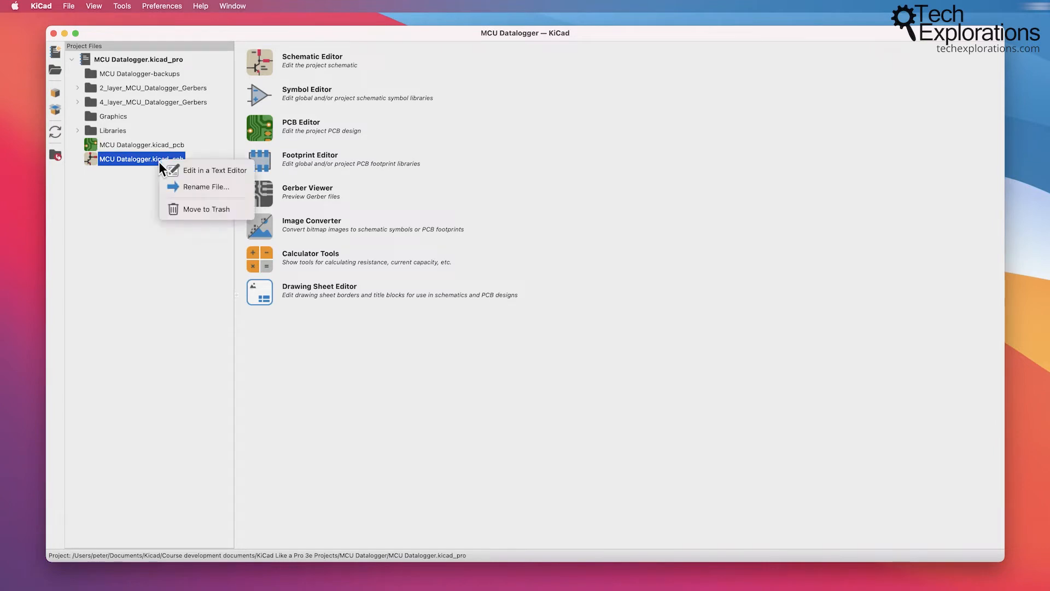
pyautogui.moveTo(215, 170)
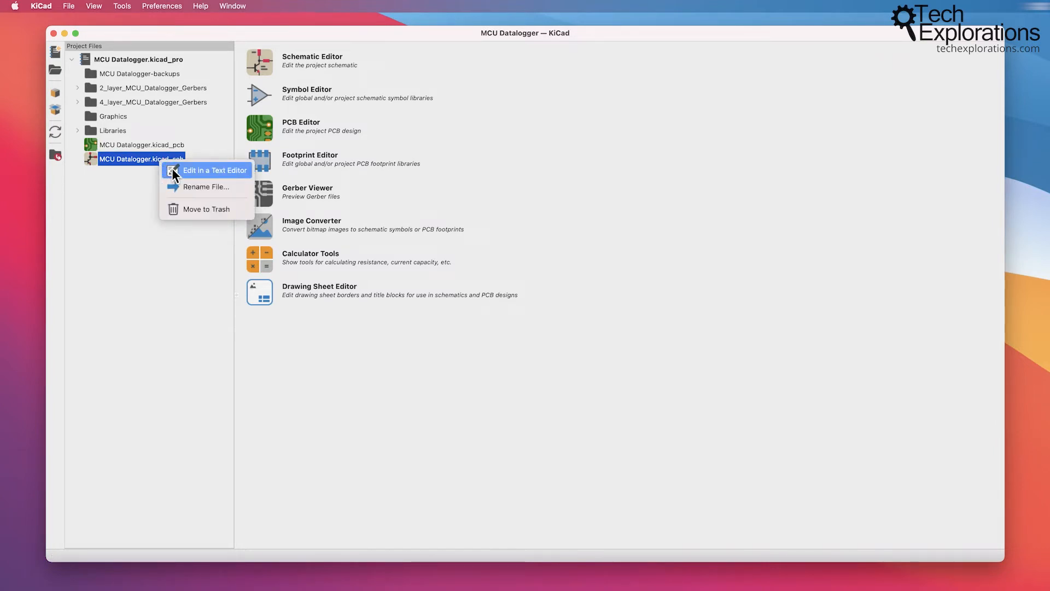
pyautogui.click(214, 170)
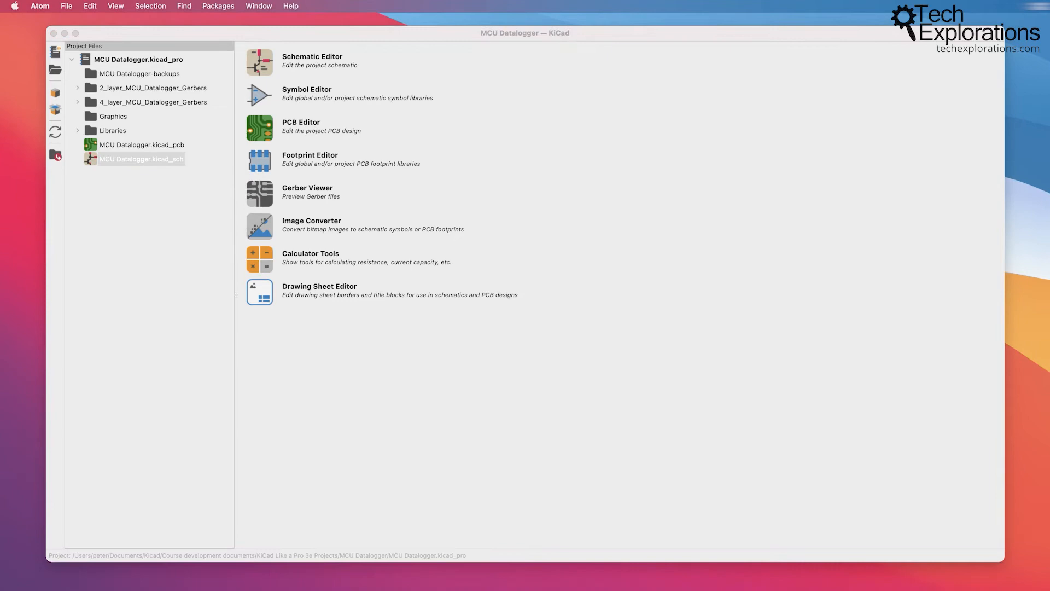
# Read the MCU Datalogger.kicad_sch source in Atom to its last line, then return to KiCad
pyautogui.doubleClick(141, 159)
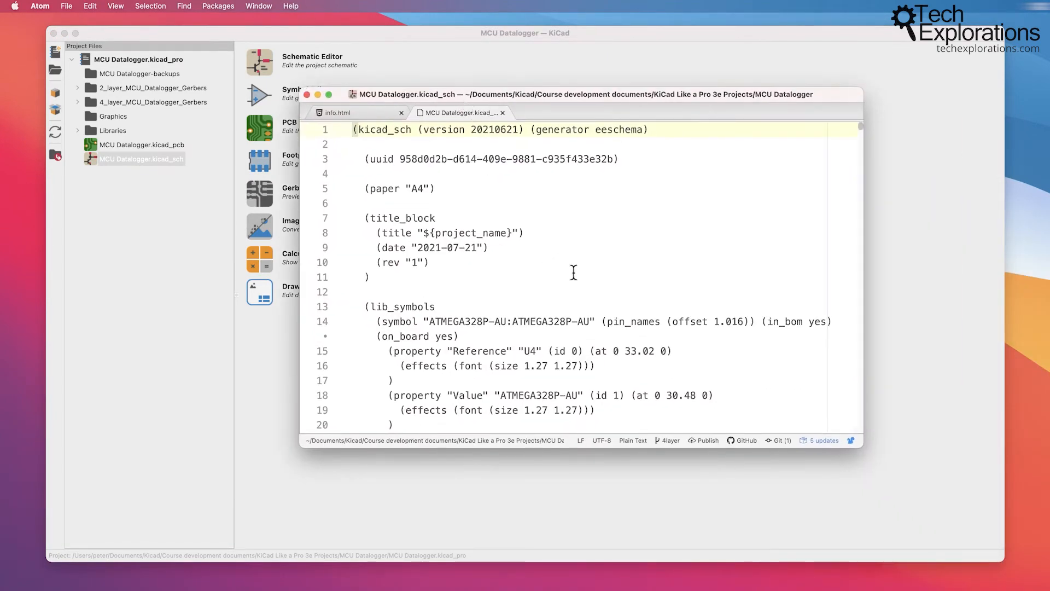
pyautogui.scroll(-3)
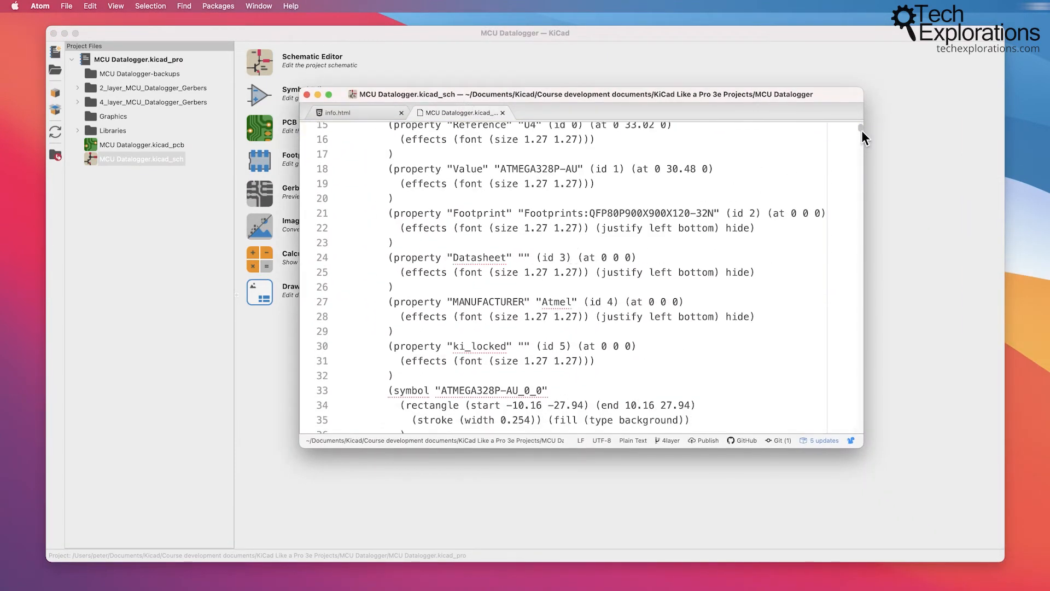
pyautogui.scroll(-3)
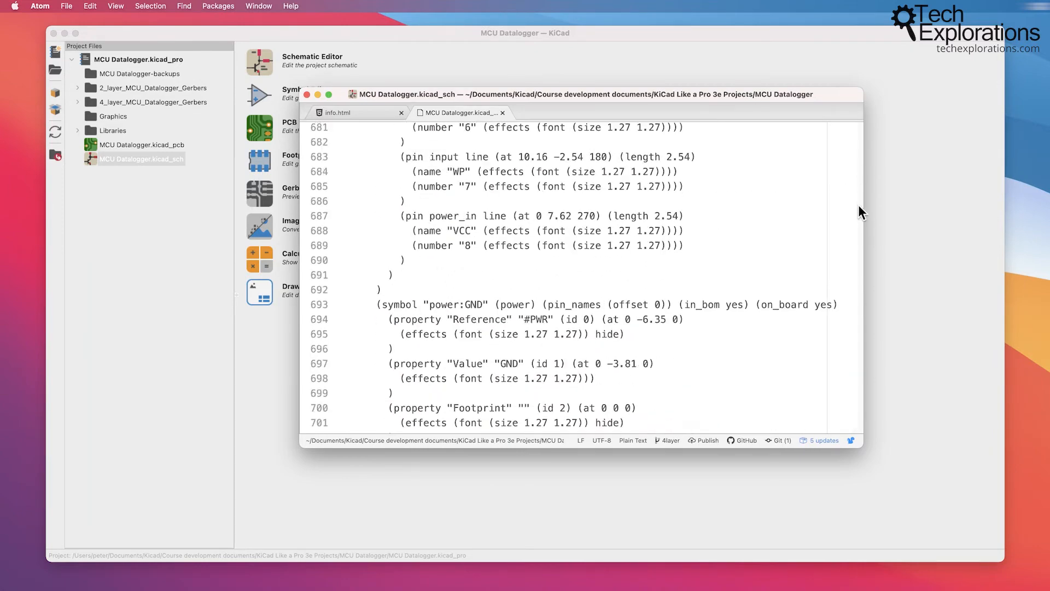
pyautogui.scroll(-3)
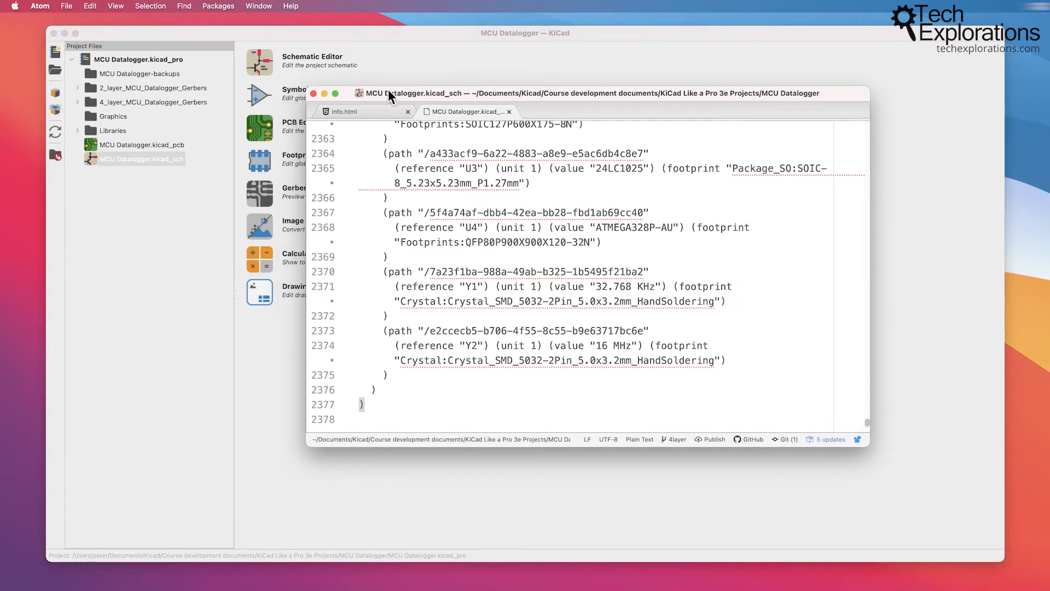
pyautogui.click(313, 93)
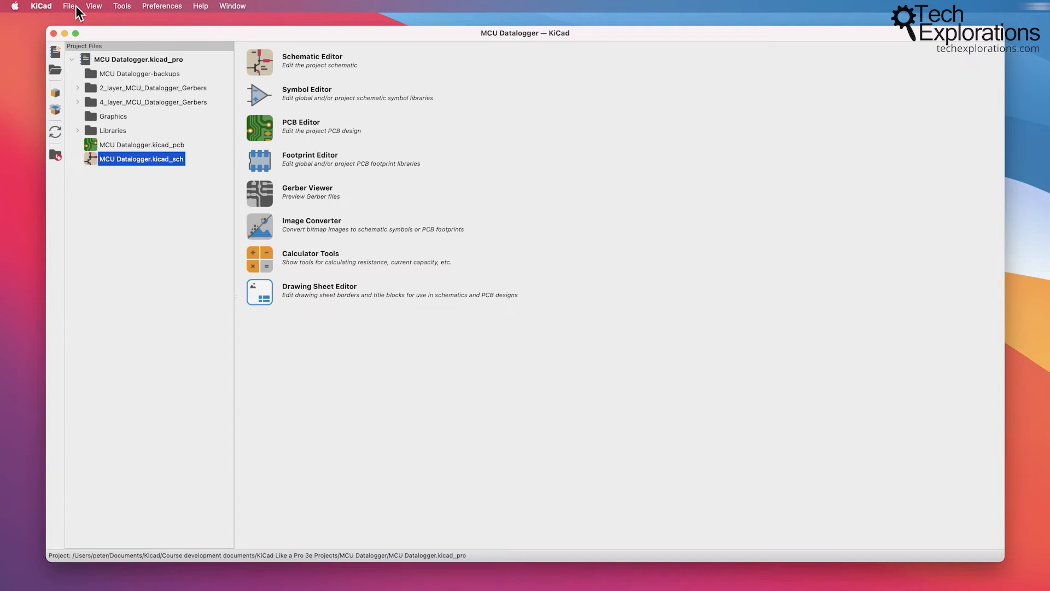
# Show the MCU Datalogger project folder in Finder using View > Browse Project Files
pyautogui.rightClick(140, 159)
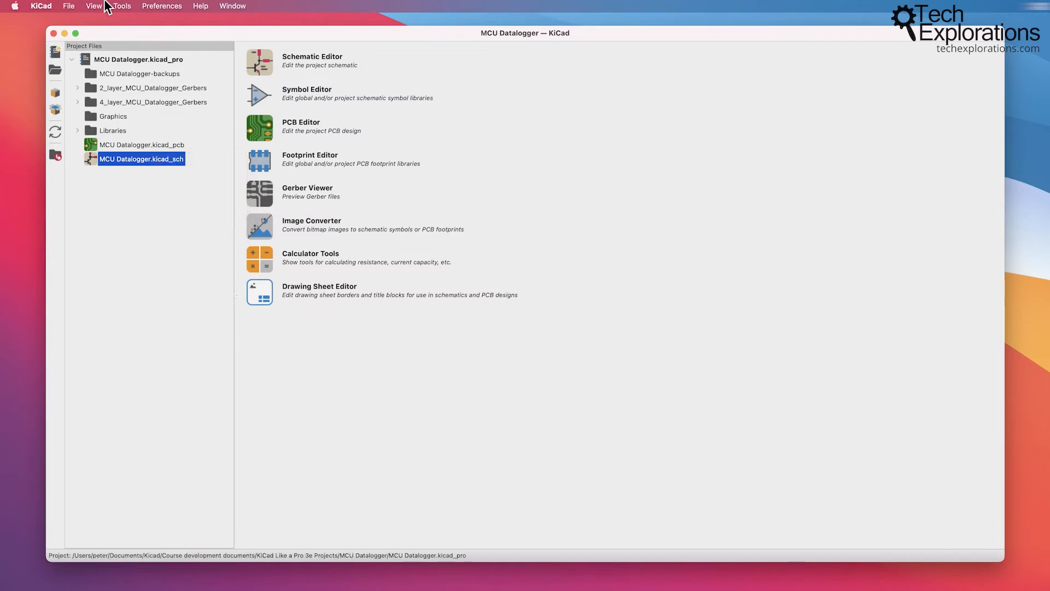
pyautogui.click(93, 5)
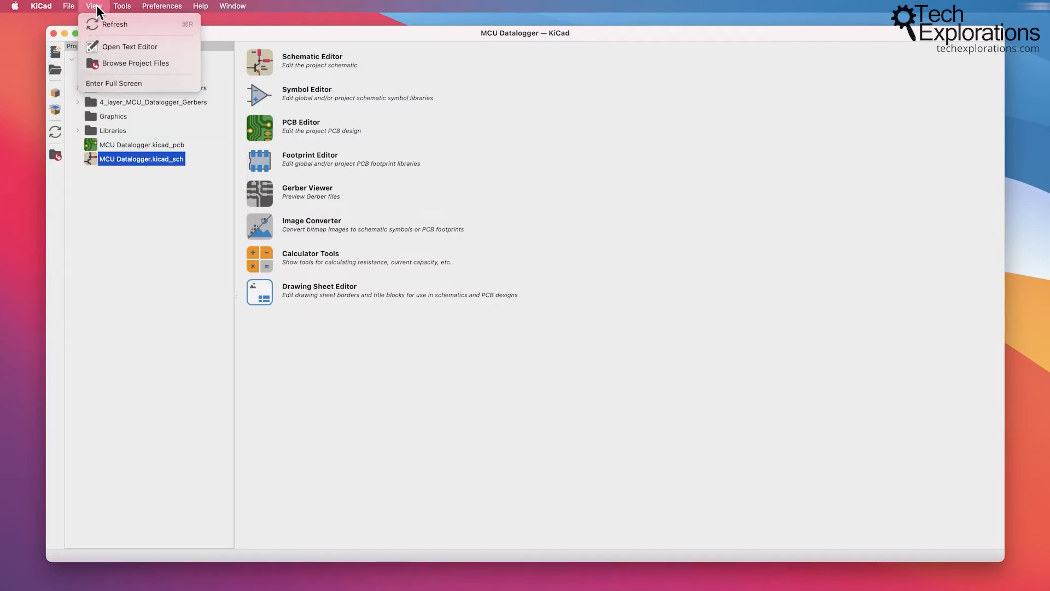
pyautogui.moveTo(135, 62)
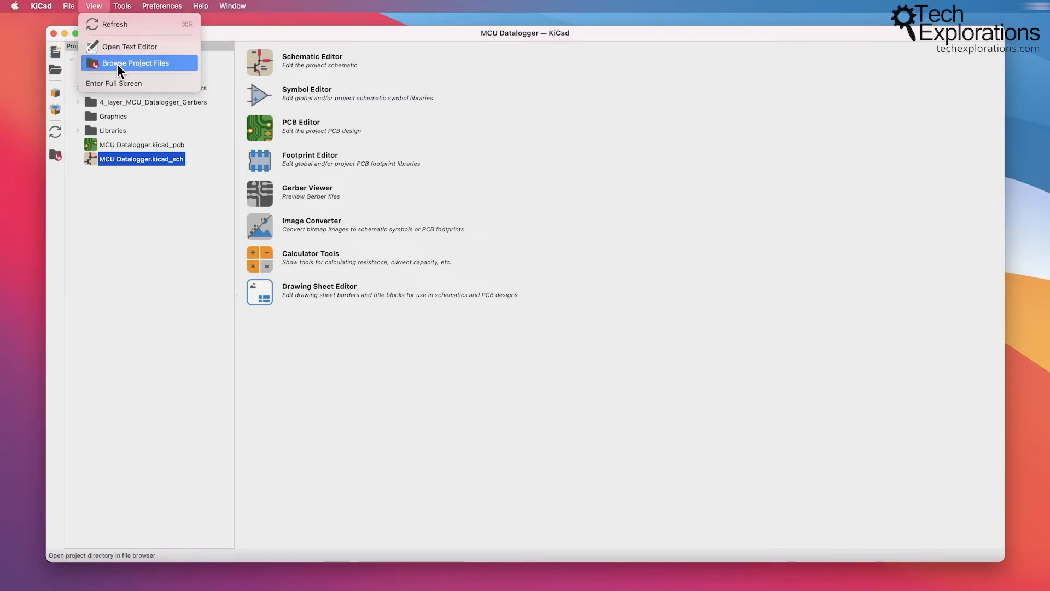
pyautogui.click(136, 63)
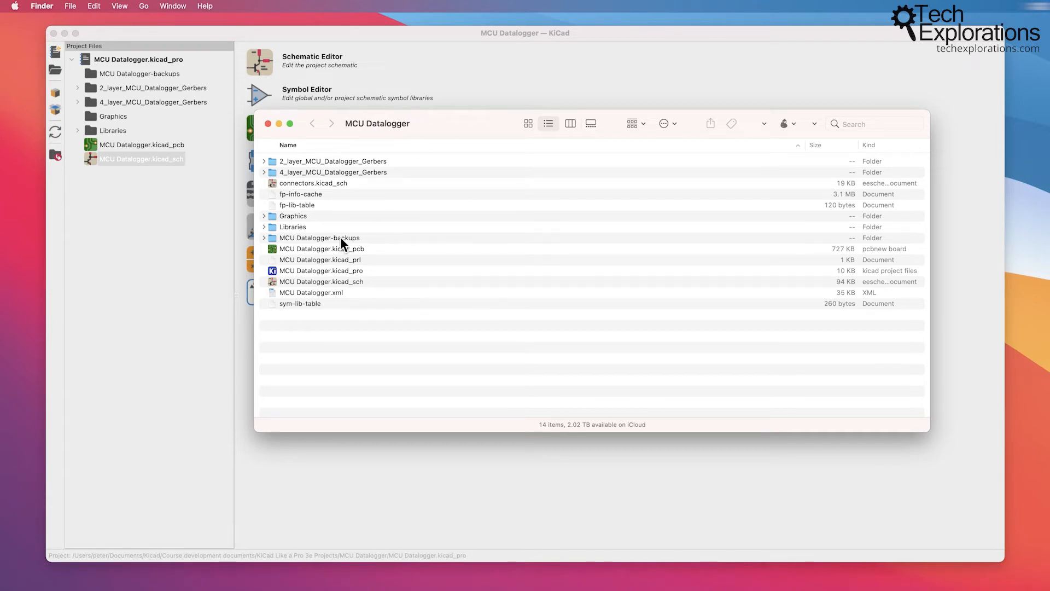
pyautogui.moveTo(914, 421)
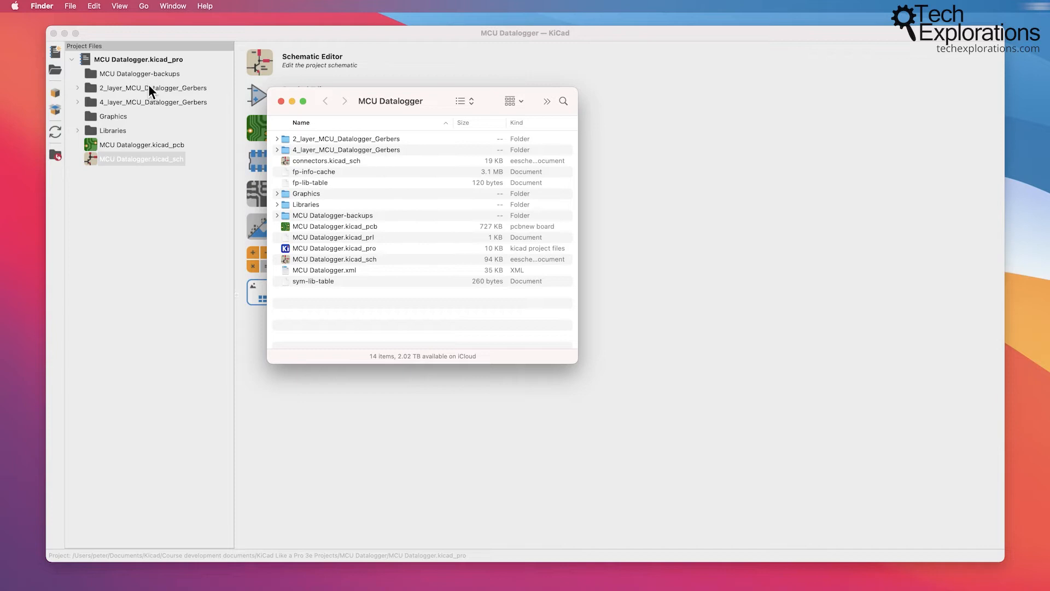
pyautogui.moveTo(128, 81)
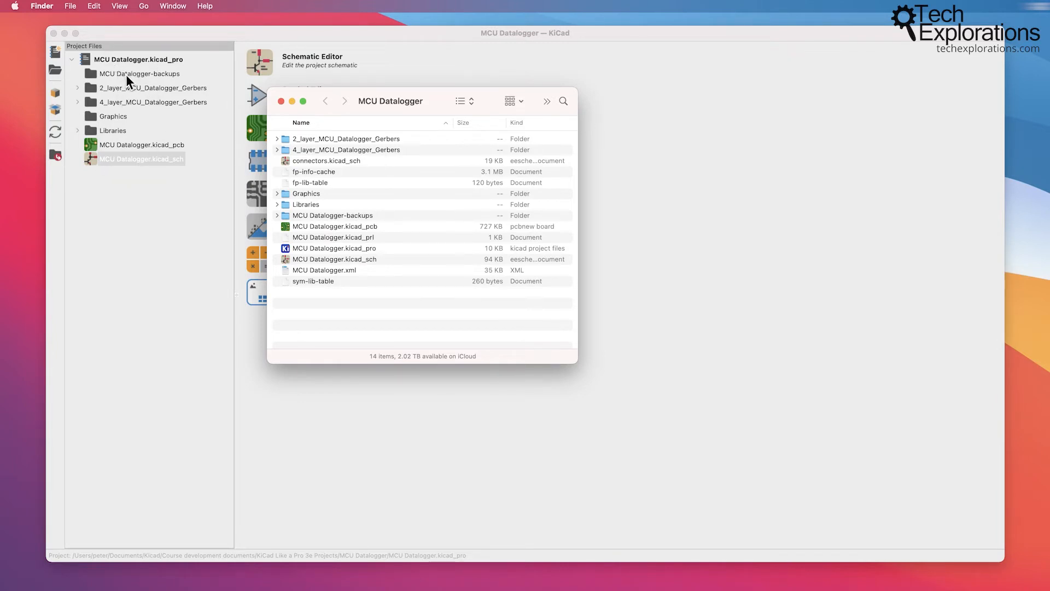
pyautogui.moveTo(129, 80)
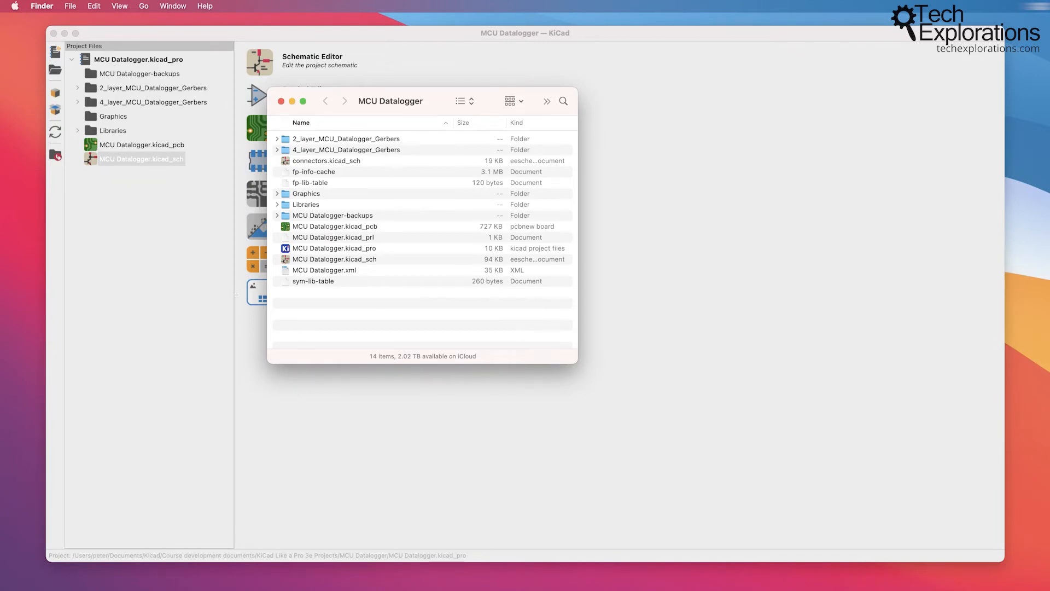
pyautogui.moveTo(420, 187)
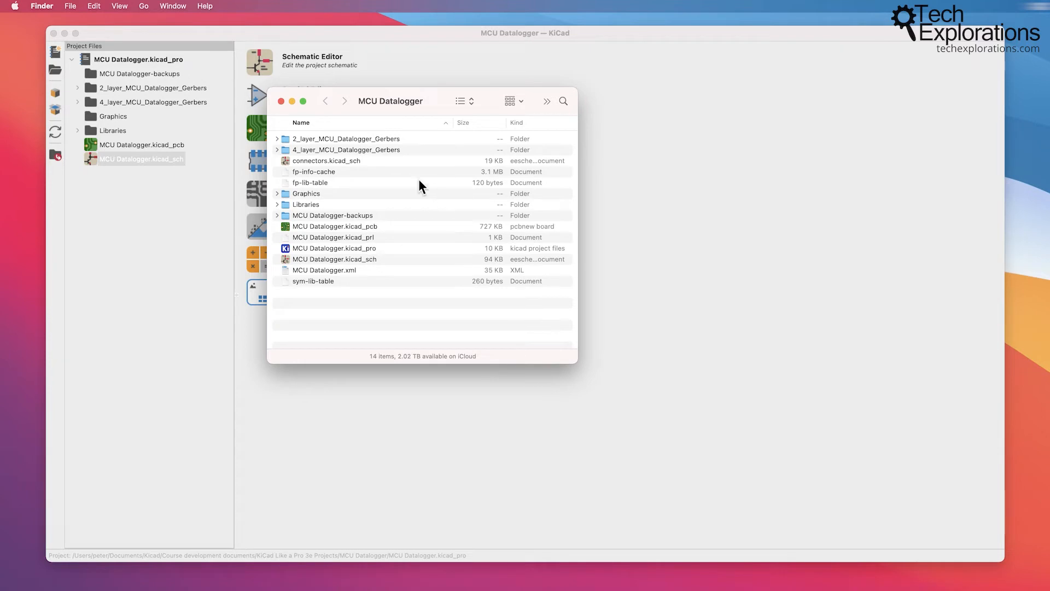
pyautogui.moveTo(131, 74)
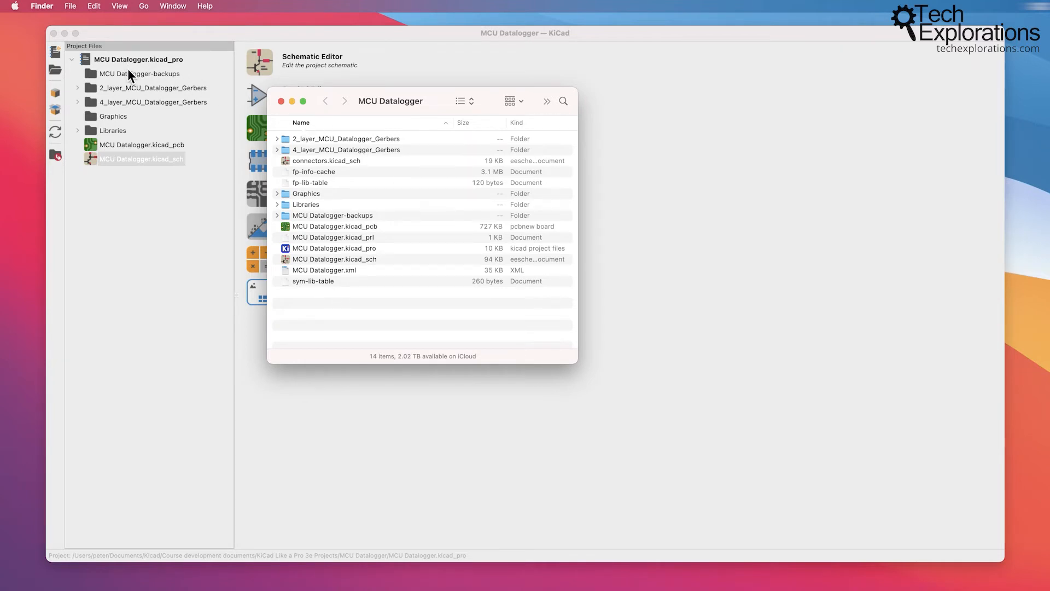
pyautogui.moveTo(368, 248)
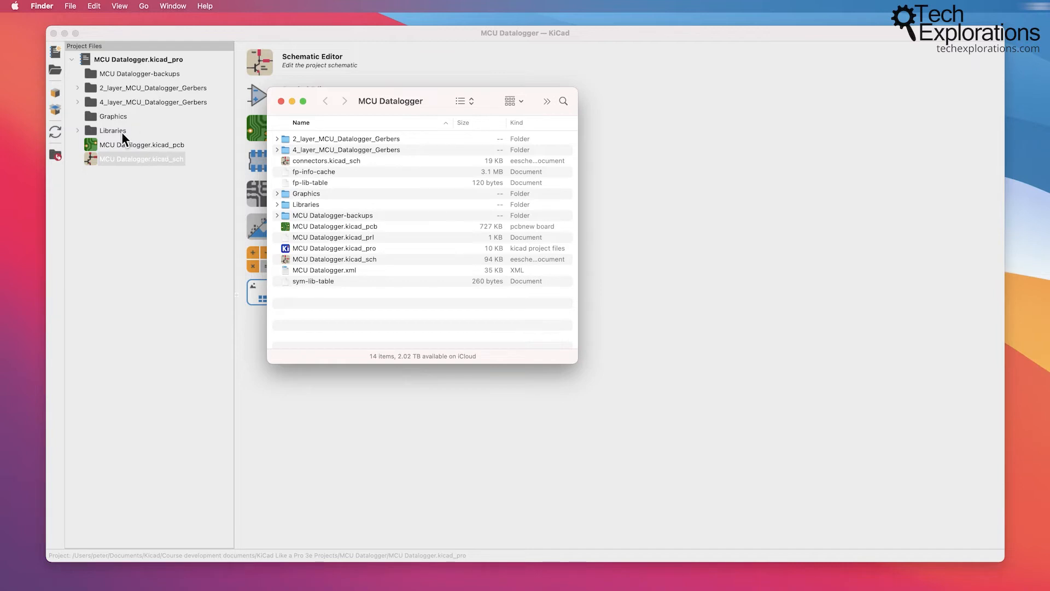
pyautogui.moveTo(364, 242)
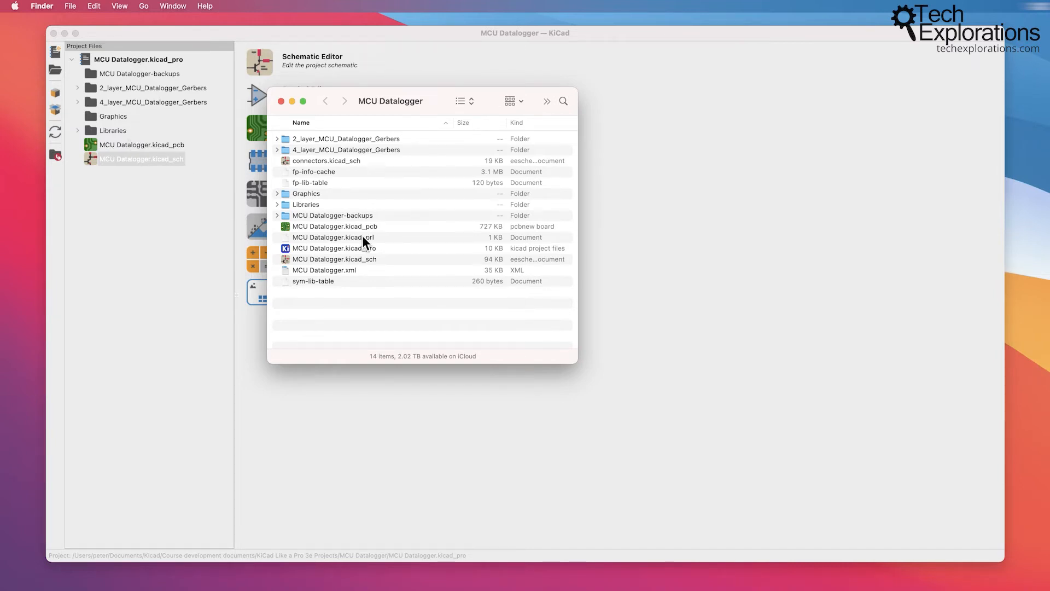
# Inspect the MCU Datalogger.xml, fp-info-cache and fp-lib-table files in Finder
pyautogui.click(324, 270)
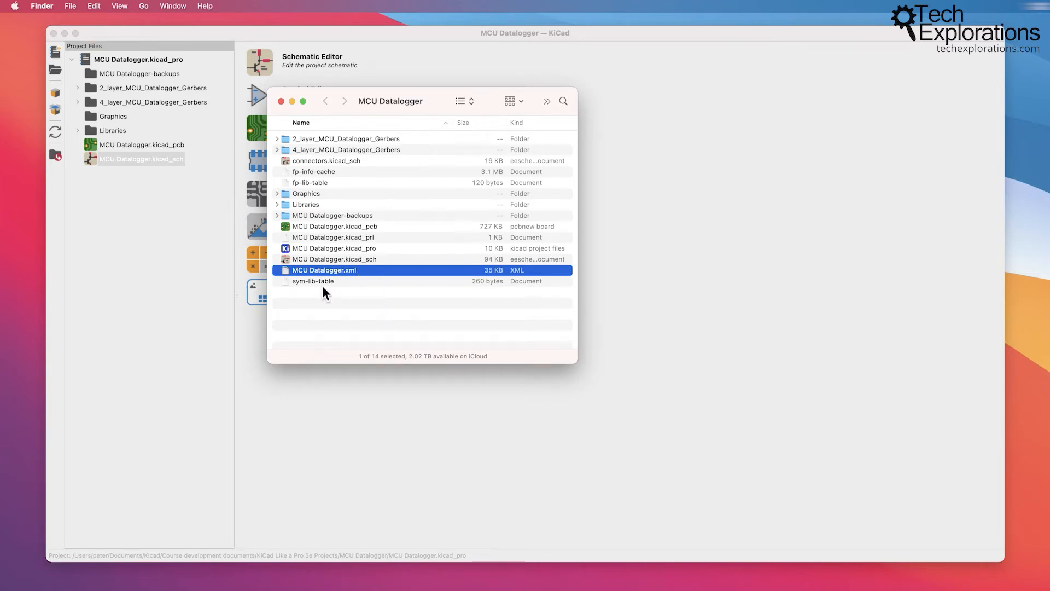
pyautogui.moveTo(105, 126)
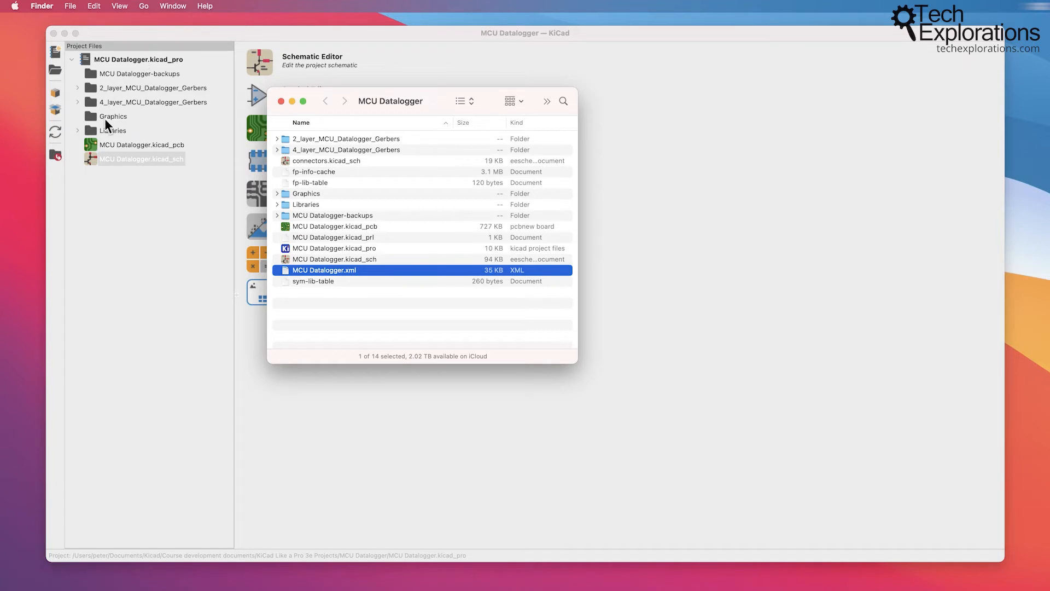
pyautogui.moveTo(197, 124)
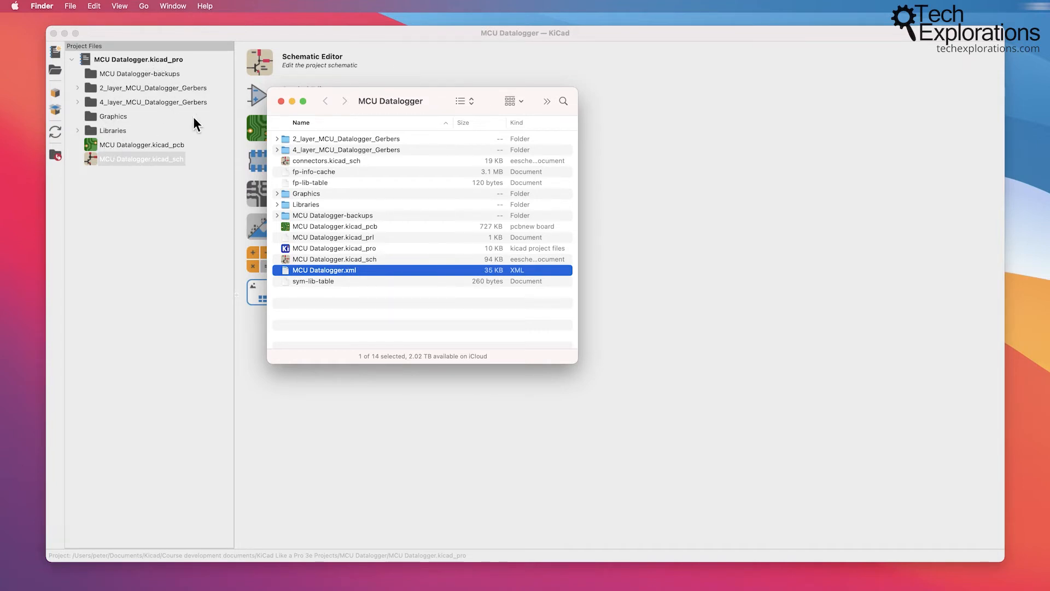
pyautogui.click(314, 171)
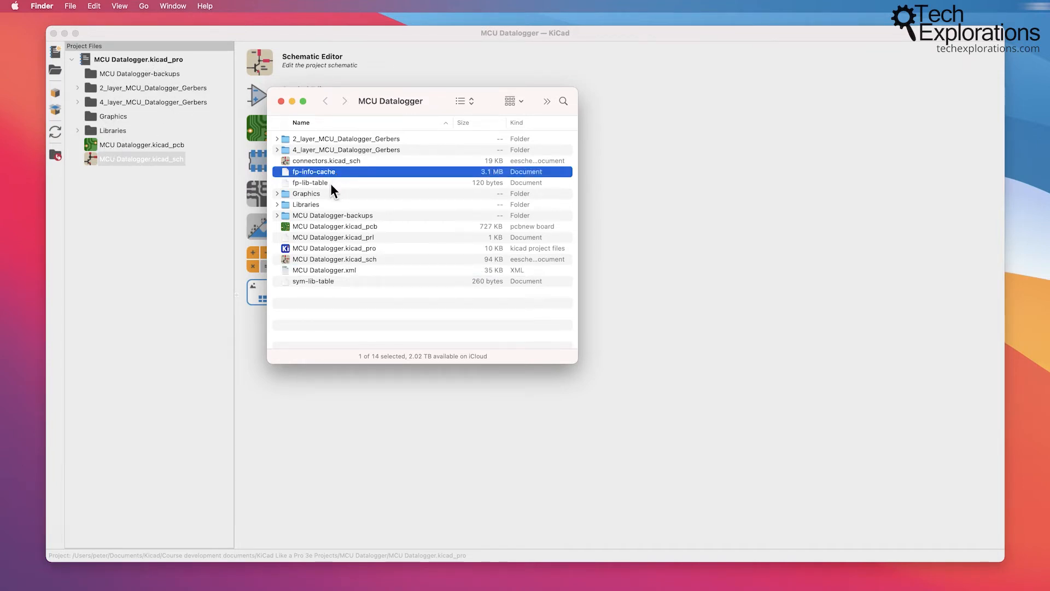
pyautogui.click(310, 182)
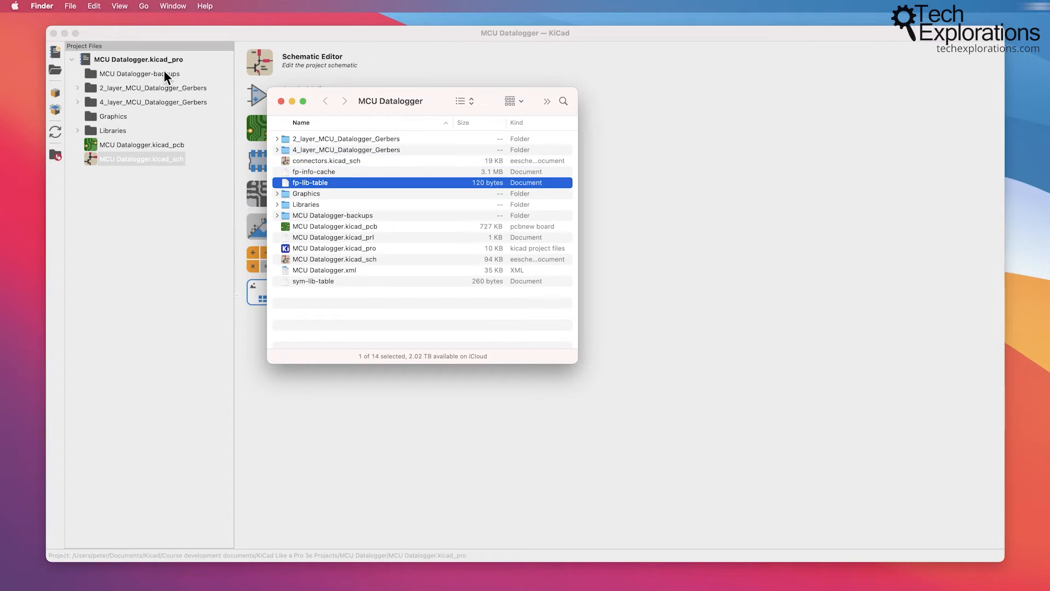
pyautogui.moveTo(442, 292)
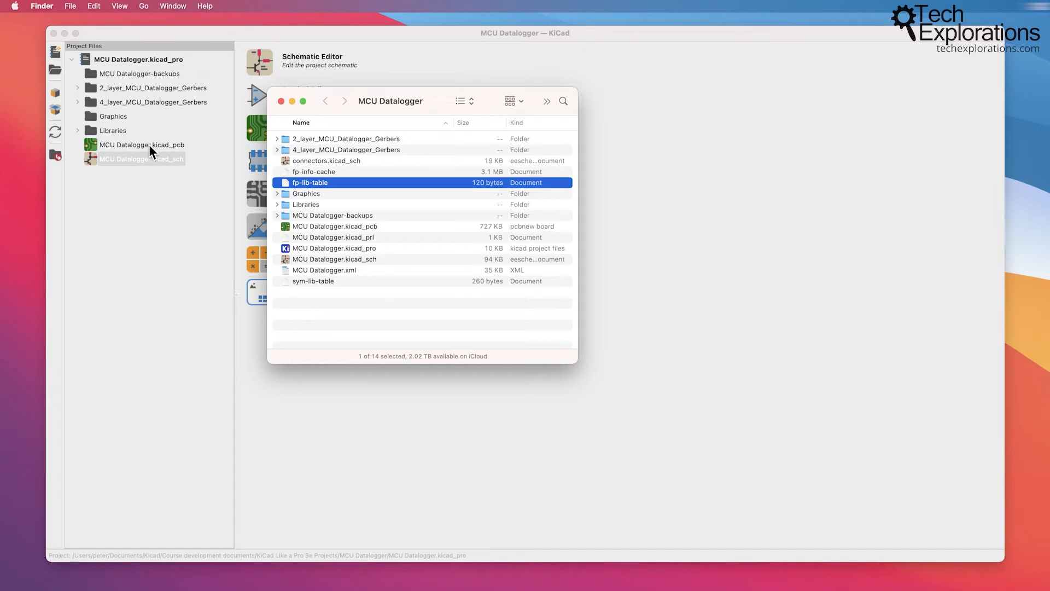
pyautogui.moveTo(322, 97)
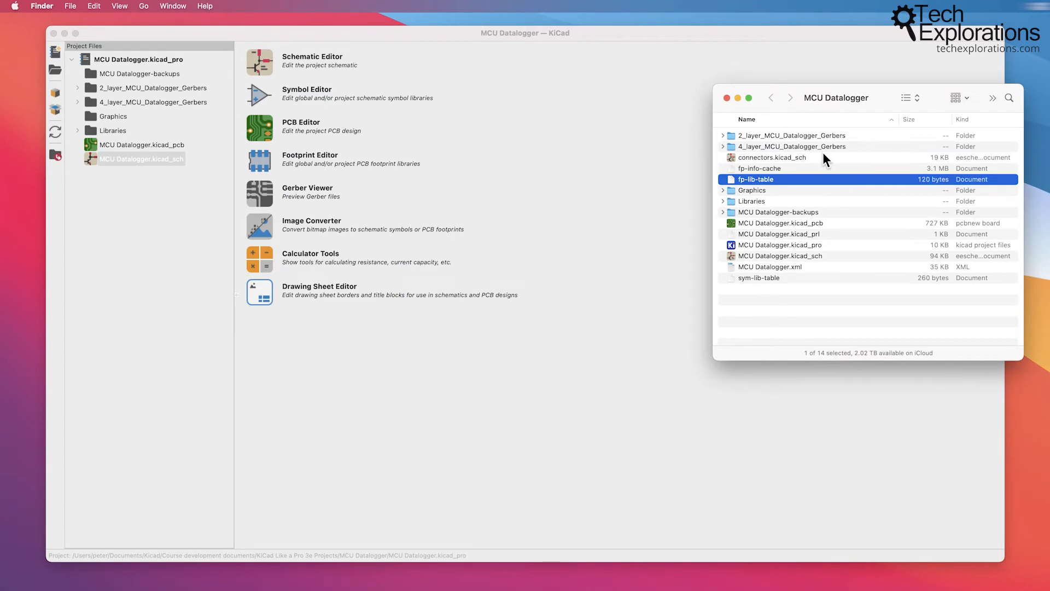
pyautogui.moveTo(815, 217)
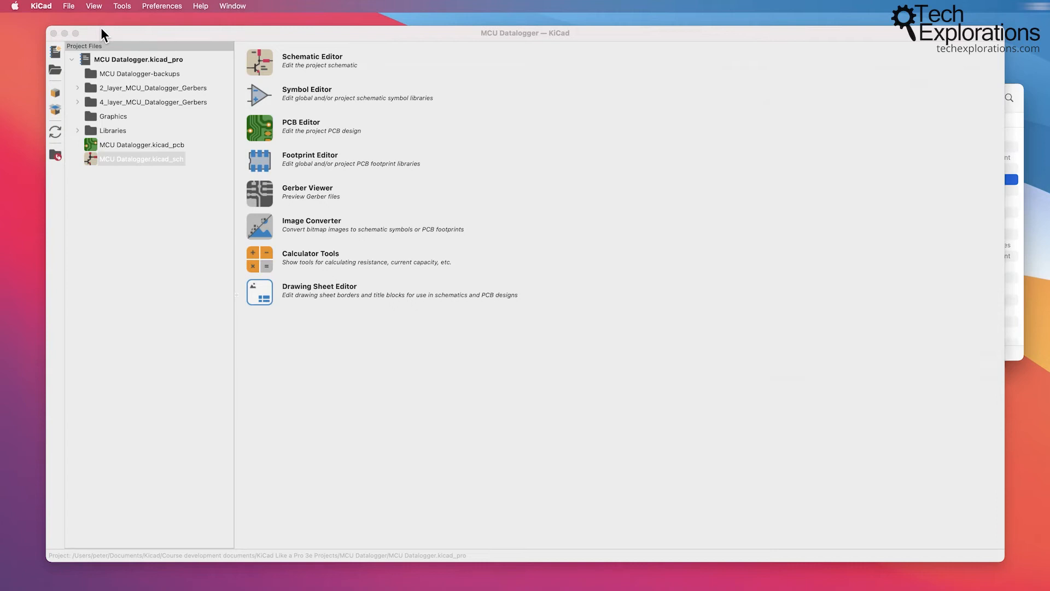
# Browse KiCad's View and Tools menus, ending on the Preferences menu
pyautogui.click(93, 6)
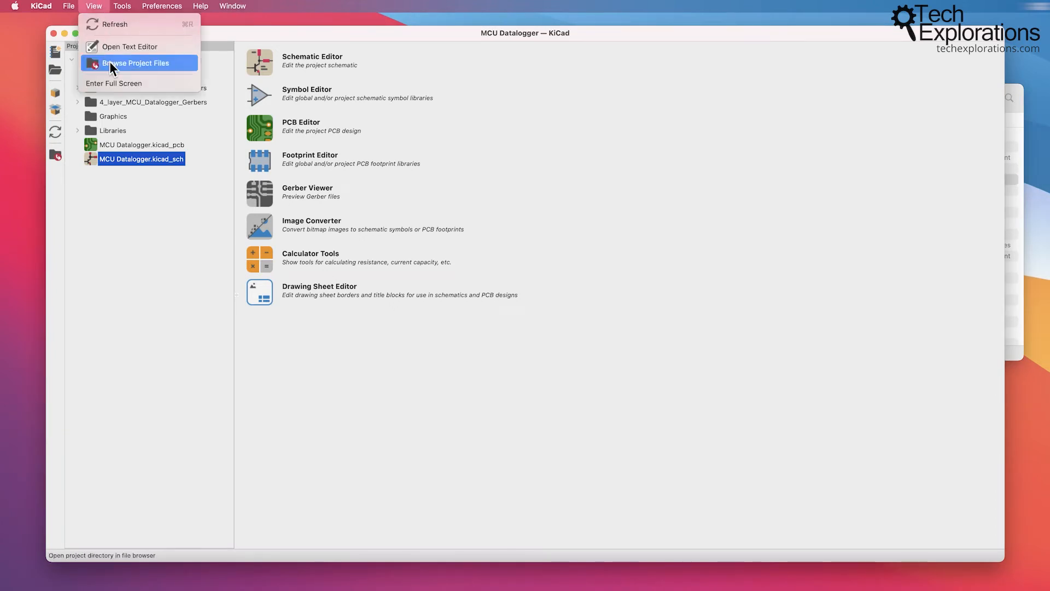
pyautogui.moveTo(115, 73)
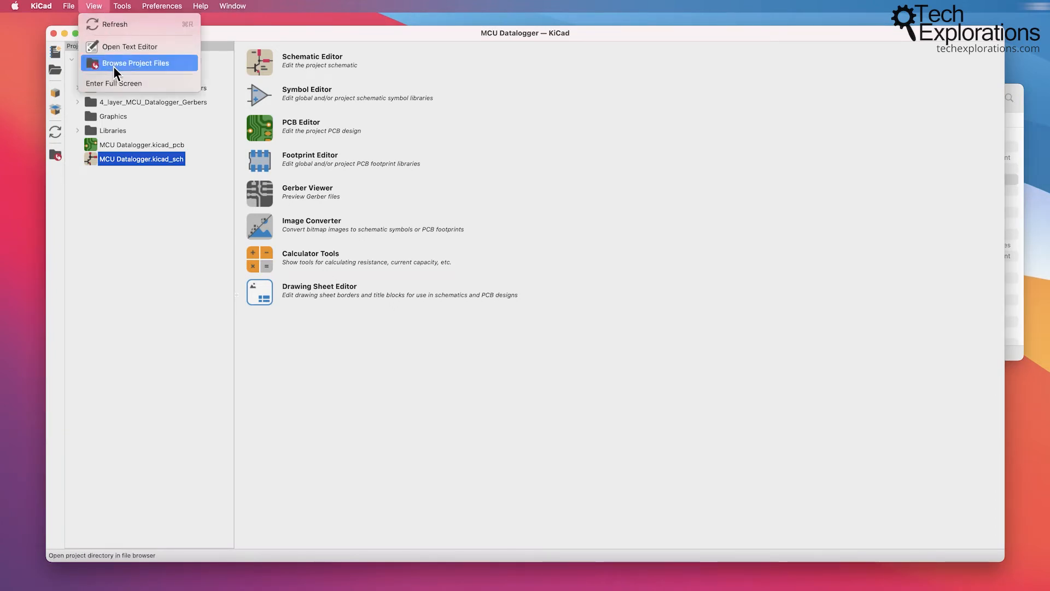
pyautogui.click(122, 5)
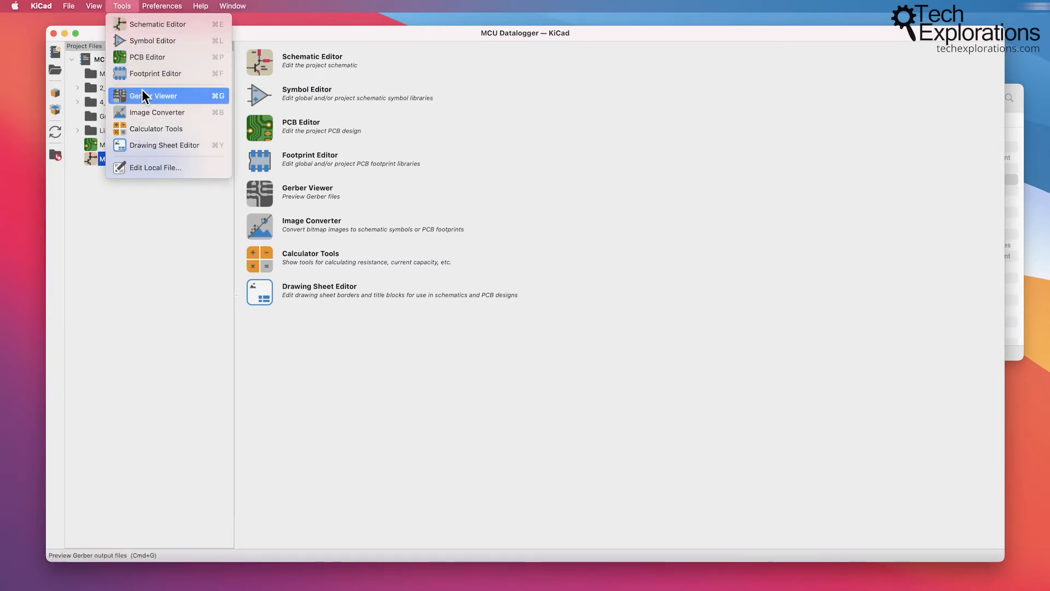
pyautogui.moveTo(149, 159)
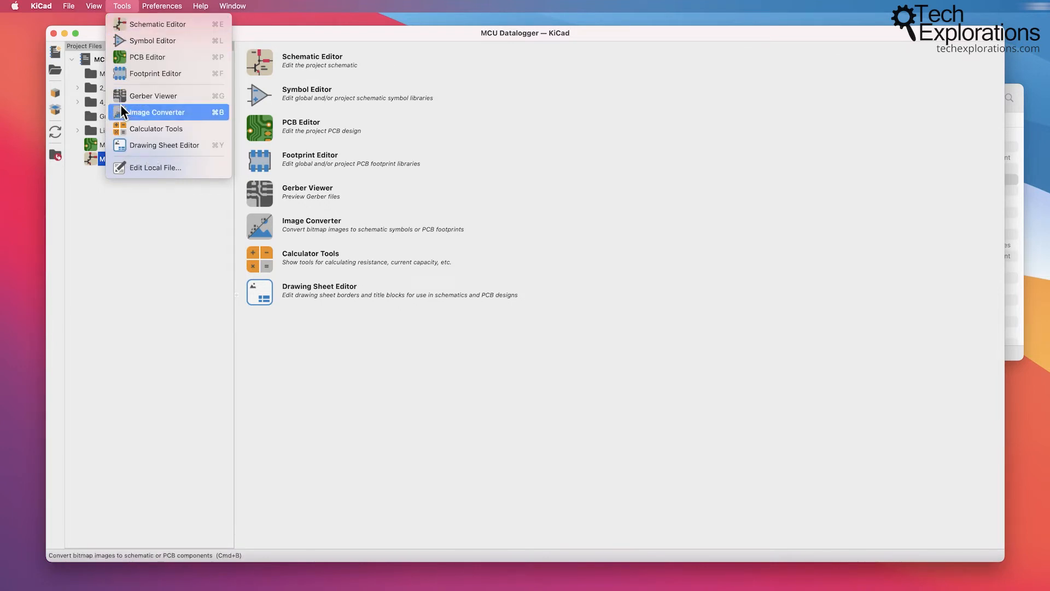
pyautogui.moveTo(164, 145)
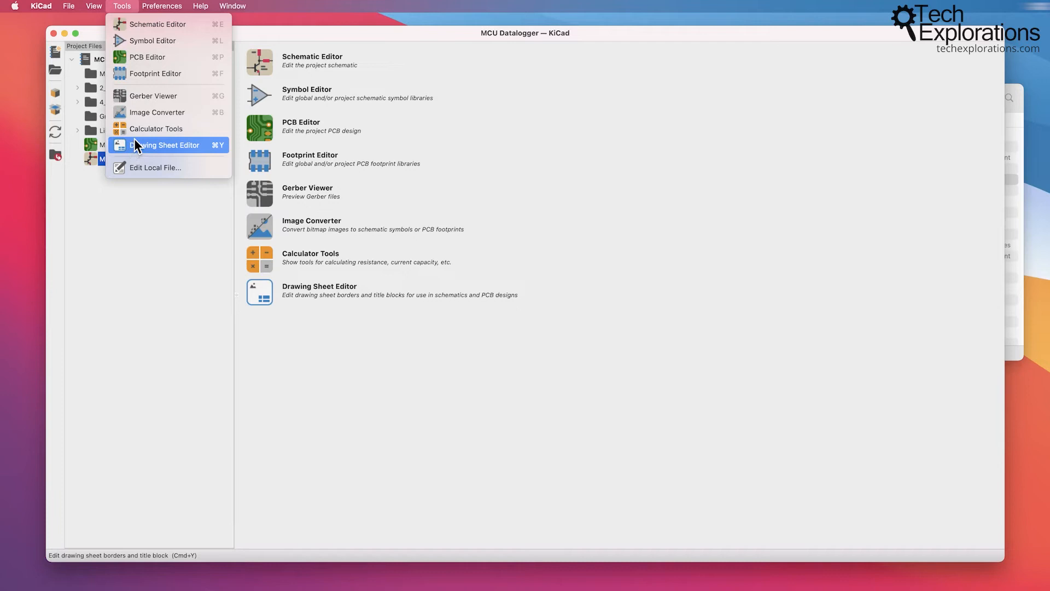
pyautogui.moveTo(142, 65)
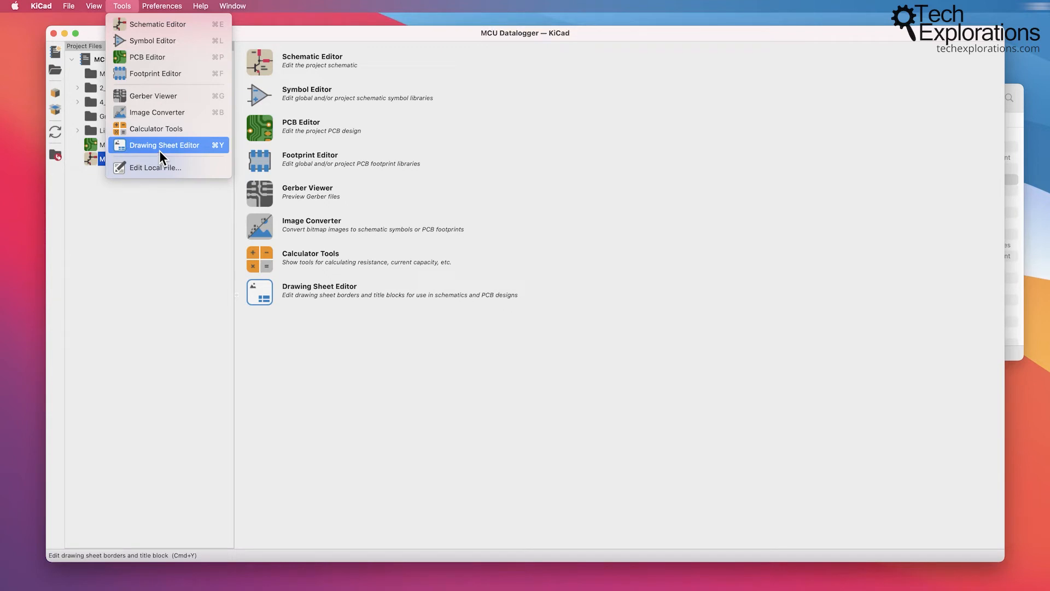
pyautogui.click(162, 5)
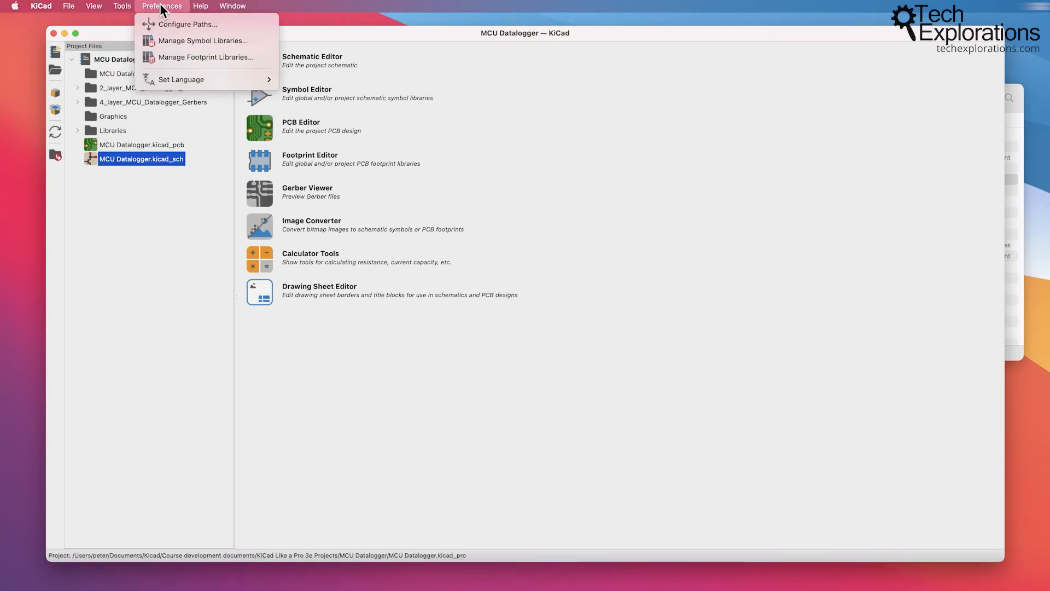
pyautogui.moveTo(188, 24)
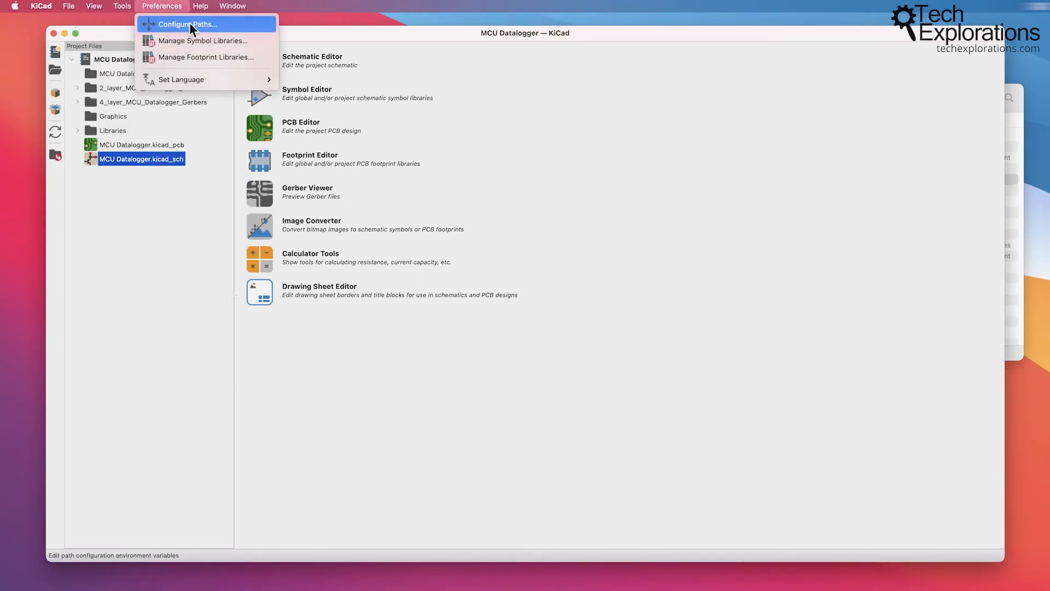
pyautogui.click(187, 24)
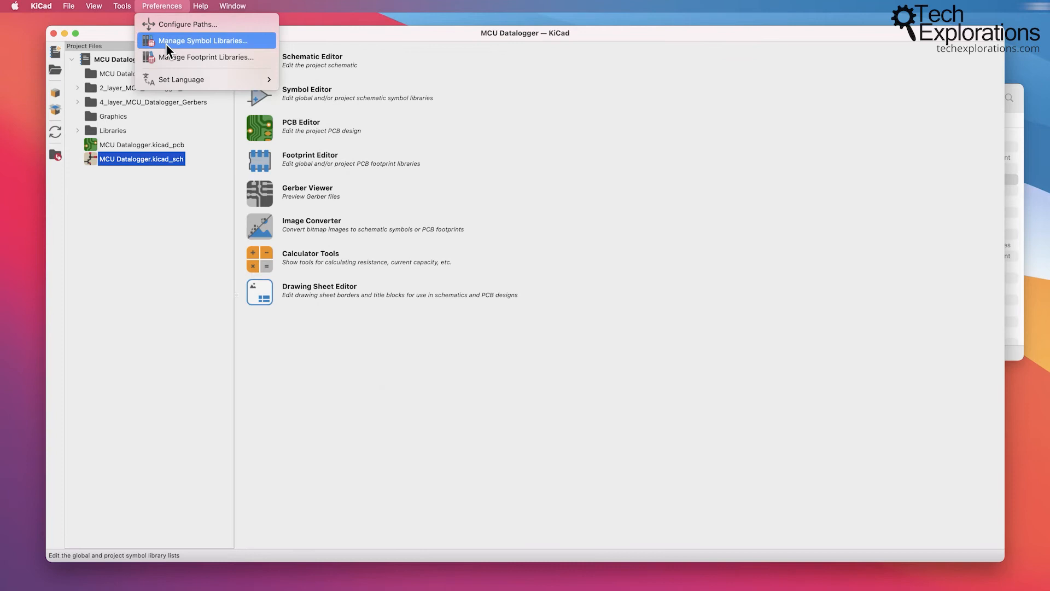
pyautogui.click(203, 40)
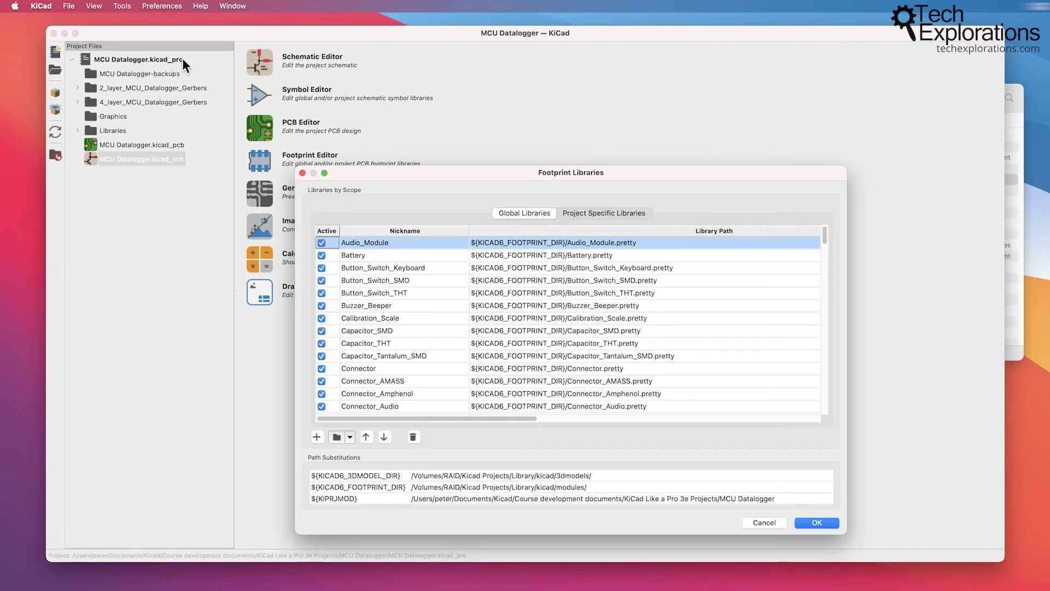
pyautogui.click(603, 213)
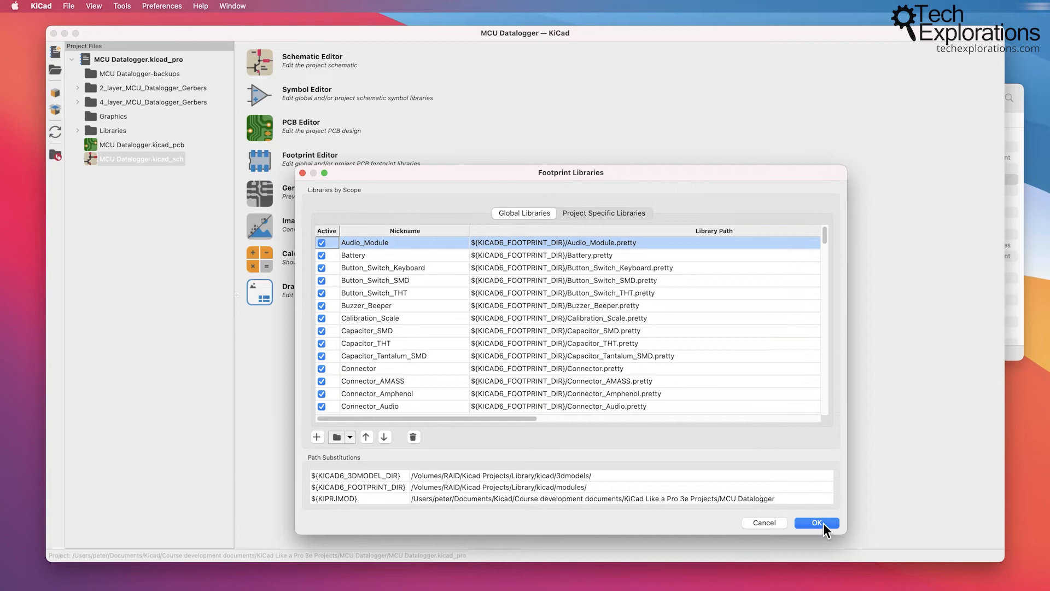
pyautogui.moveTo(834, 525)
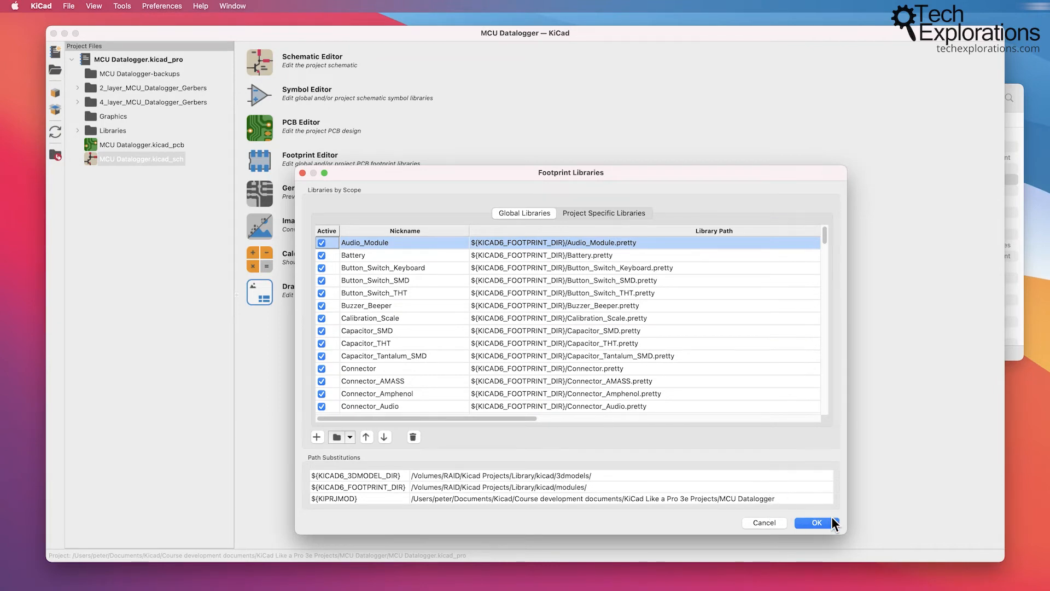
pyautogui.click(814, 523)
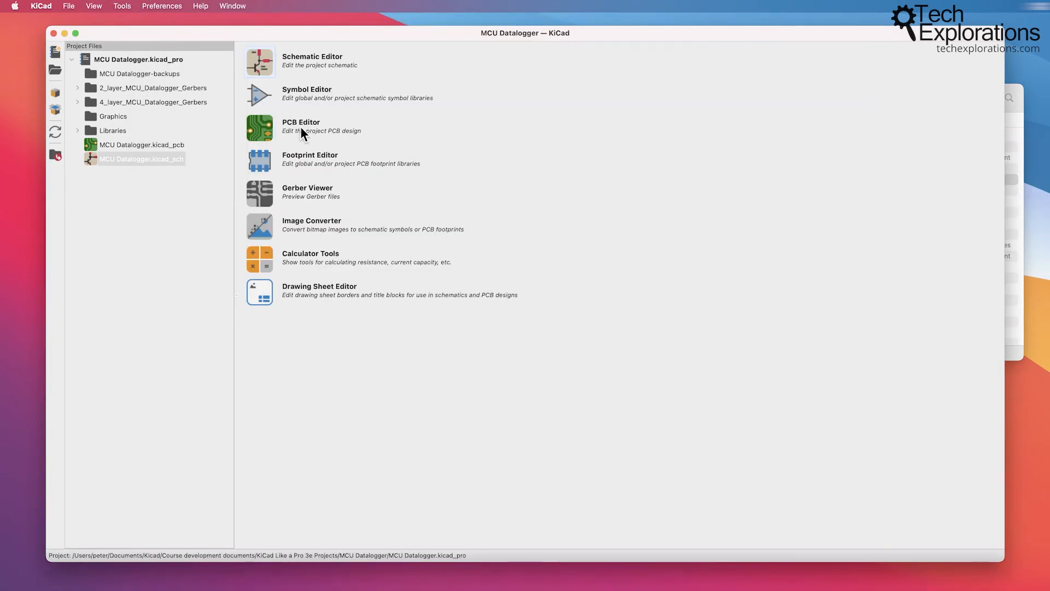
pyautogui.click(302, 126)
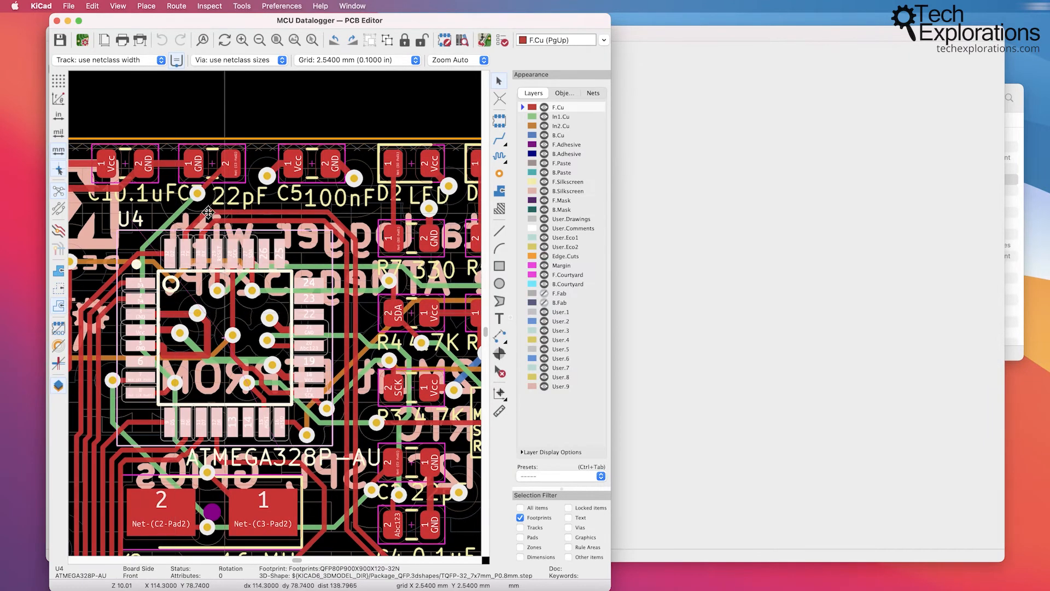
pyautogui.moveTo(258, 429)
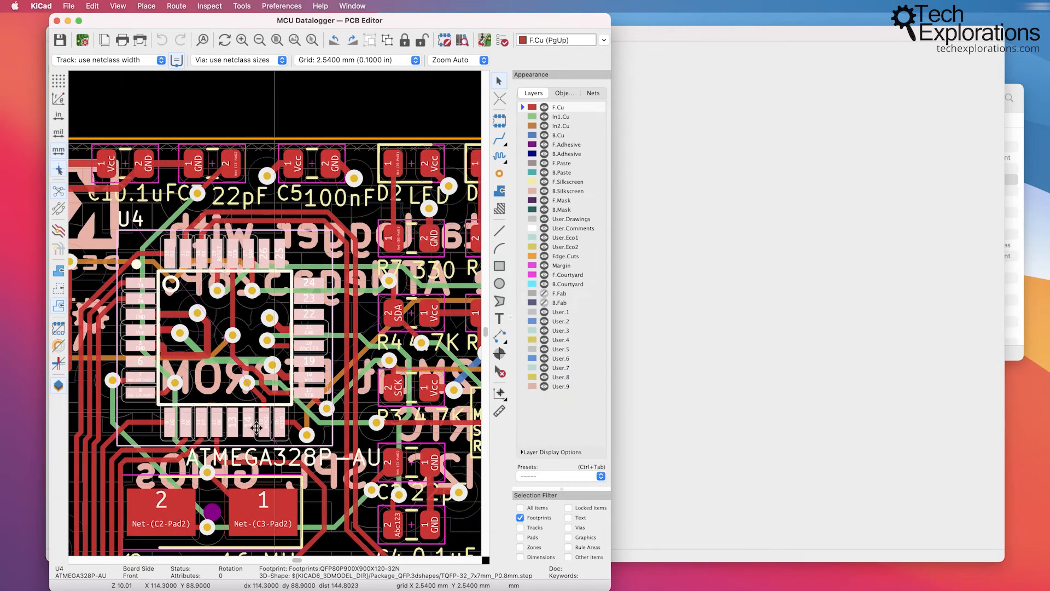
pyautogui.moveTo(270, 315)
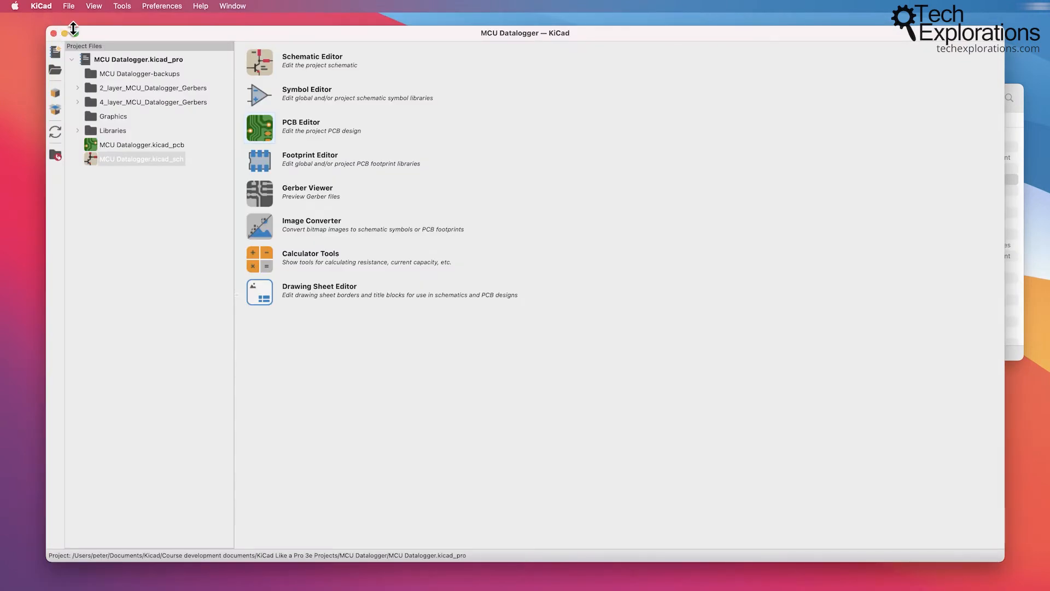
# In Manage Symbol Libraries, scroll the global list and view the Project Specific Libraries
pyautogui.click(161, 6)
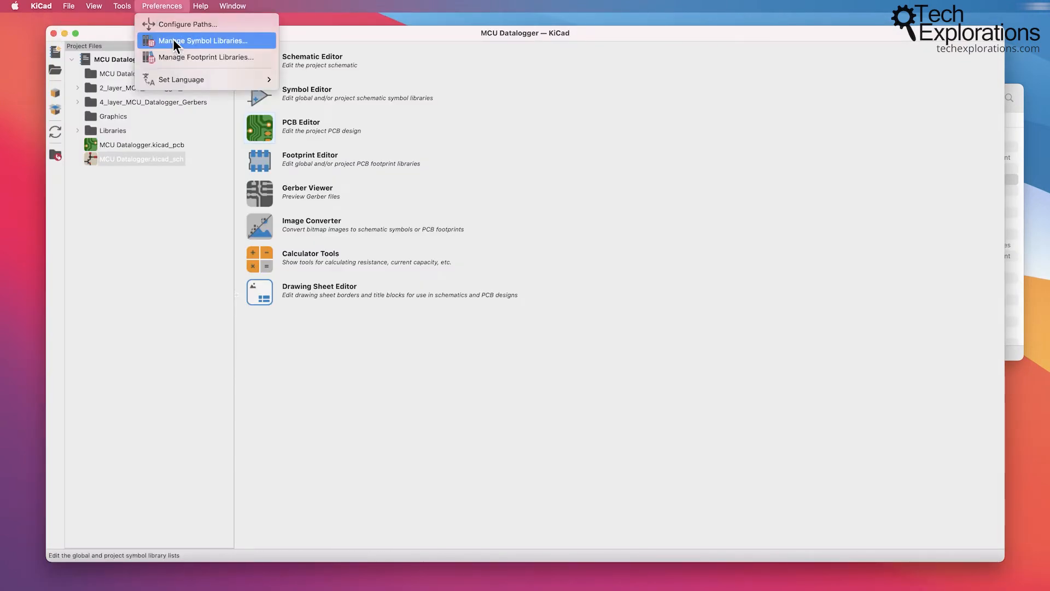
pyautogui.click(202, 40)
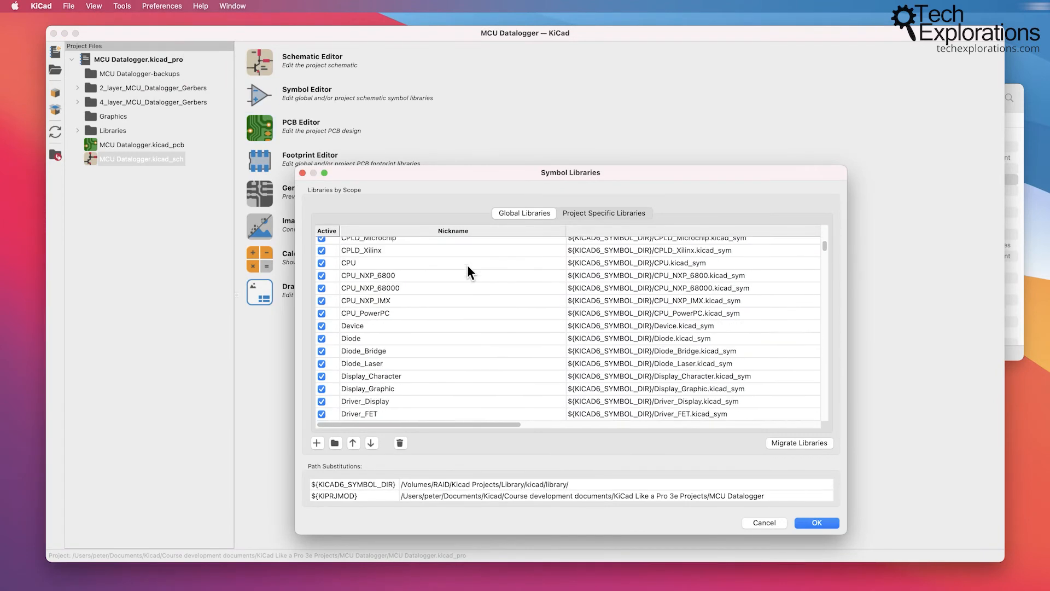
pyautogui.scroll(-3)
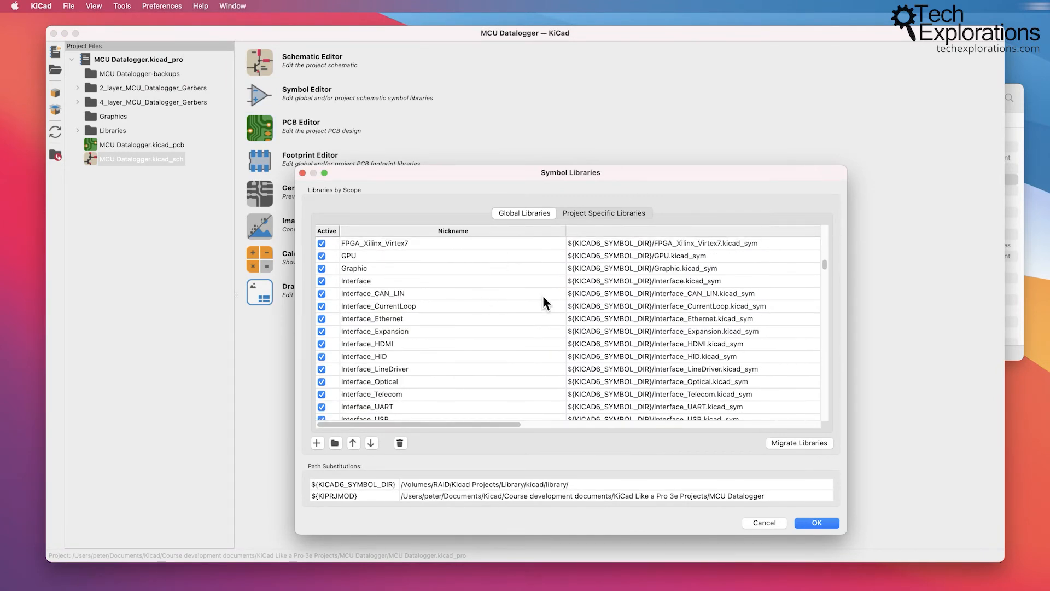
pyautogui.click(603, 213)
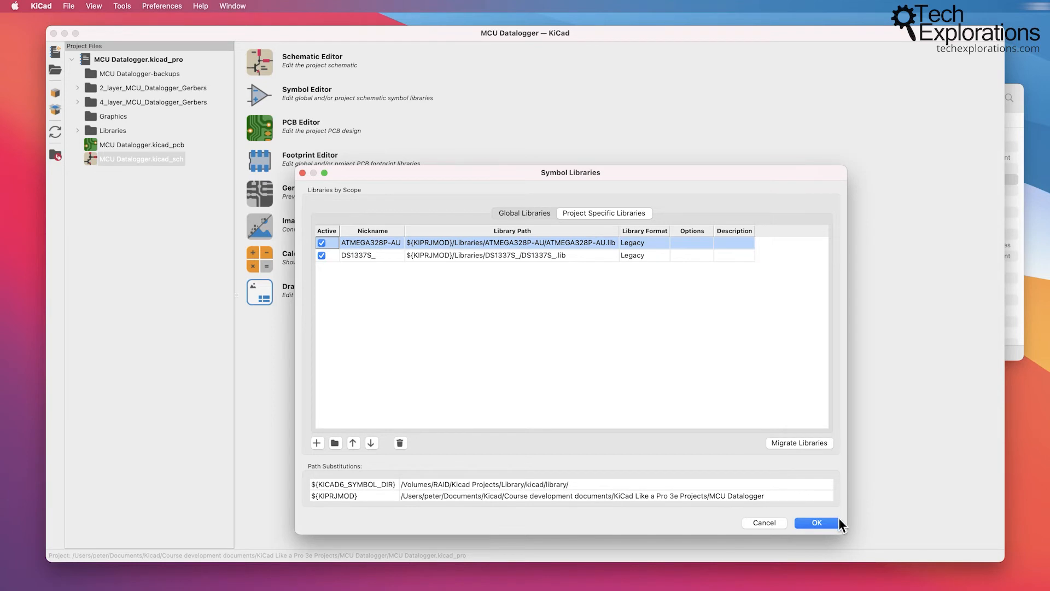
pyautogui.moveTo(152, 93)
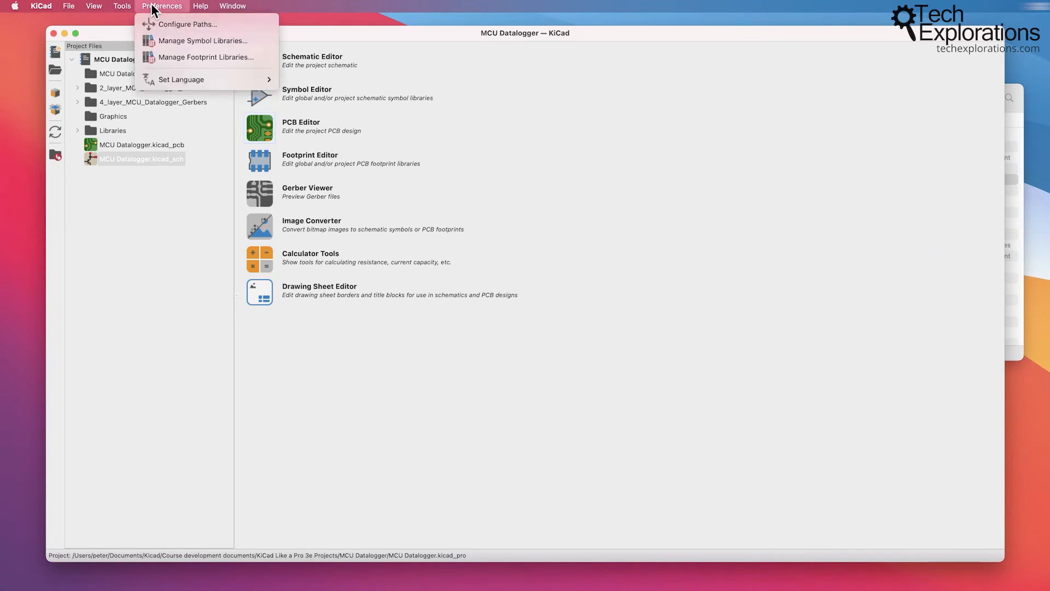
pyautogui.moveTo(188, 24)
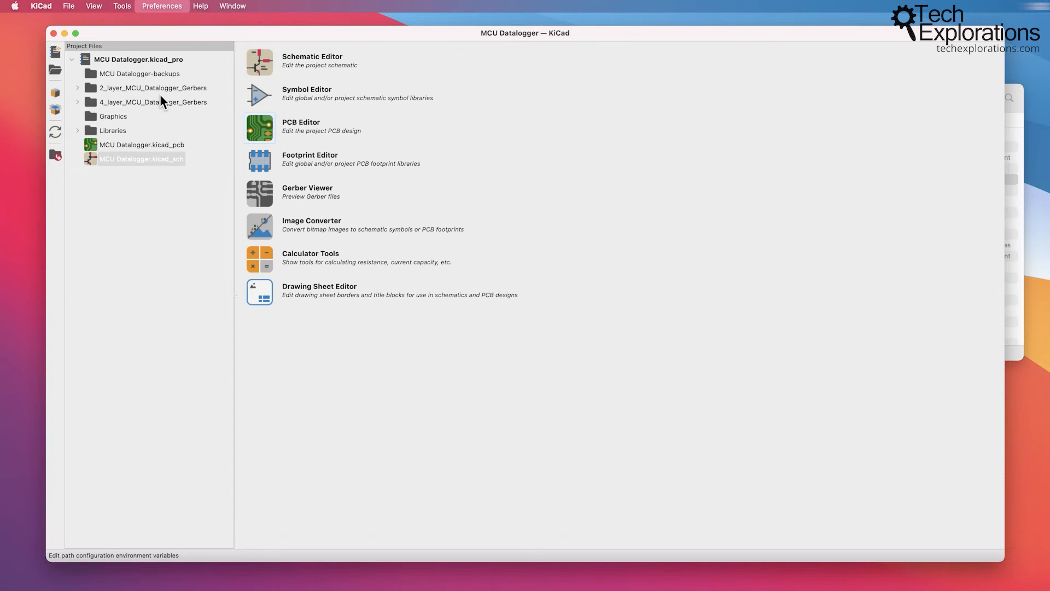
# Close Configure Paths and show the Help menu's Getting Started and hotkey commands
pyautogui.click(161, 5)
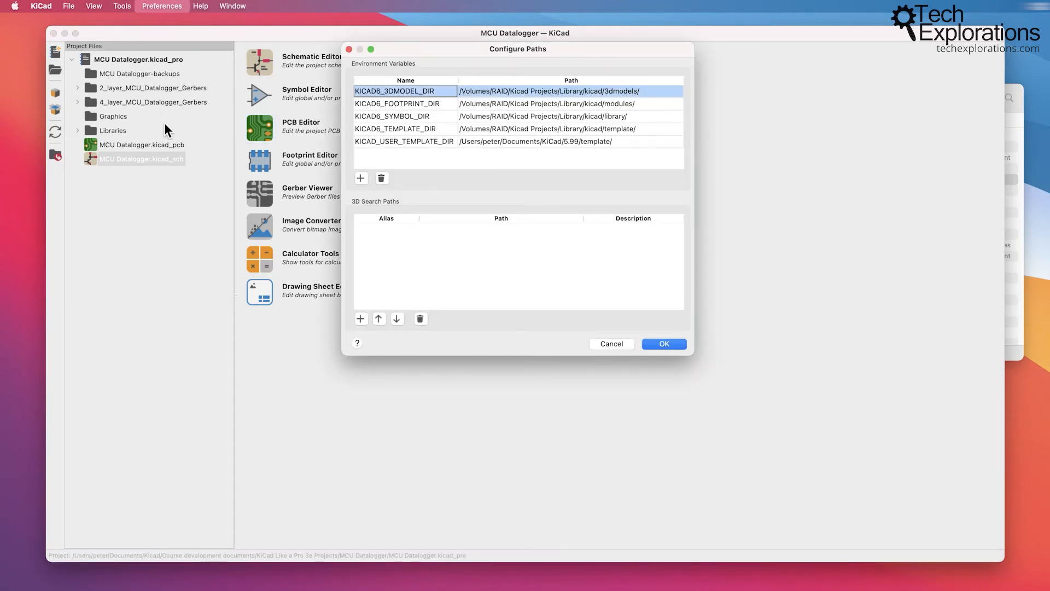
pyautogui.moveTo(558, 146)
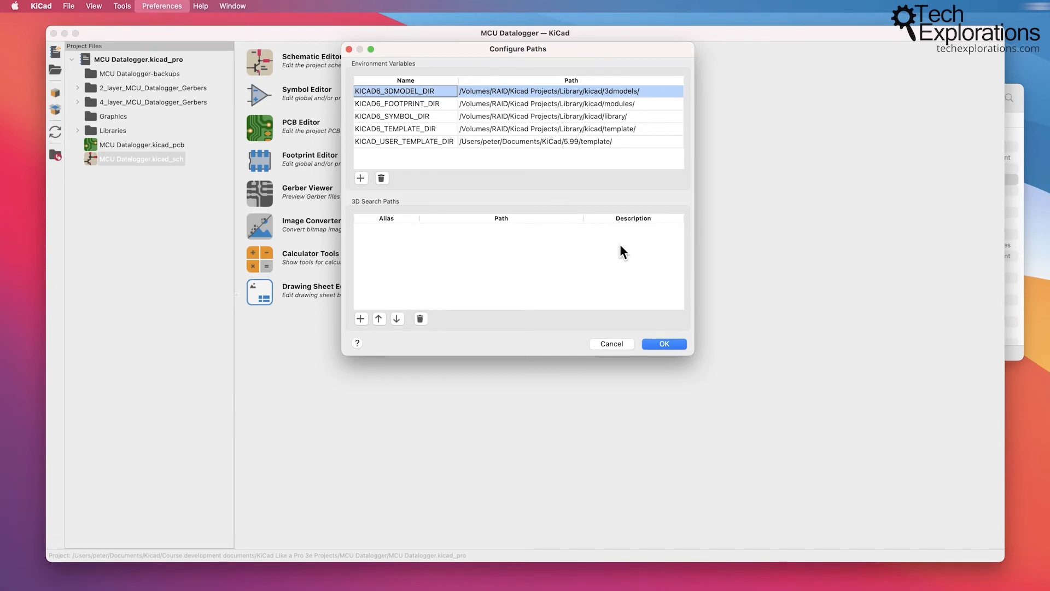
pyautogui.moveTo(523, 55)
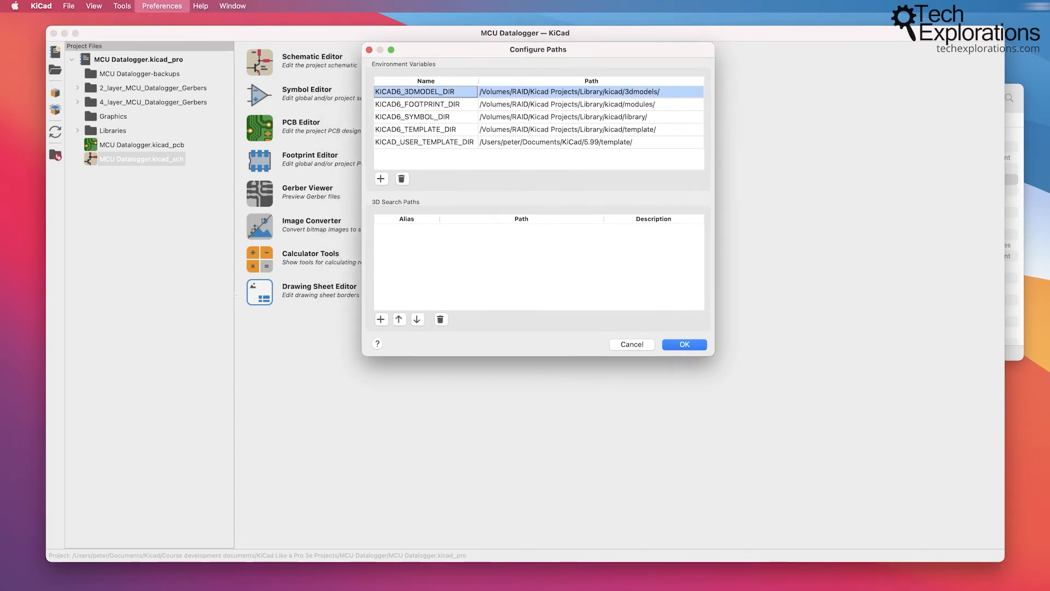
pyautogui.click(200, 6)
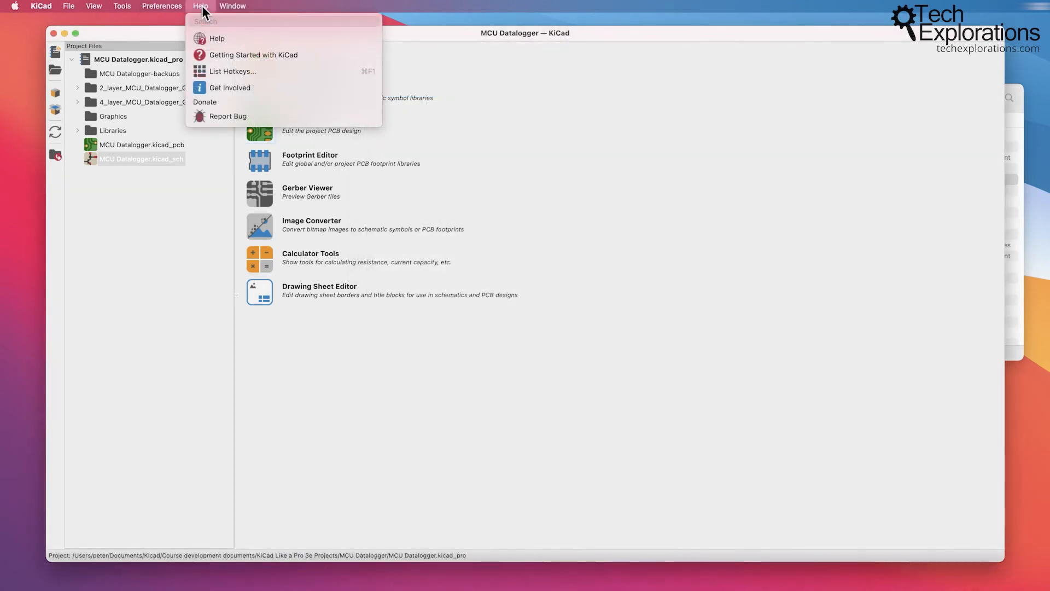
pyautogui.moveTo(215, 39)
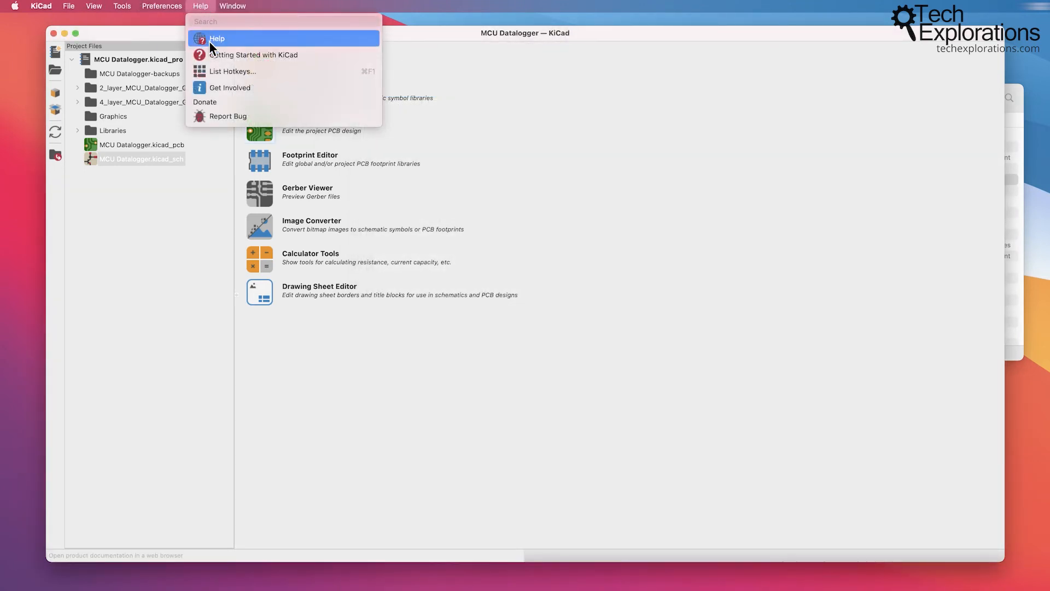
pyautogui.moveTo(226, 55)
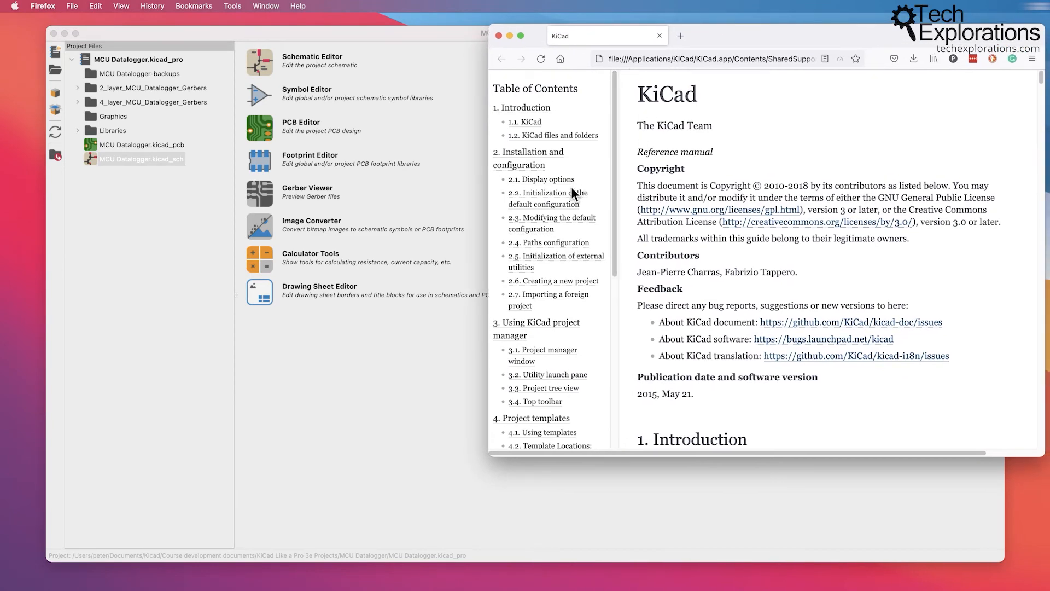
# Go to the manual's 'Upgrading from Version 4 to Version 5' section, then close Firefox
pyautogui.scroll(-3)
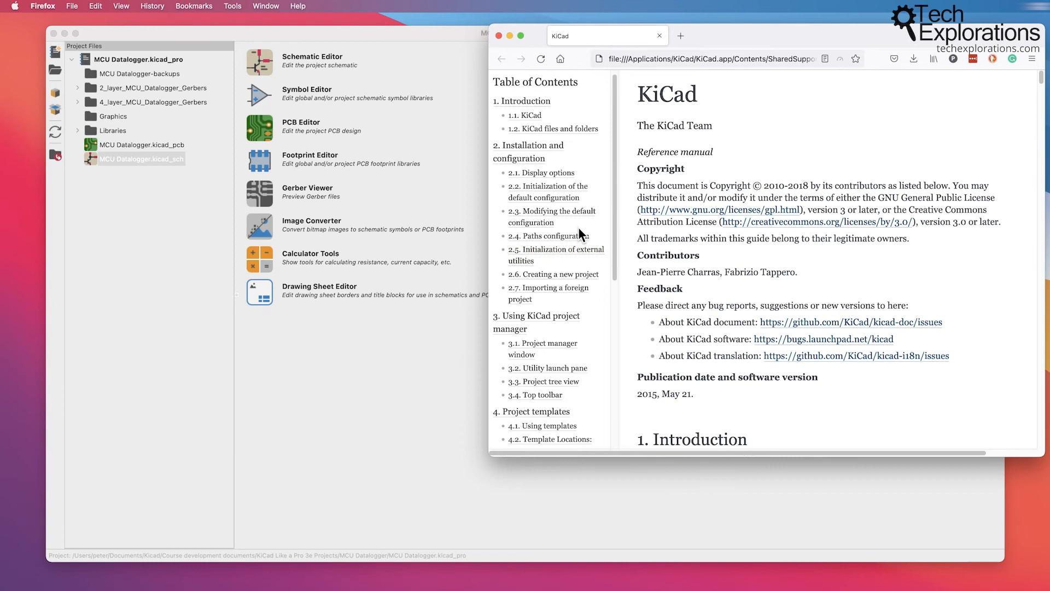
pyautogui.scroll(-3)
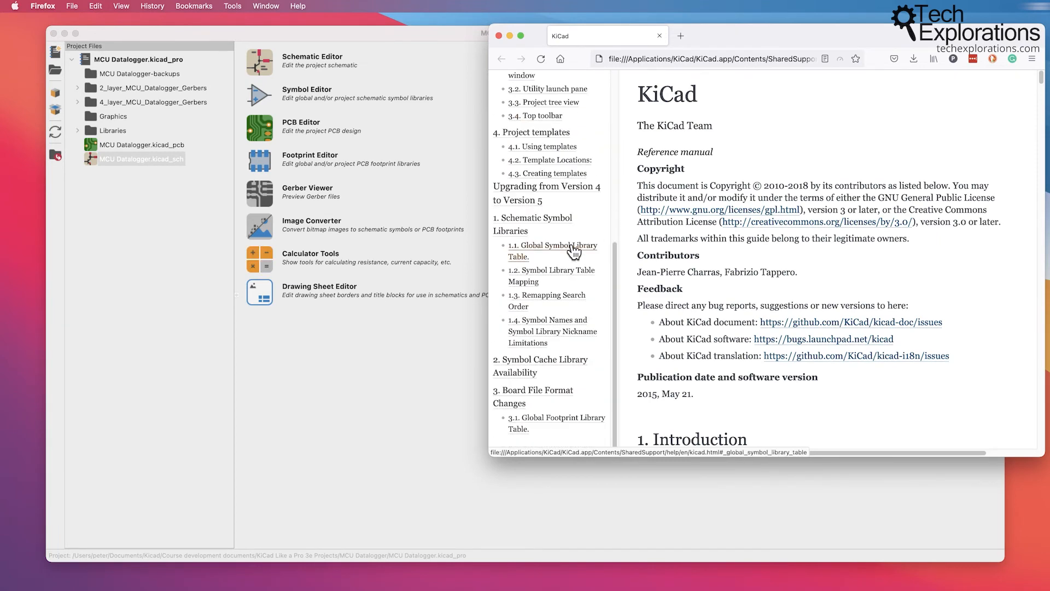
pyautogui.scroll(-3)
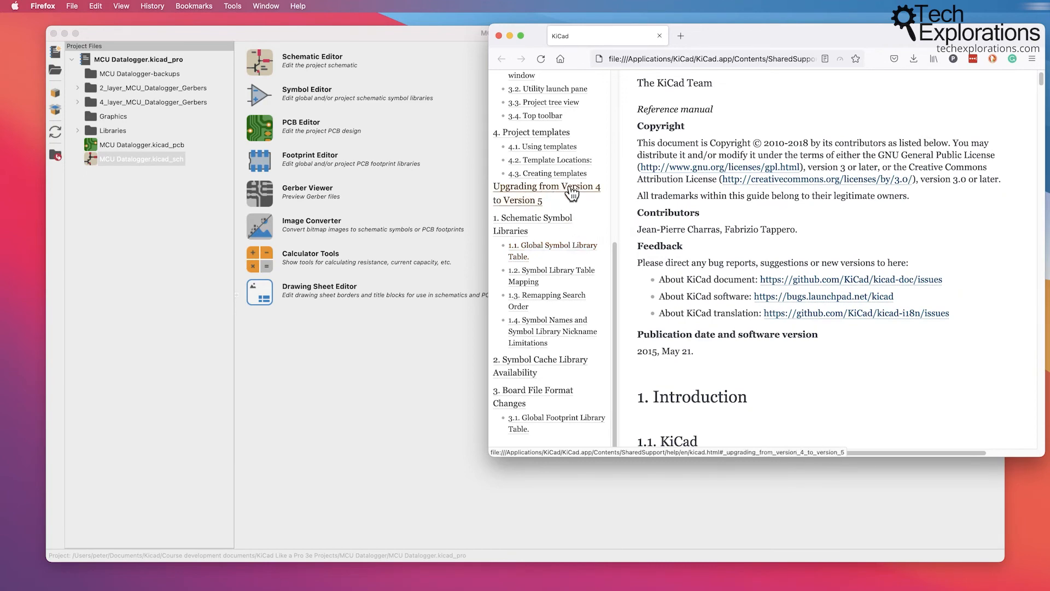
pyautogui.click(546, 192)
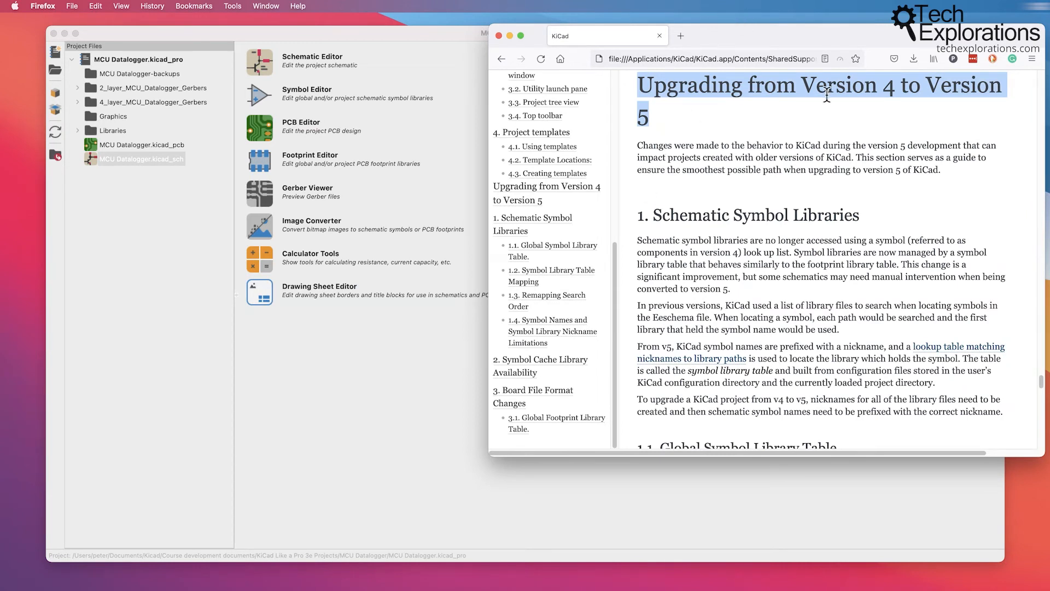
pyautogui.moveTo(883, 93)
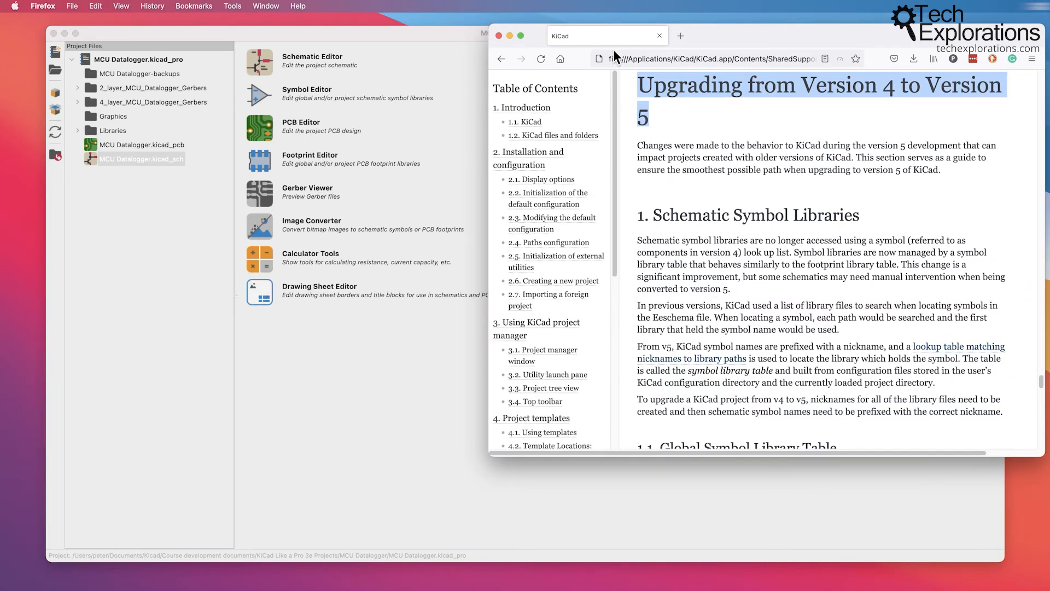
pyautogui.click(526, 32)
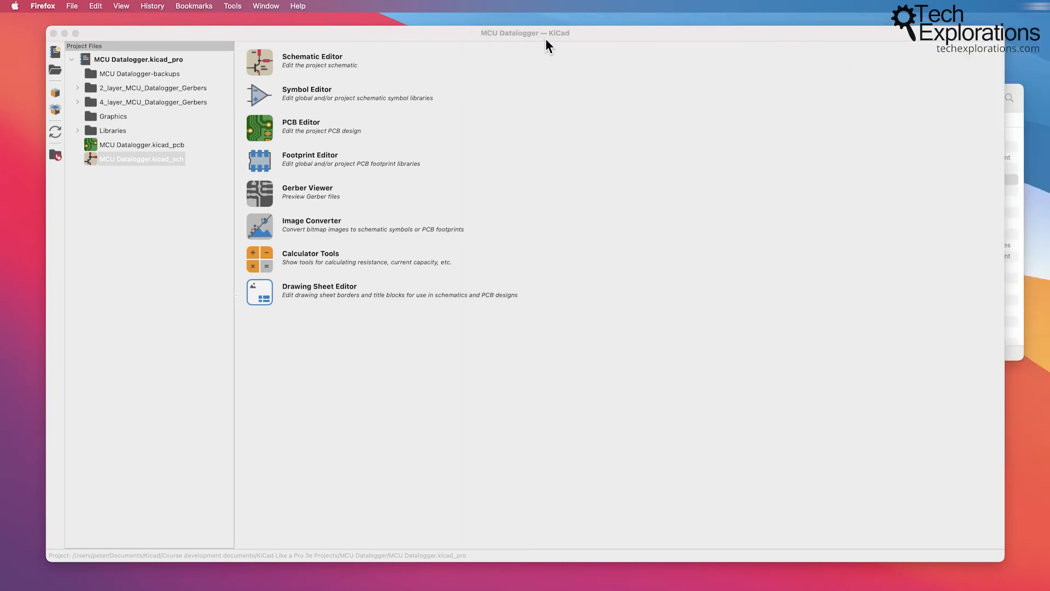
pyautogui.moveTo(298, 13)
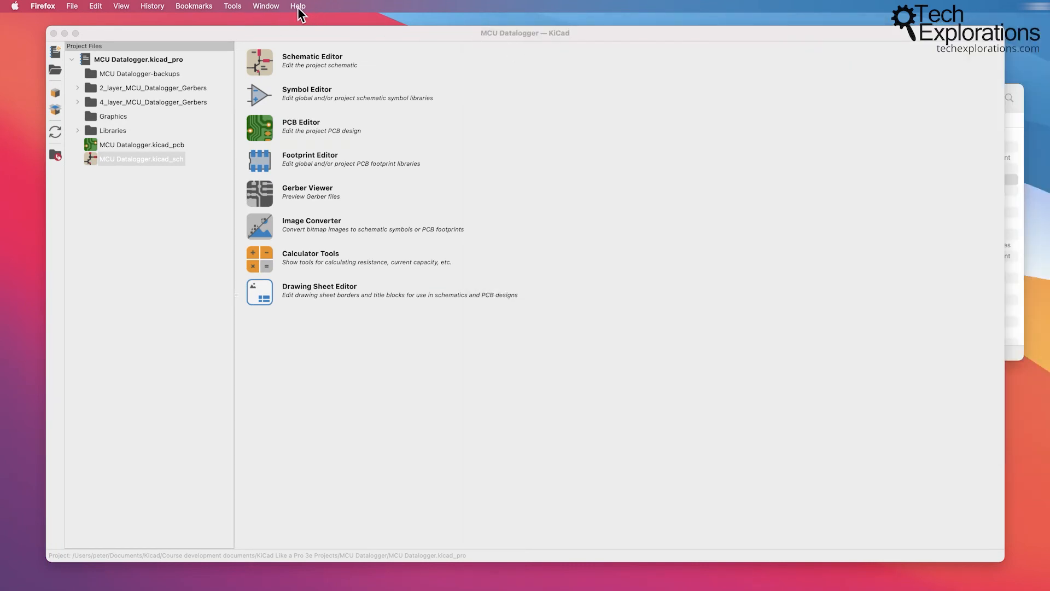
# Open Help > Getting Started with KiCad and scroll through its table of contents
pyautogui.click(265, 6)
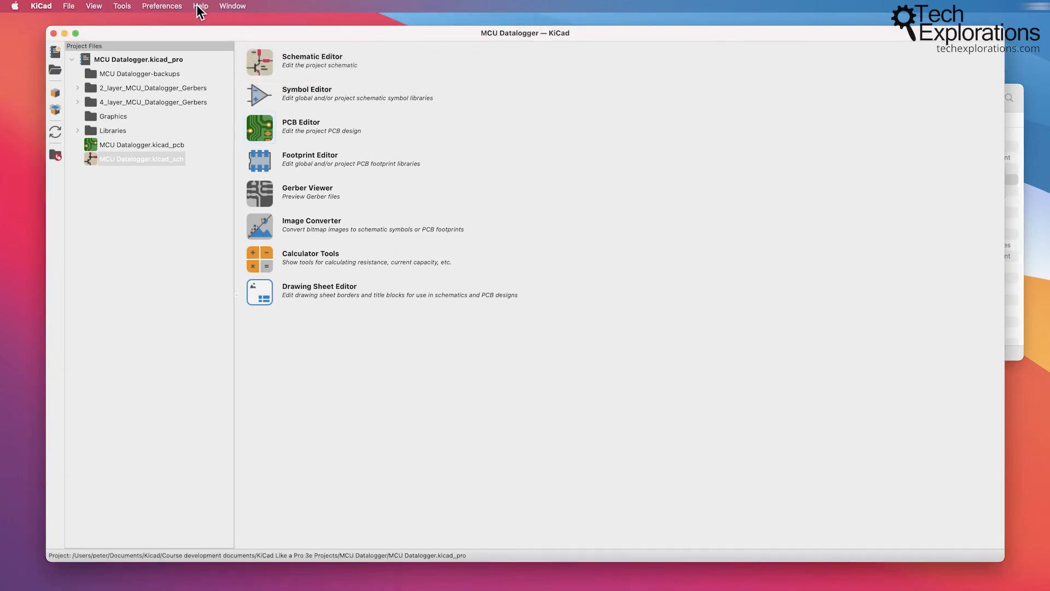
pyautogui.click(200, 6)
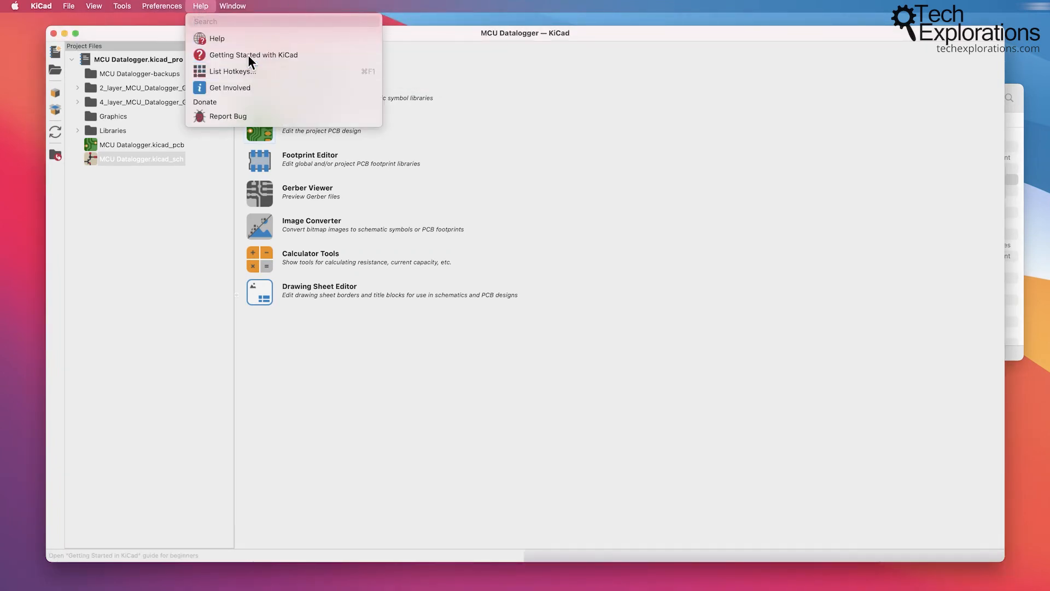
pyautogui.click(253, 54)
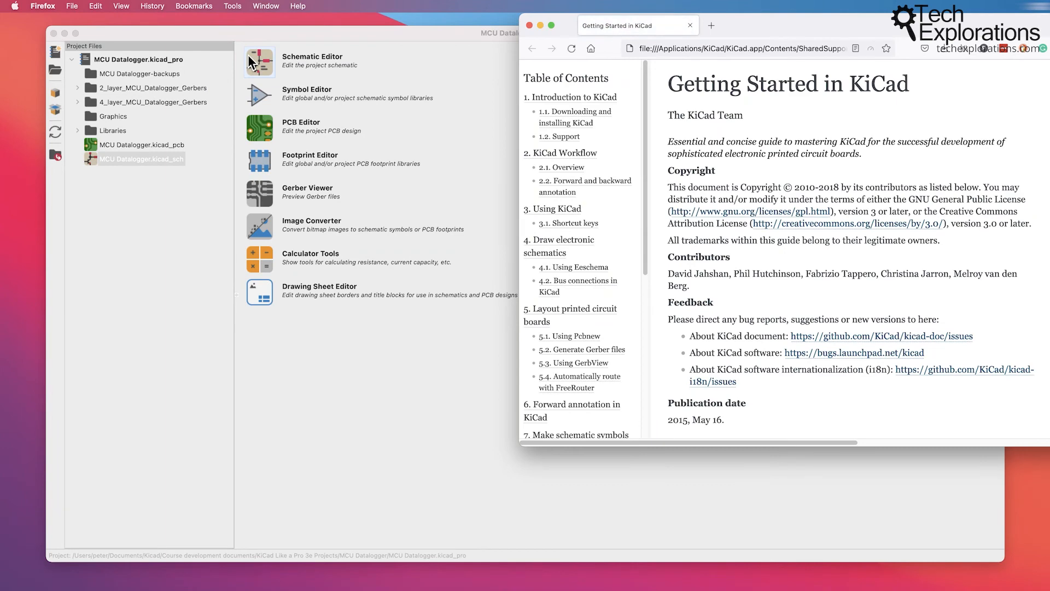
pyautogui.scroll(-3)
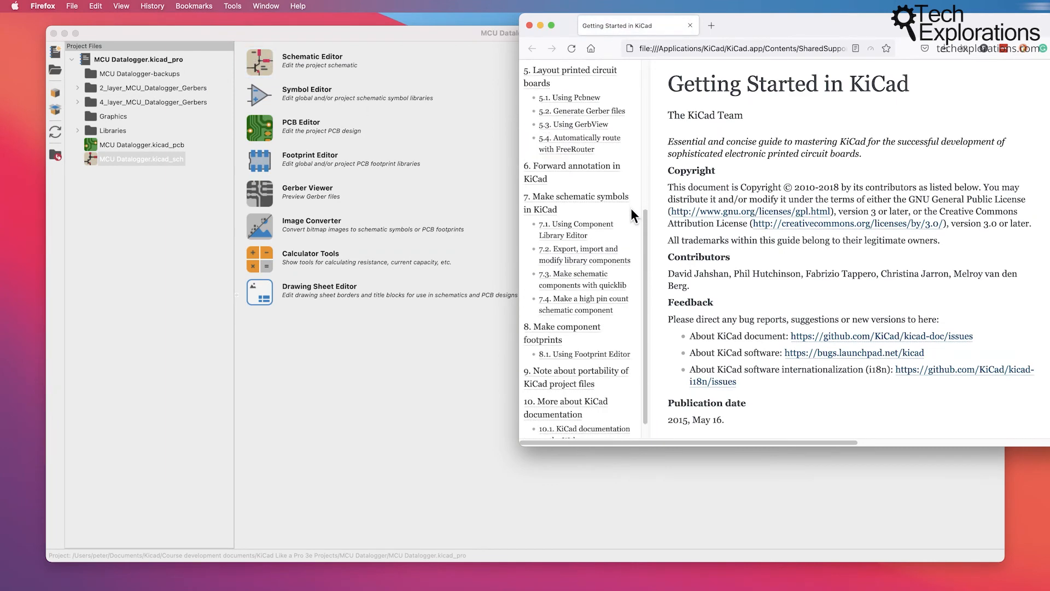
pyautogui.scroll(3)
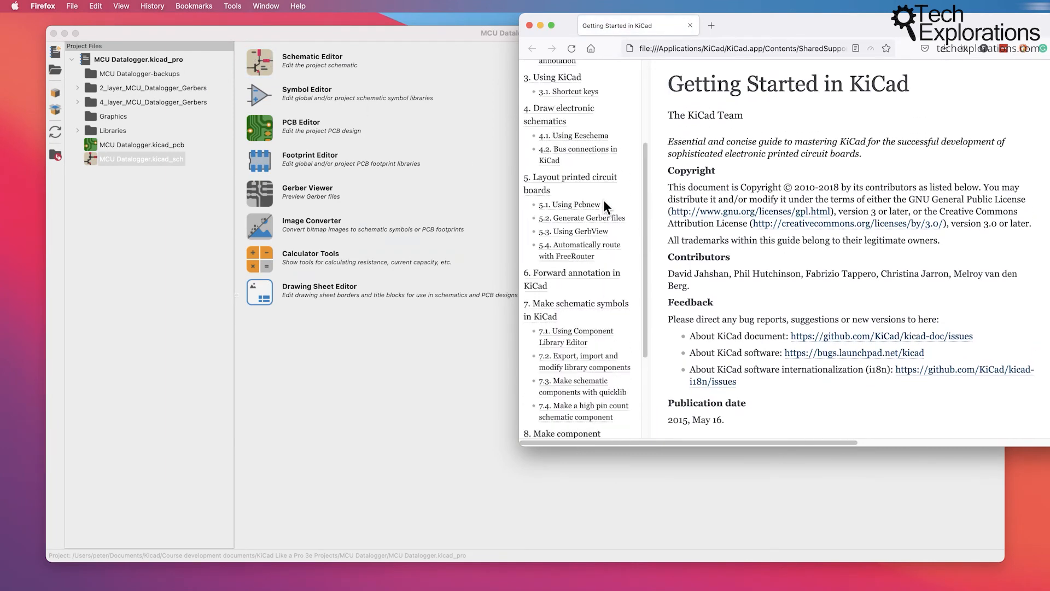
pyautogui.scroll(3)
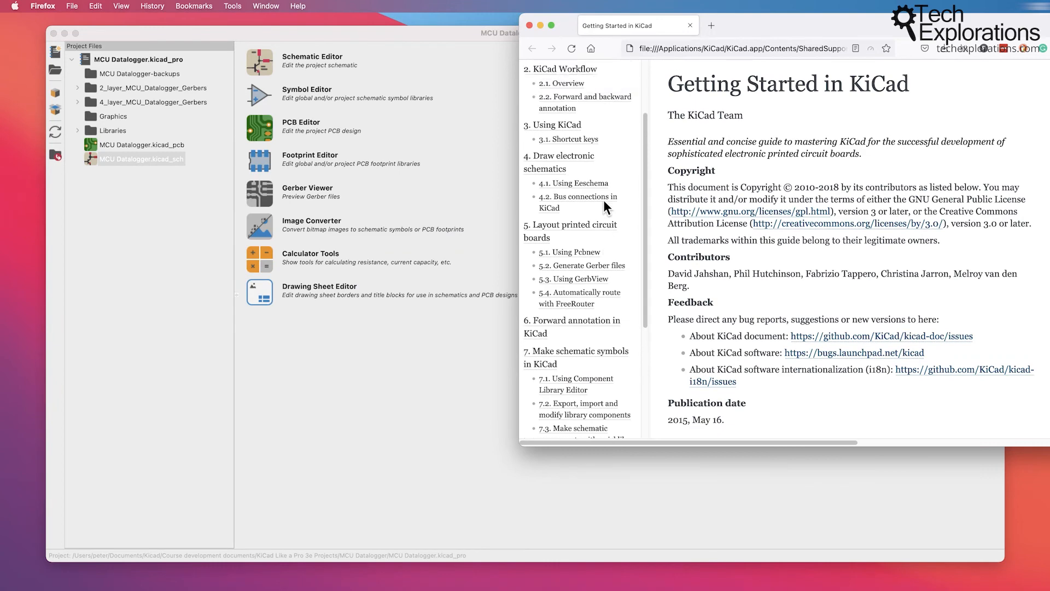
pyautogui.scroll(-3)
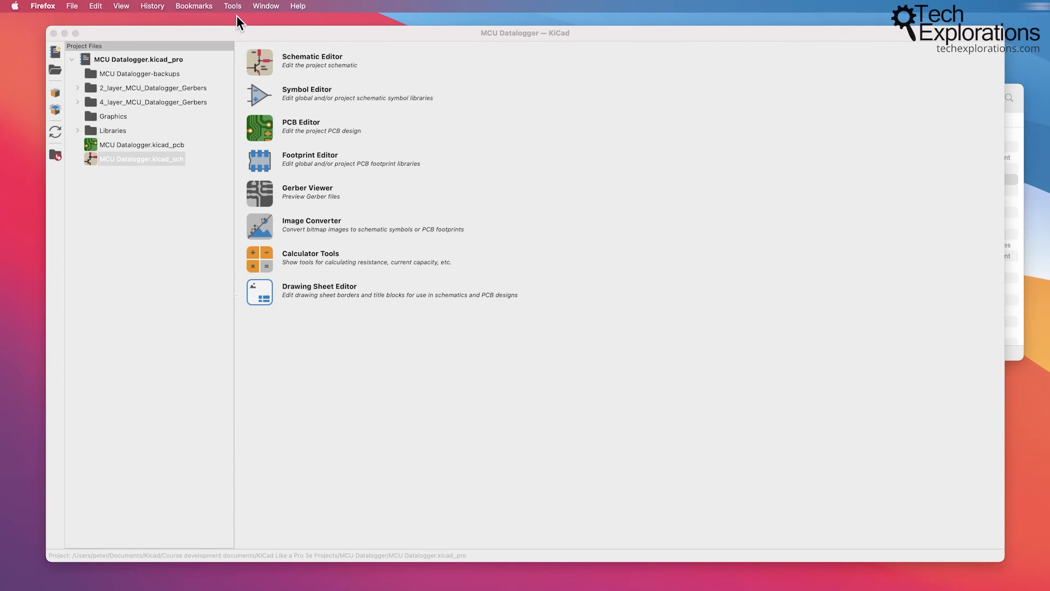
# Open Help > List Hotkeys, scroll through the shortcuts, then close the dialog
pyautogui.click(200, 6)
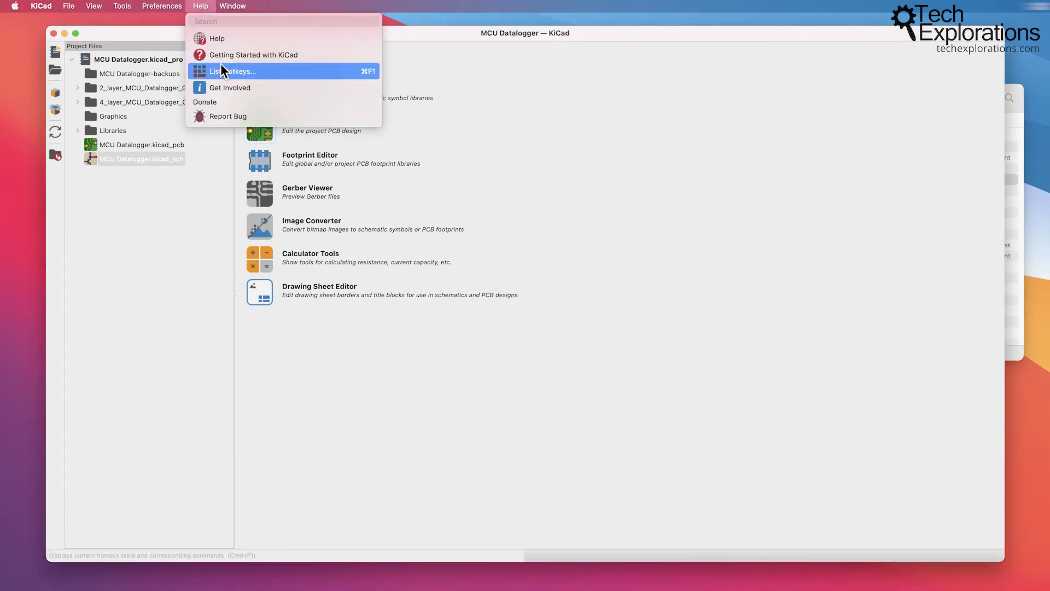
pyautogui.click(235, 72)
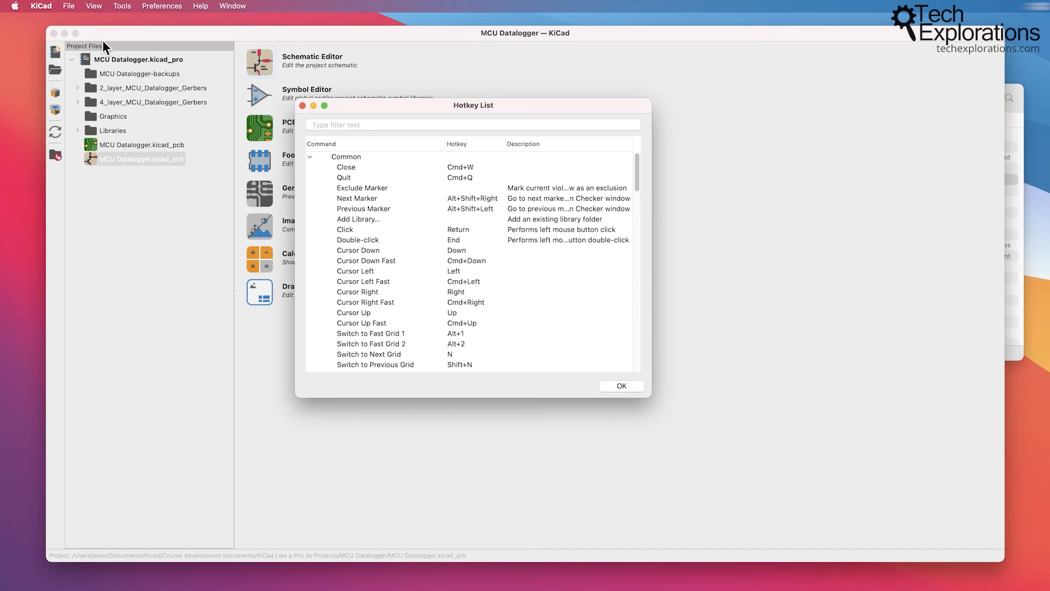
pyautogui.scroll(-3)
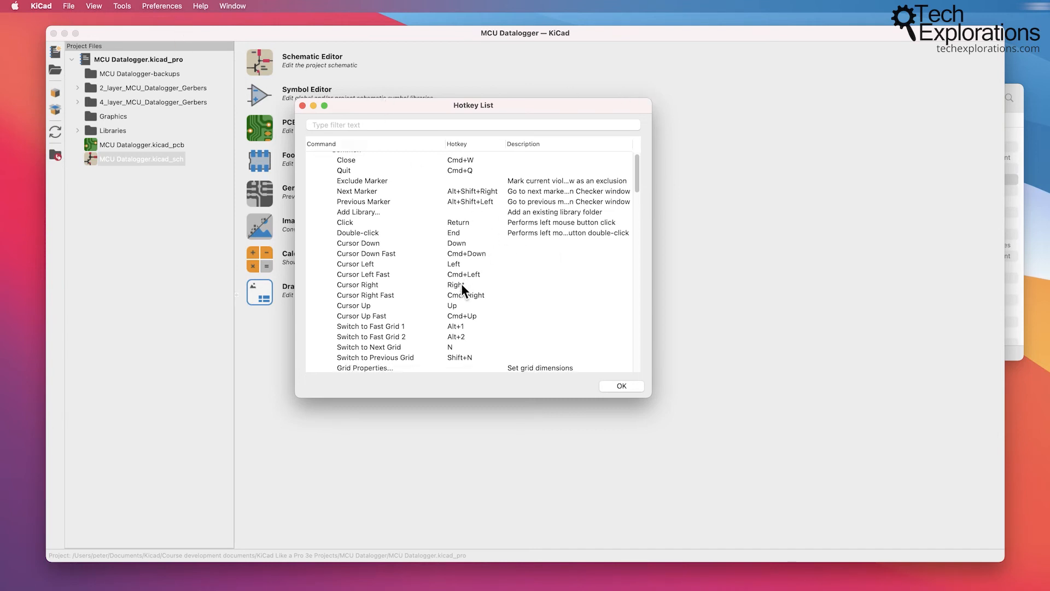
pyautogui.scroll(-3)
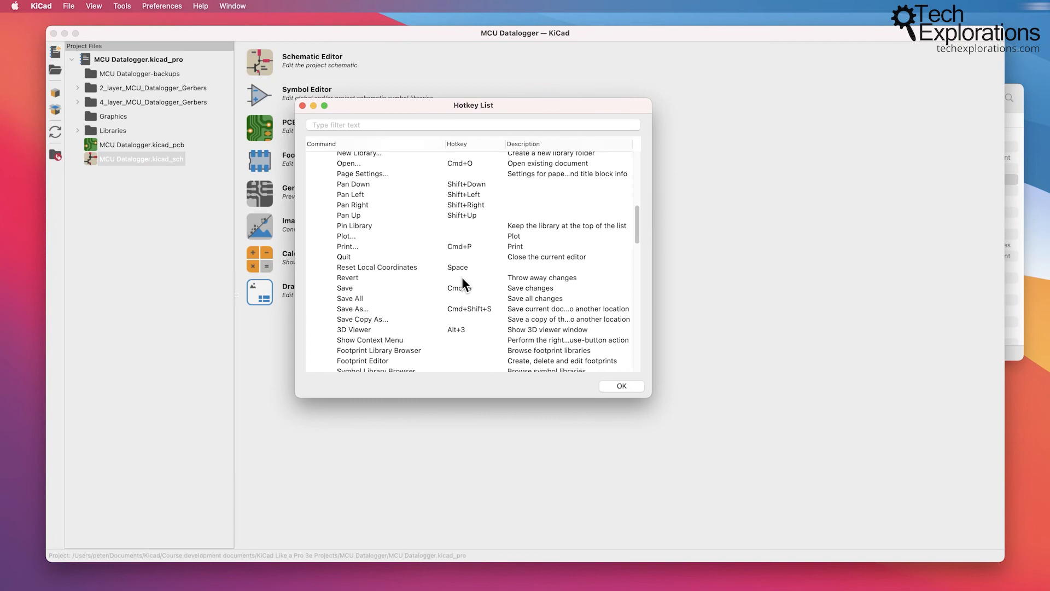
pyautogui.scroll(-3)
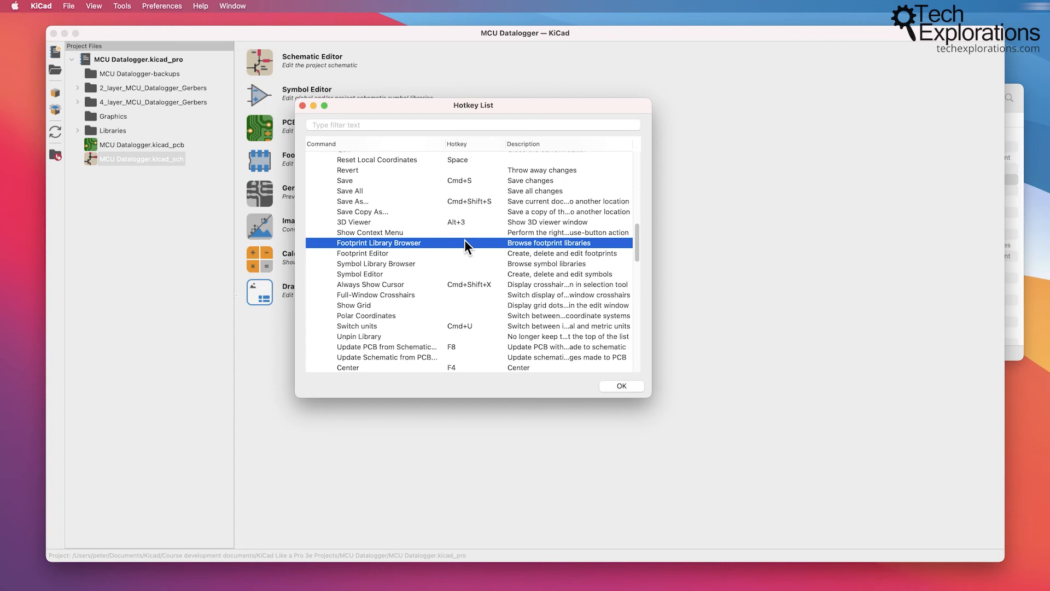
pyautogui.moveTo(462, 249)
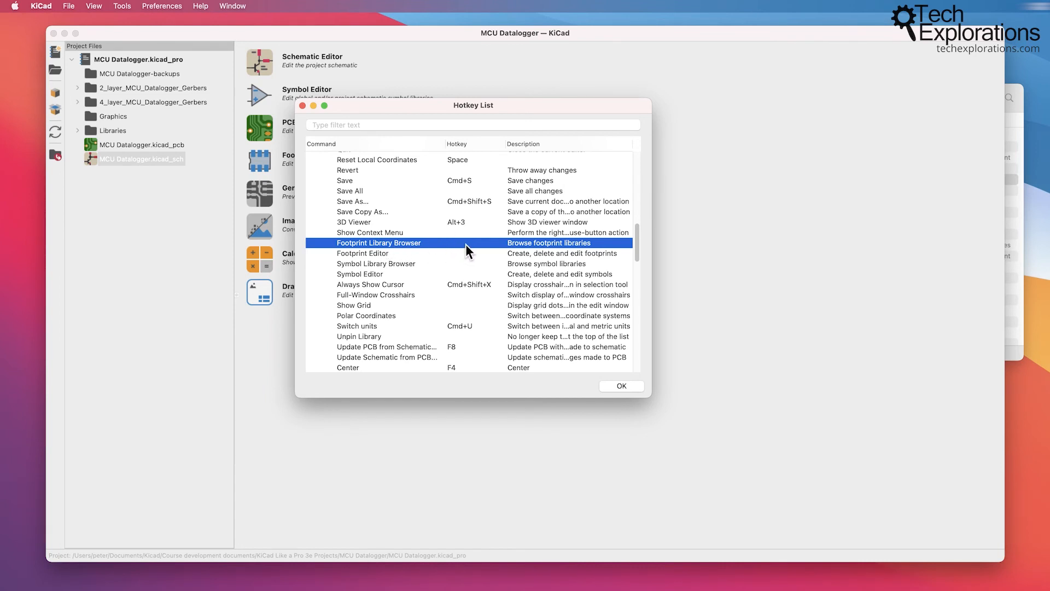
pyautogui.moveTo(465, 250)
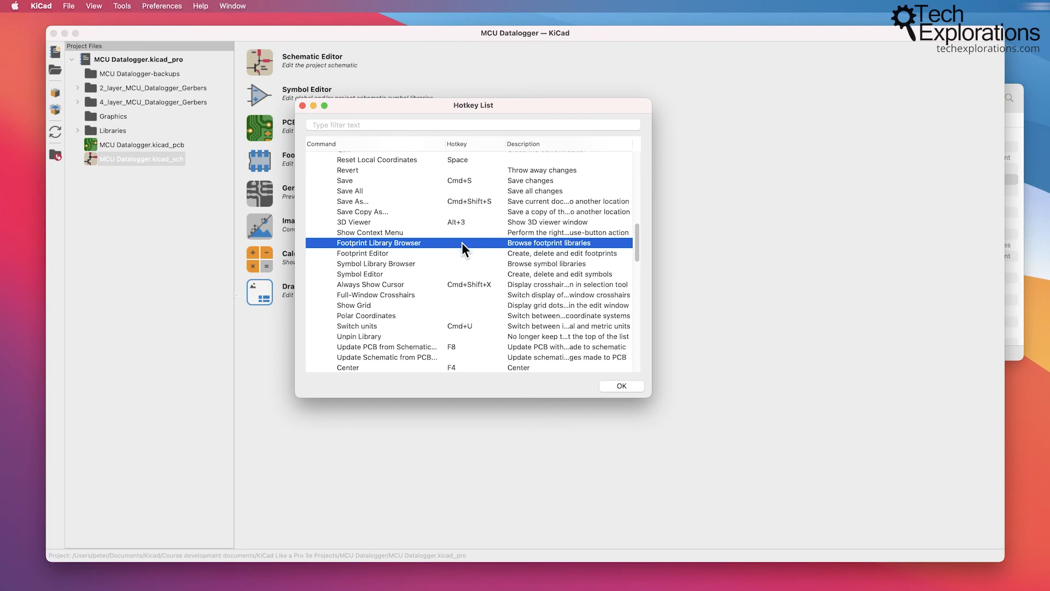
pyautogui.moveTo(585, 286)
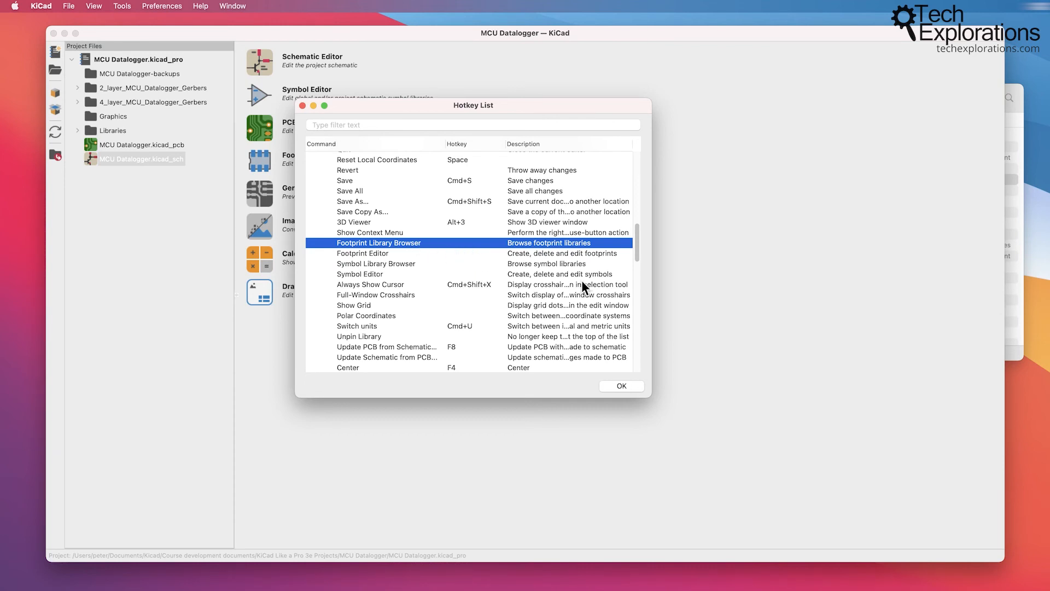
pyautogui.moveTo(633, 258)
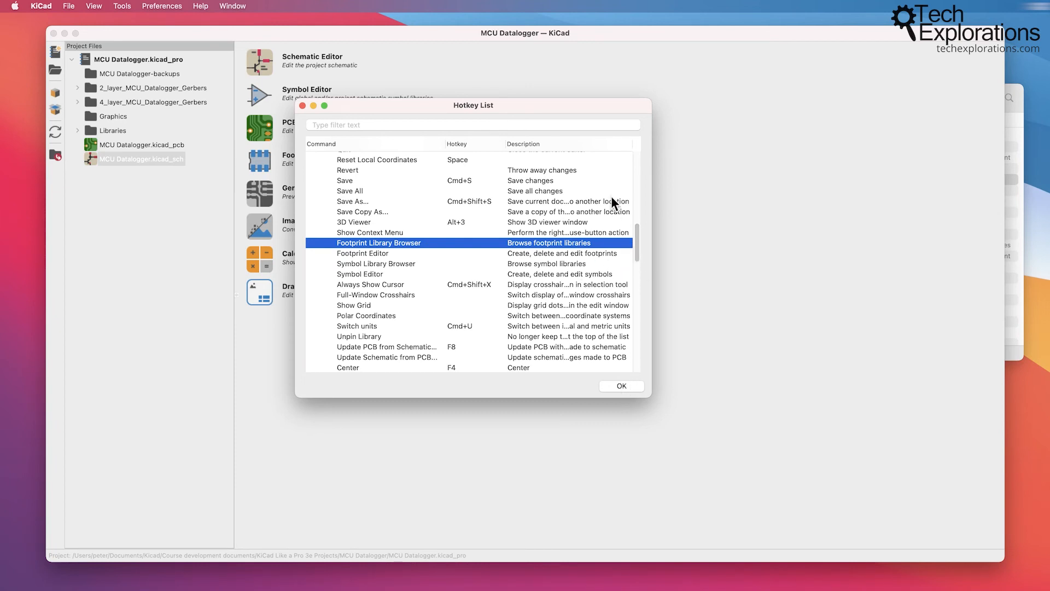
pyautogui.moveTo(611, 202)
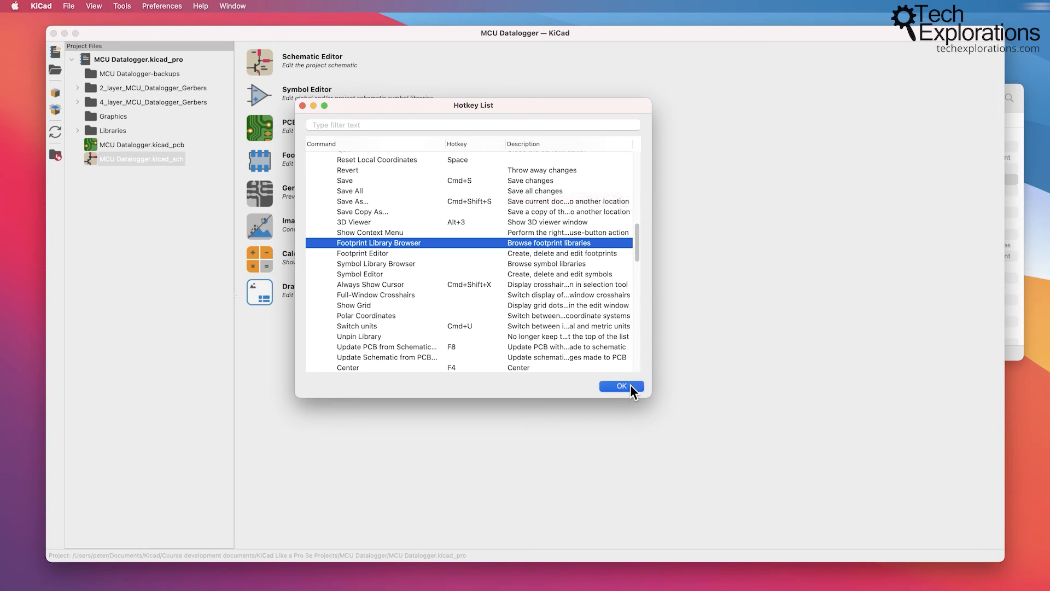
pyautogui.click(621, 386)
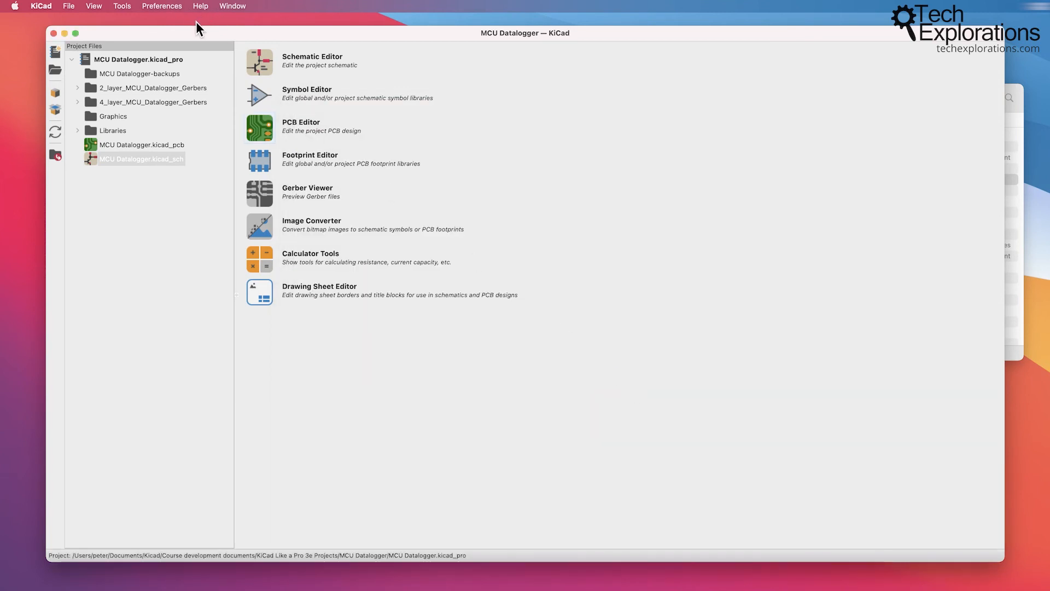
# Open KiCad's Contribute page via Help > Get Involved, then browse the Docs Team page
pyautogui.click(199, 6)
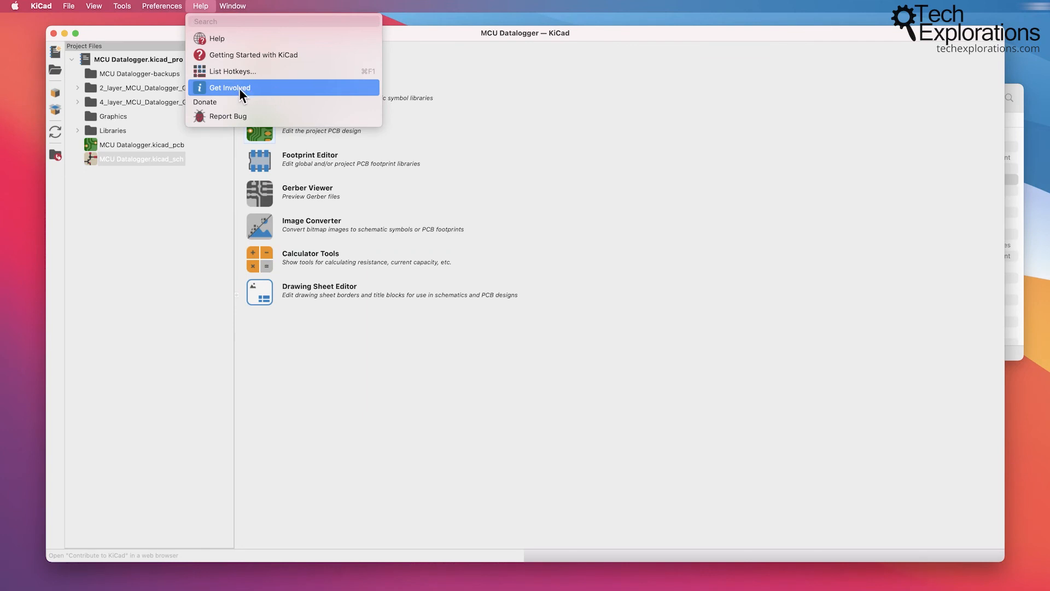
pyautogui.moveTo(225, 116)
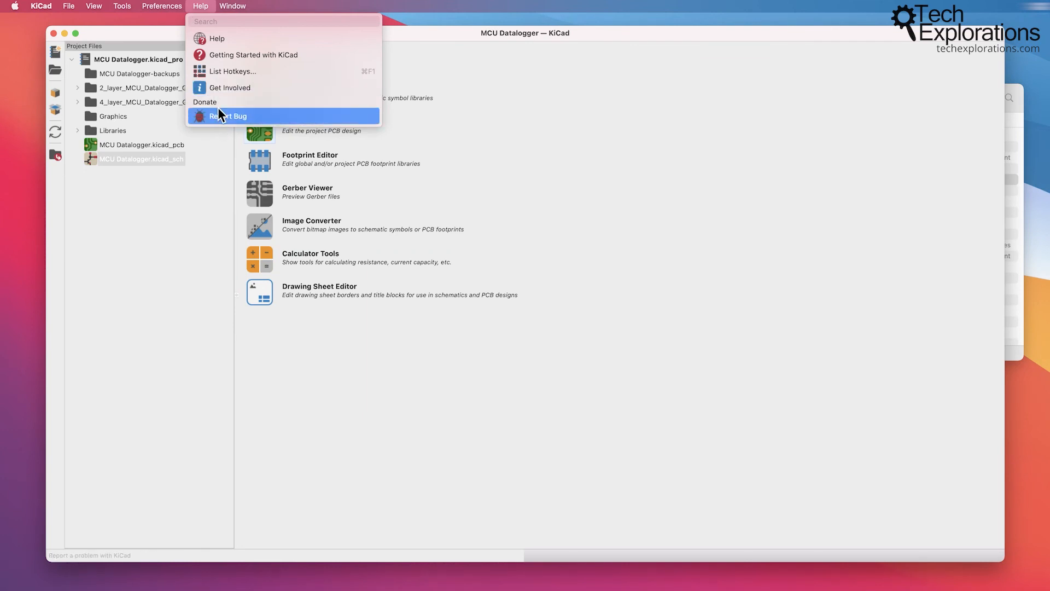
pyautogui.moveTo(238, 87)
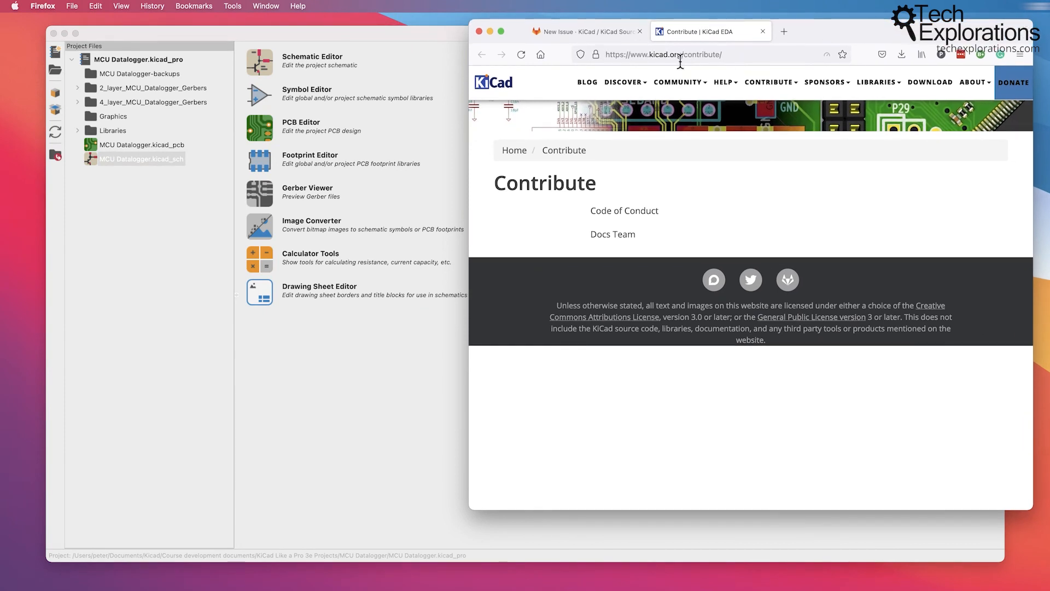
pyautogui.moveTo(514, 185)
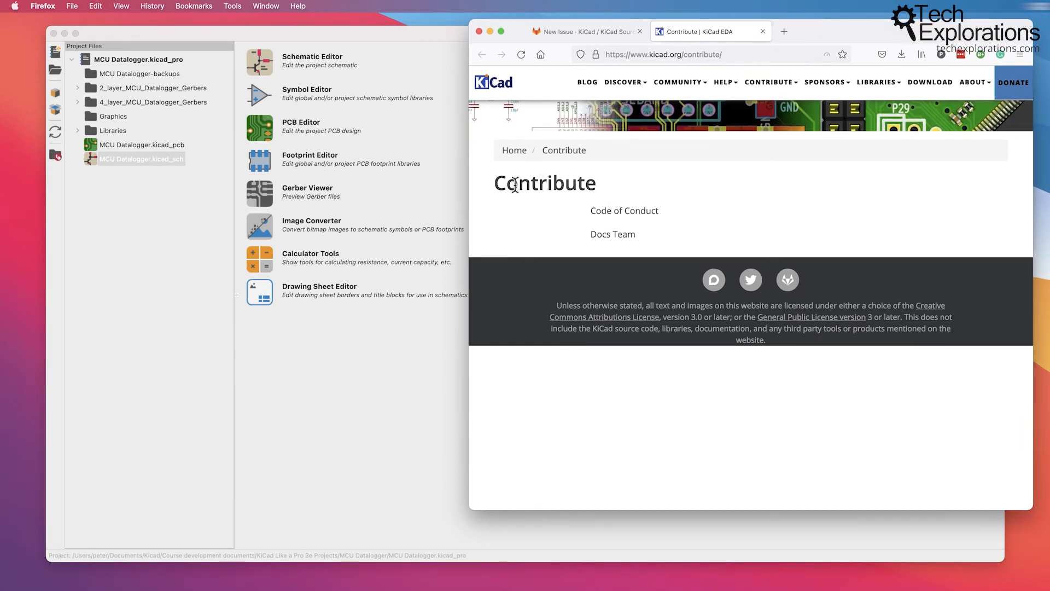
pyautogui.moveTo(742, 239)
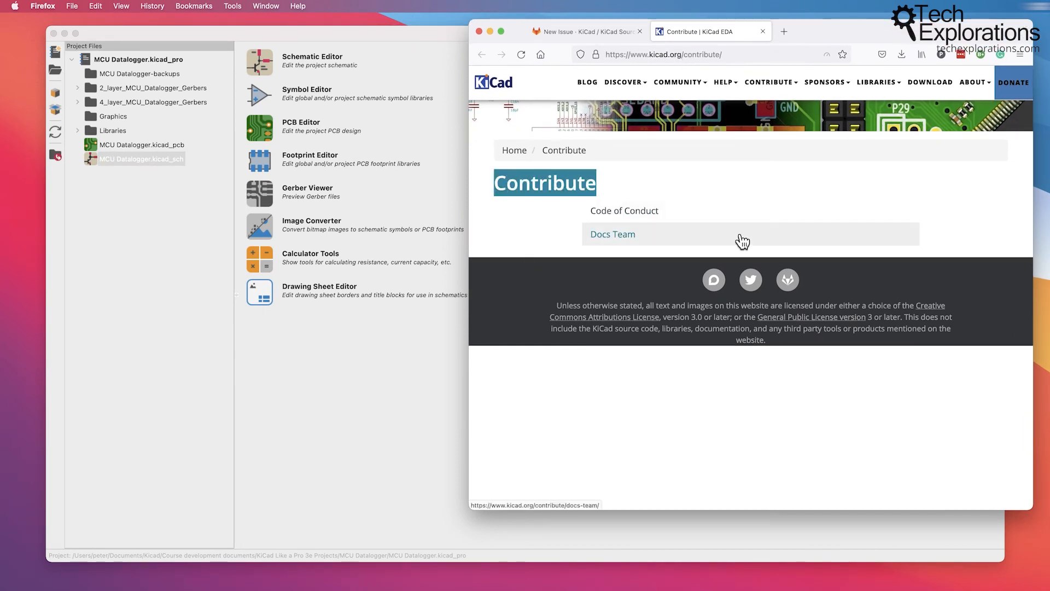
pyautogui.moveTo(623, 210)
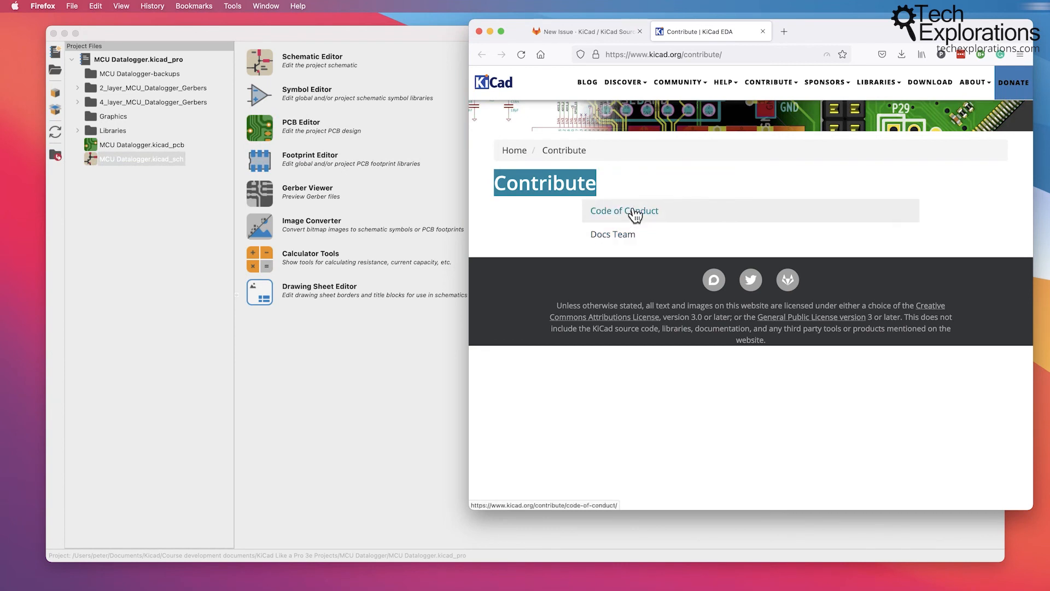
pyautogui.moveTo(612, 234)
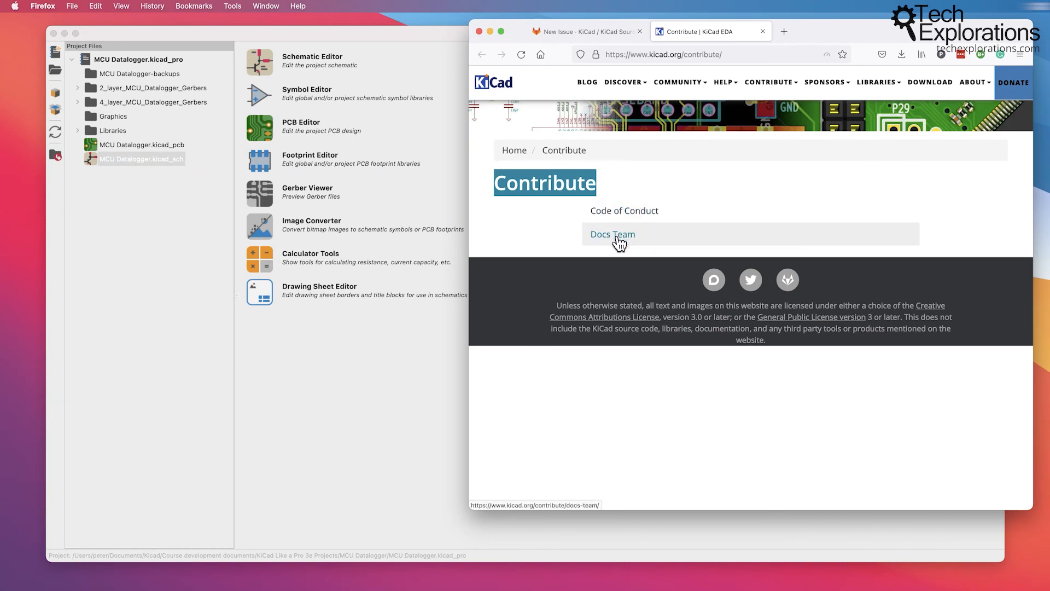
pyautogui.click(612, 234)
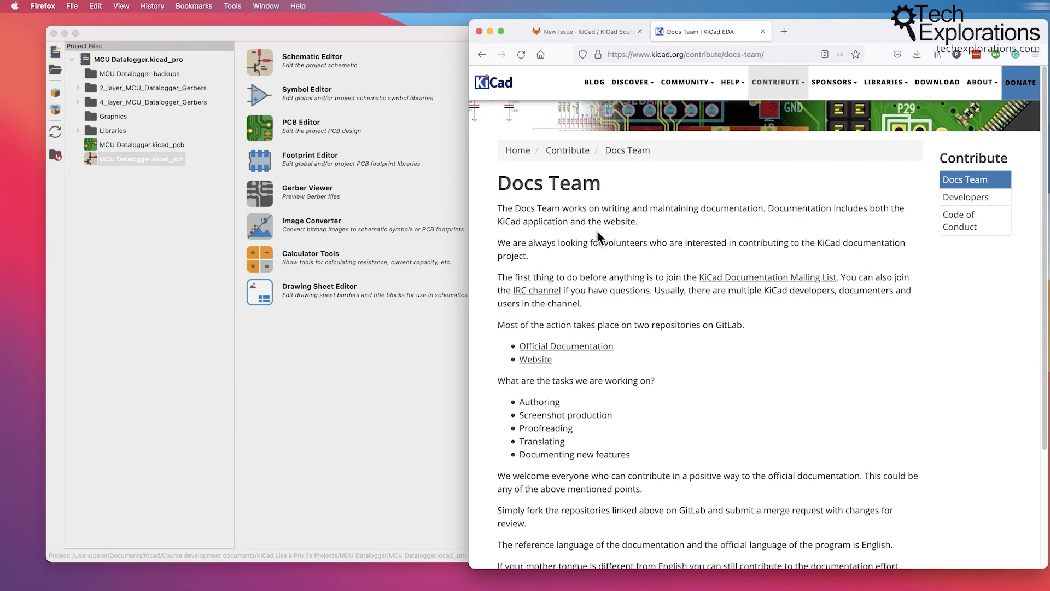
pyautogui.scroll(-3)
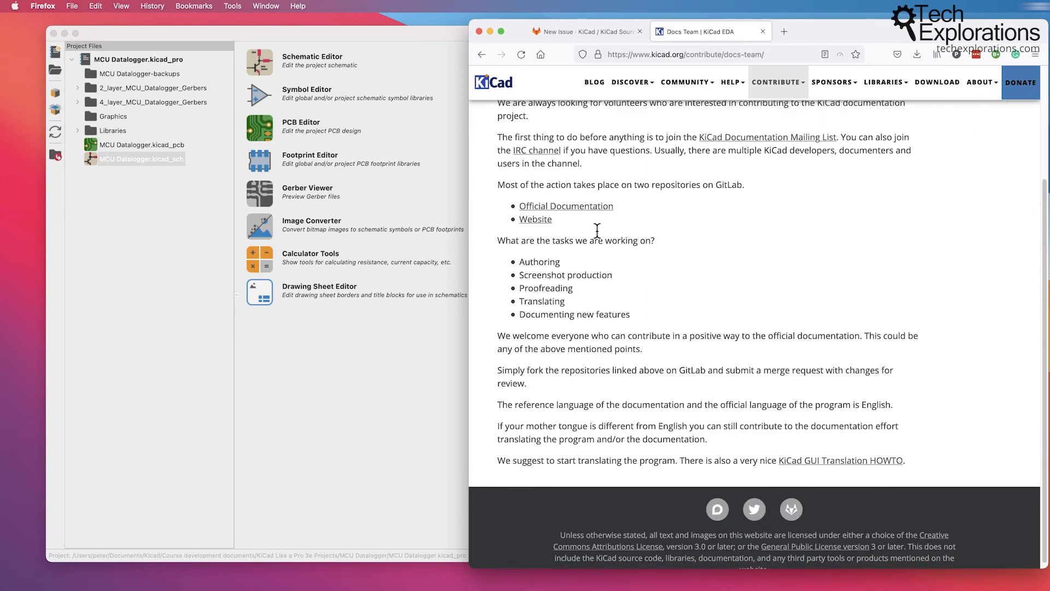
pyautogui.scroll(3)
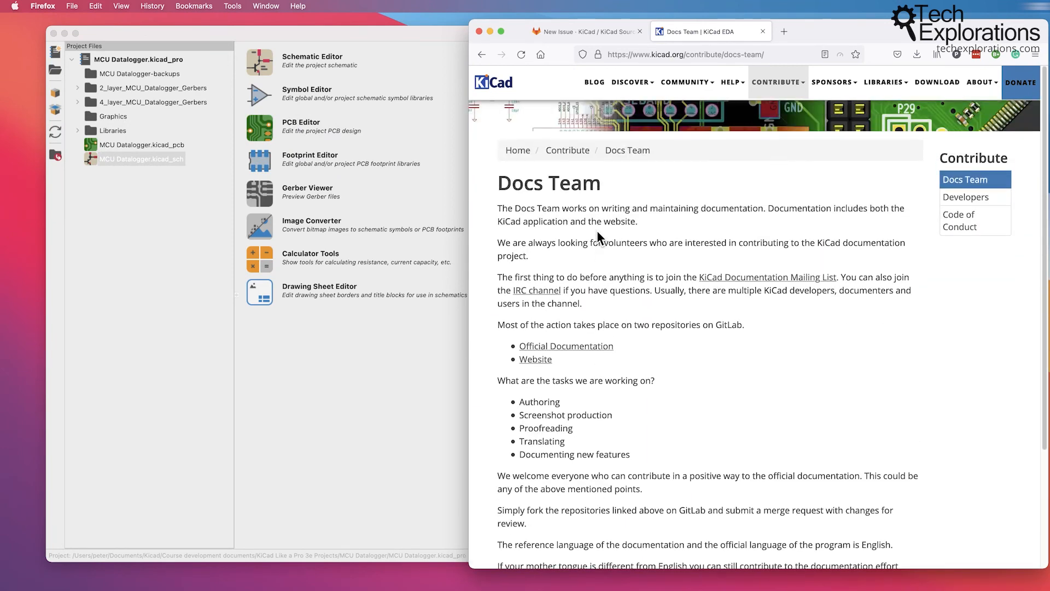
pyautogui.moveTo(602, 243)
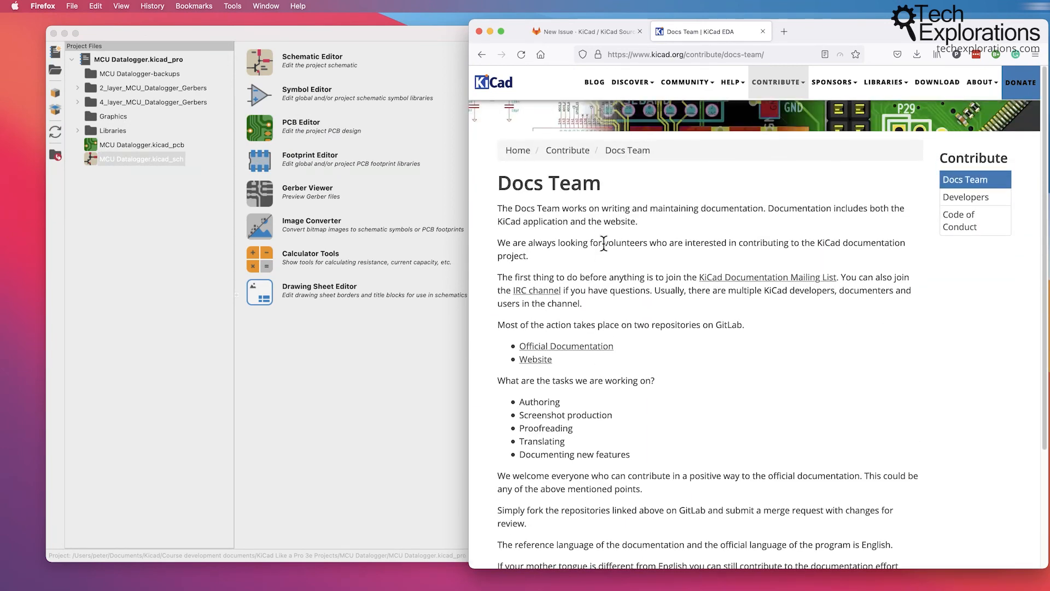
pyautogui.moveTo(685, 275)
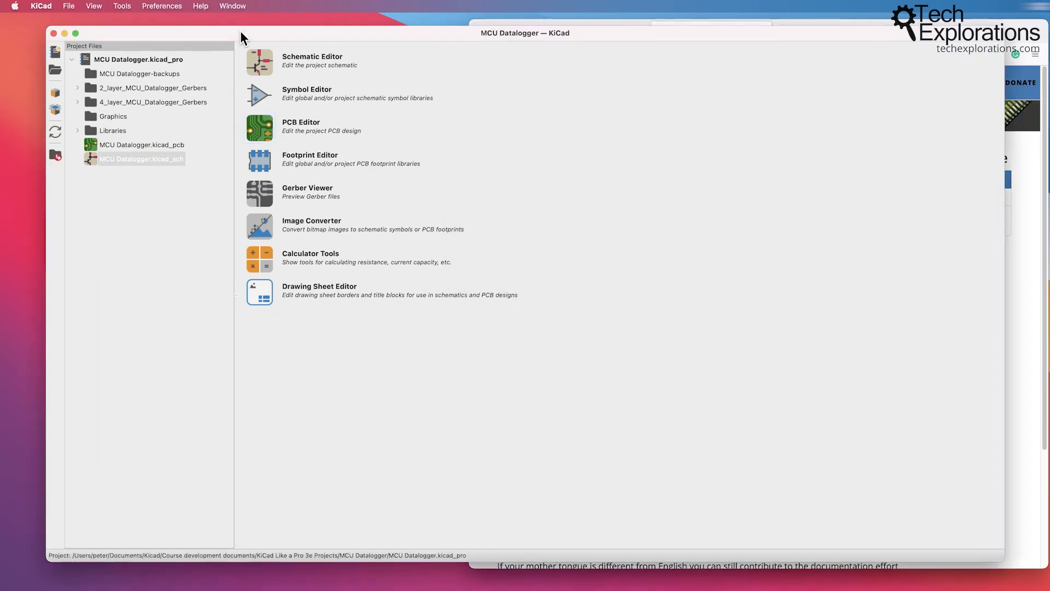
# Open donate.kicad.org in a new Firefox tab from KiCad's Help > Donate
pyautogui.click(199, 6)
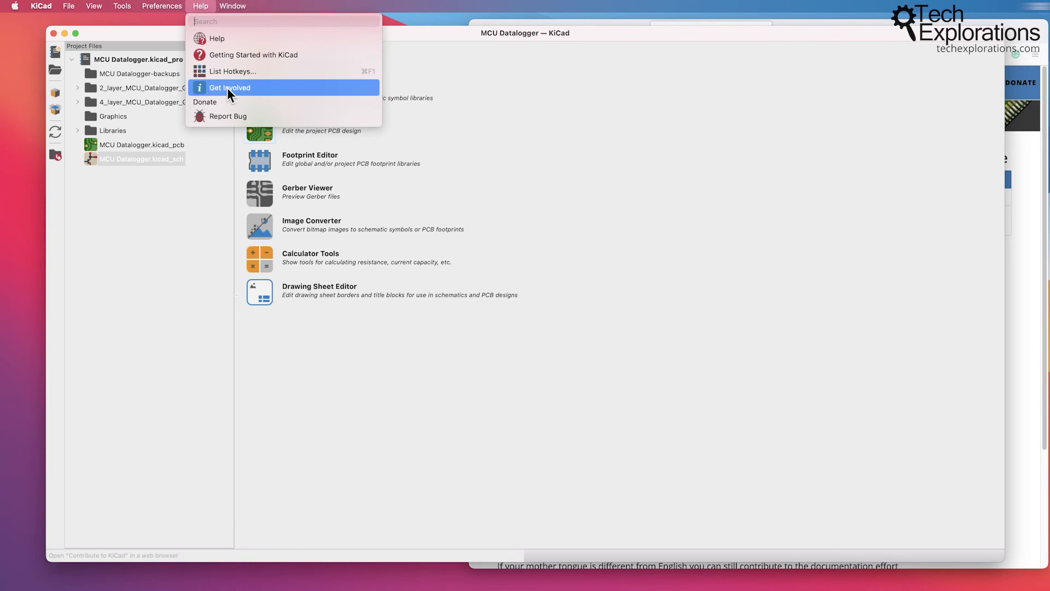
pyautogui.click(205, 102)
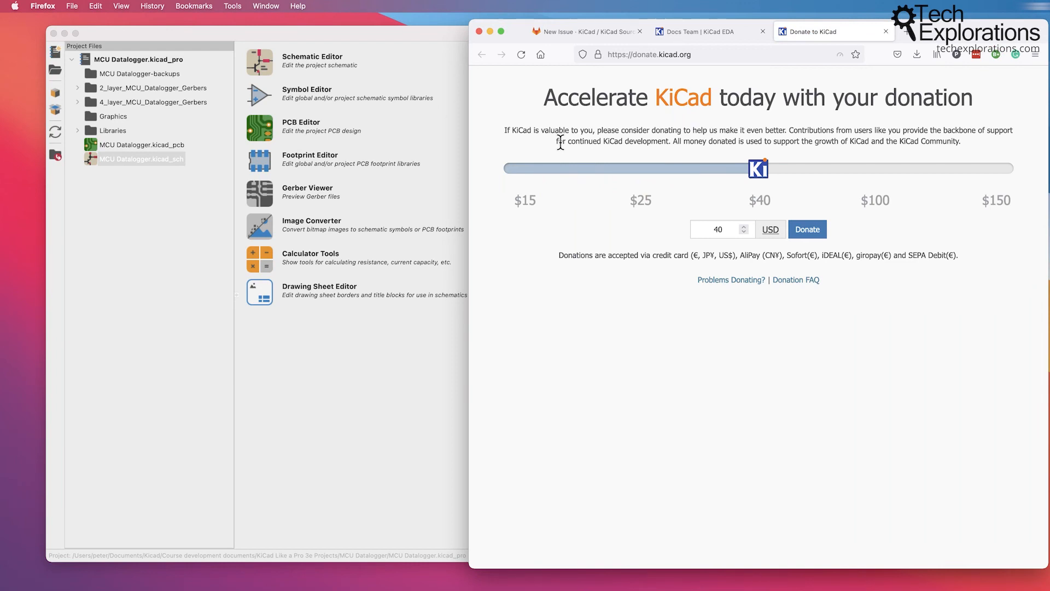
pyautogui.moveTo(925, 137)
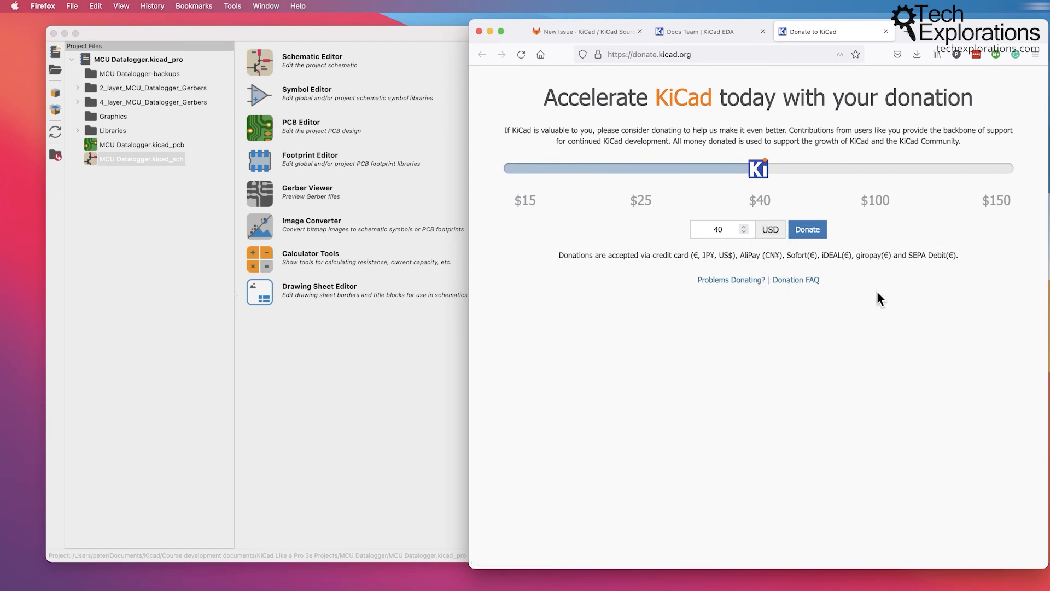
pyautogui.moveTo(712, 376)
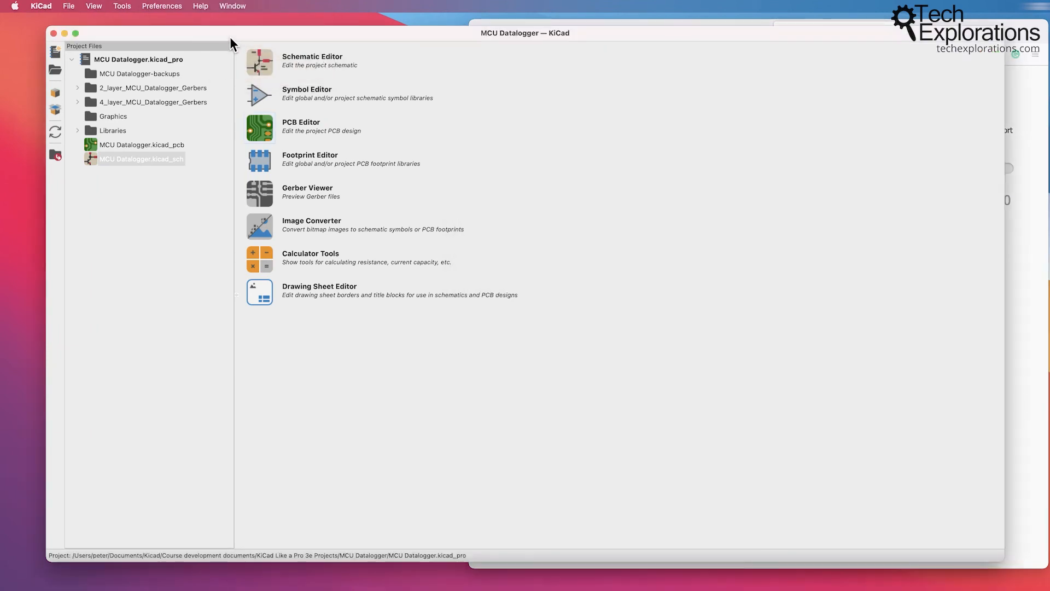
# Open the prefilled GitLab New Issue form via Help > Report Bug, then close About KiCad
pyautogui.click(200, 6)
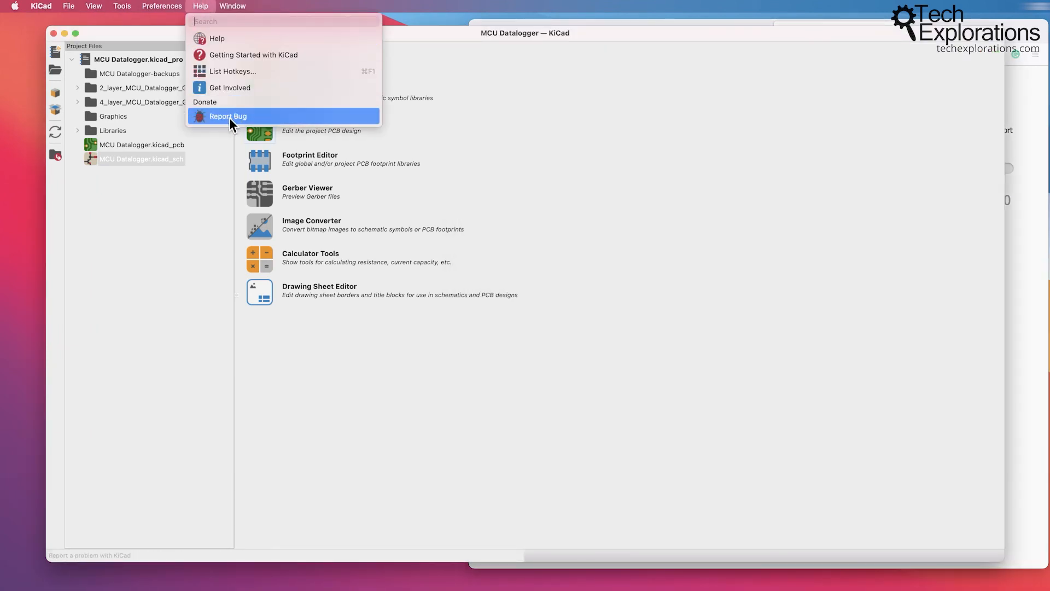
pyautogui.click(227, 116)
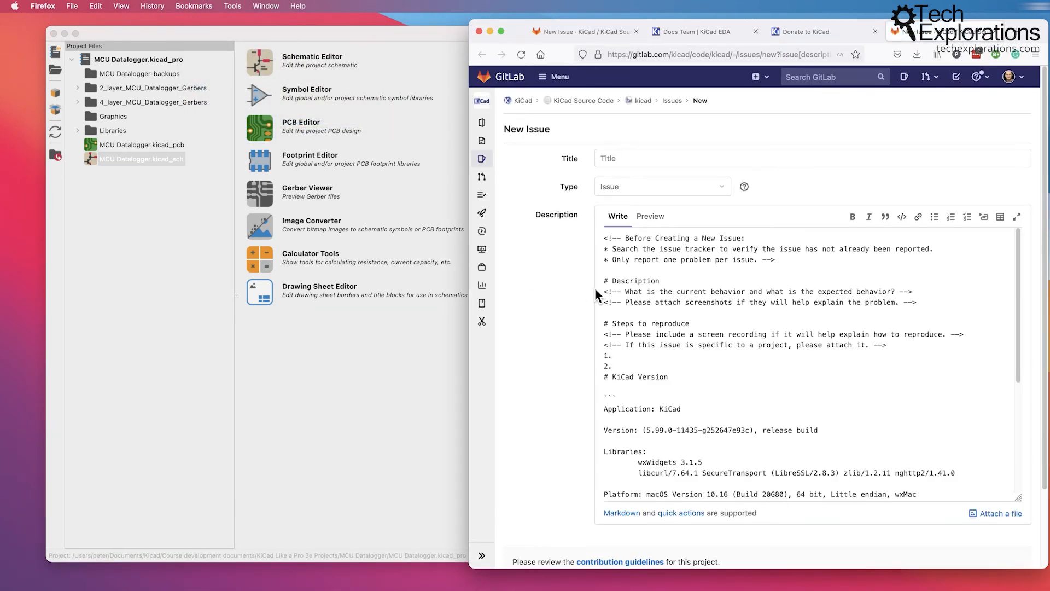
pyautogui.moveTo(546, 302)
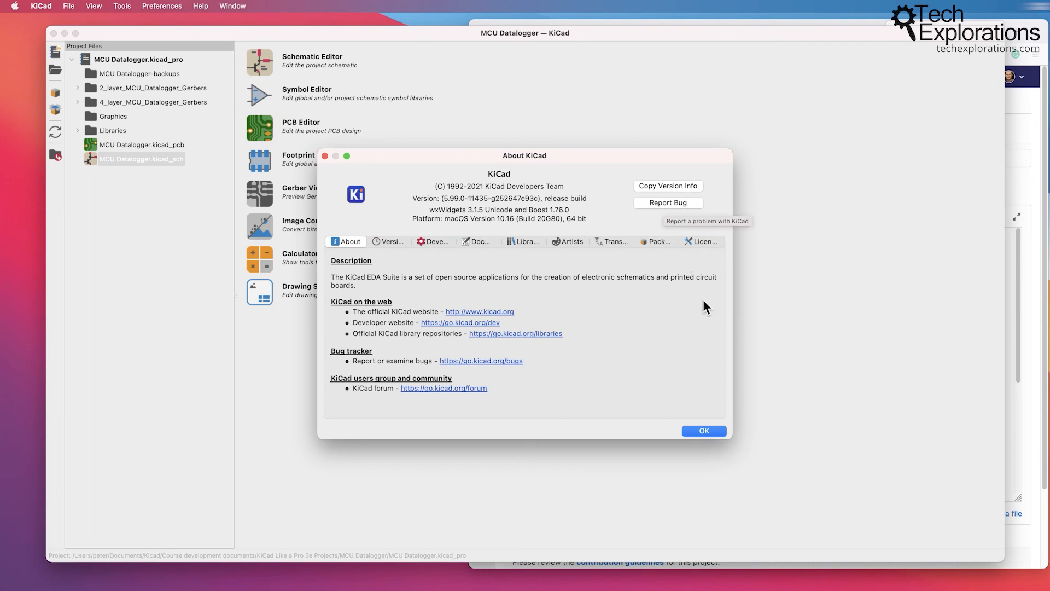
pyautogui.click(703, 431)
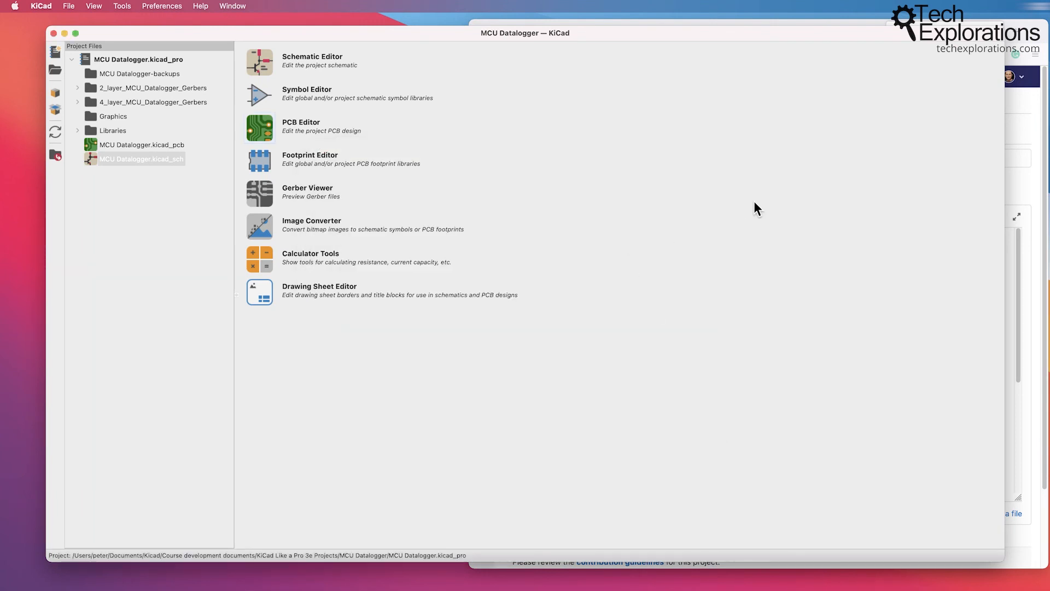
pyautogui.moveTo(328, 131)
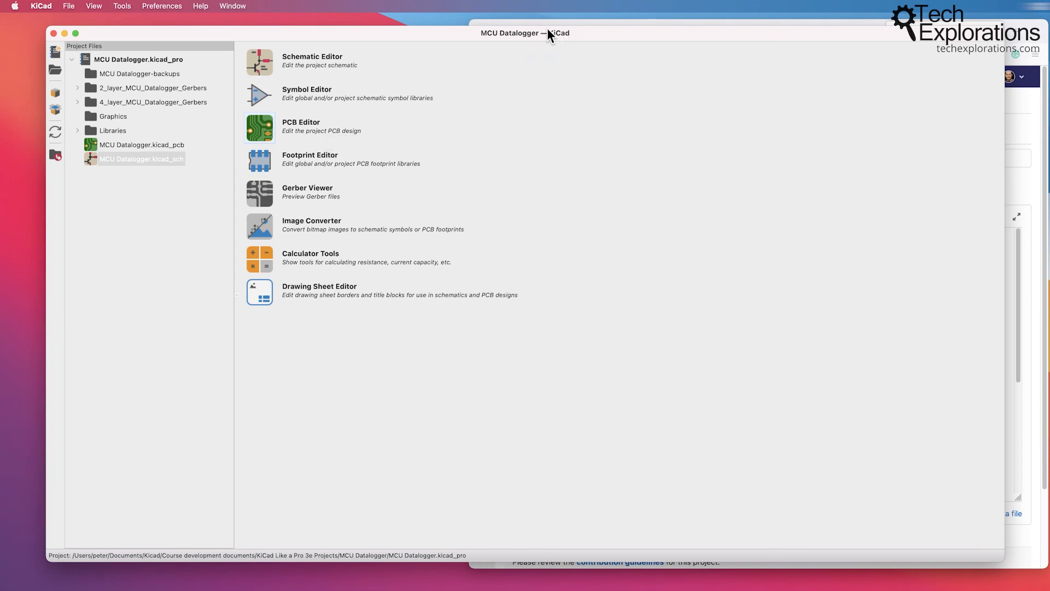
pyautogui.moveTo(287, 47)
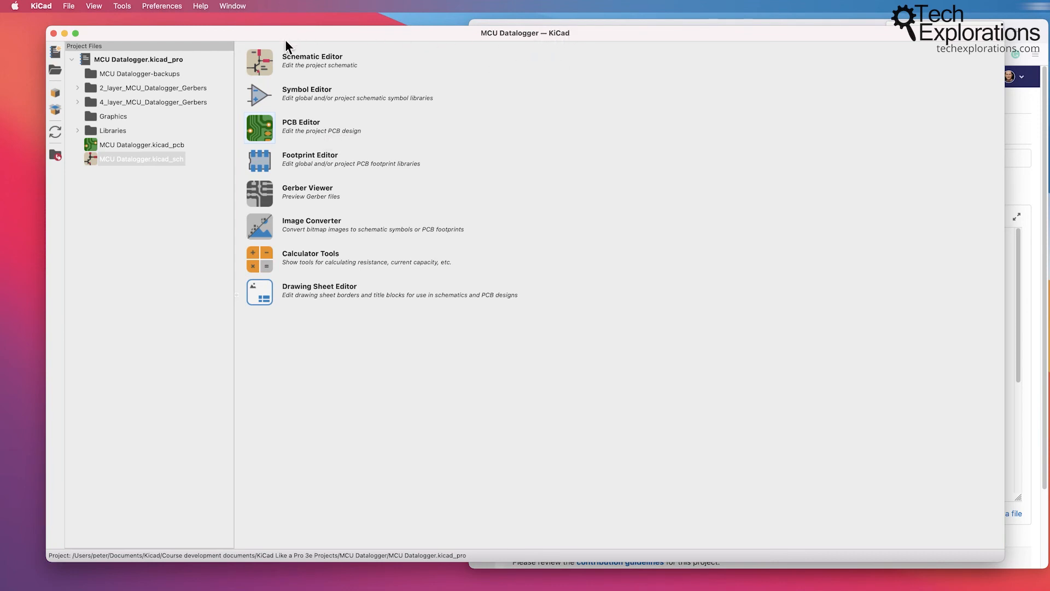
pyautogui.moveTo(267, 101)
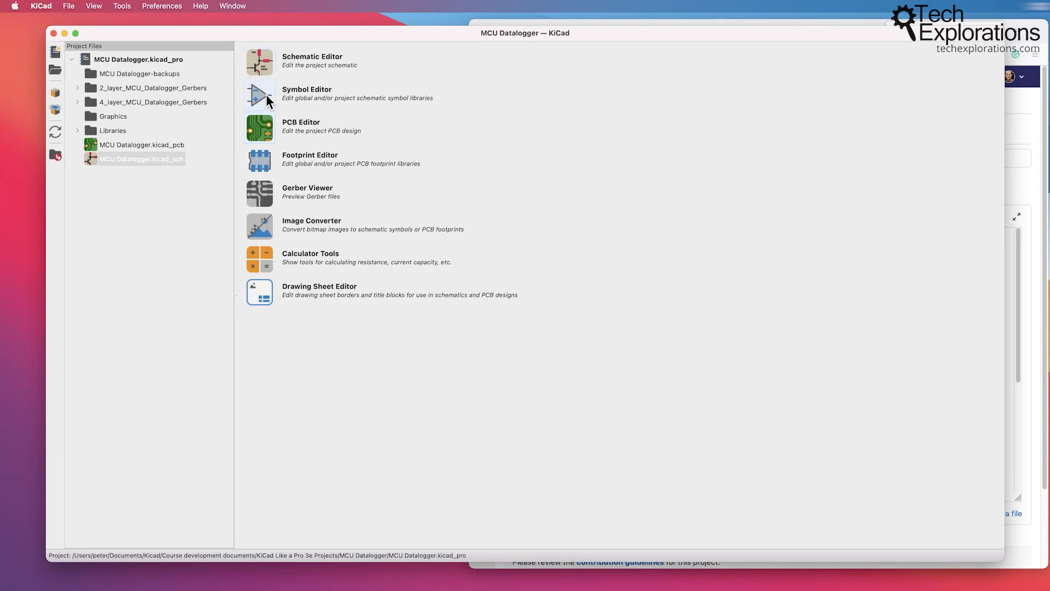
pyautogui.moveTo(260, 152)
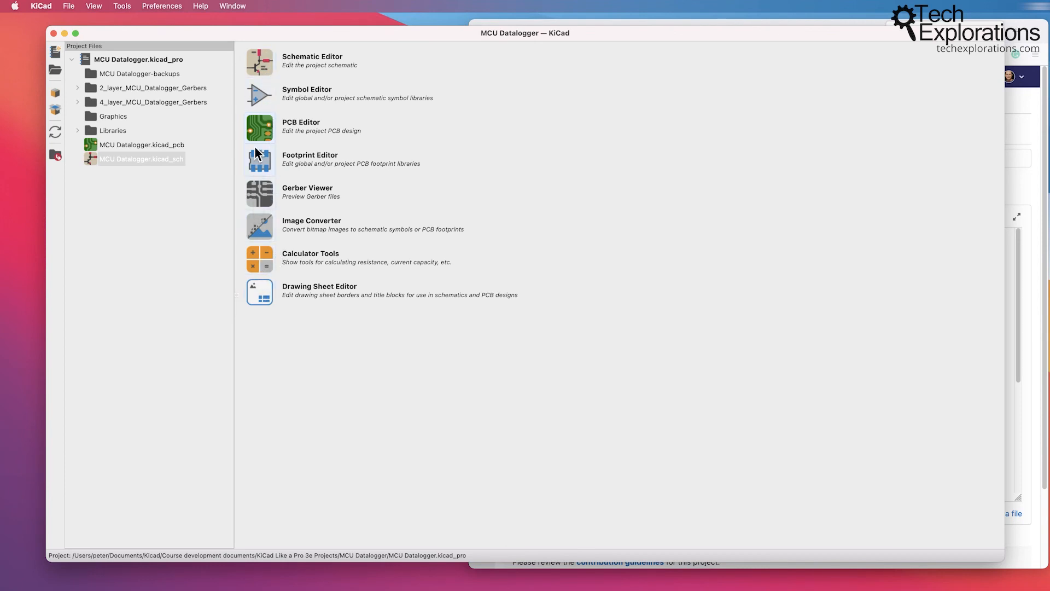
pyautogui.moveTo(260, 172)
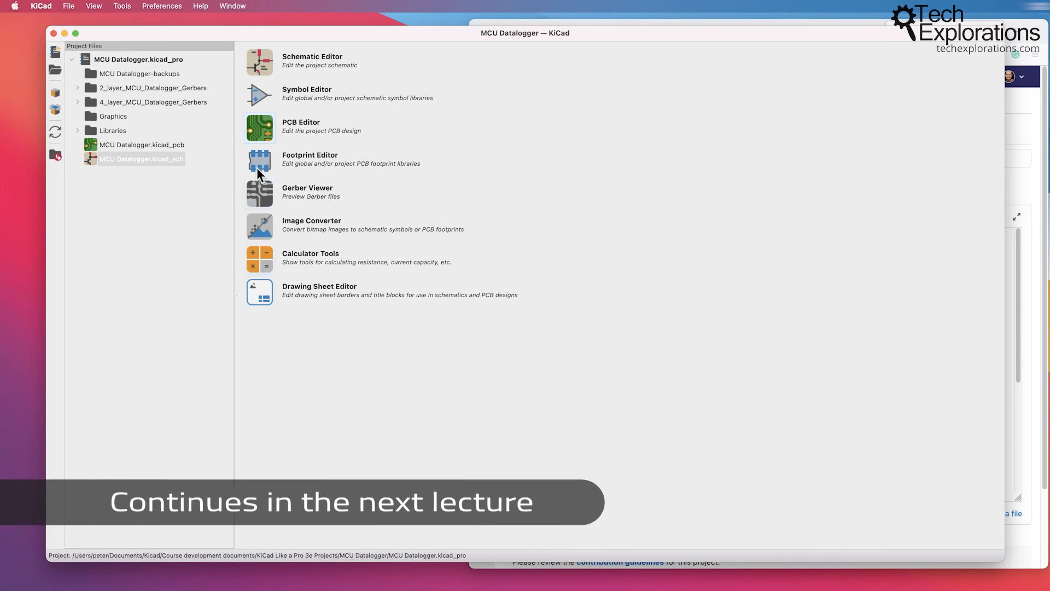
pyautogui.moveTo(259, 247)
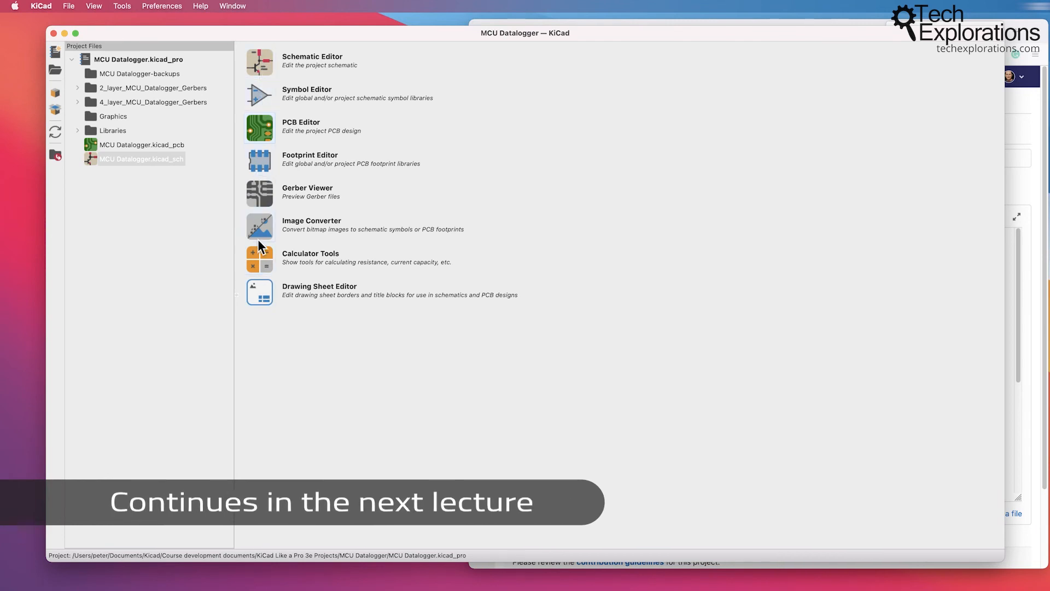